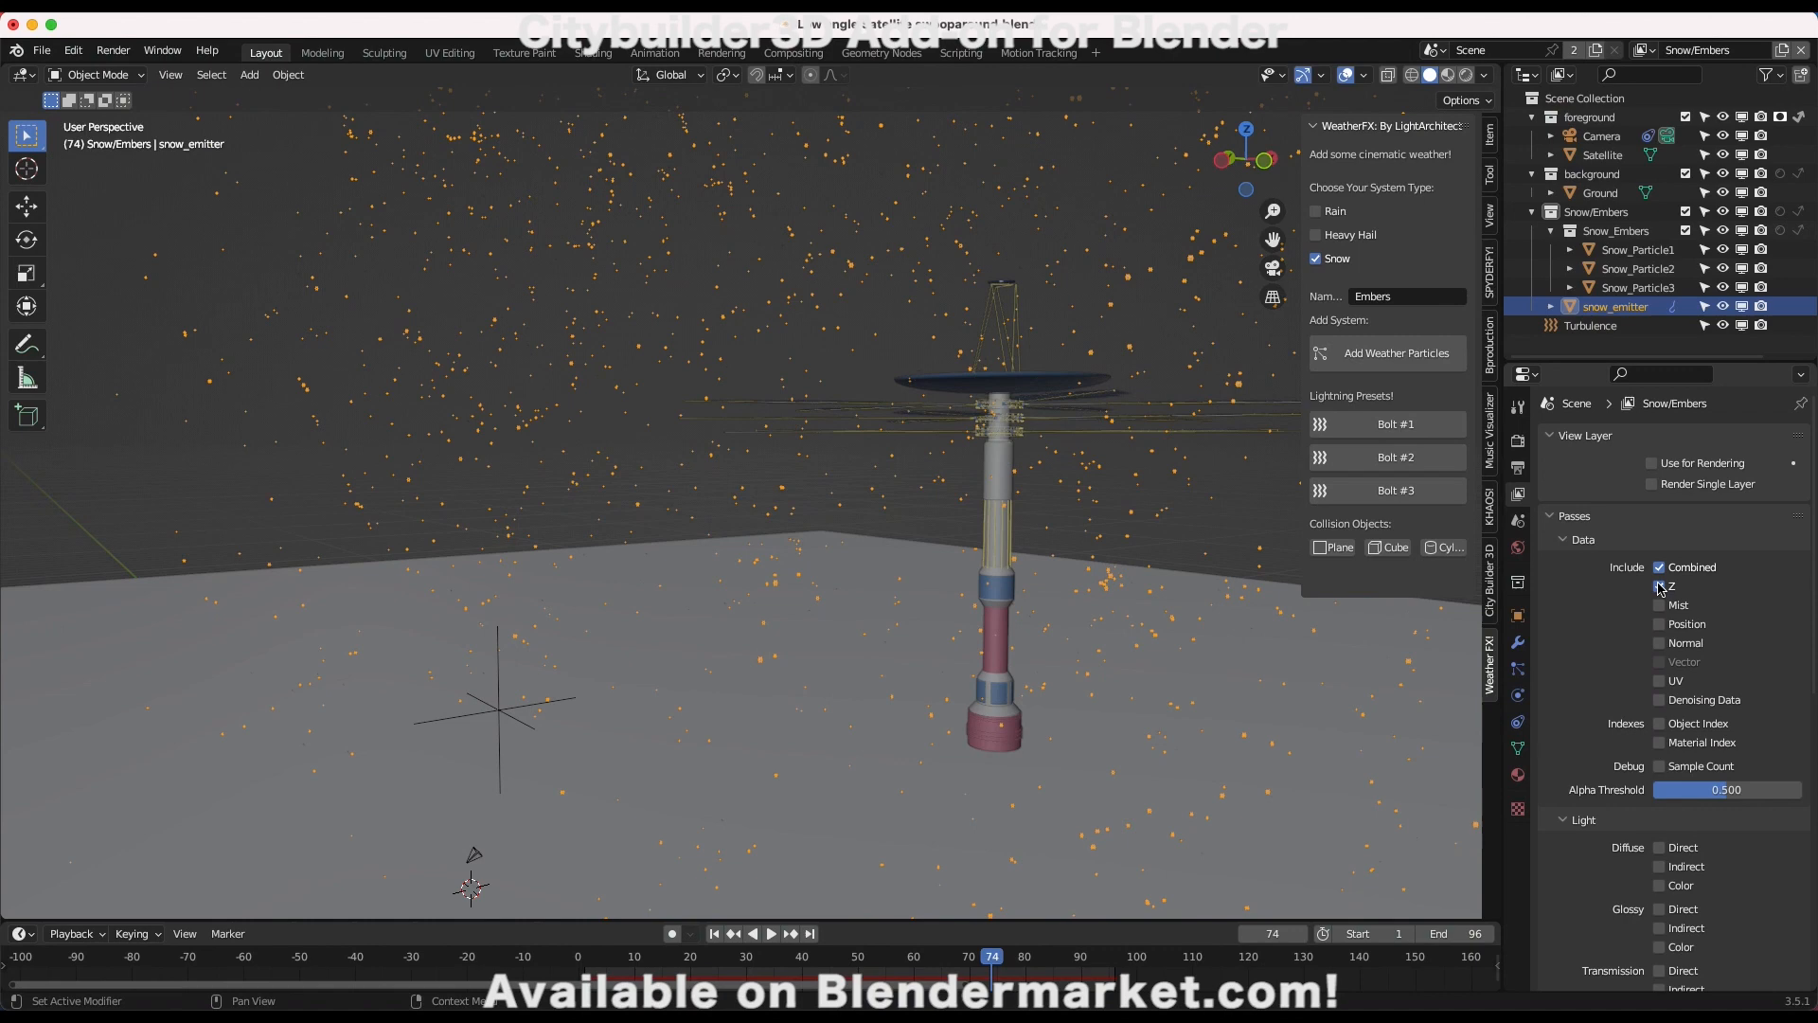
# Show the Compositing workspace with the astronaut node tree and backdrop.
pyautogui.click(793, 52)
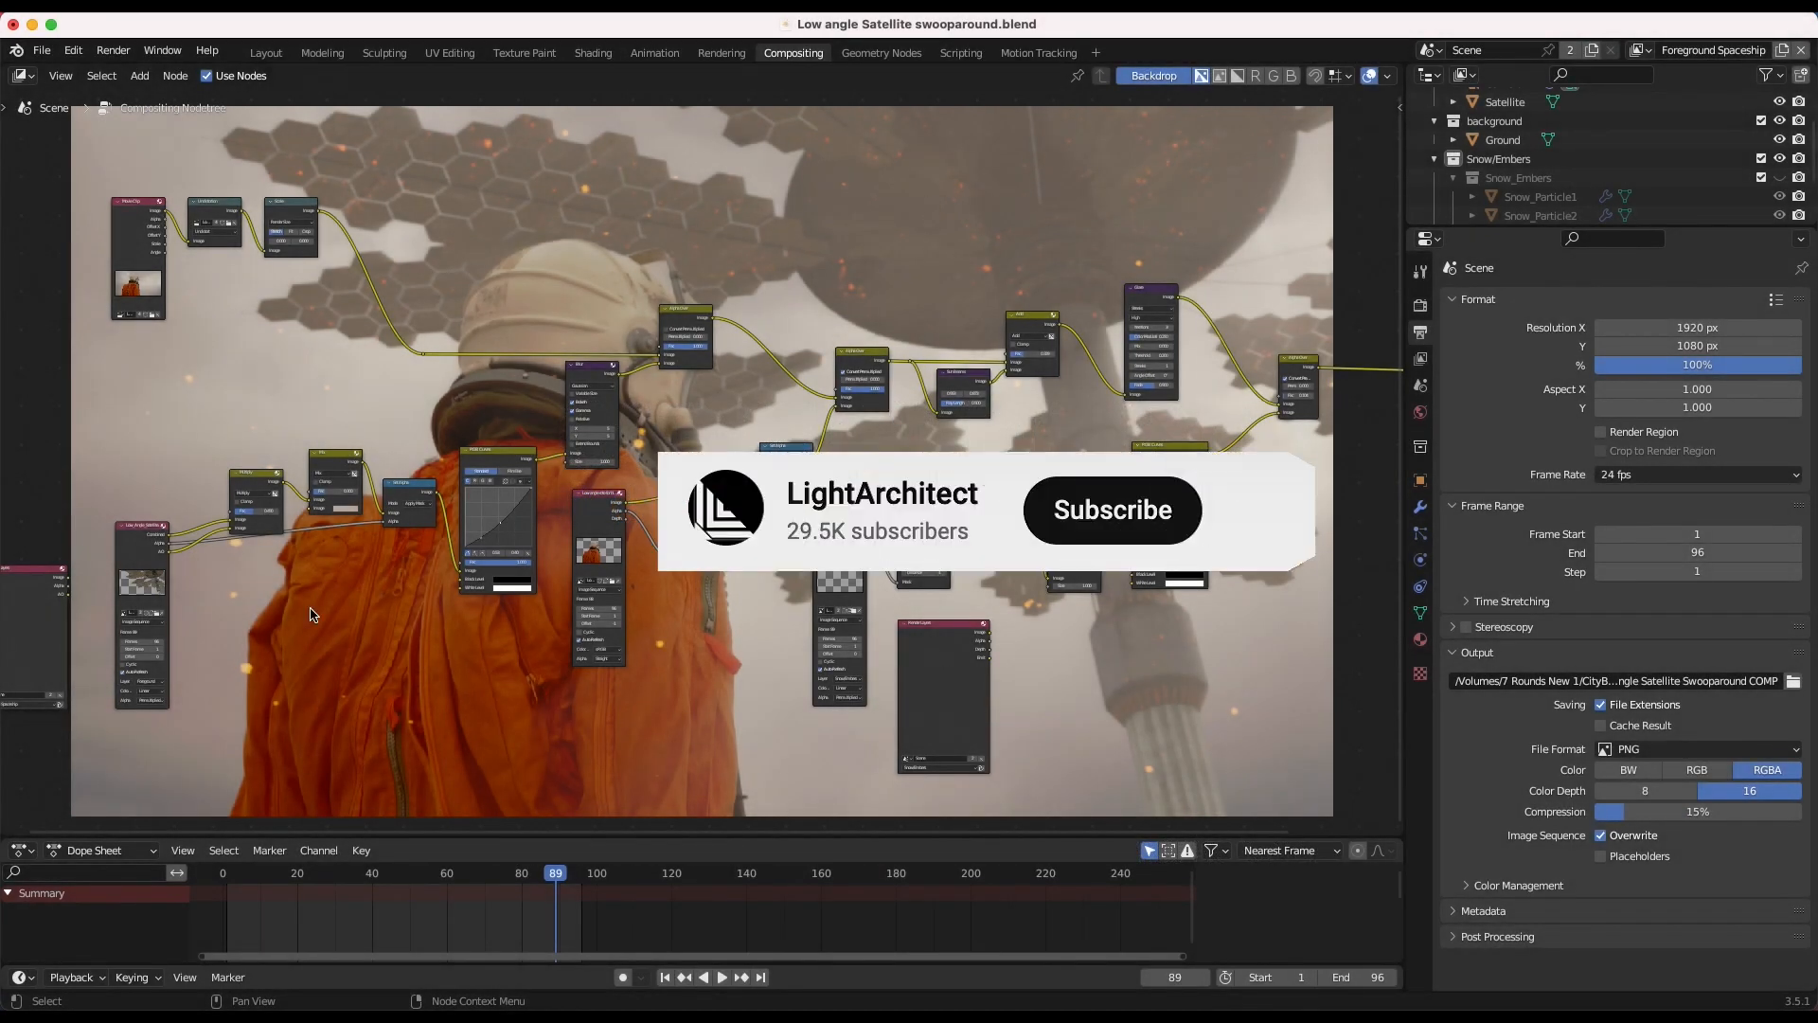
pyautogui.click(1110, 510)
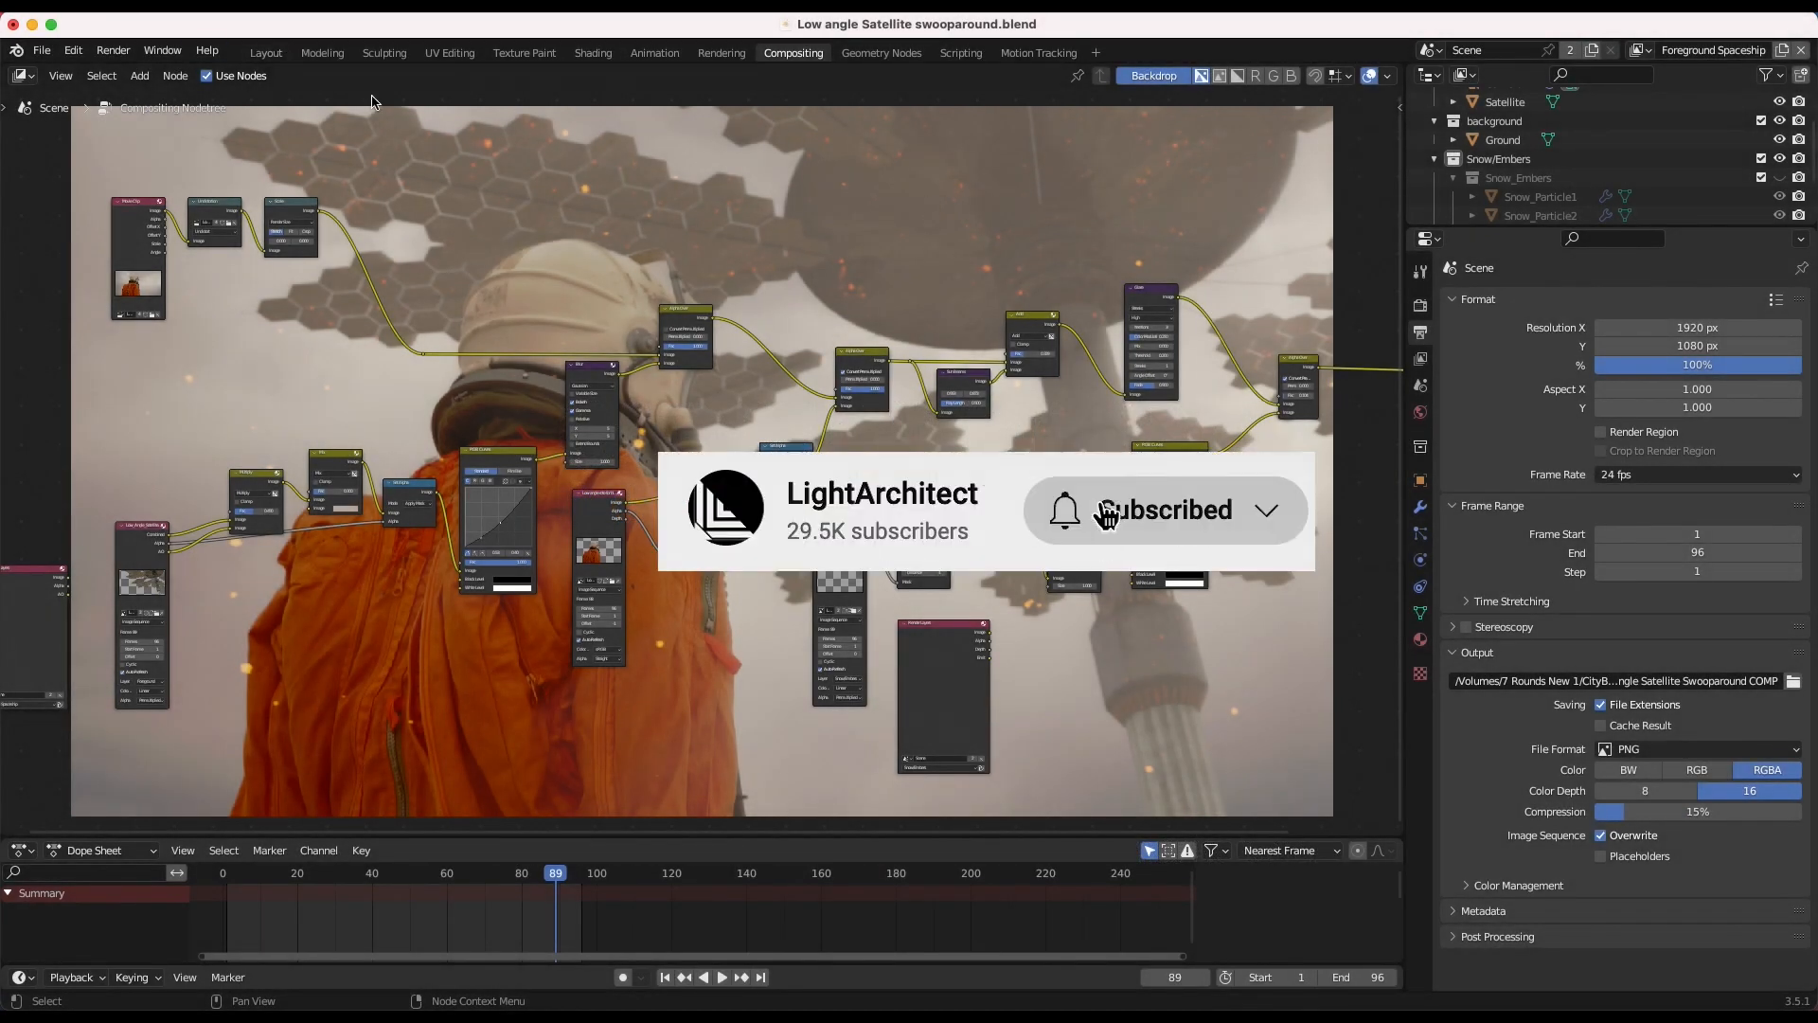
# Return to the Layout camera view, then enter the Motion Tracking workspace.
pyautogui.click(265, 52)
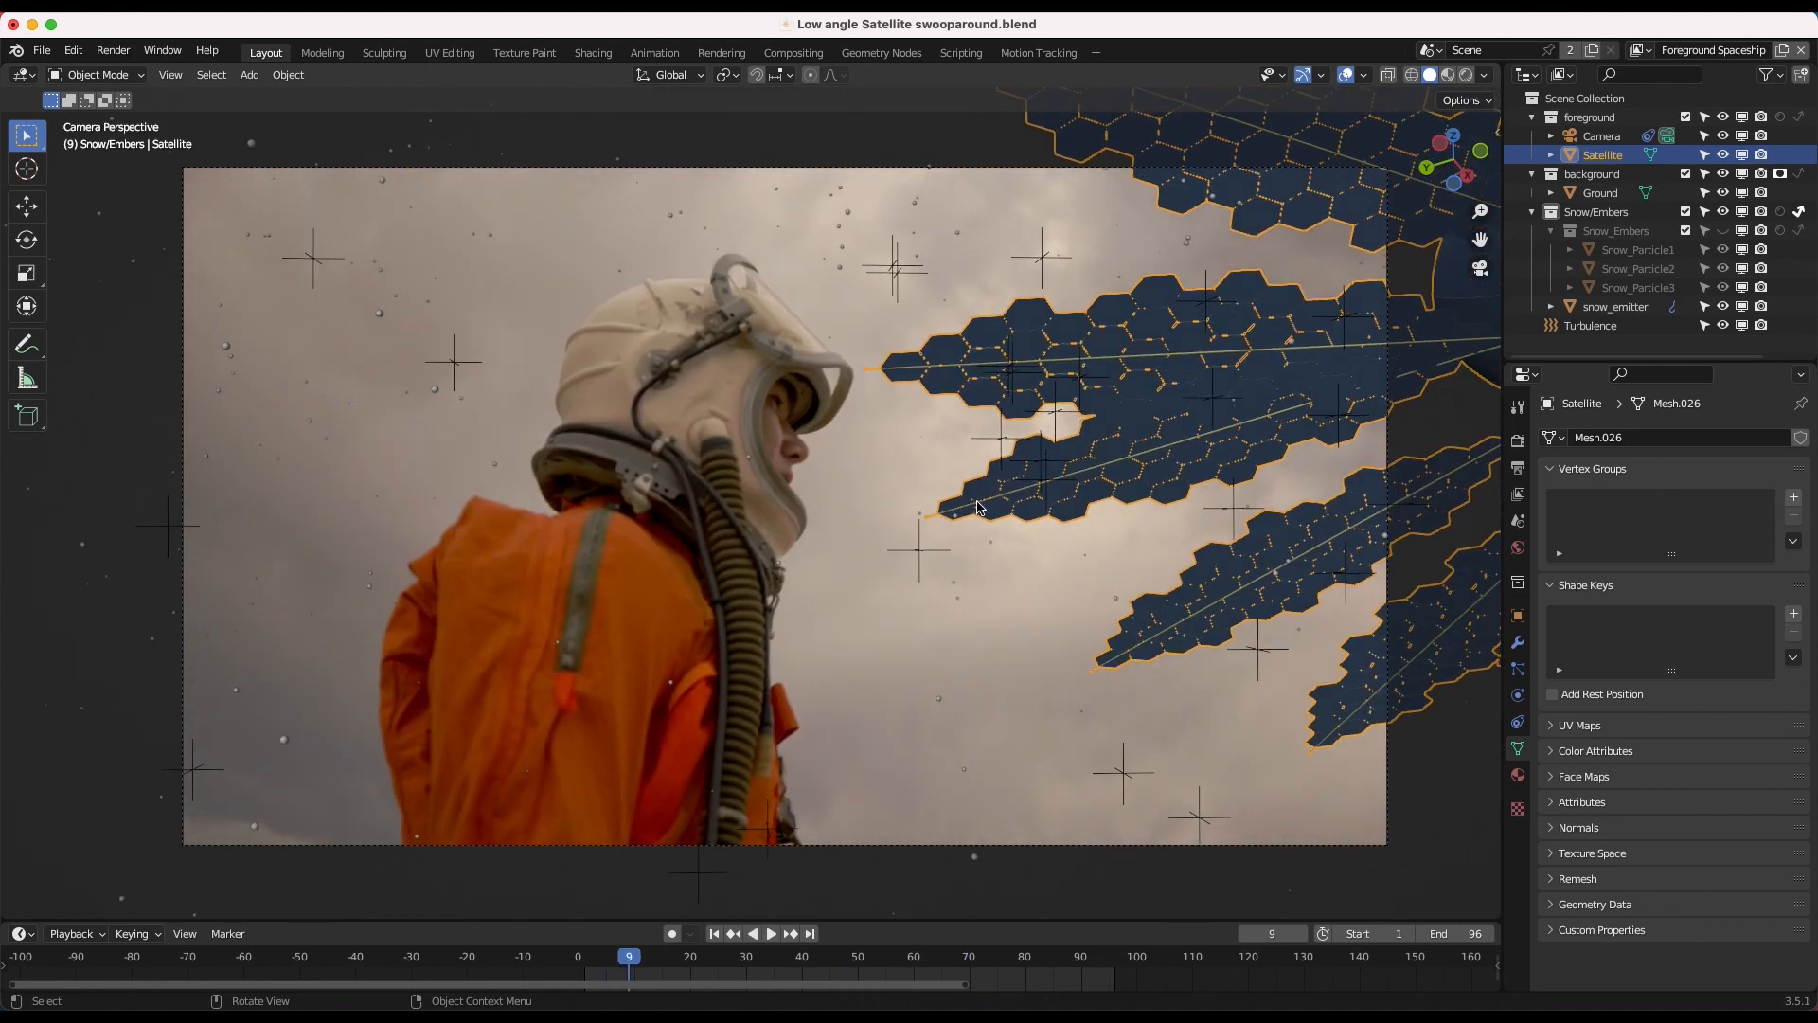
pyautogui.click(1035, 52)
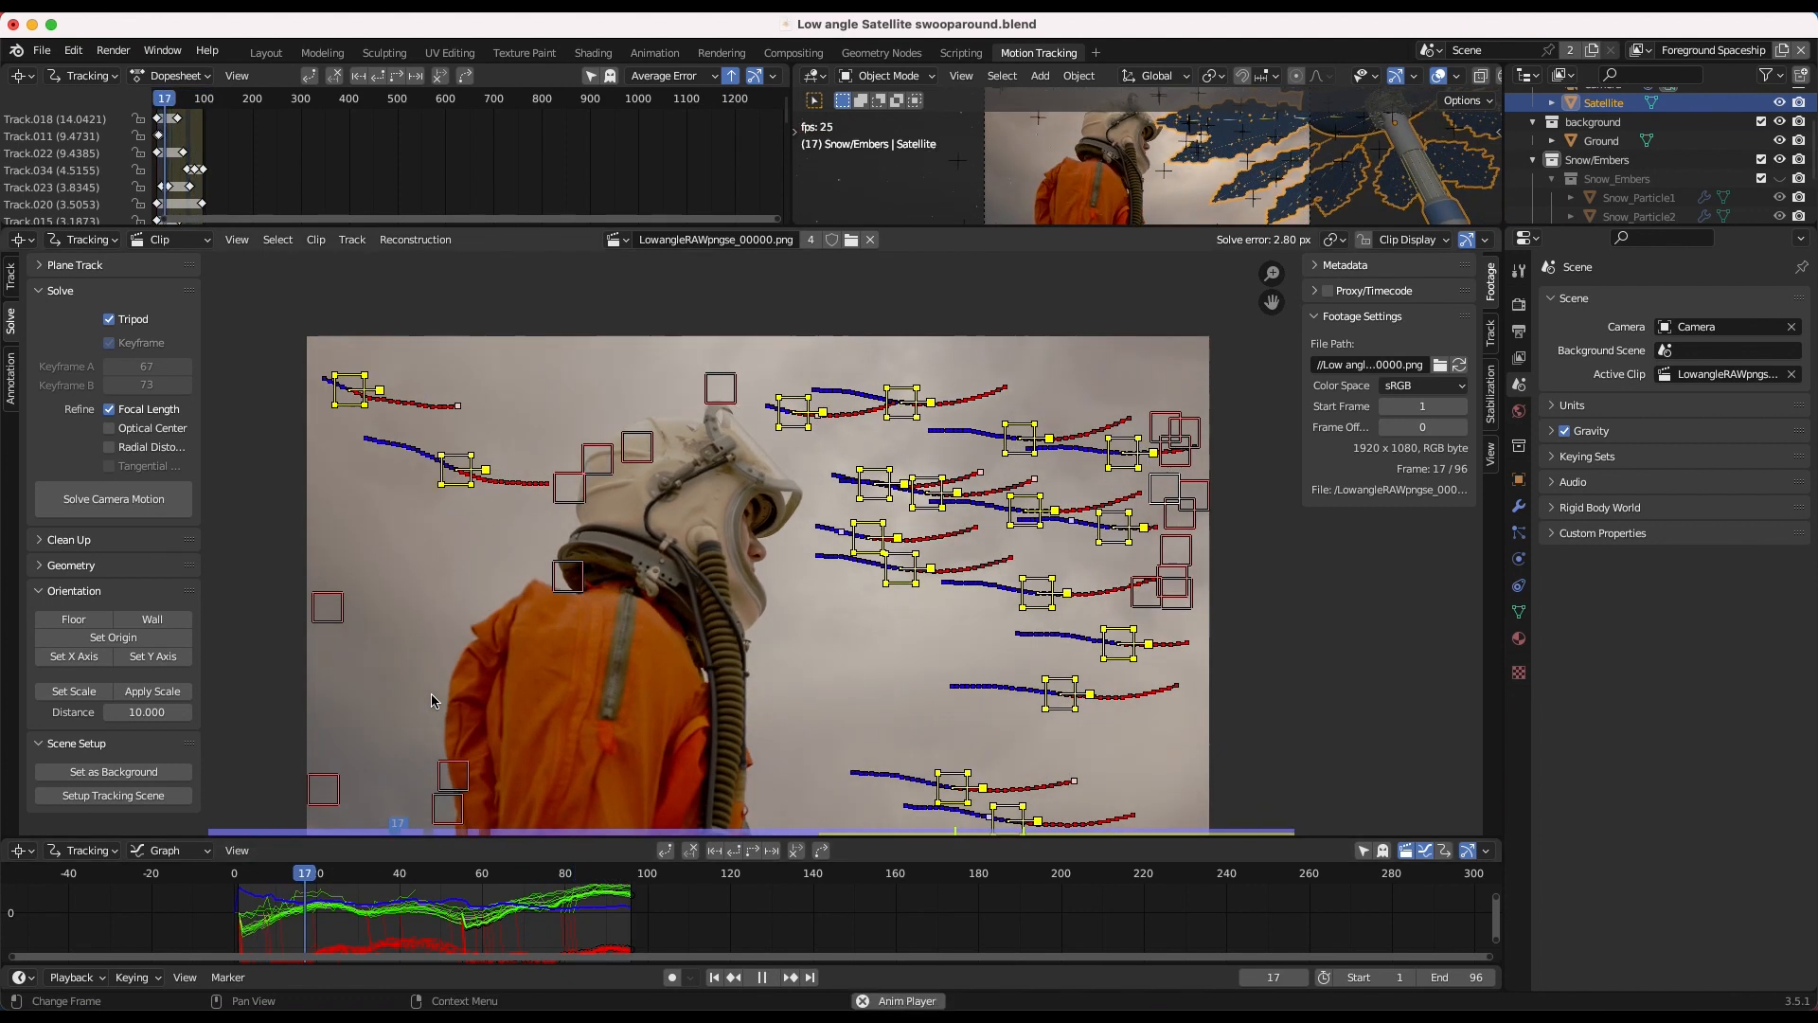
# Stop clip playback and go back to the Layout 3D scene of the satellite.
pyautogui.click(762, 975)
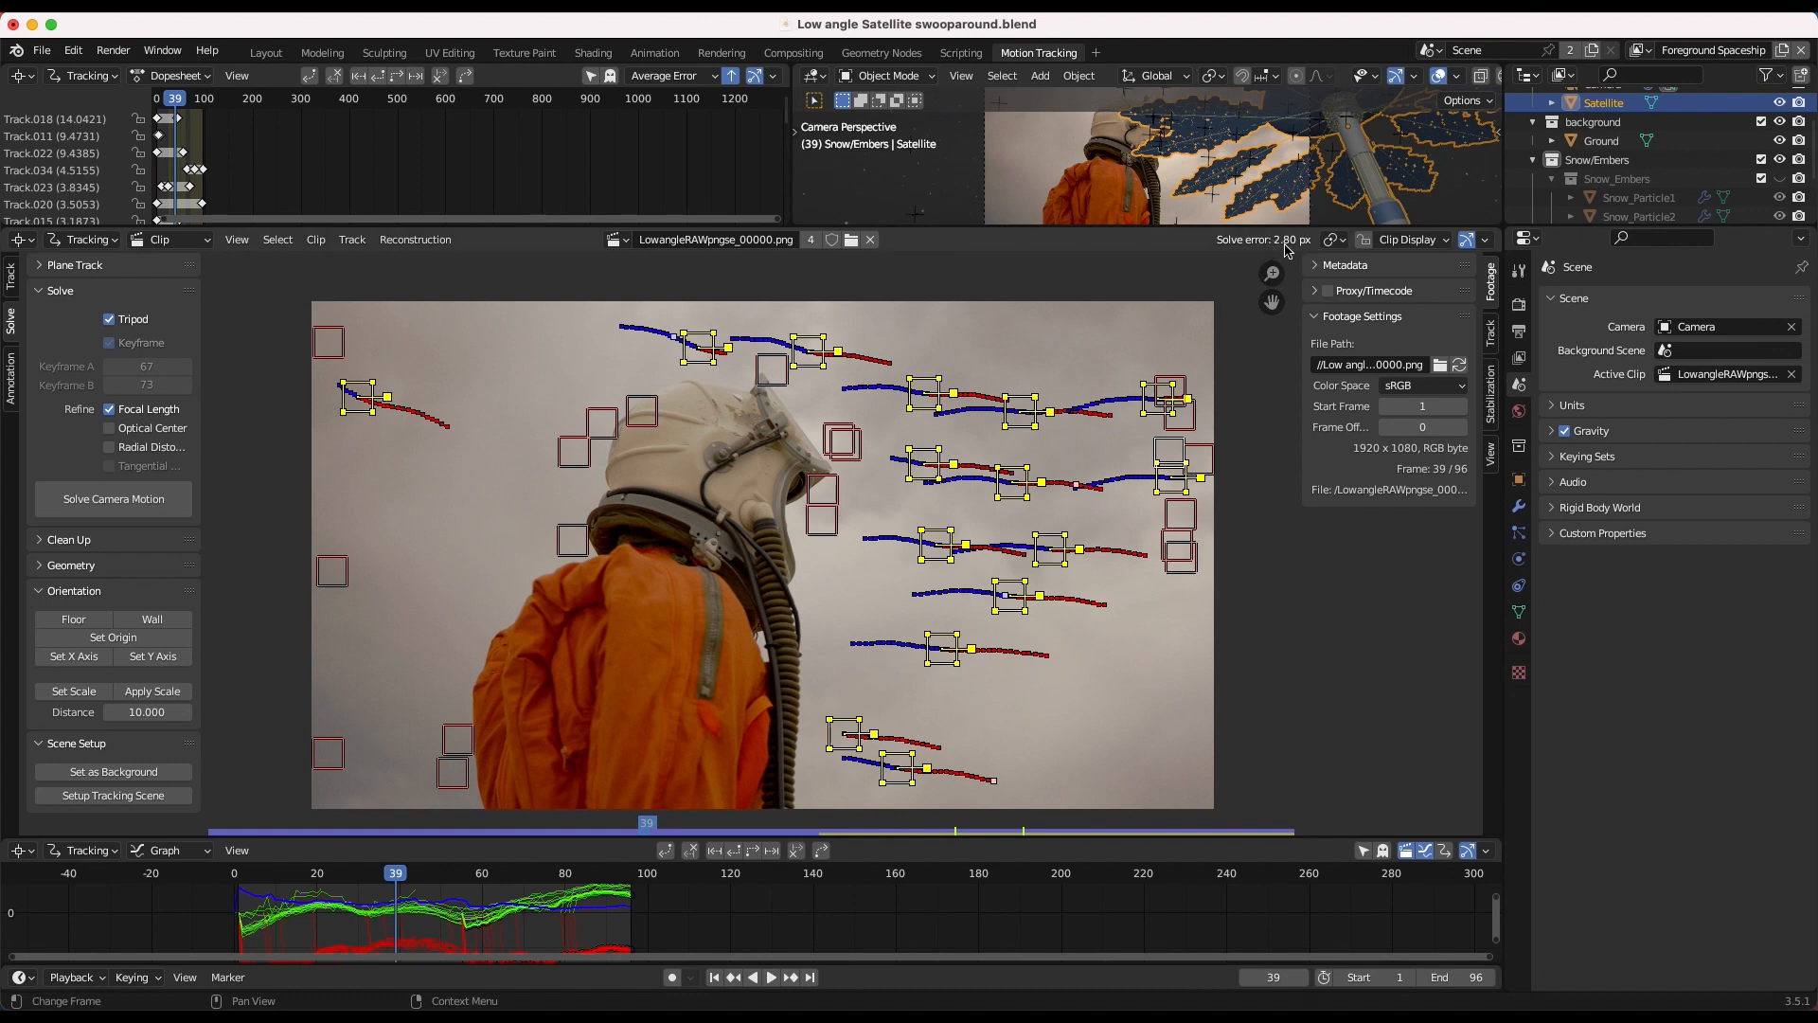
pyautogui.moveTo(609, 590)
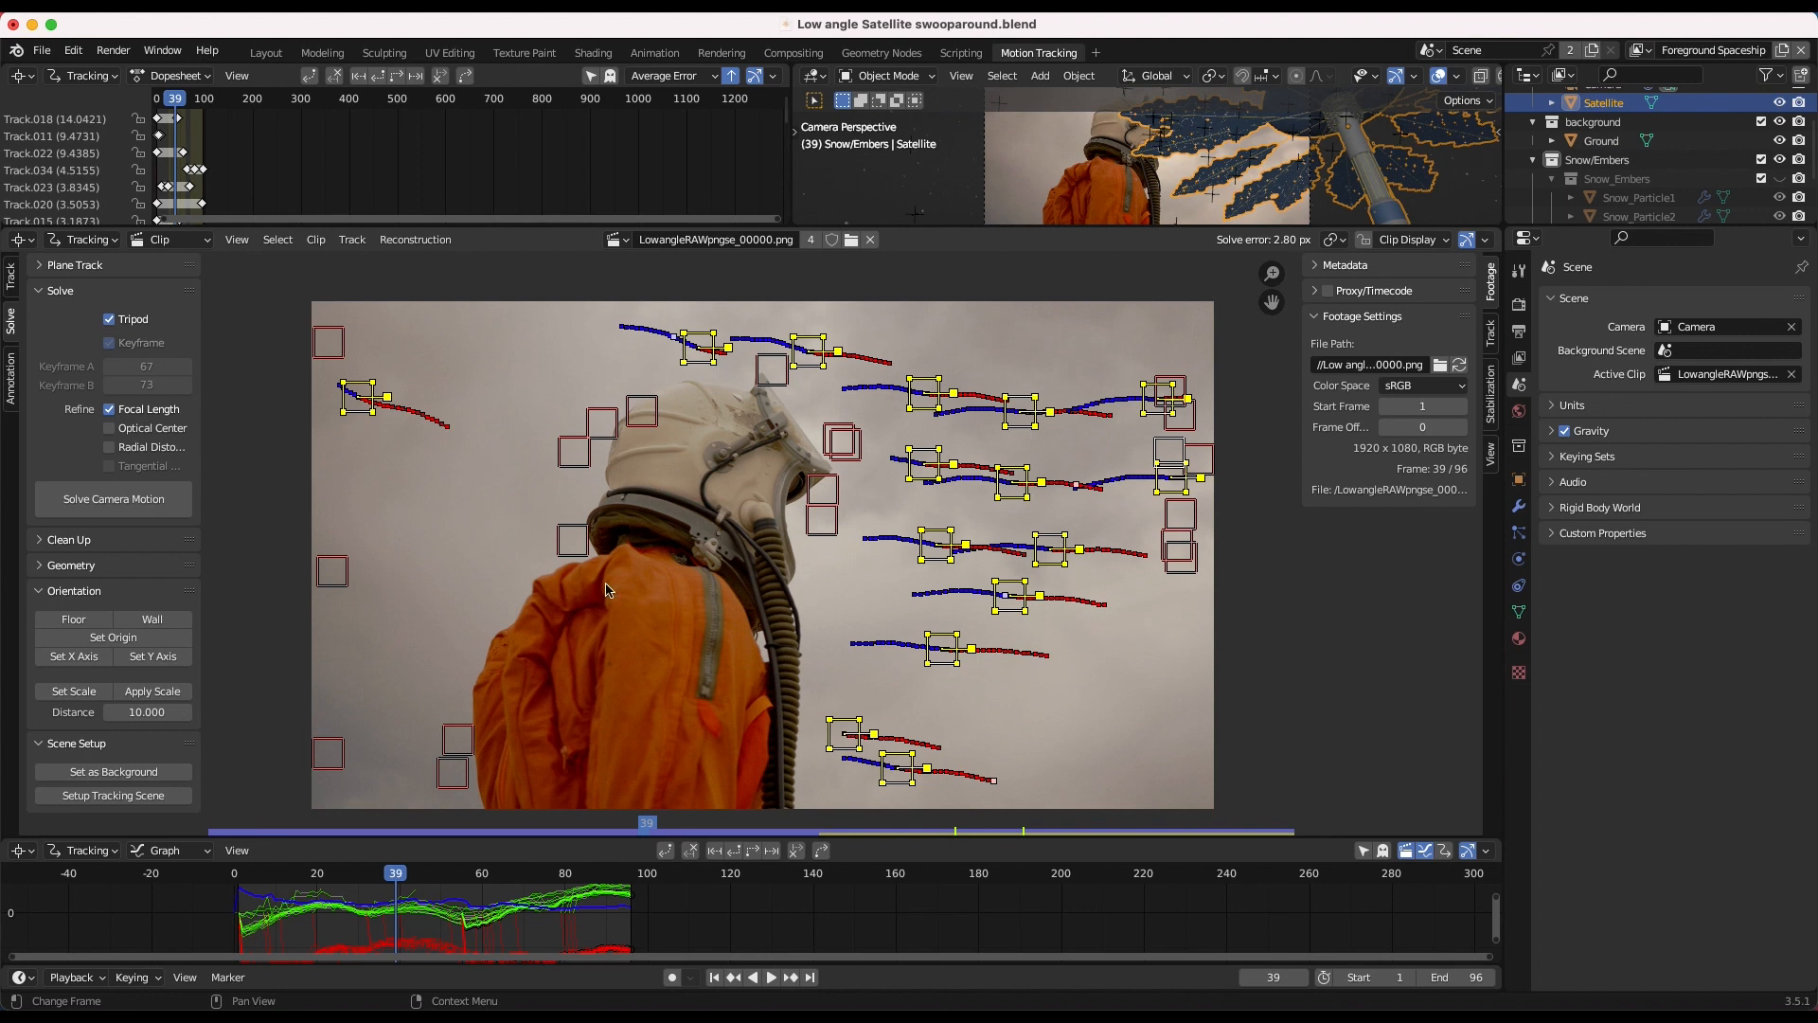
pyautogui.moveTo(1383, 418)
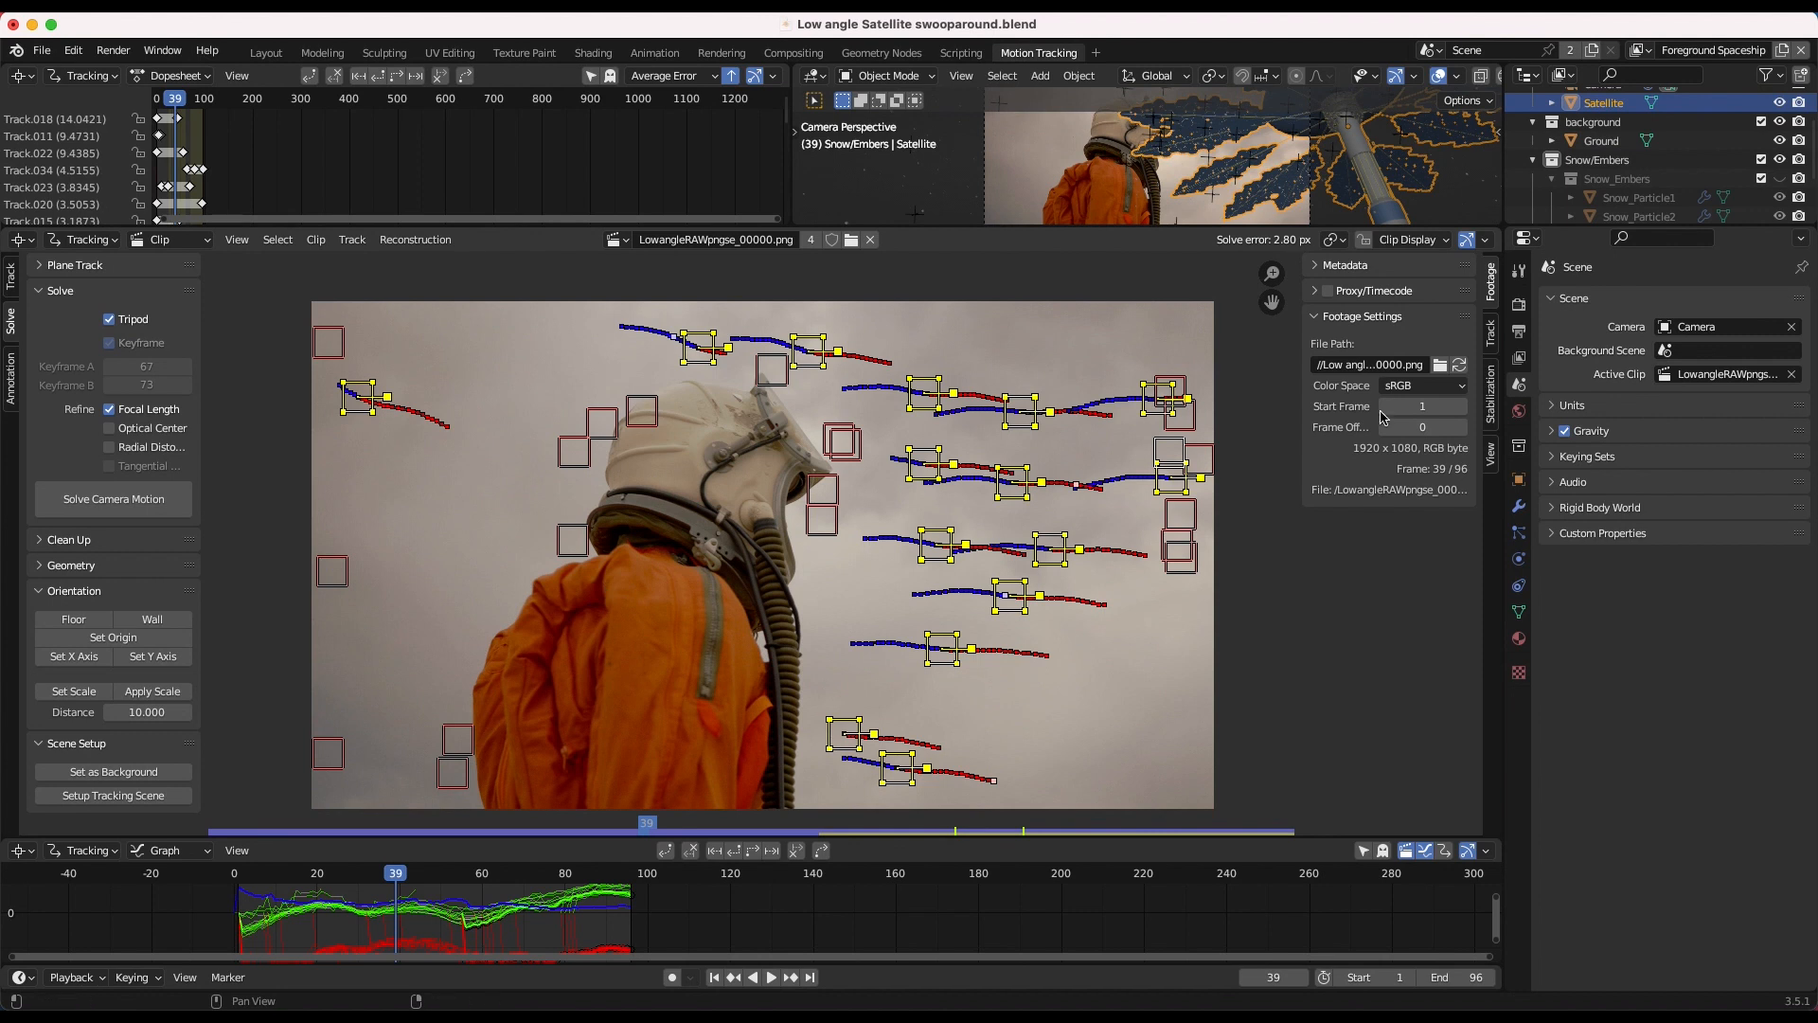
pyautogui.click(264, 52)
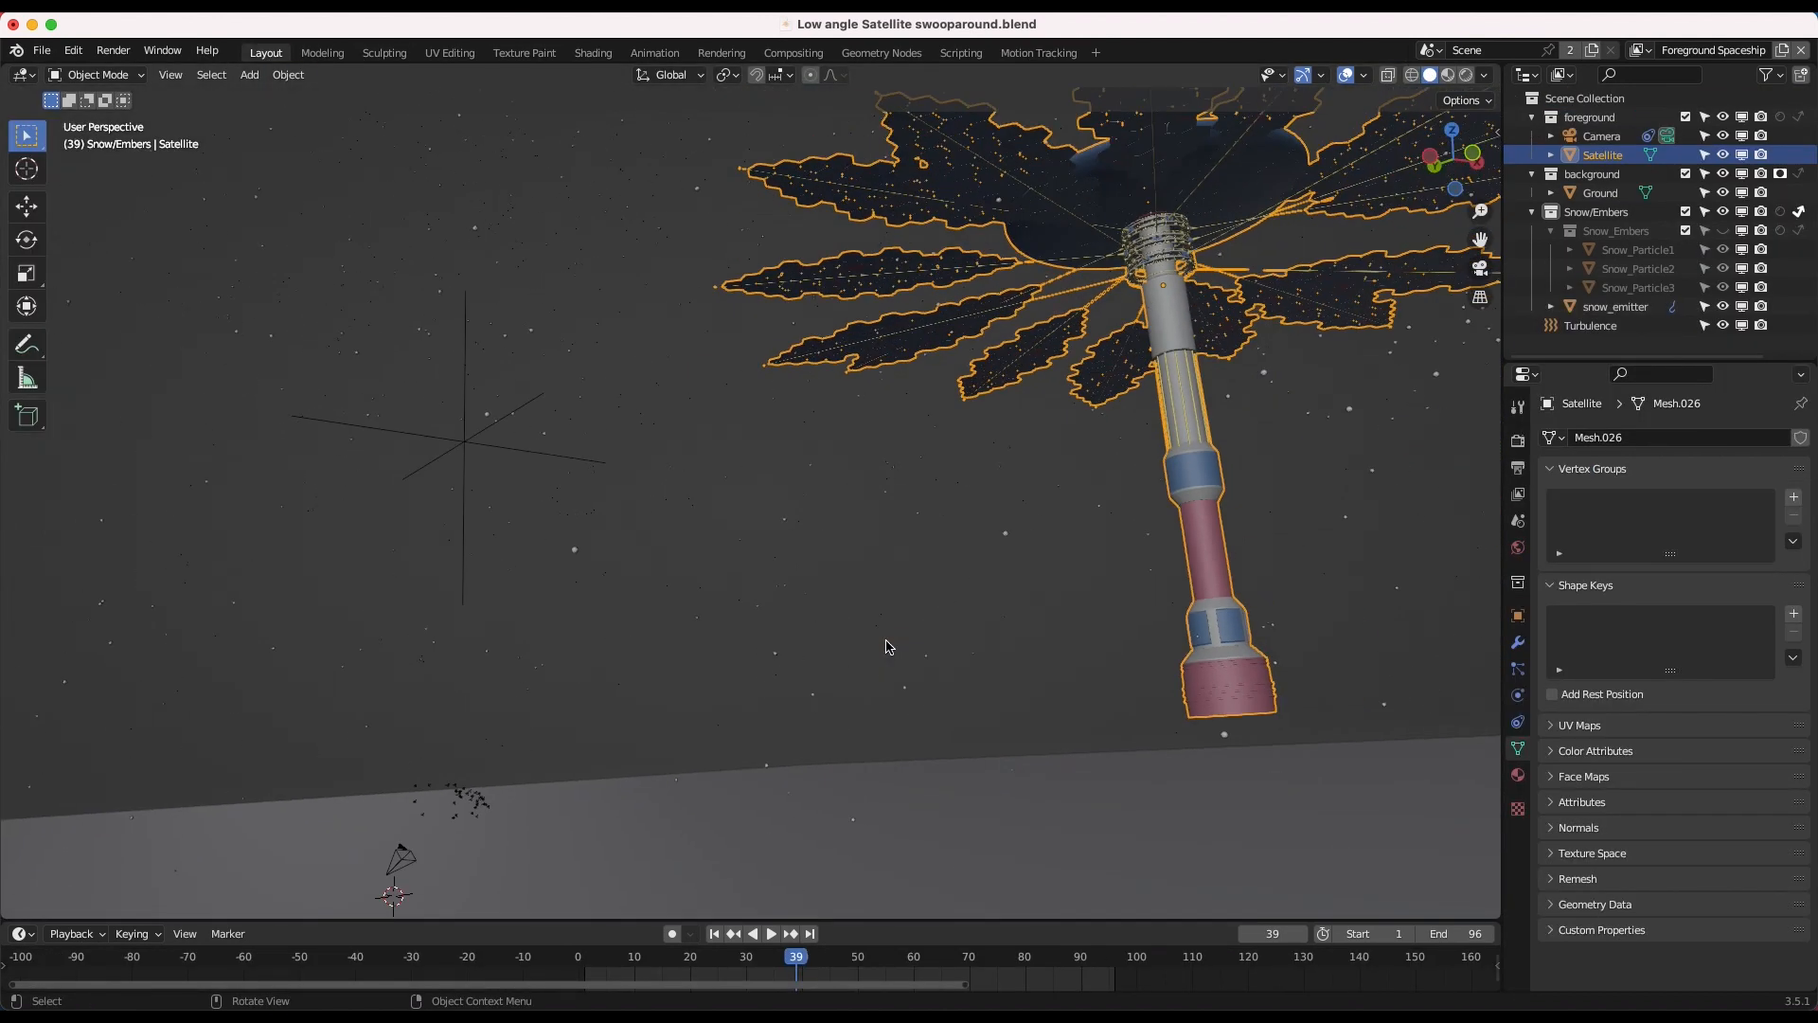
# Orbit to view the satellite from above and bring up the shading pie menu.
pyautogui.click(1602, 135)
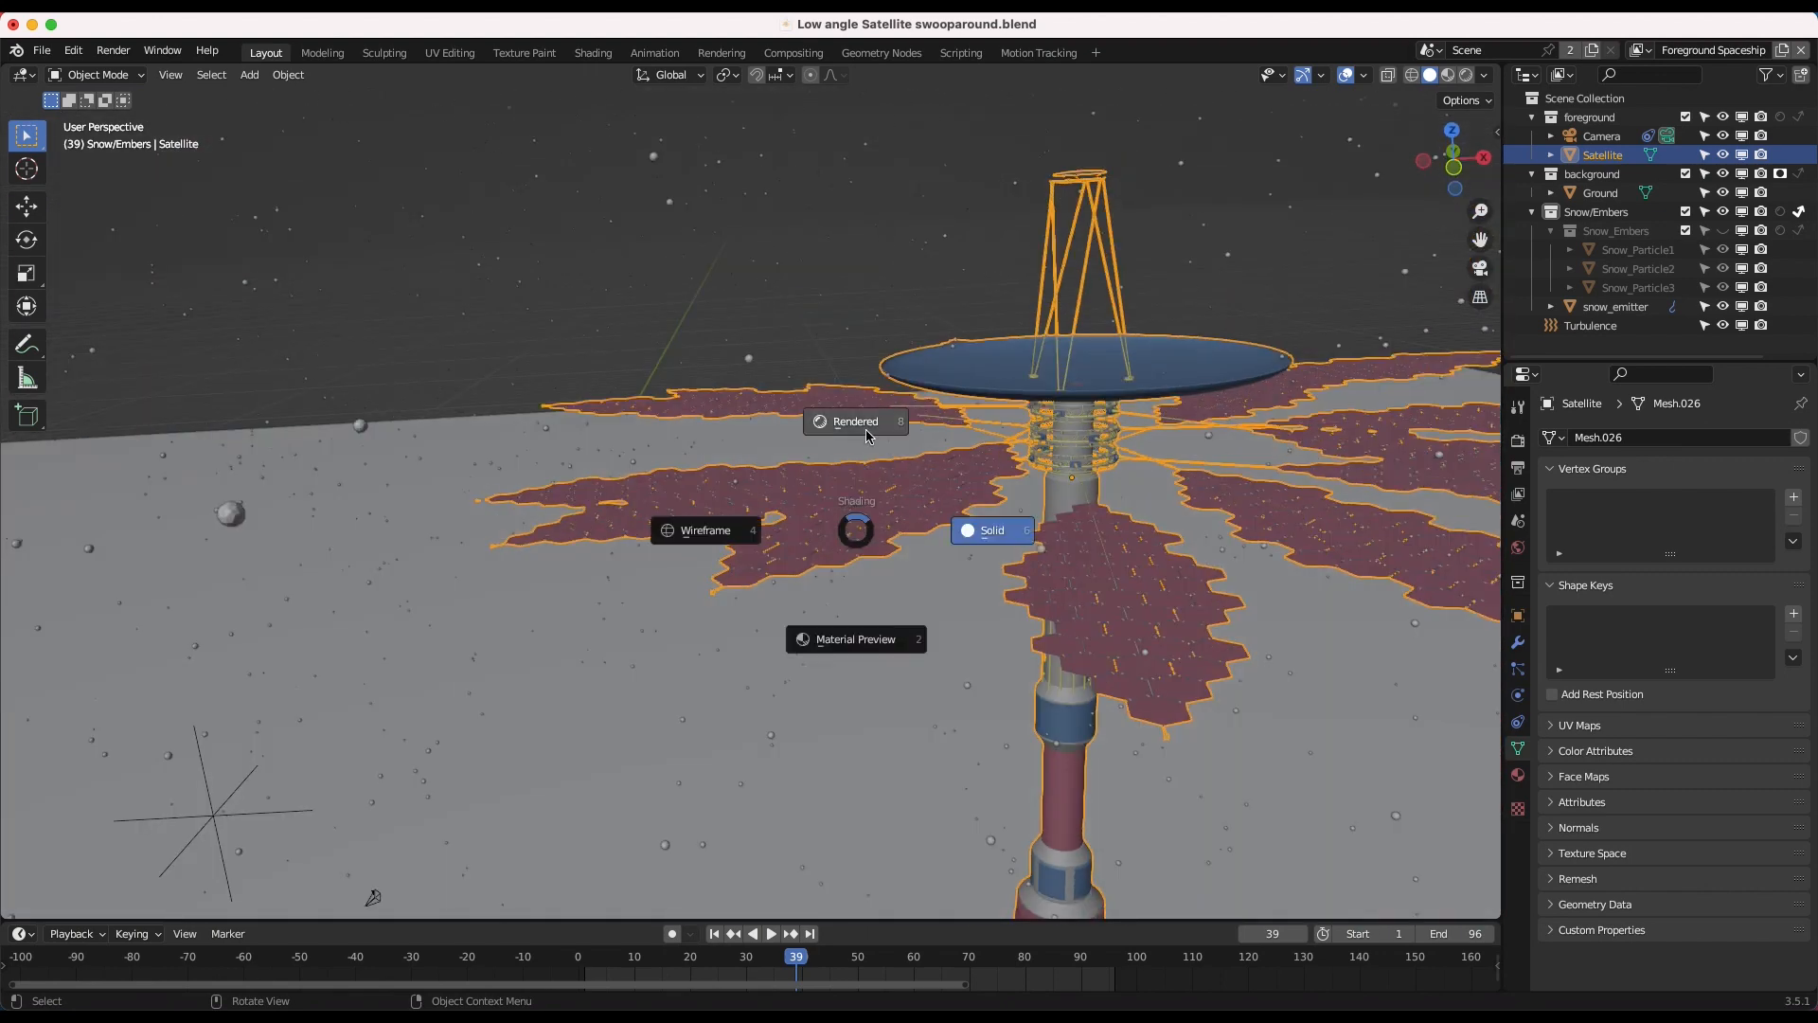
# Preview the satellite in Rendered shading, show the space assets sidebar and move closer to the dish.
pyautogui.click(855, 420)
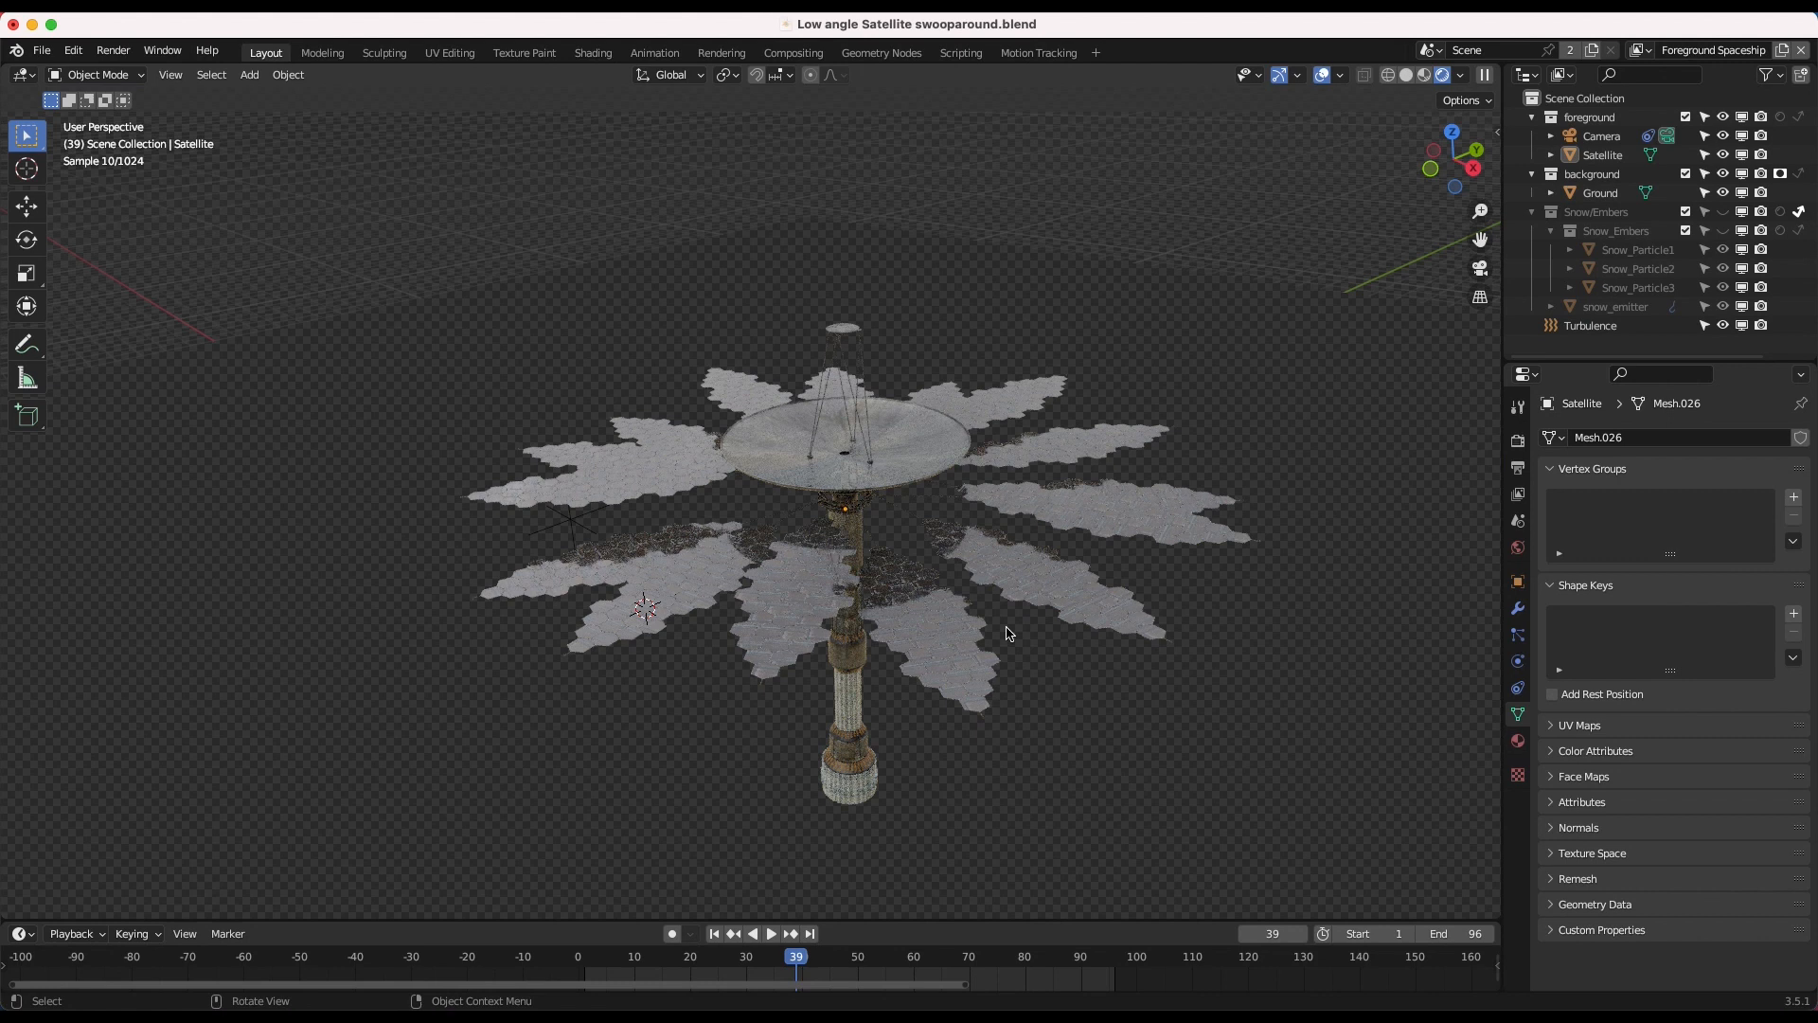
pyautogui.moveTo(1003, 496)
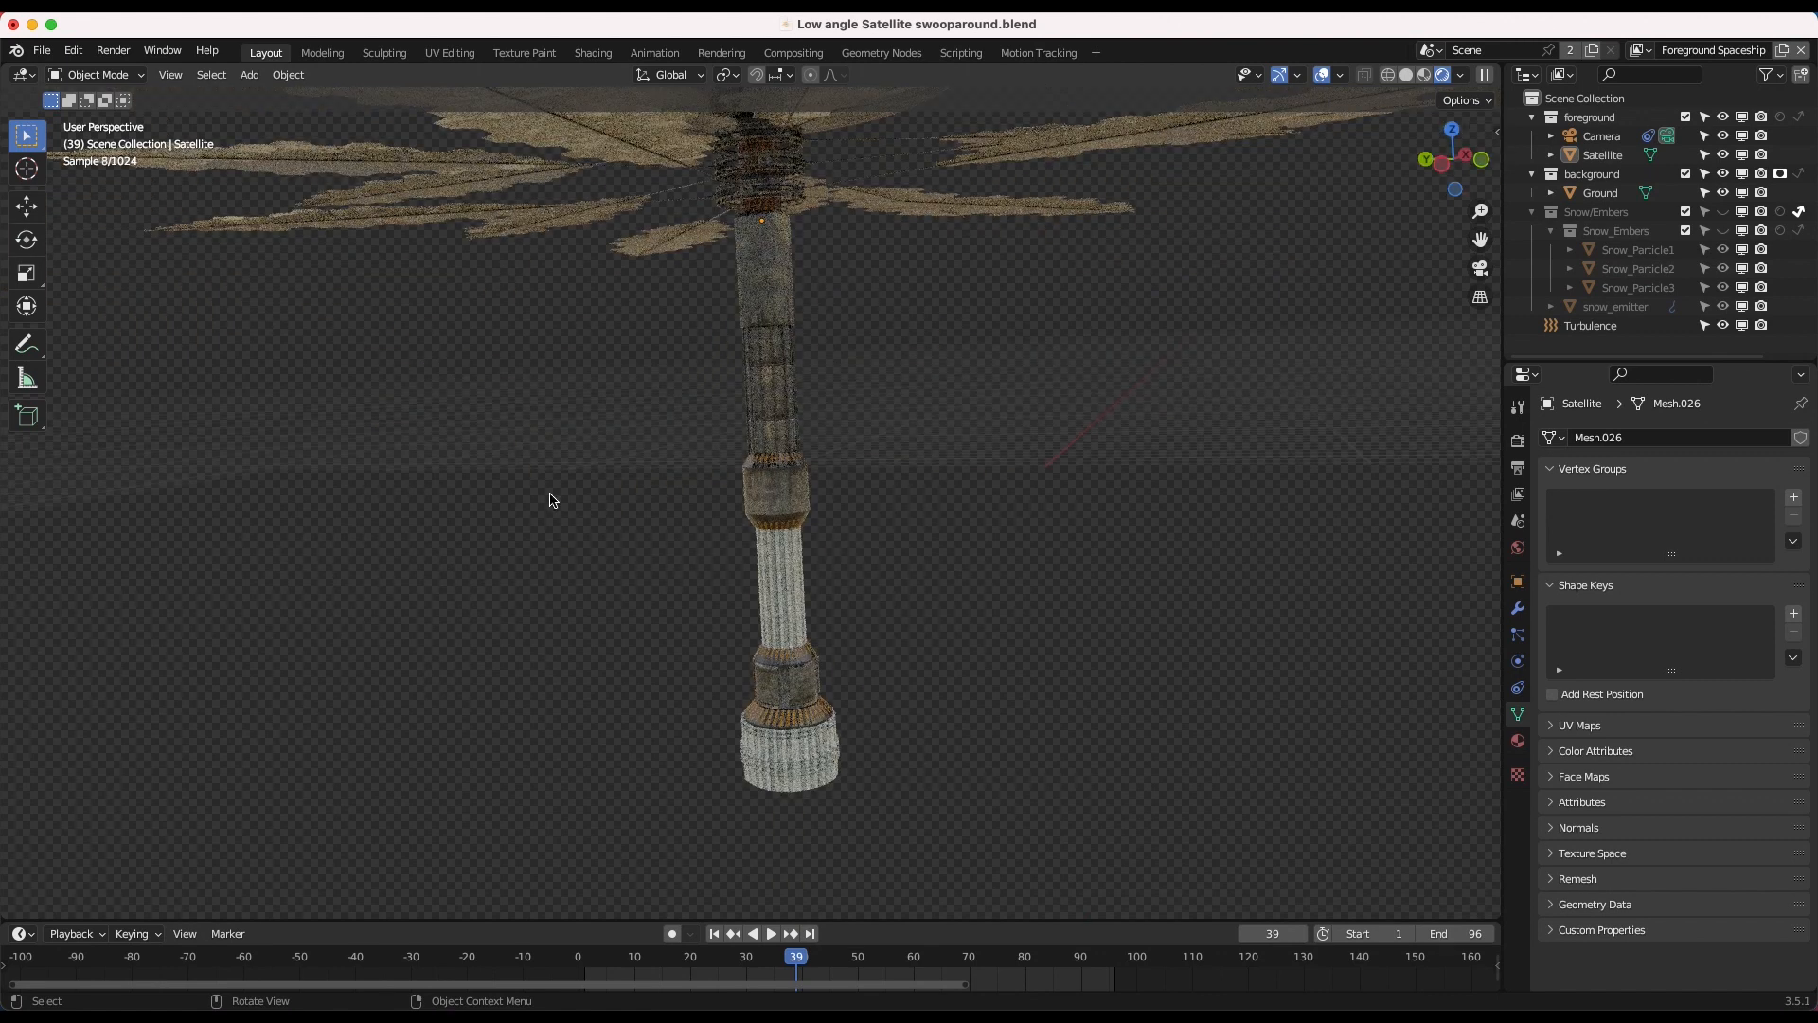
pyautogui.moveTo(775, 248)
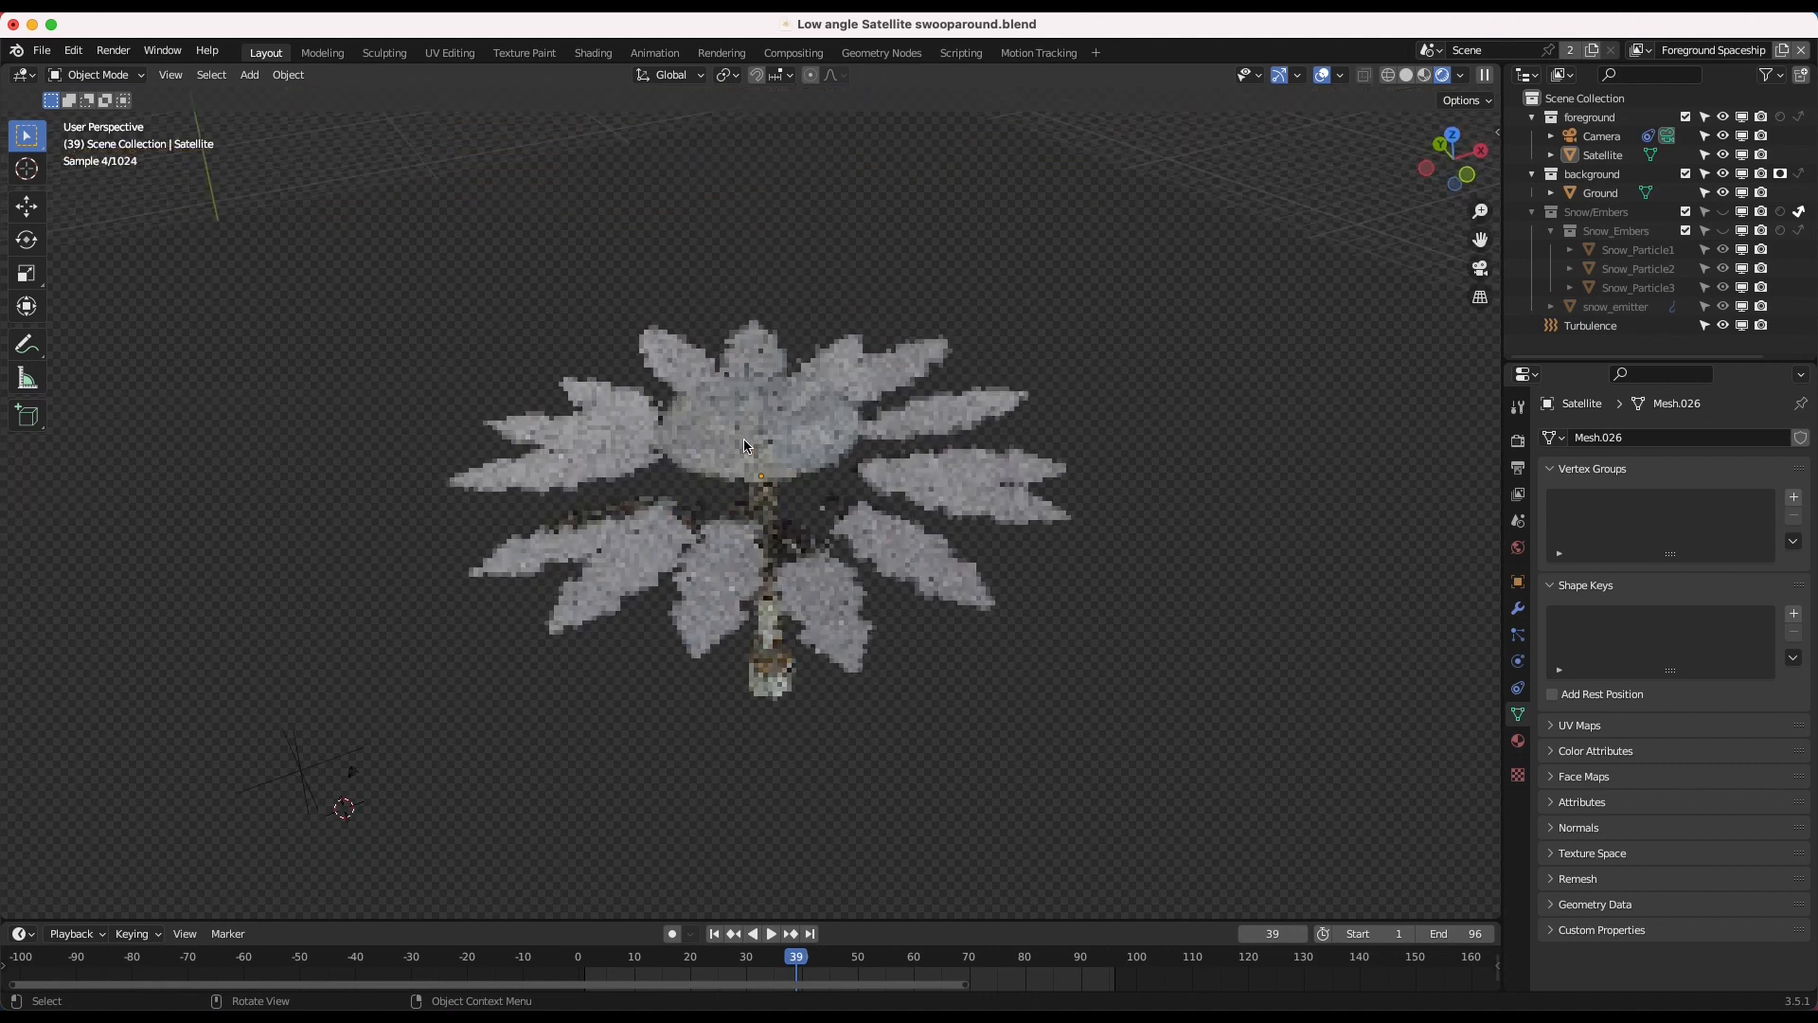
pyautogui.click(1489, 649)
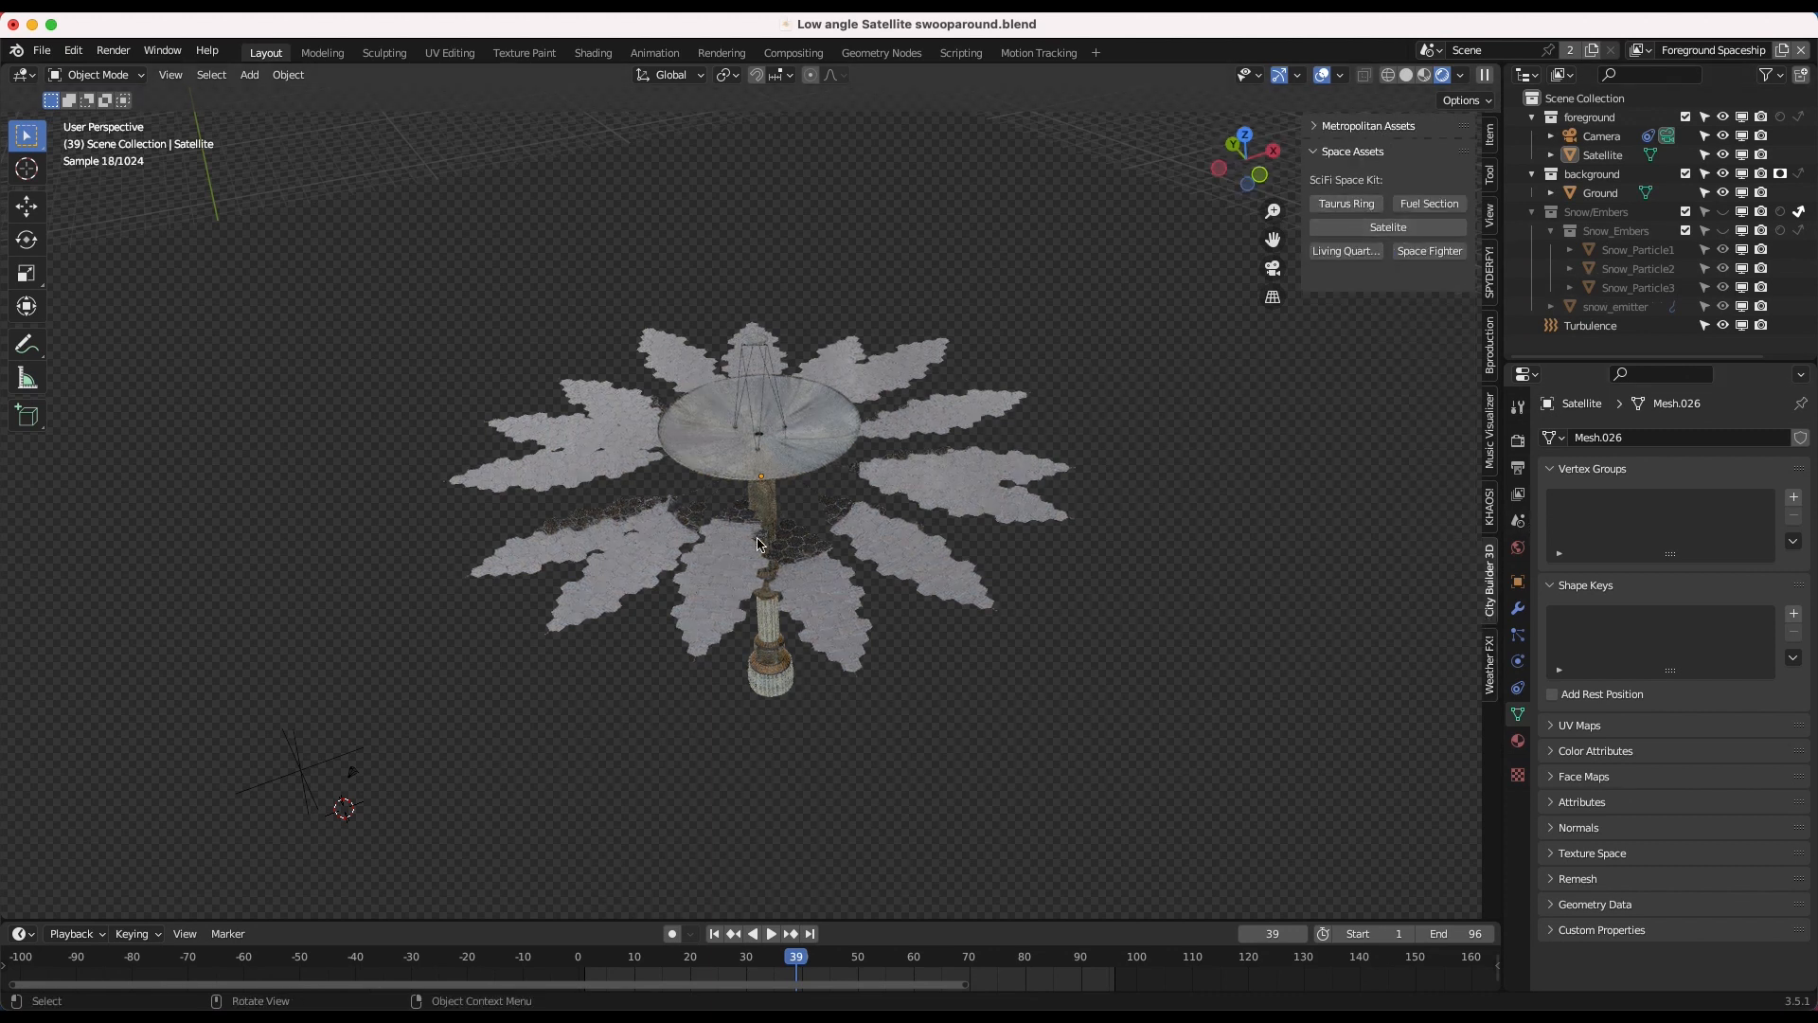
pyautogui.moveTo(754, 522); pyautogui.dragTo(812, 580)
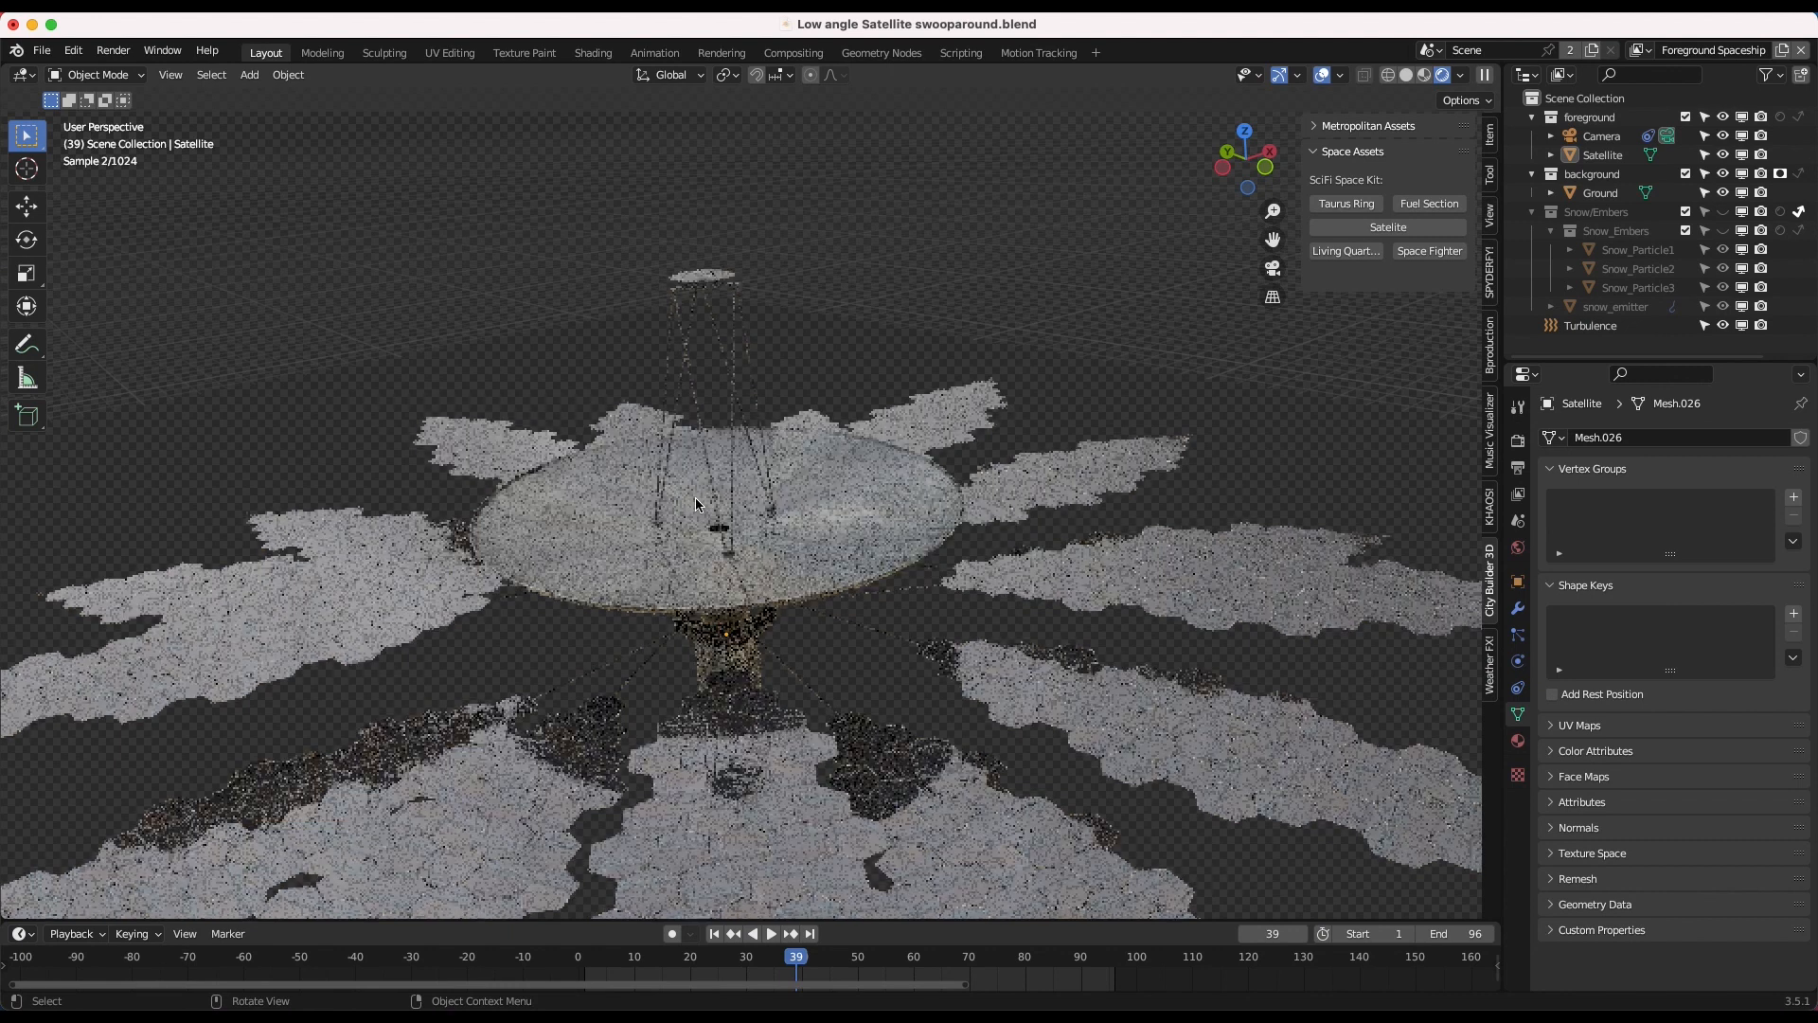
pyautogui.click(170, 74)
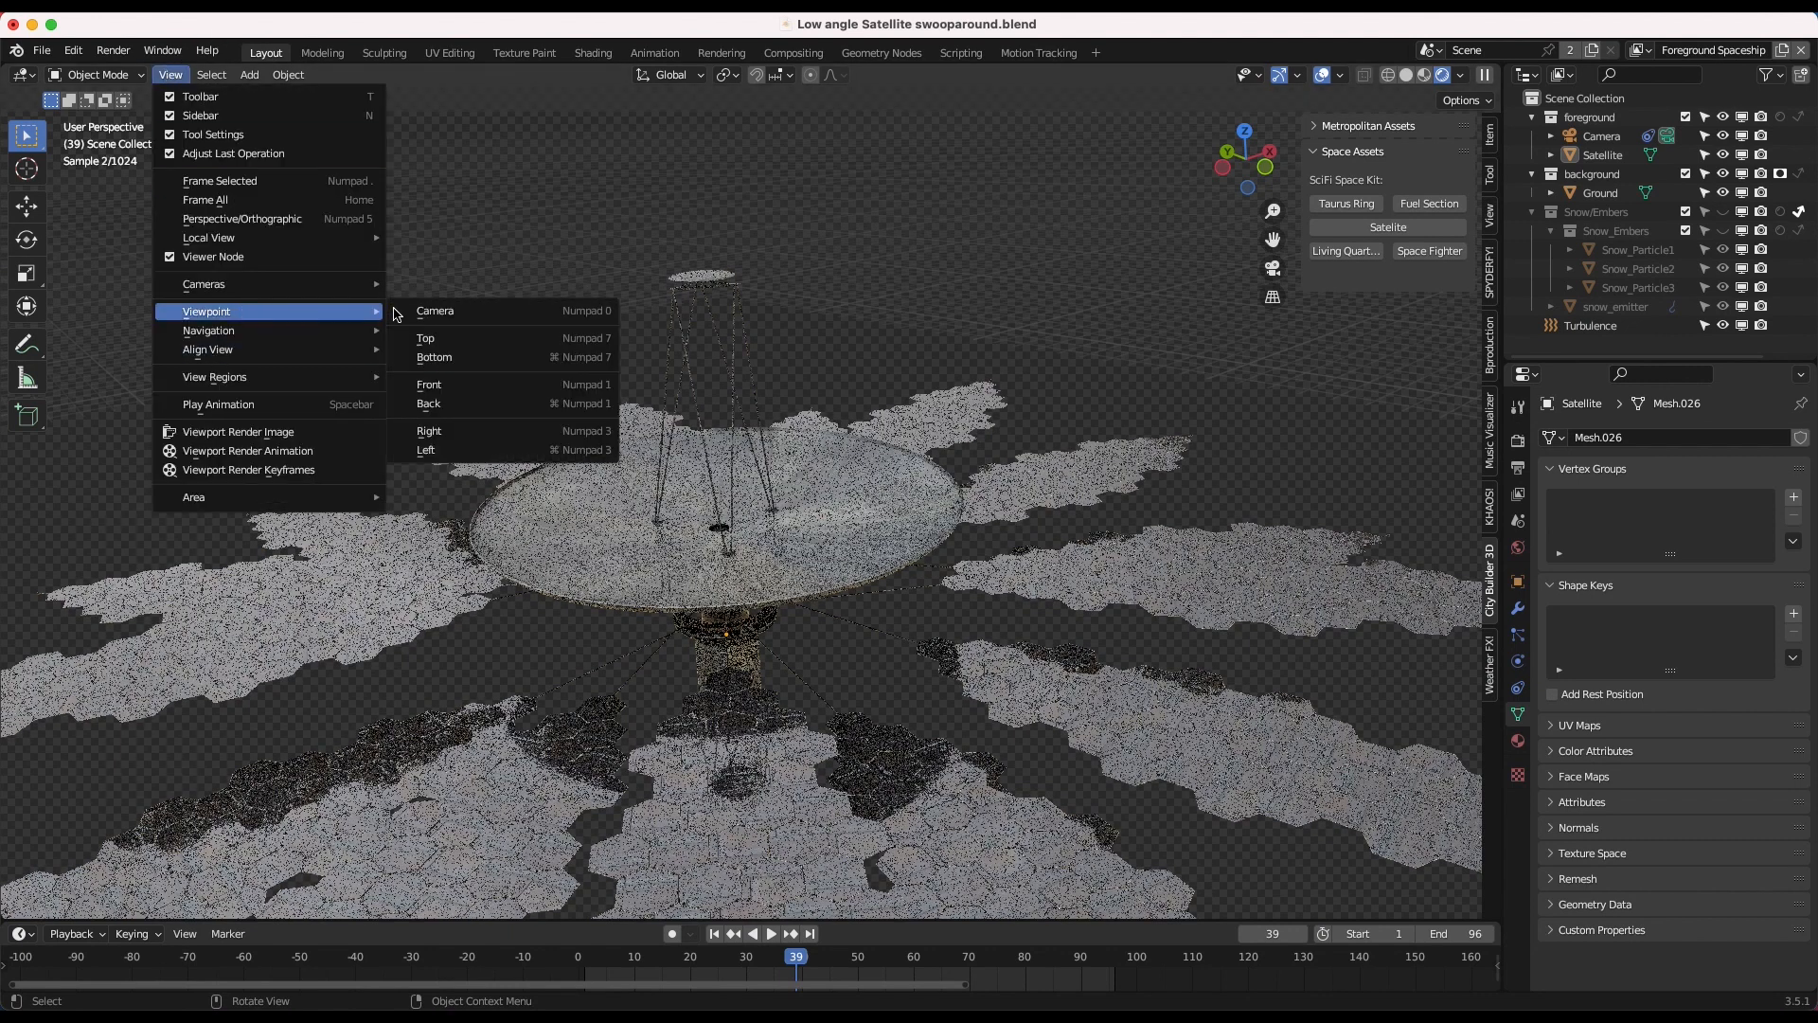
# Look through the camera, play the satellite-over-plate animation in Solid shading, then stop near frame 89.
pyautogui.click(435, 310)
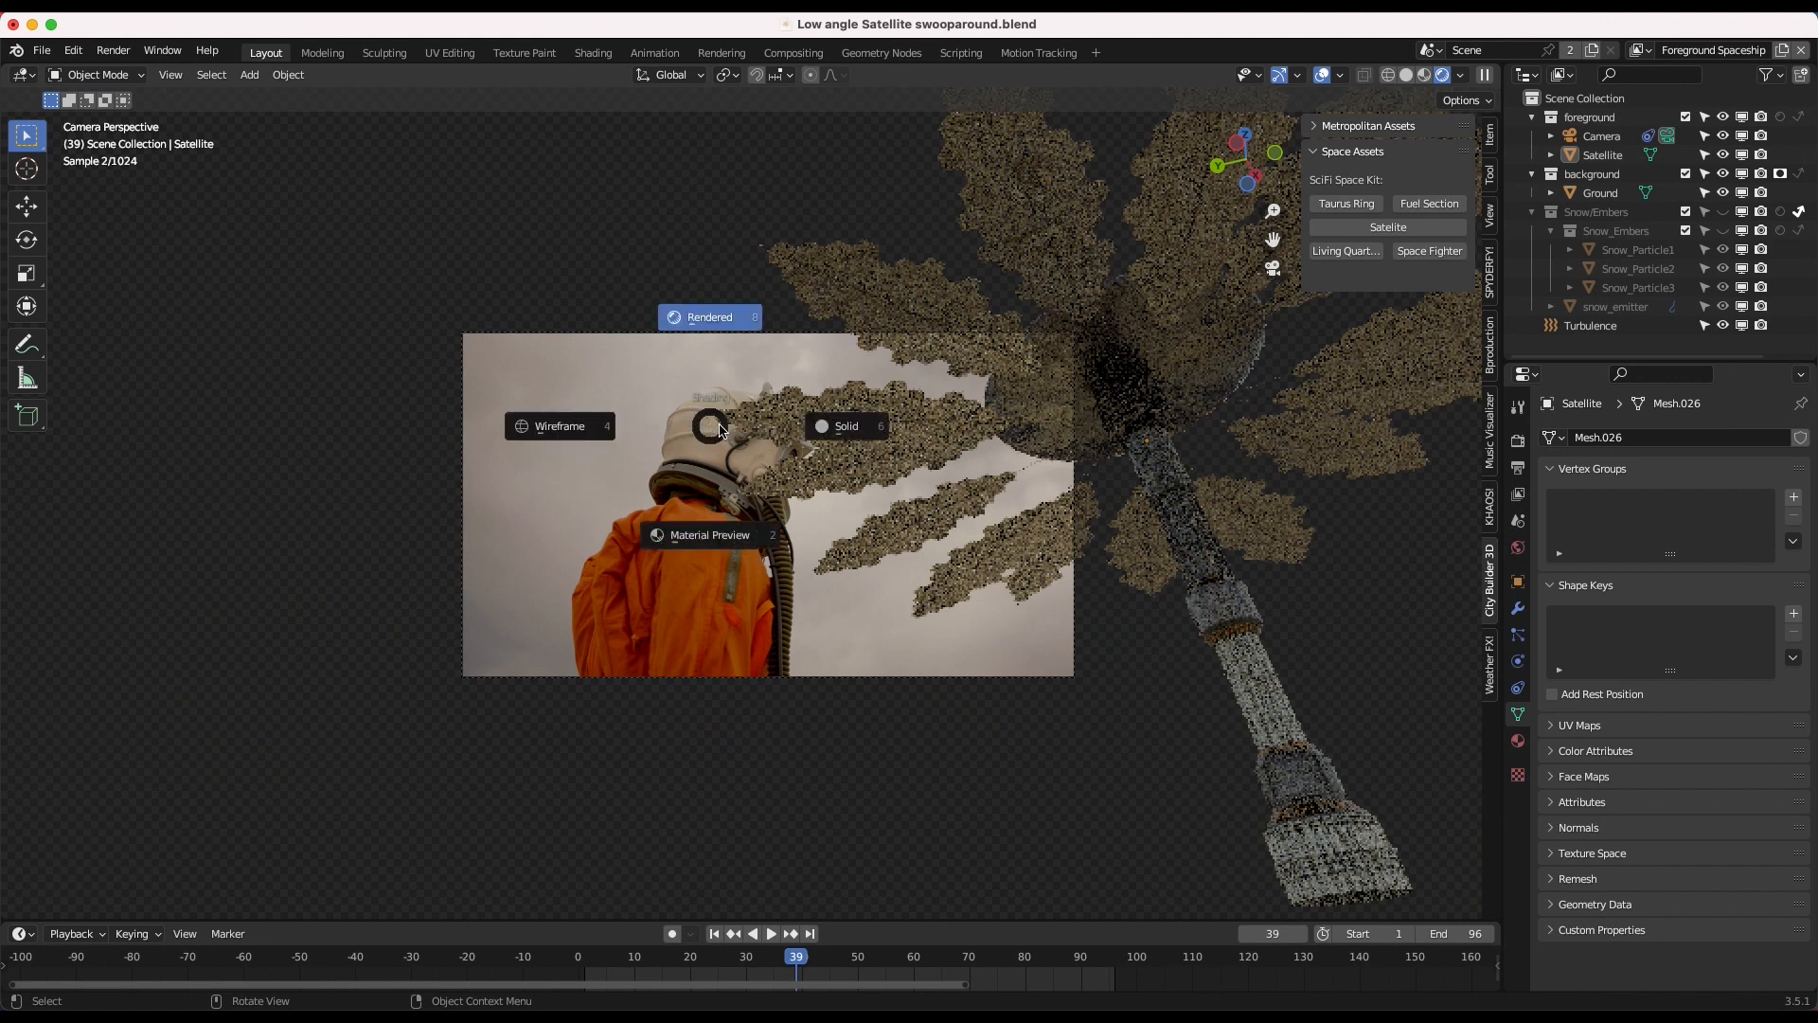
pyautogui.click(771, 932)
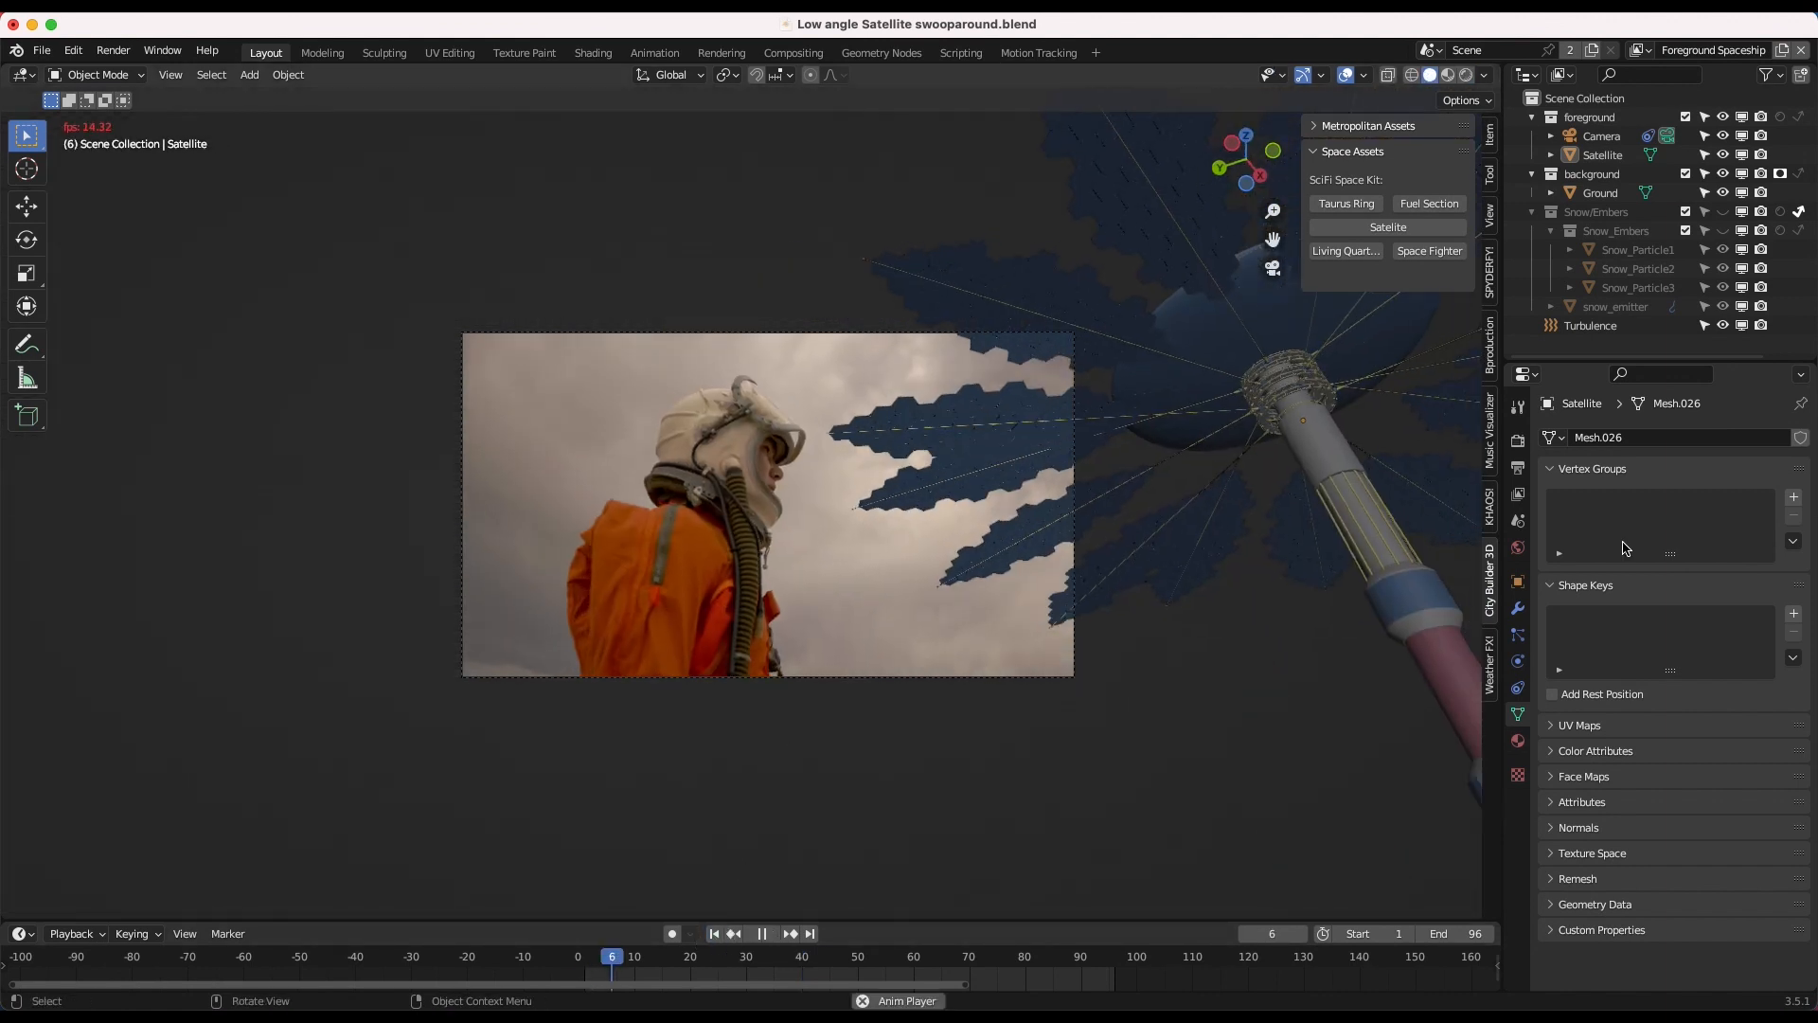
pyautogui.click(760, 932)
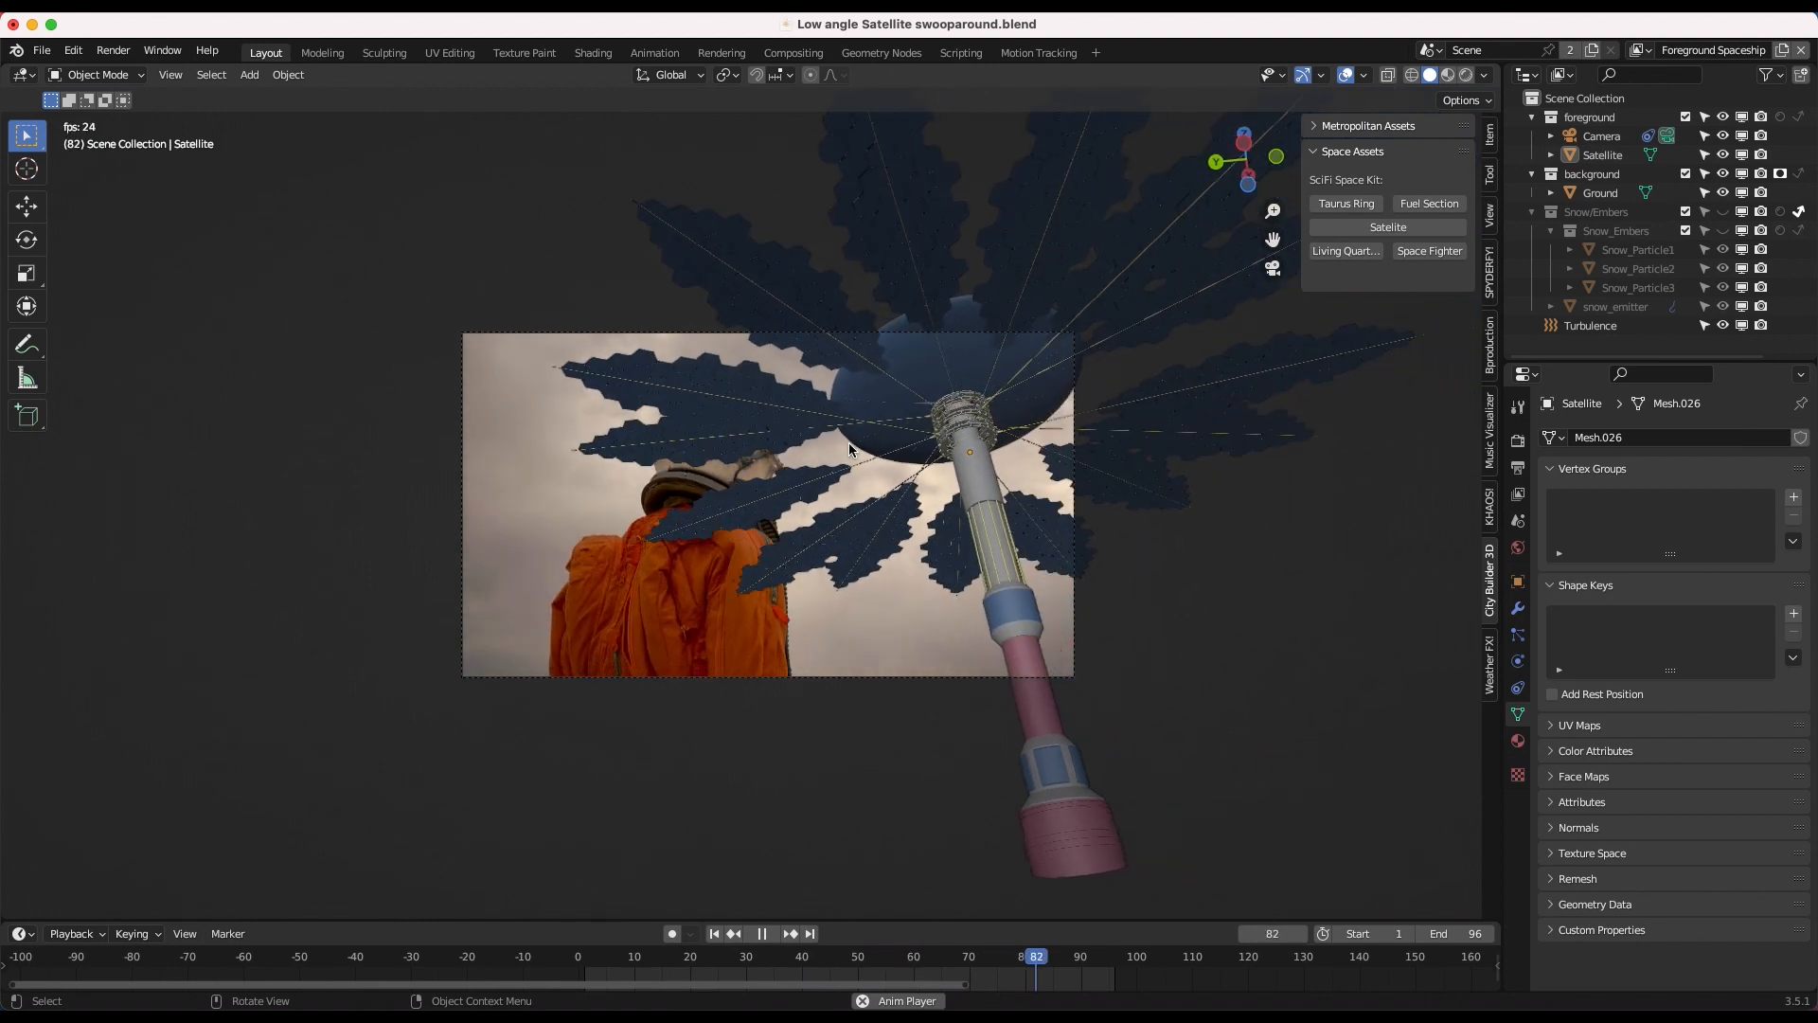
pyautogui.click(759, 932)
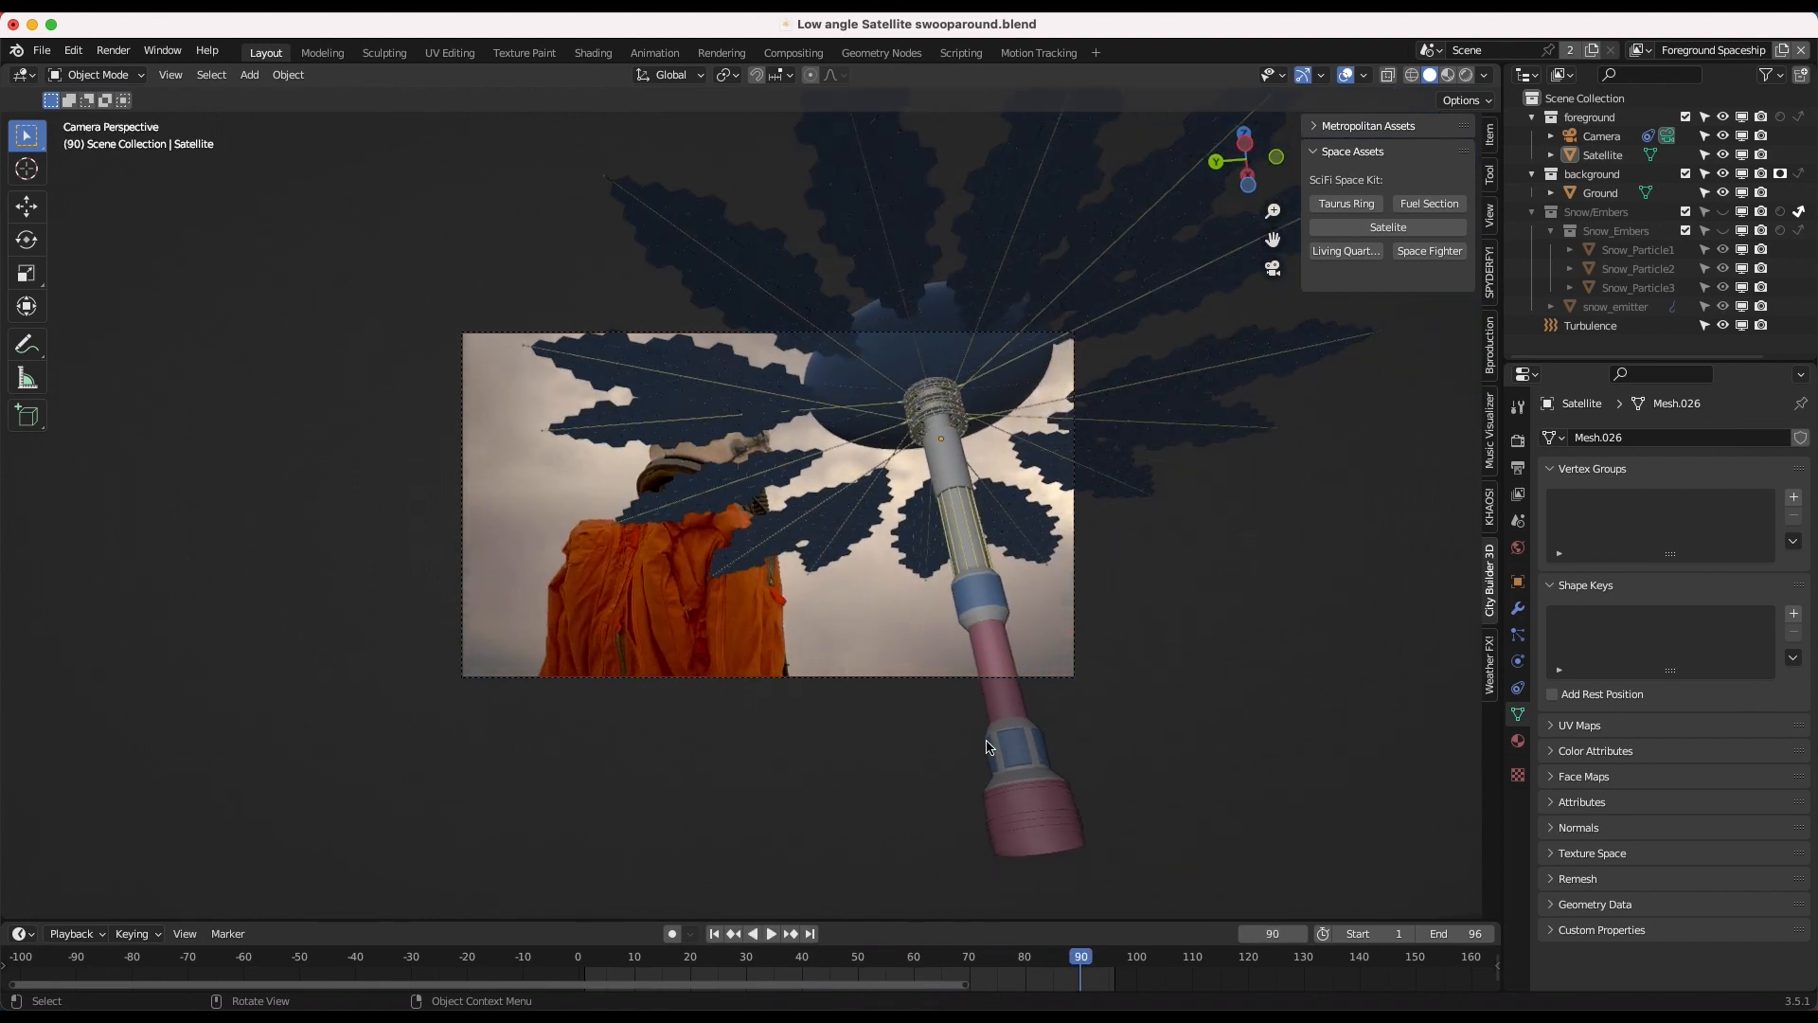
pyautogui.click(1081, 956)
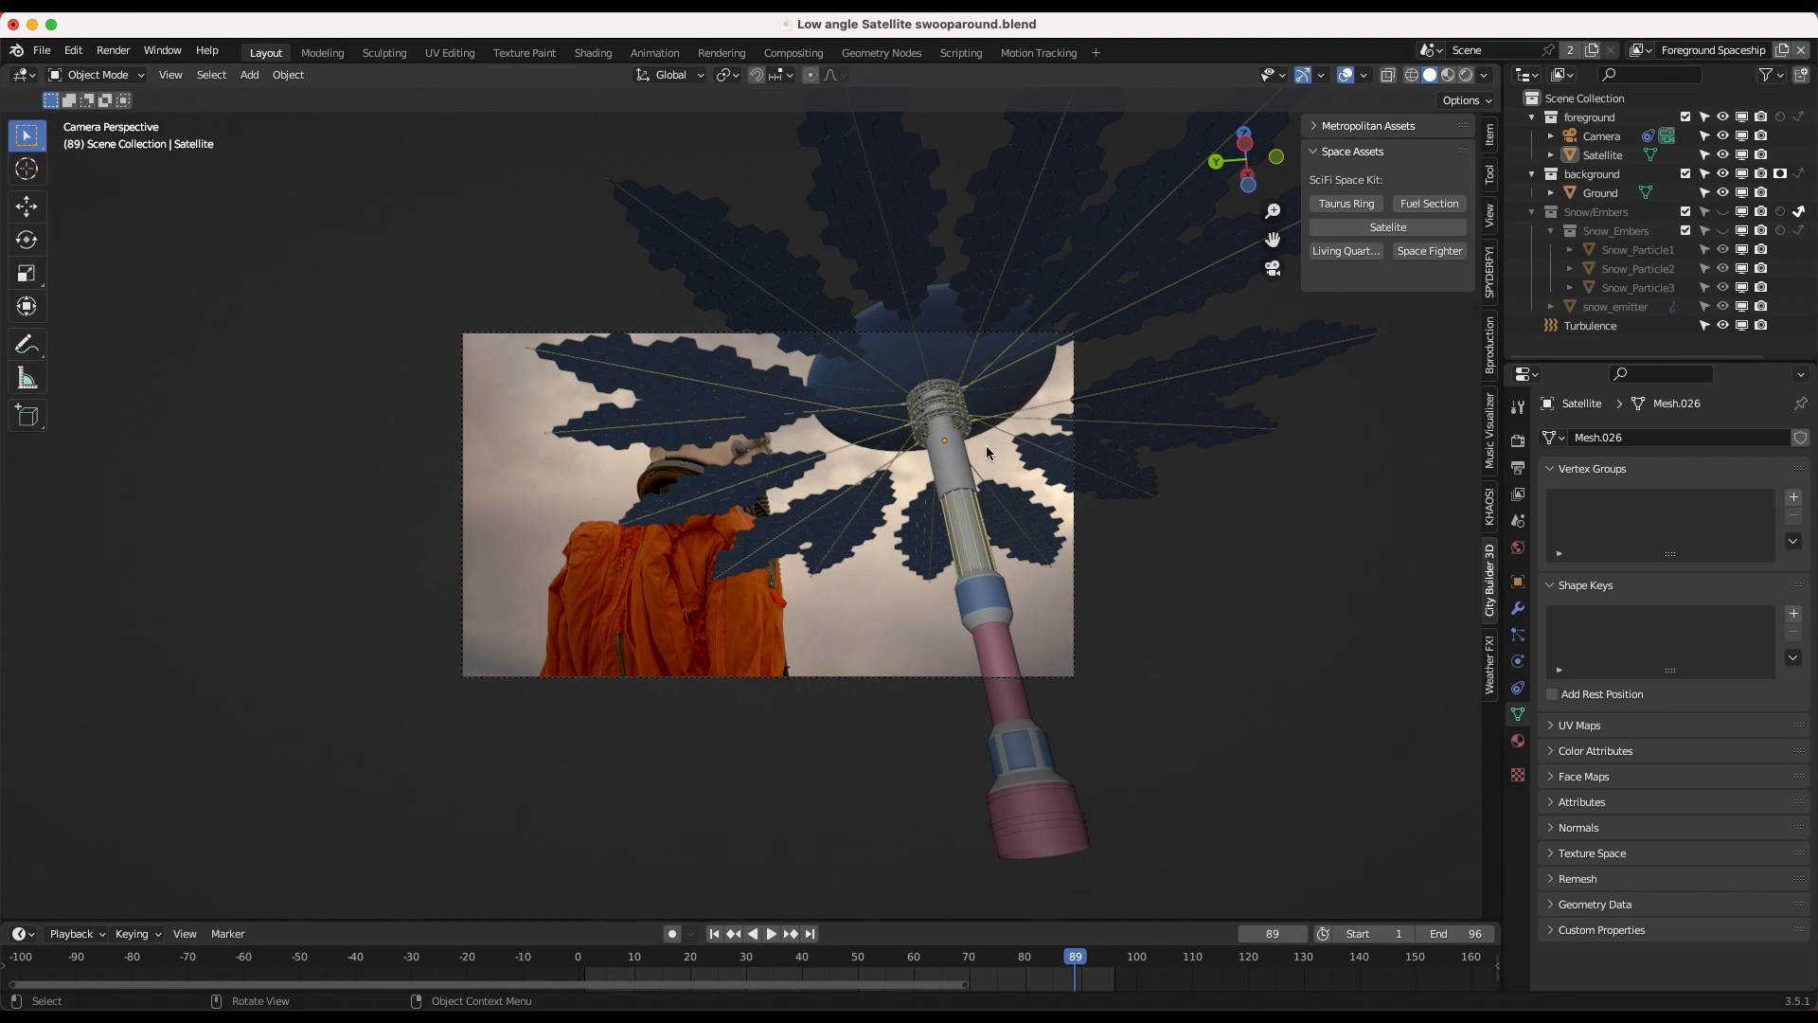
pyautogui.moveTo(893, 392)
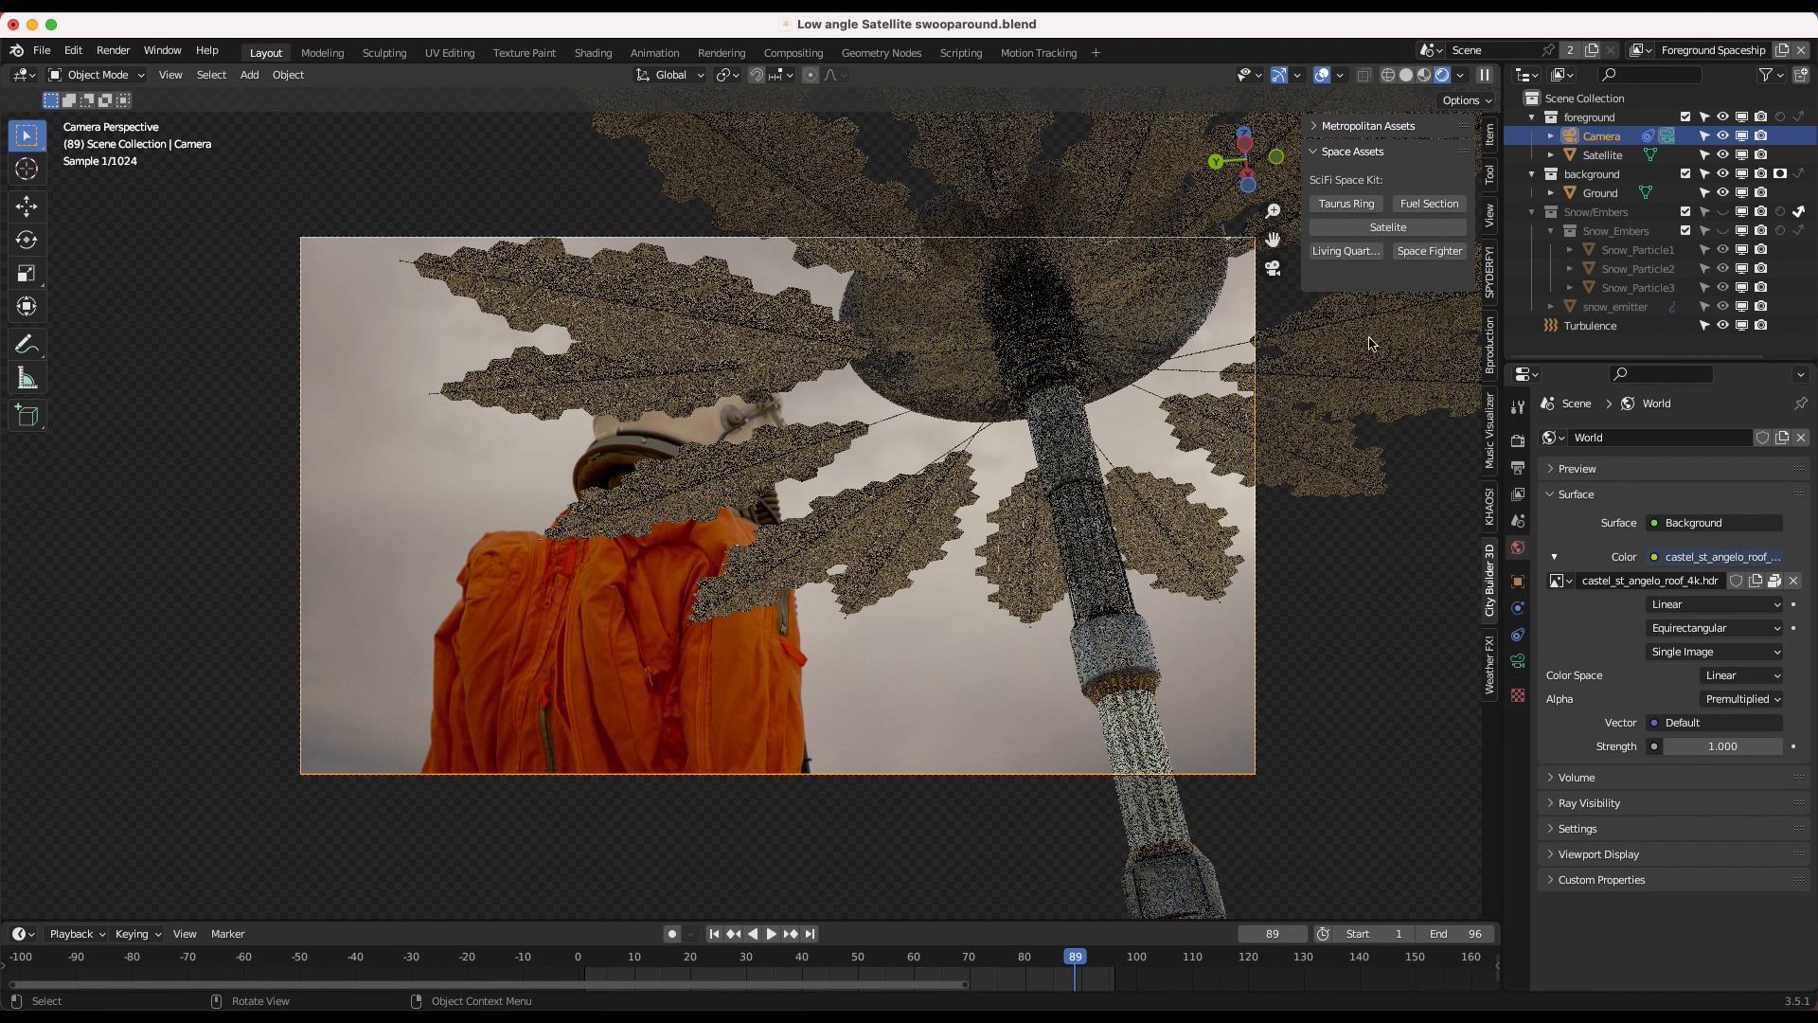
# Show the render settings and select the Ground object against the Rome skyline backdrop.
pyautogui.click(1517, 409)
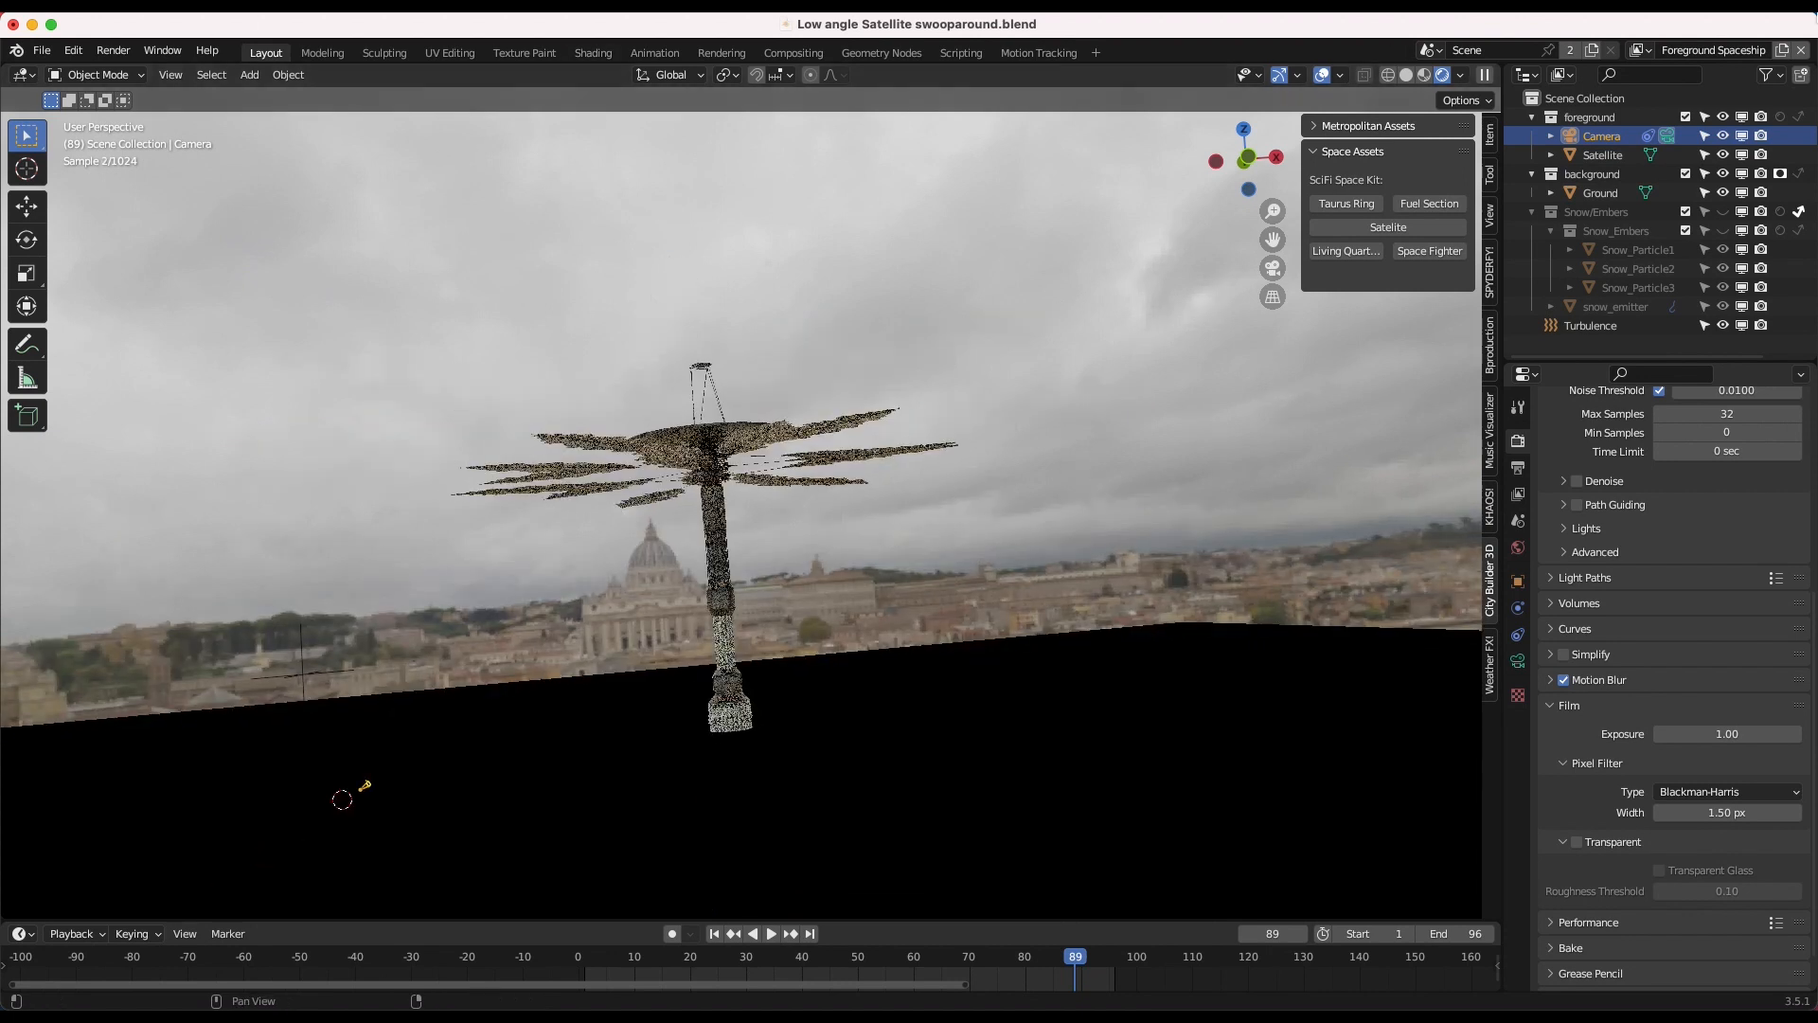
pyautogui.click(1601, 192)
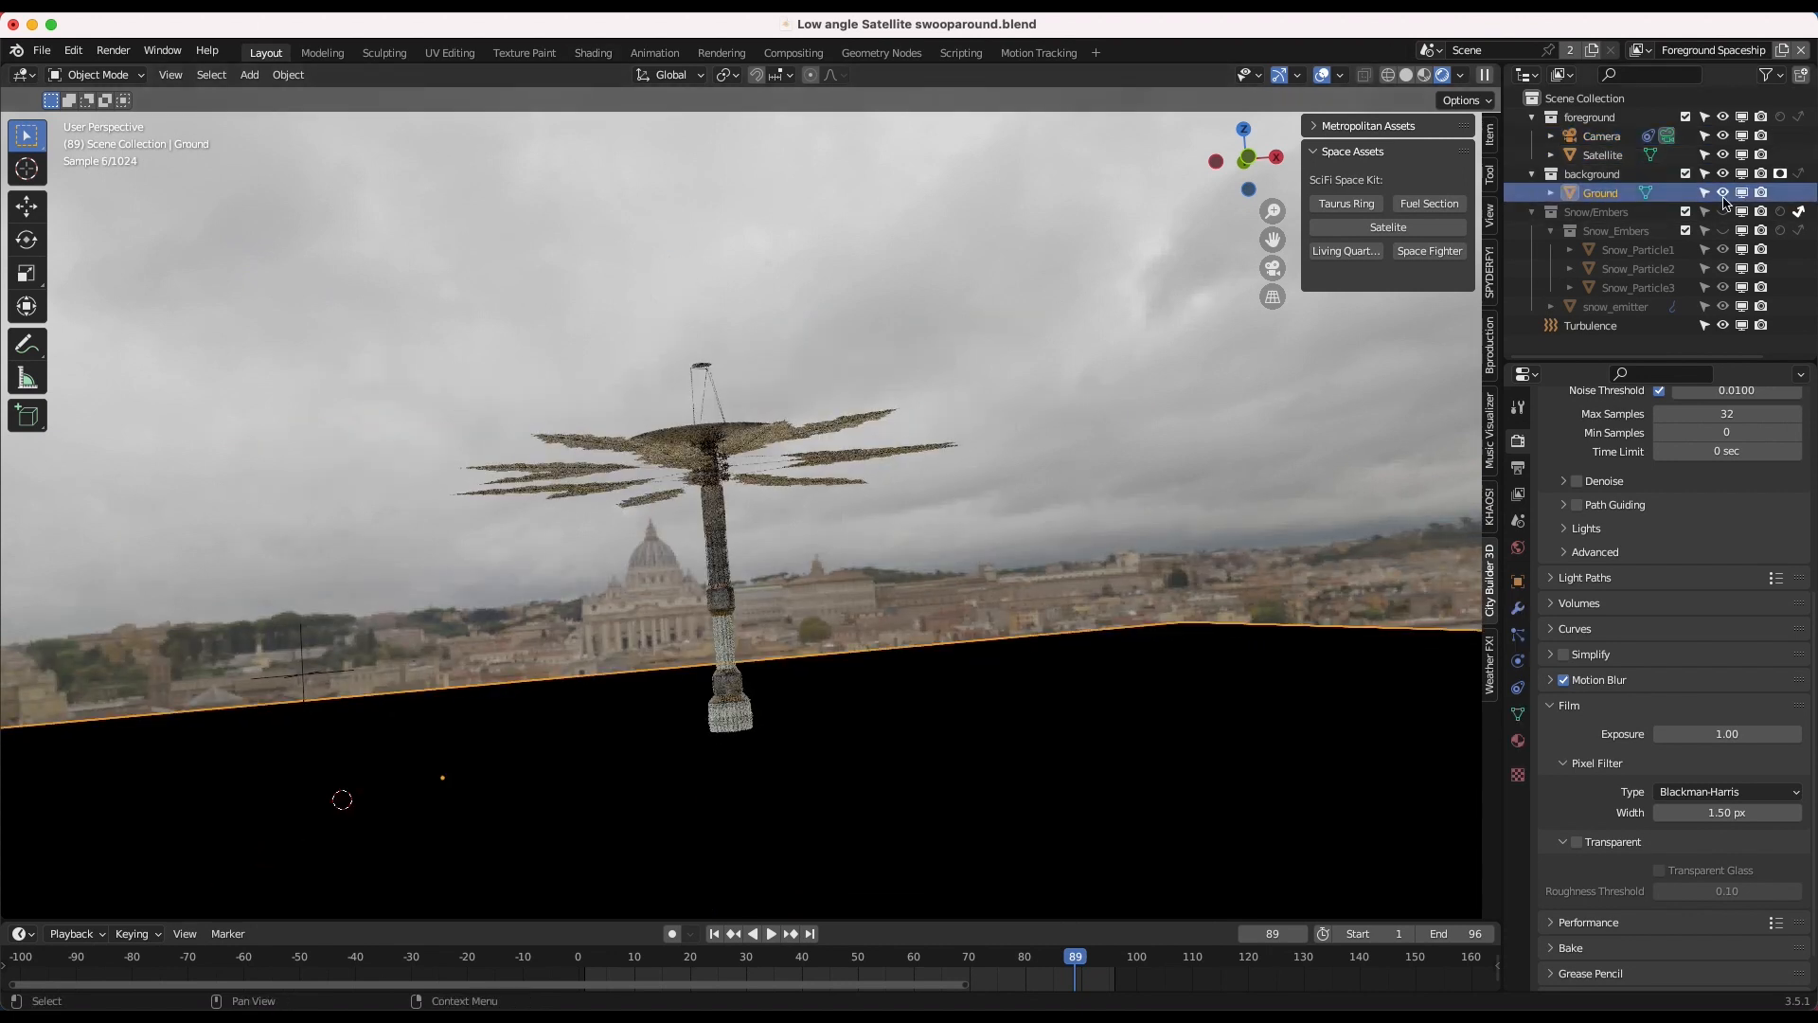
# Disable Ground's Holdout/Shadow Catcher so it renders as a sandy surface.
pyautogui.click(1518, 742)
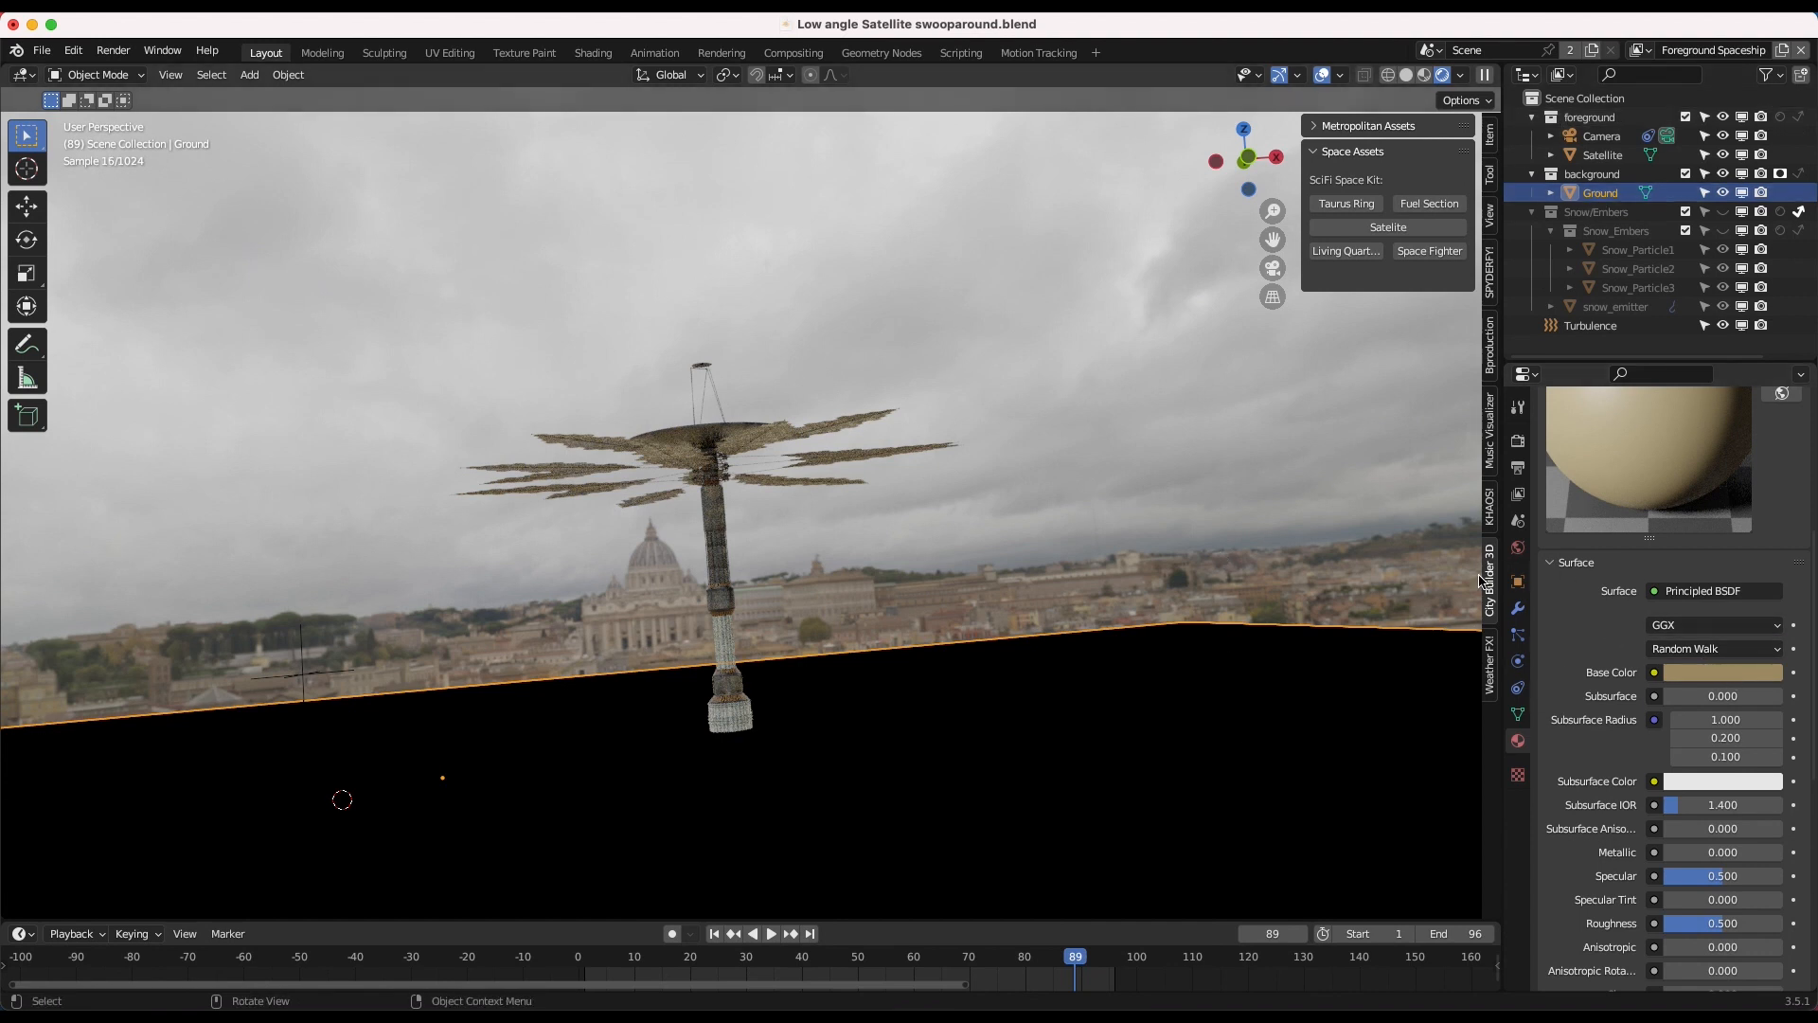
pyautogui.click(1517, 493)
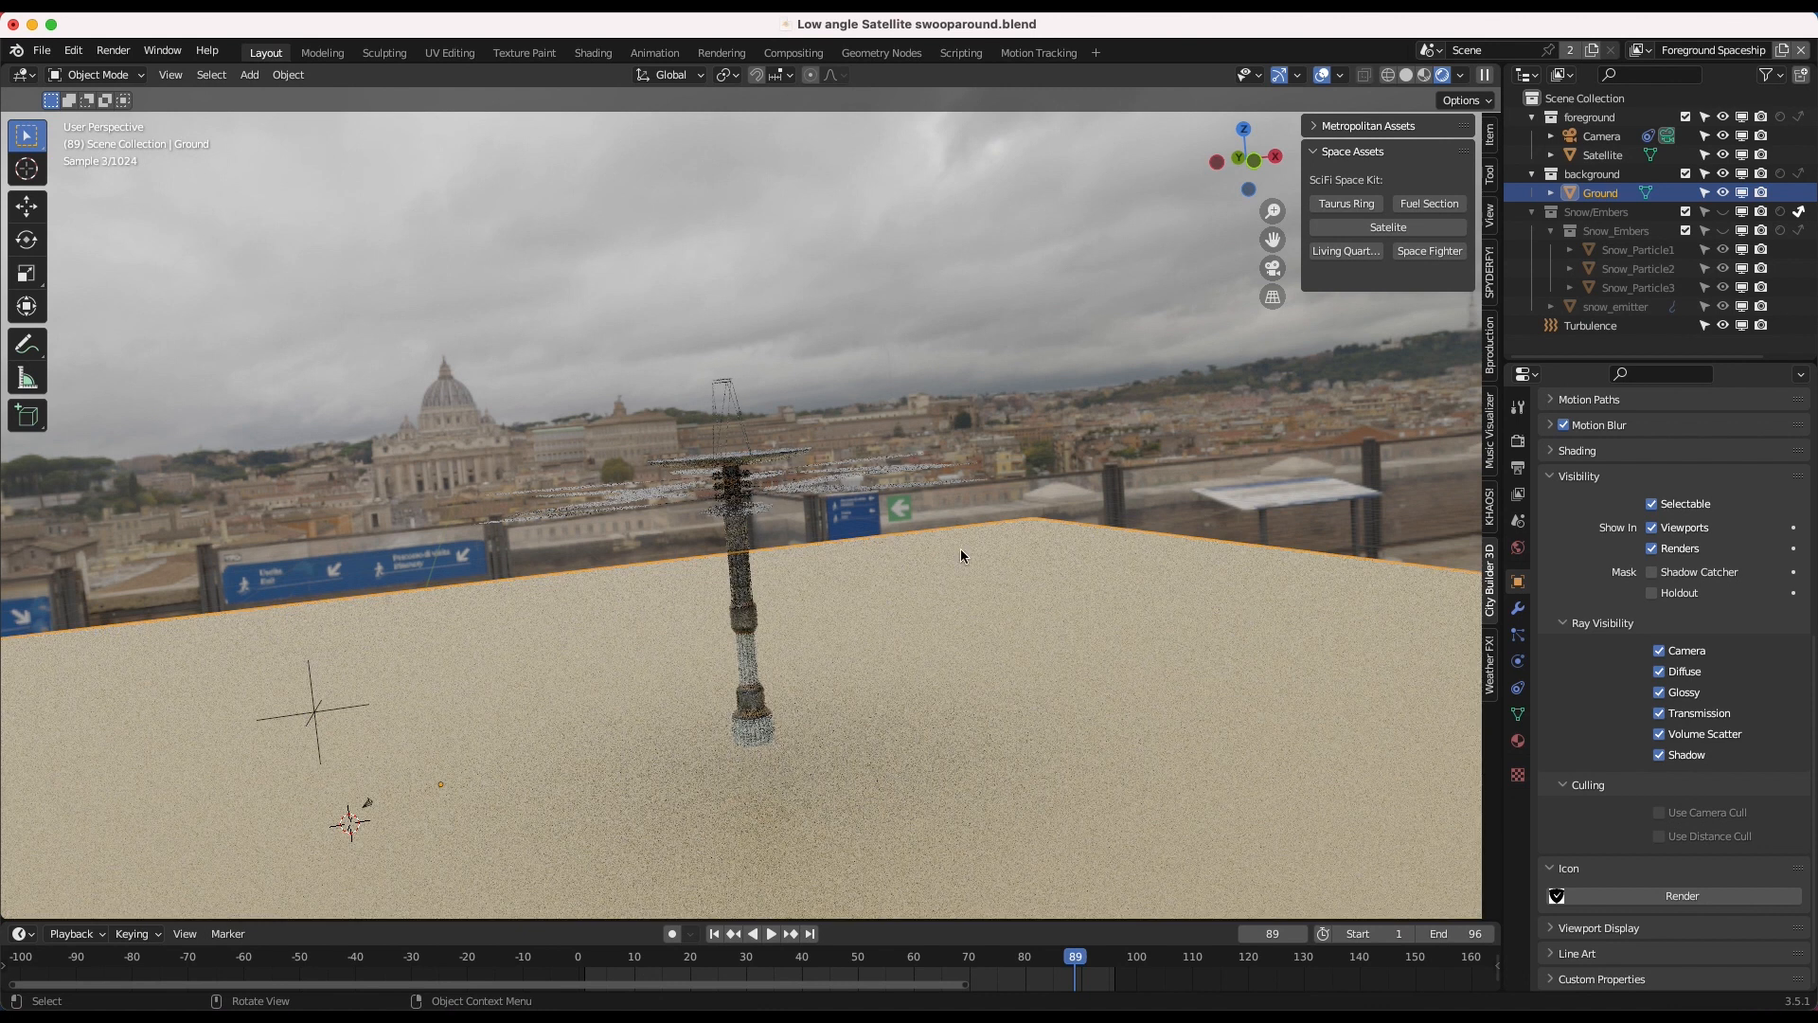
pyautogui.moveTo(1099, 507)
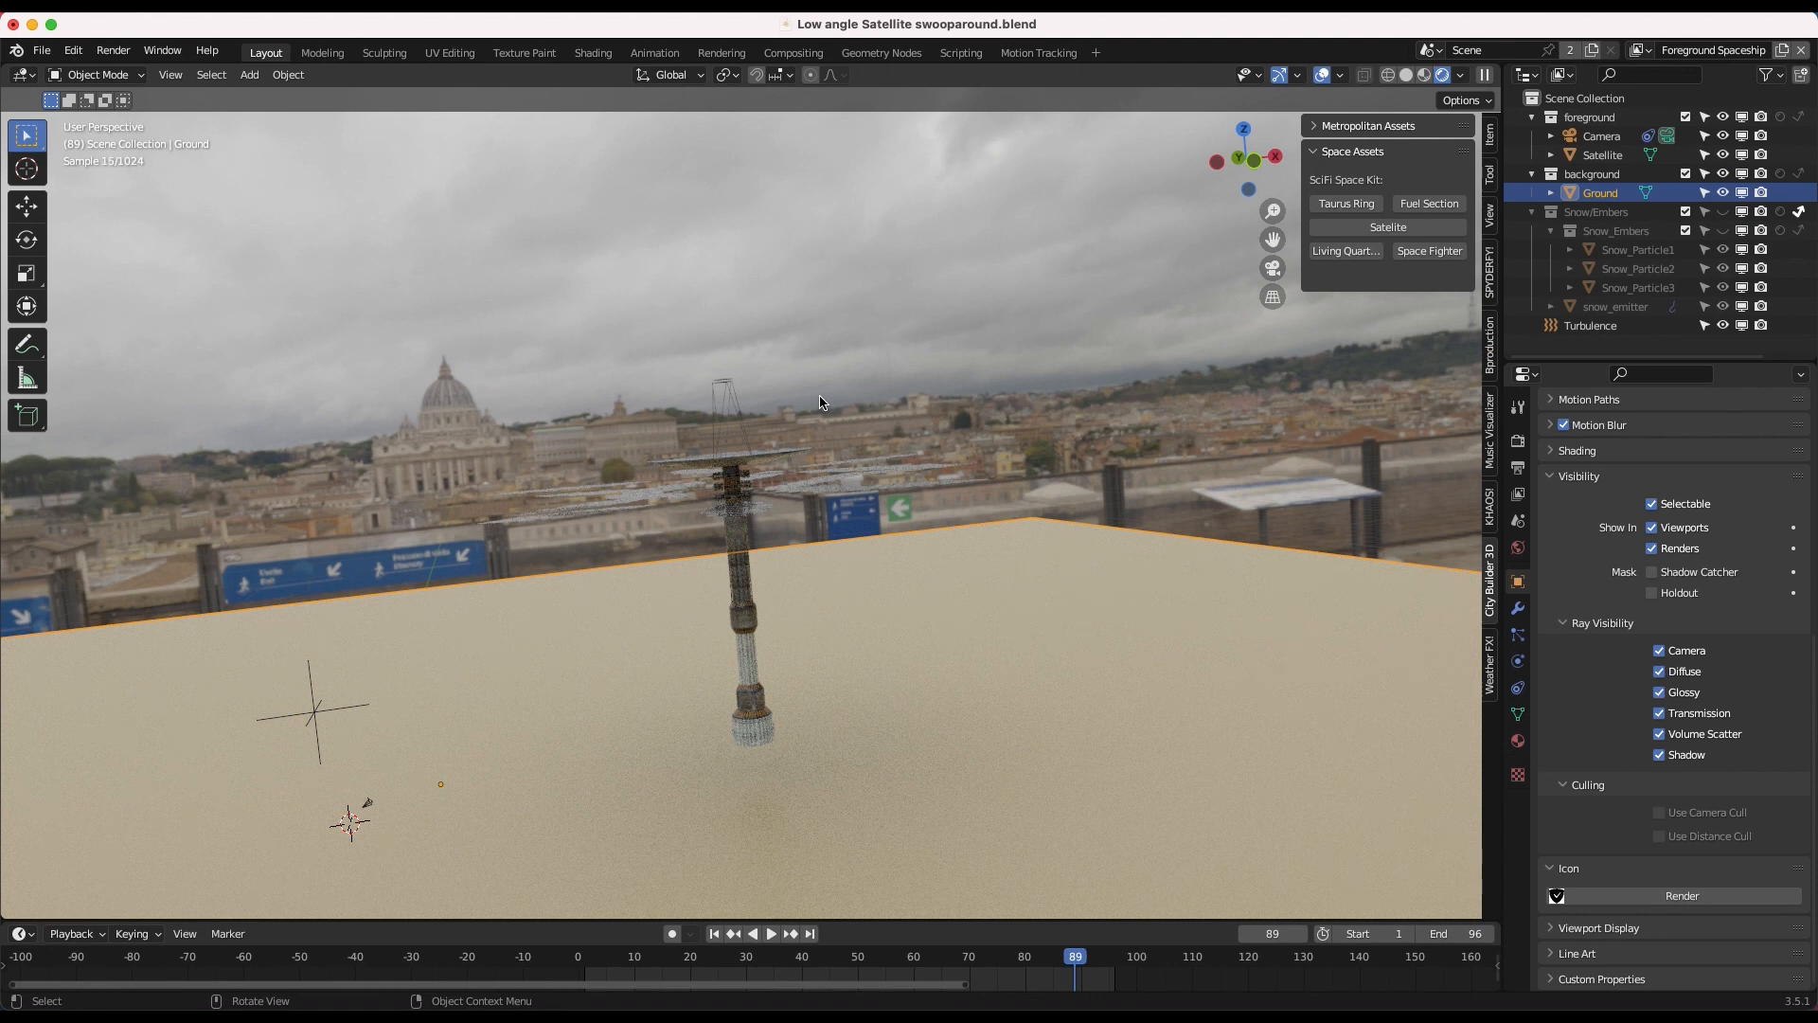
pyautogui.moveTo(661, 449)
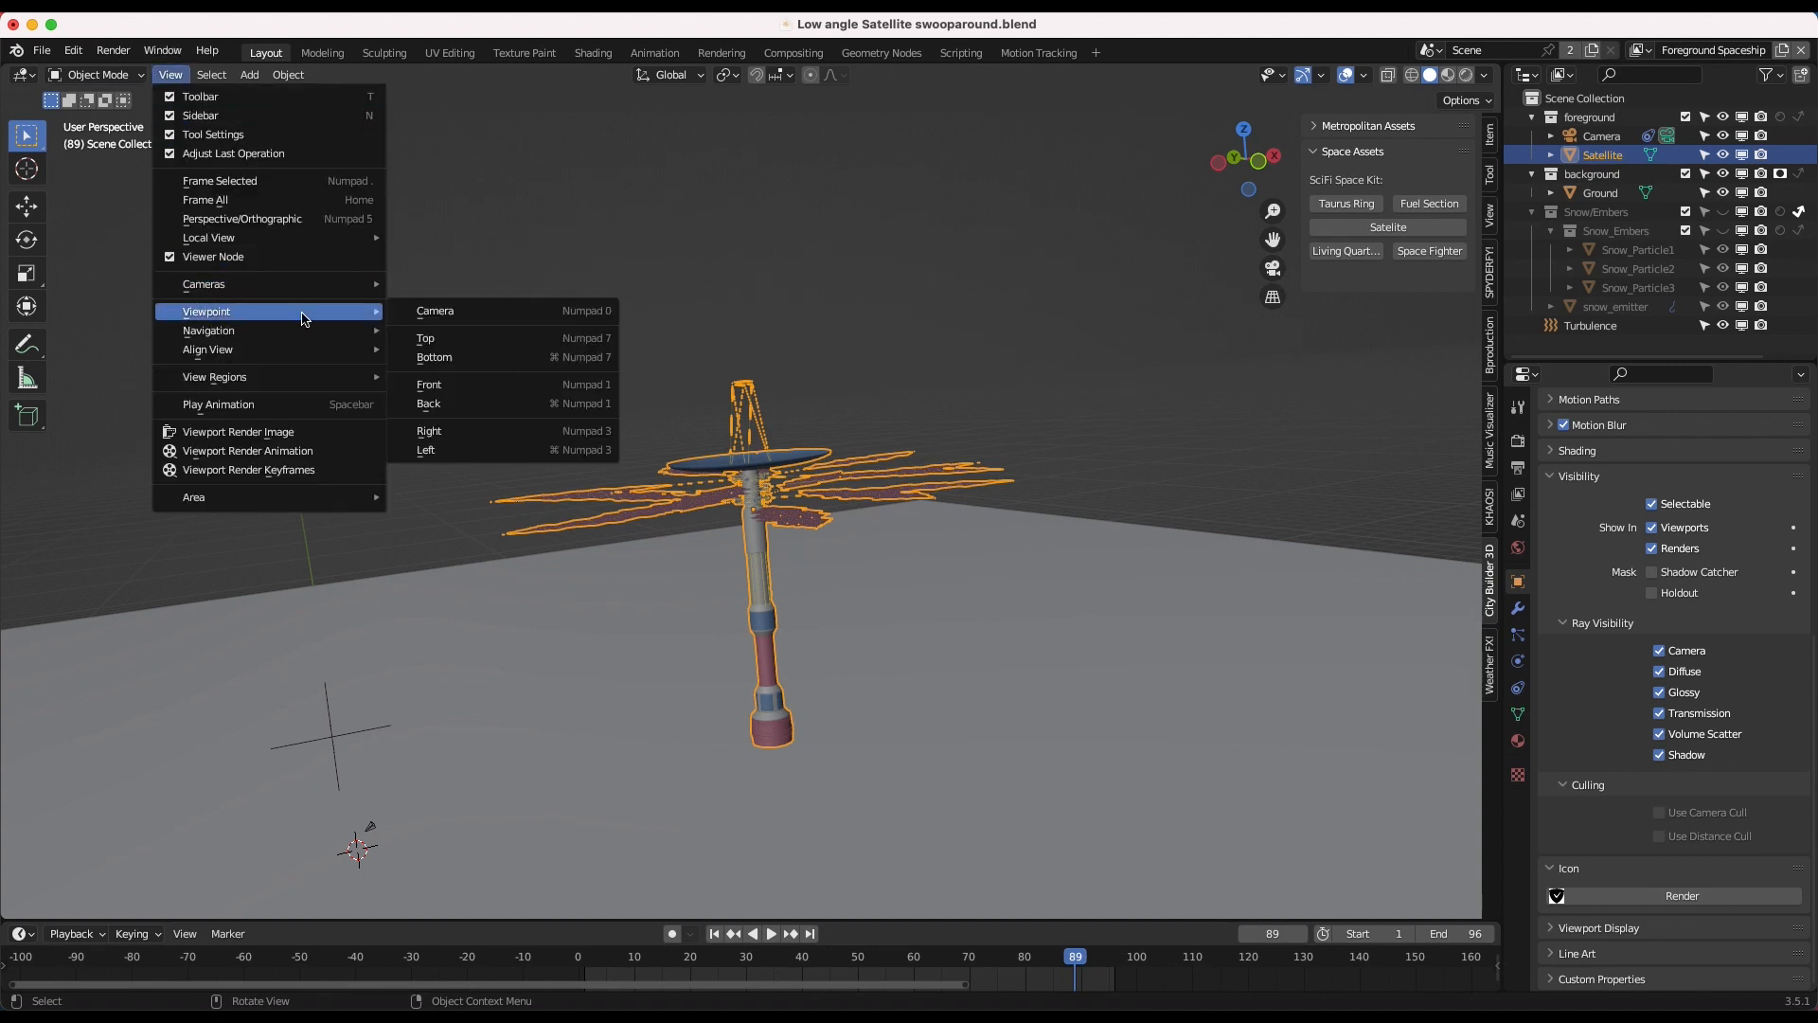
# Select snow_emitter and jump to frame 1 to show its ember particles.
pyautogui.click(435, 309)
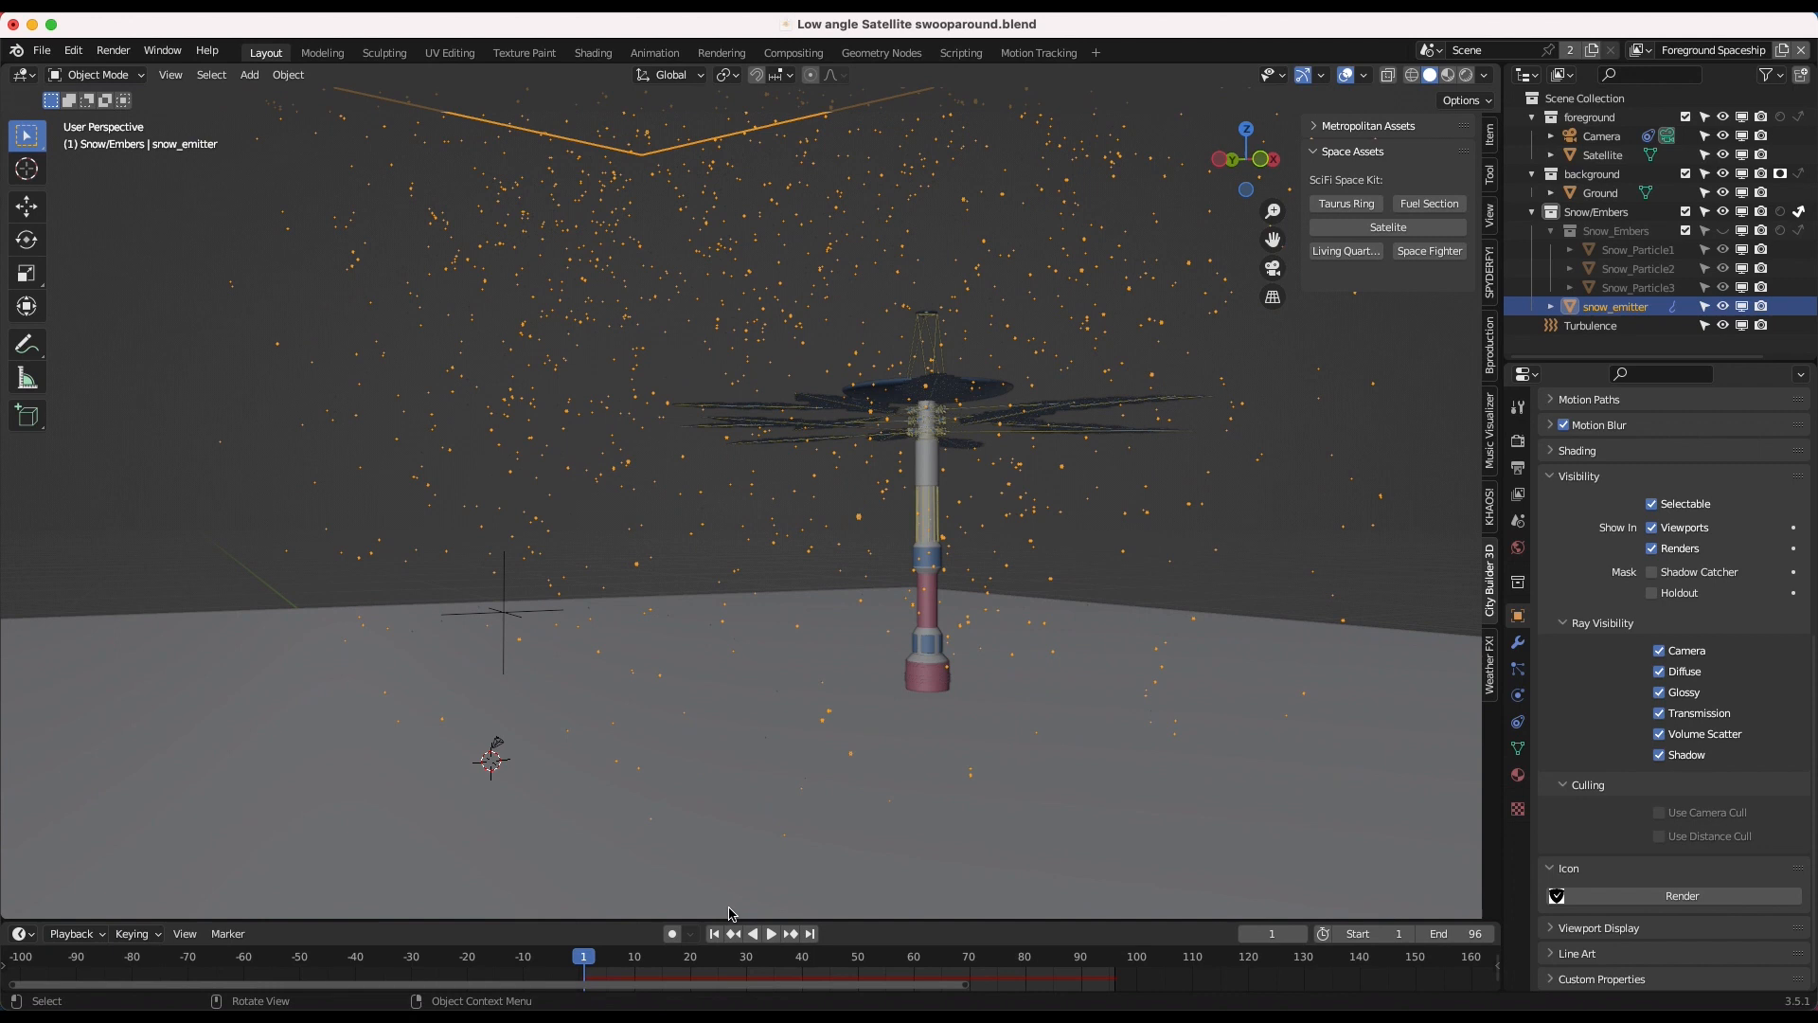
pyautogui.click(770, 932)
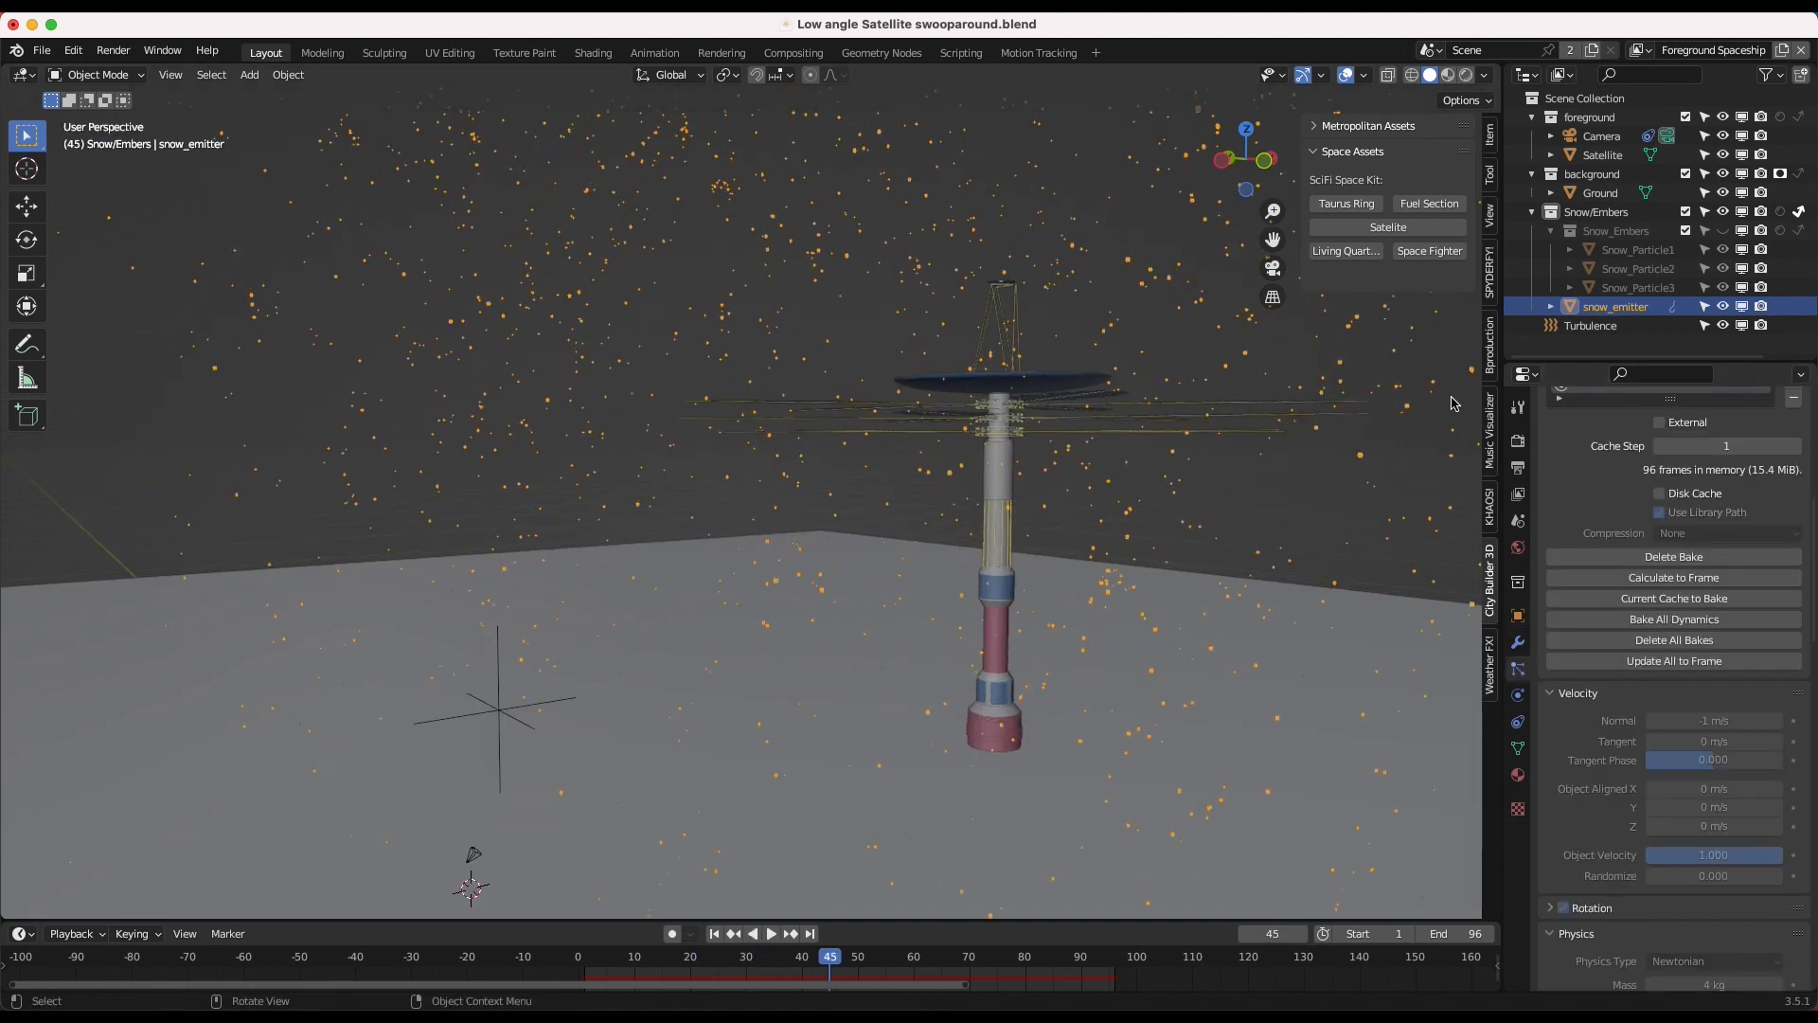
# Show the WeatherFX snow system 'Embers' and select Snow_Particle3.
pyautogui.click(1489, 670)
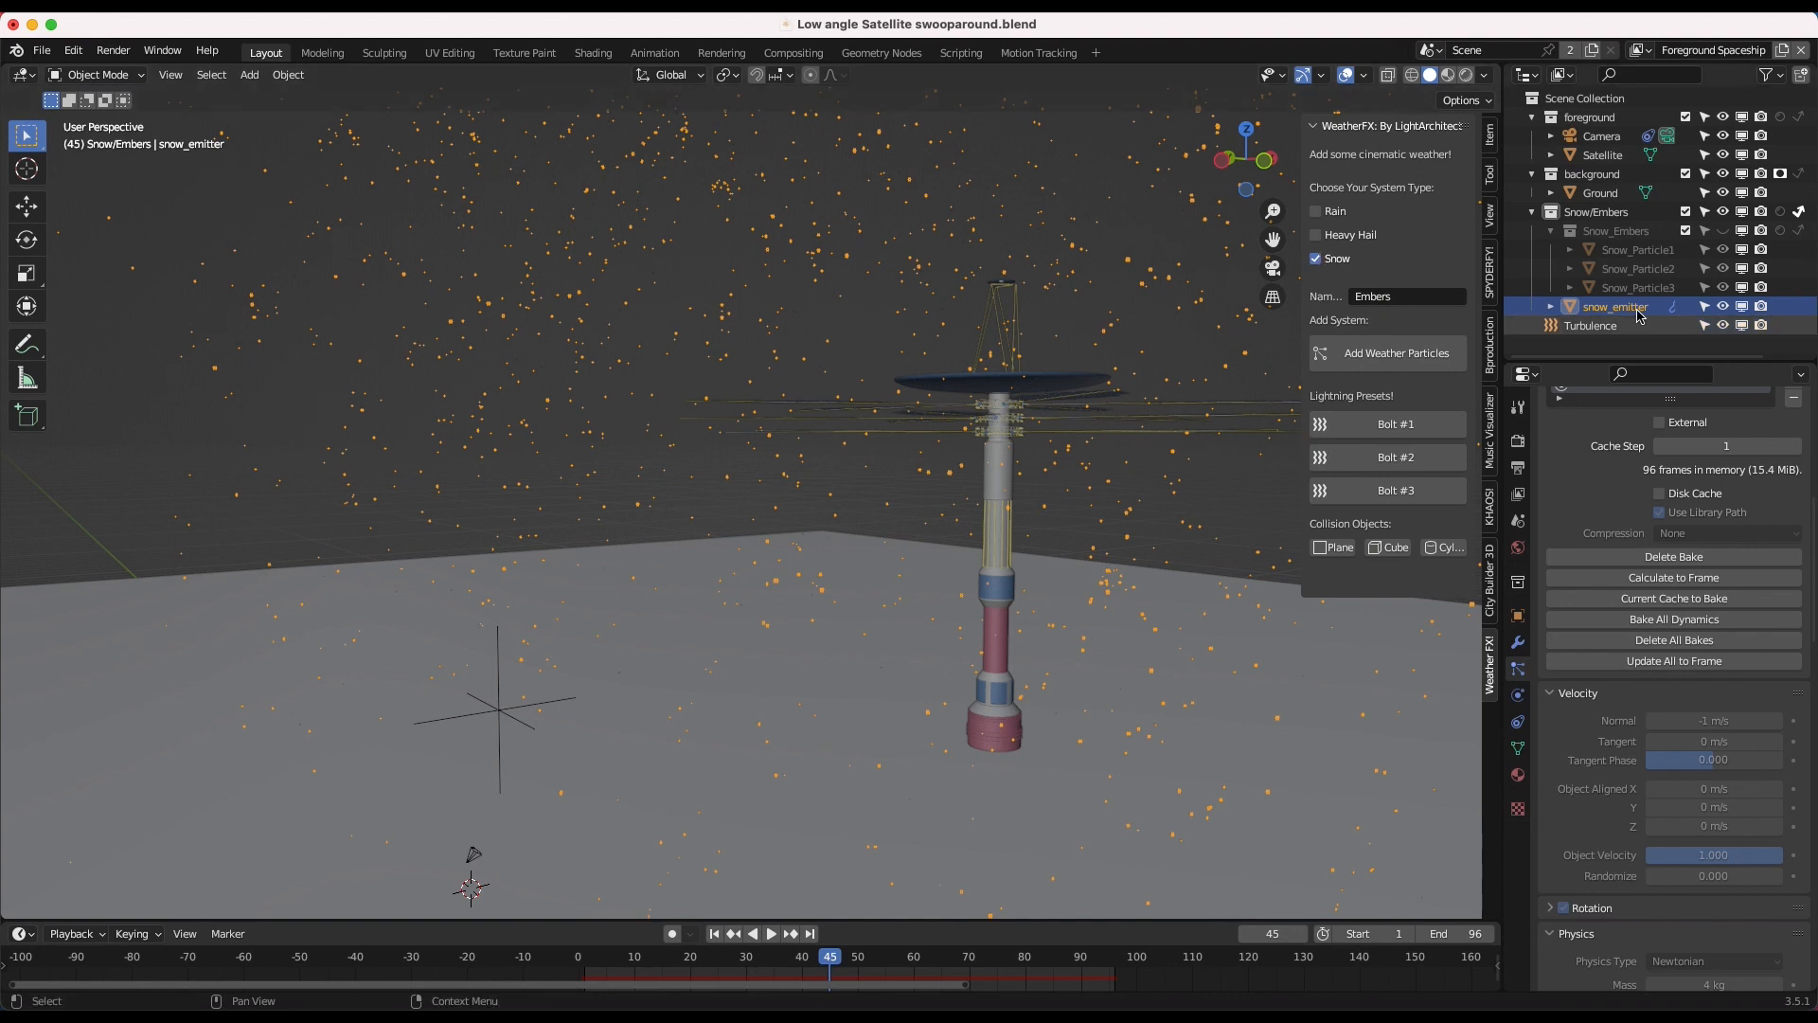
pyautogui.click(1636, 286)
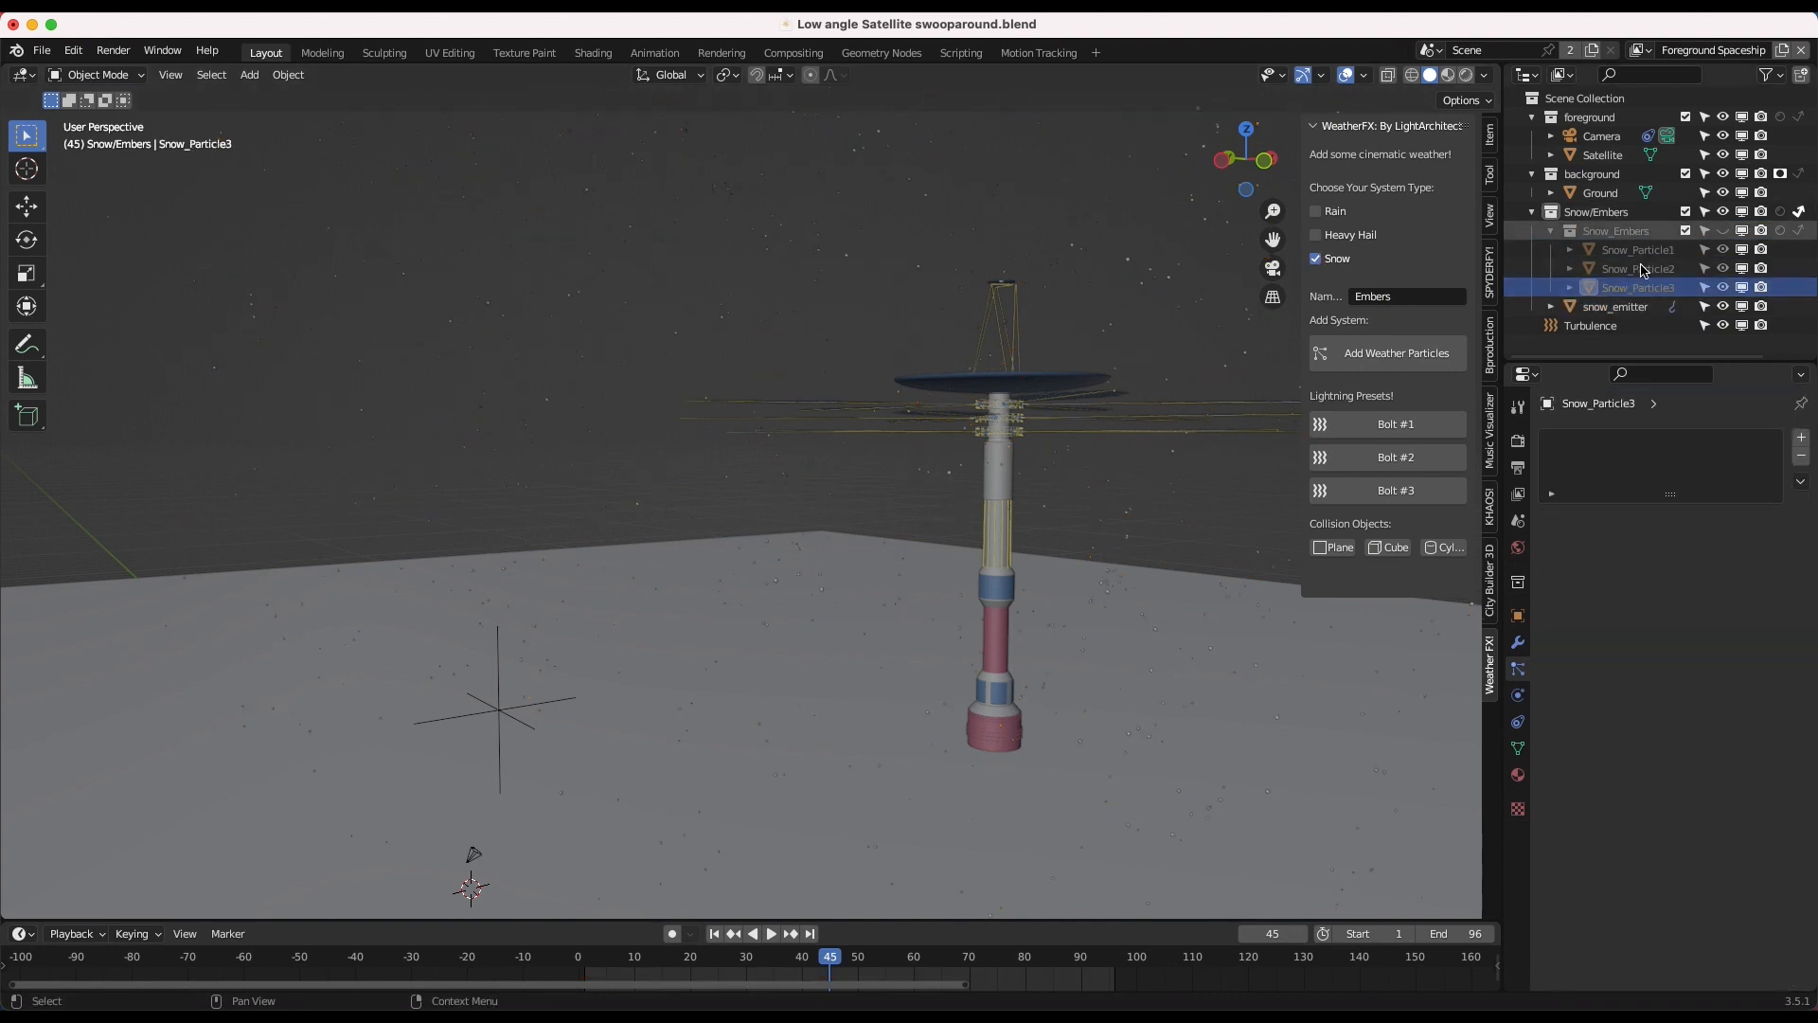
# View the shot through the camera in Shading with the WeatherFX panel, then select the Turbulence force field.
pyautogui.click(593, 52)
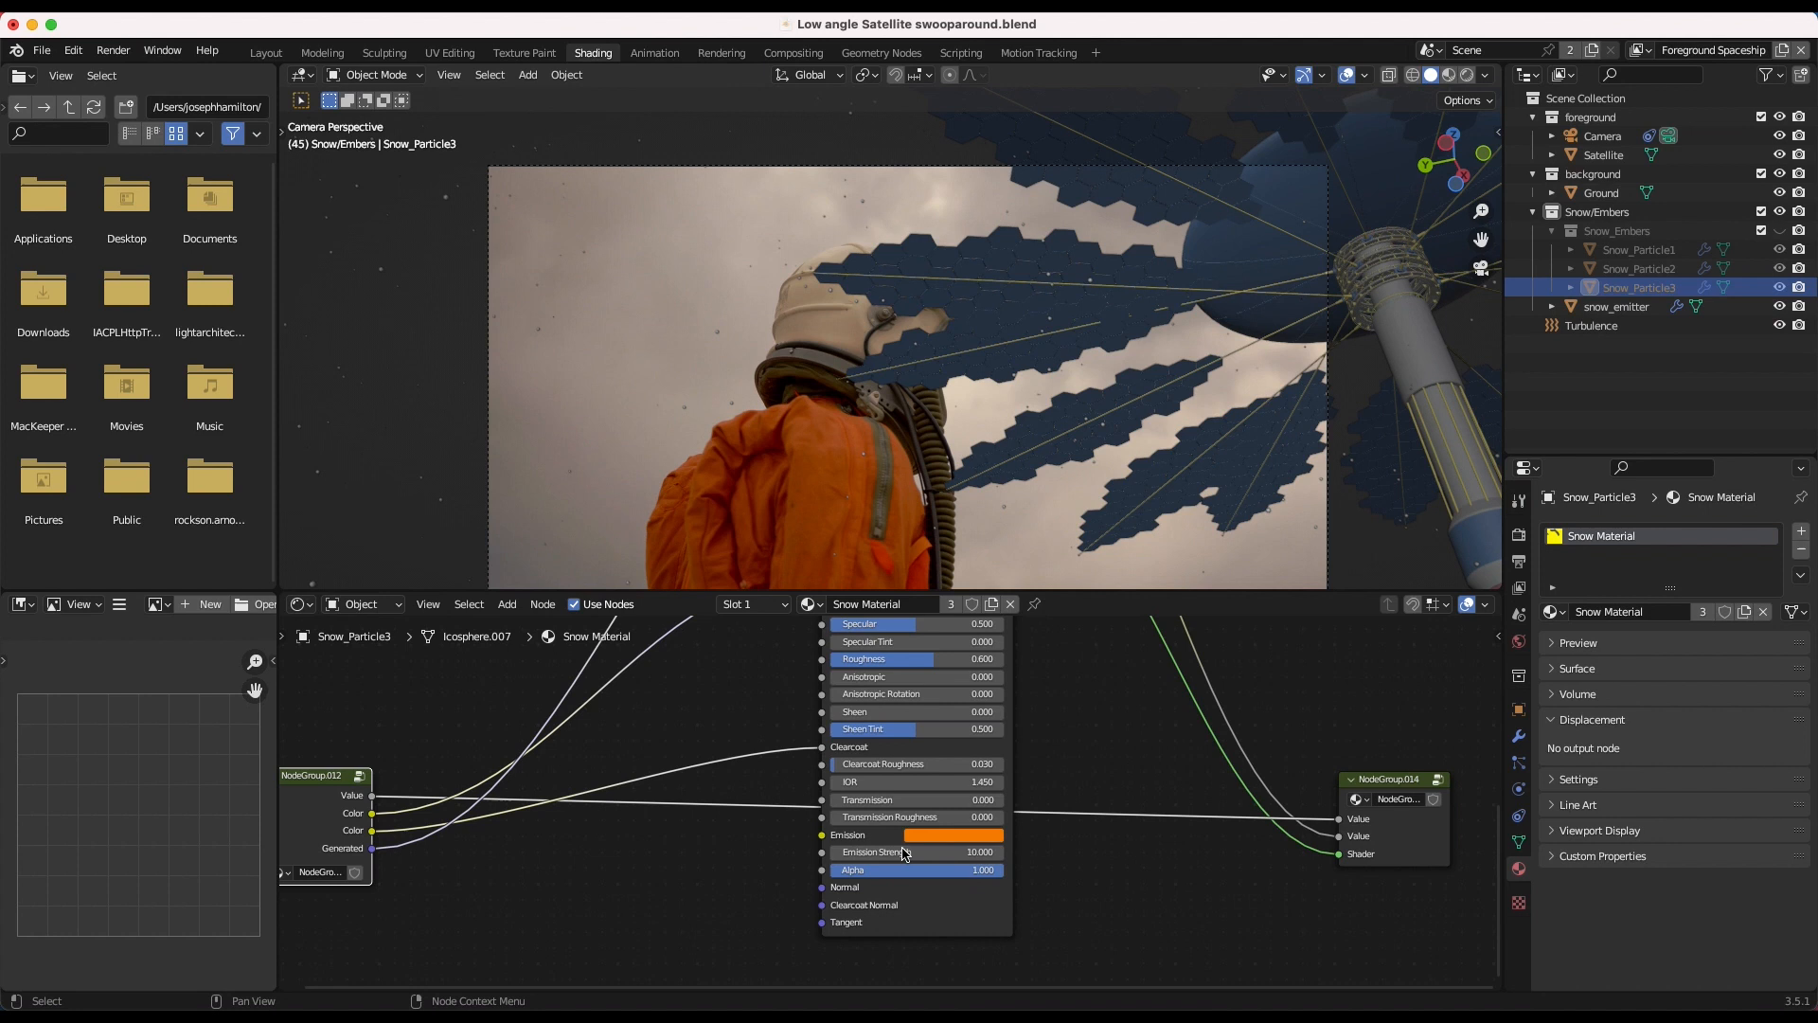
pyautogui.moveTo(785, 283)
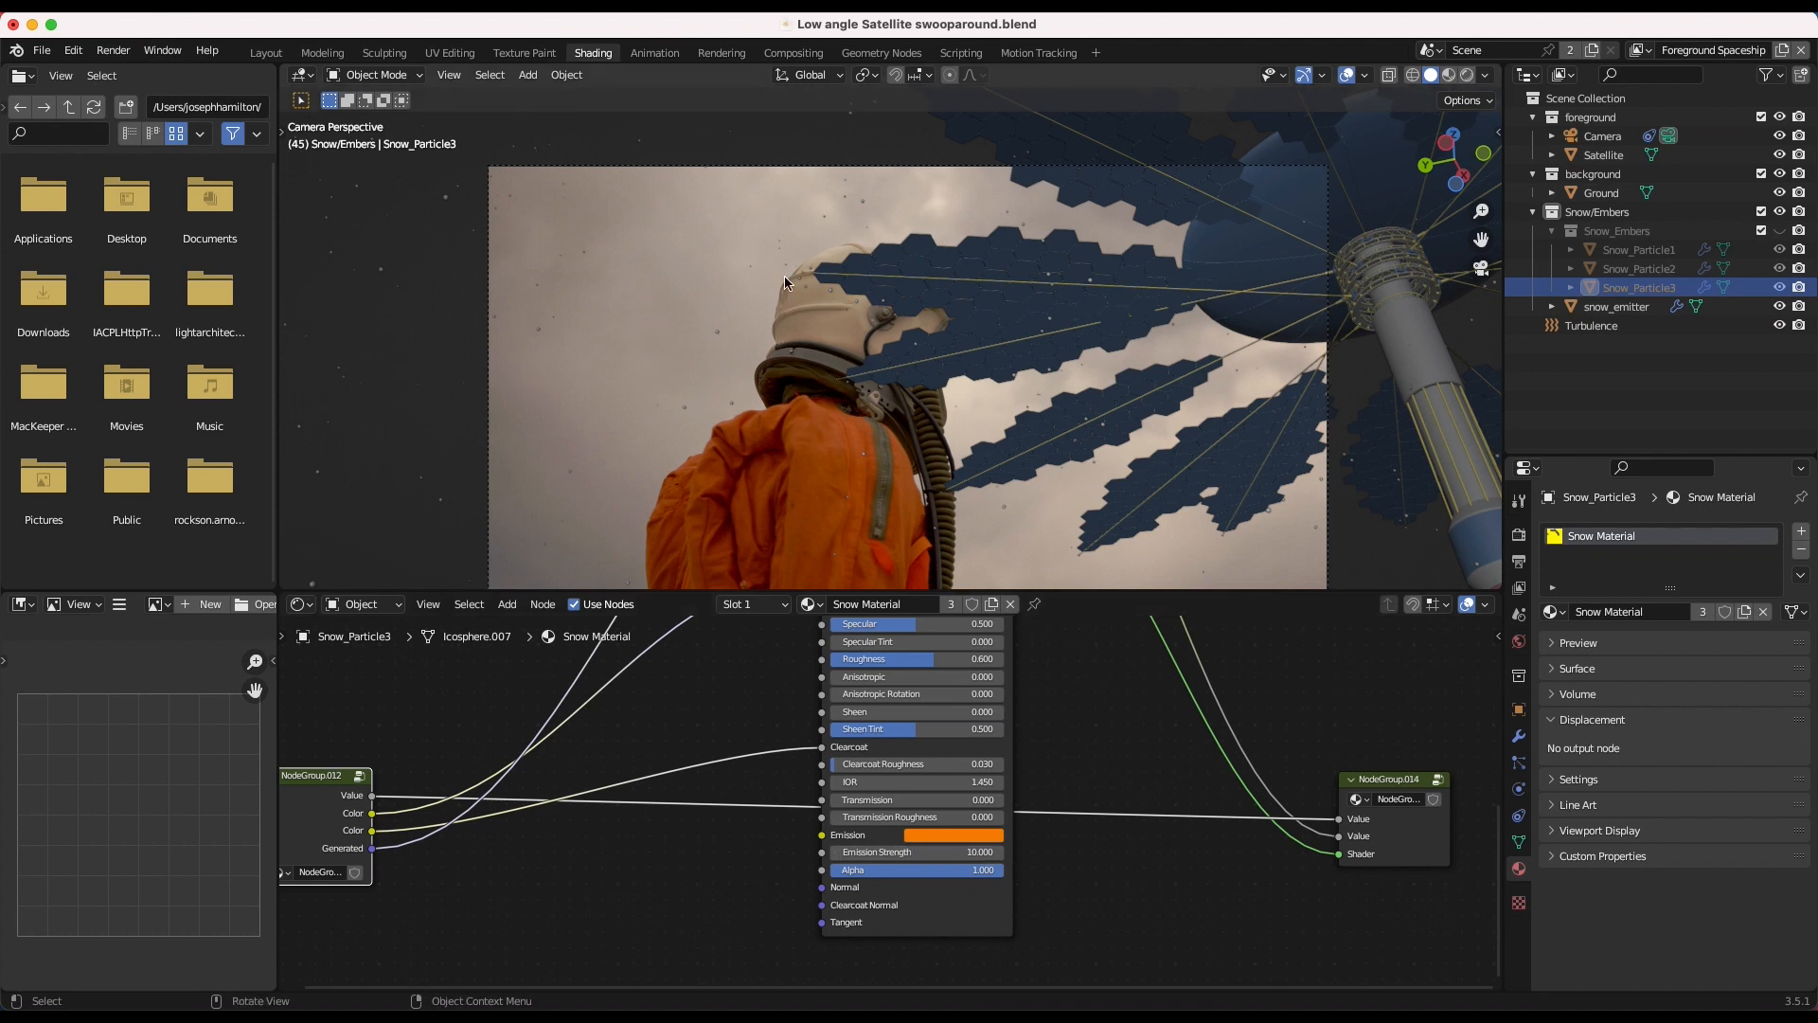
pyautogui.moveTo(742, 357)
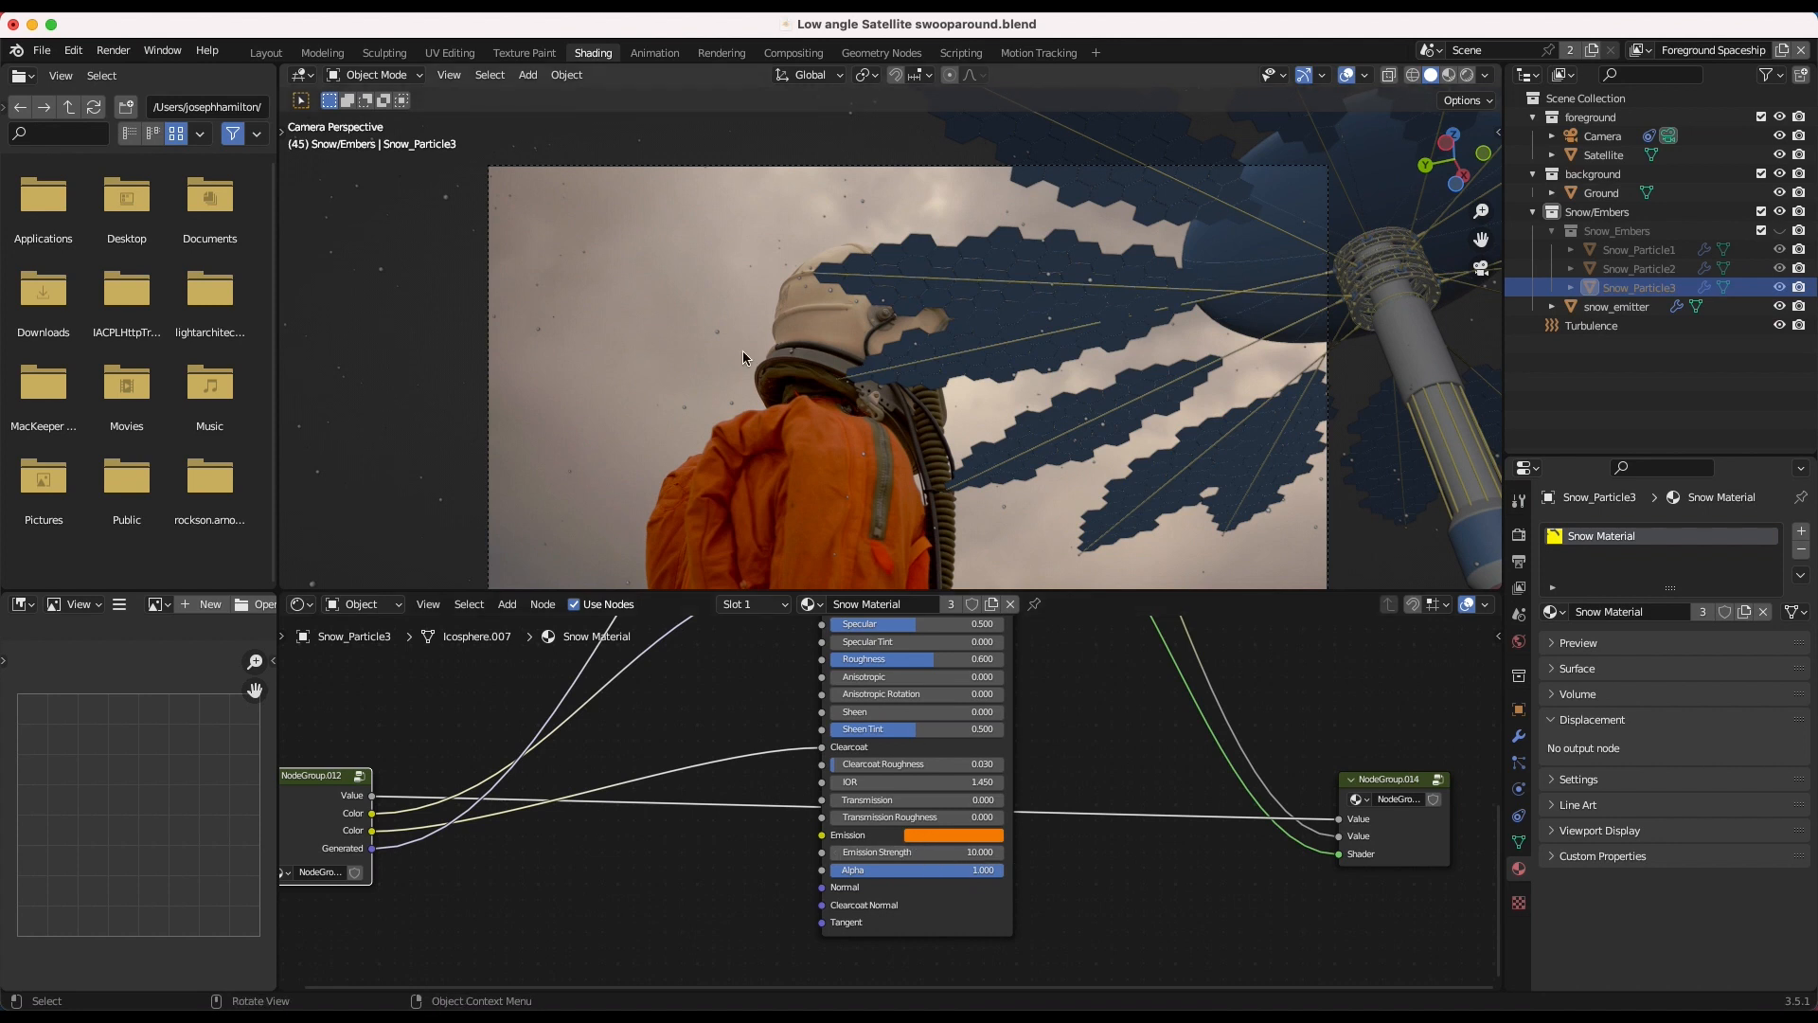
pyautogui.moveTo(912, 346)
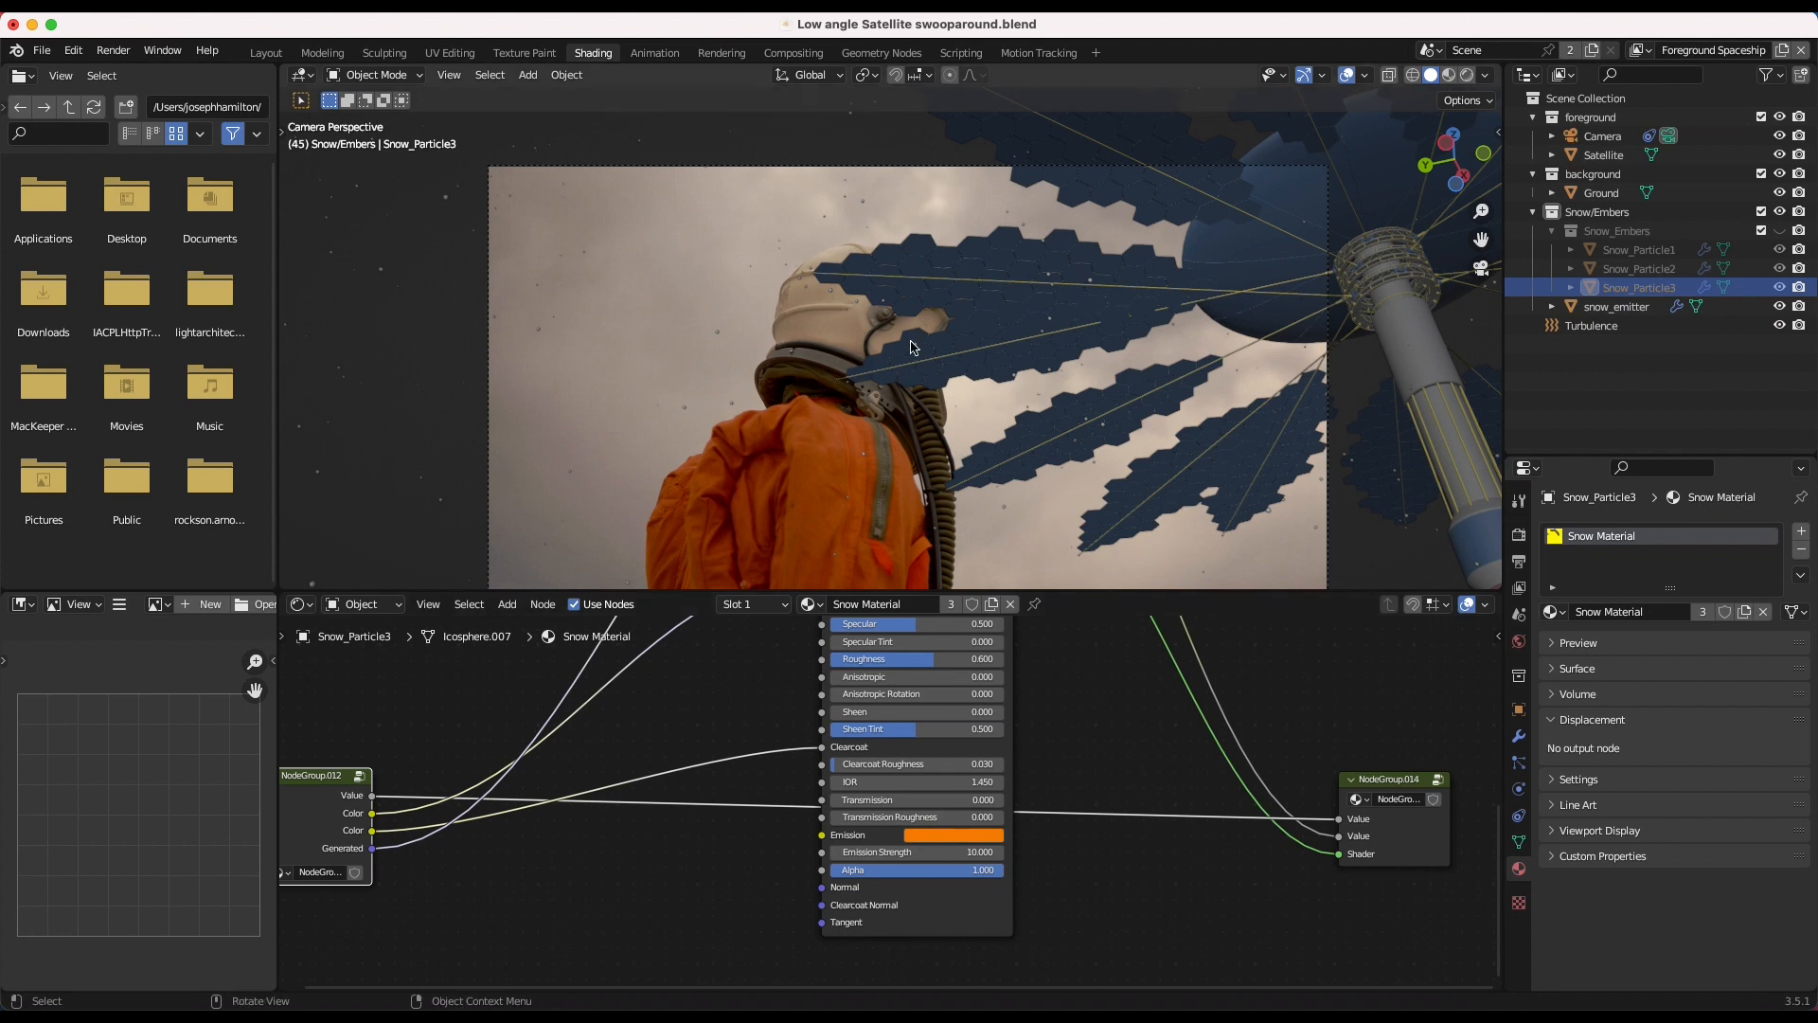
pyautogui.moveTo(777, 325)
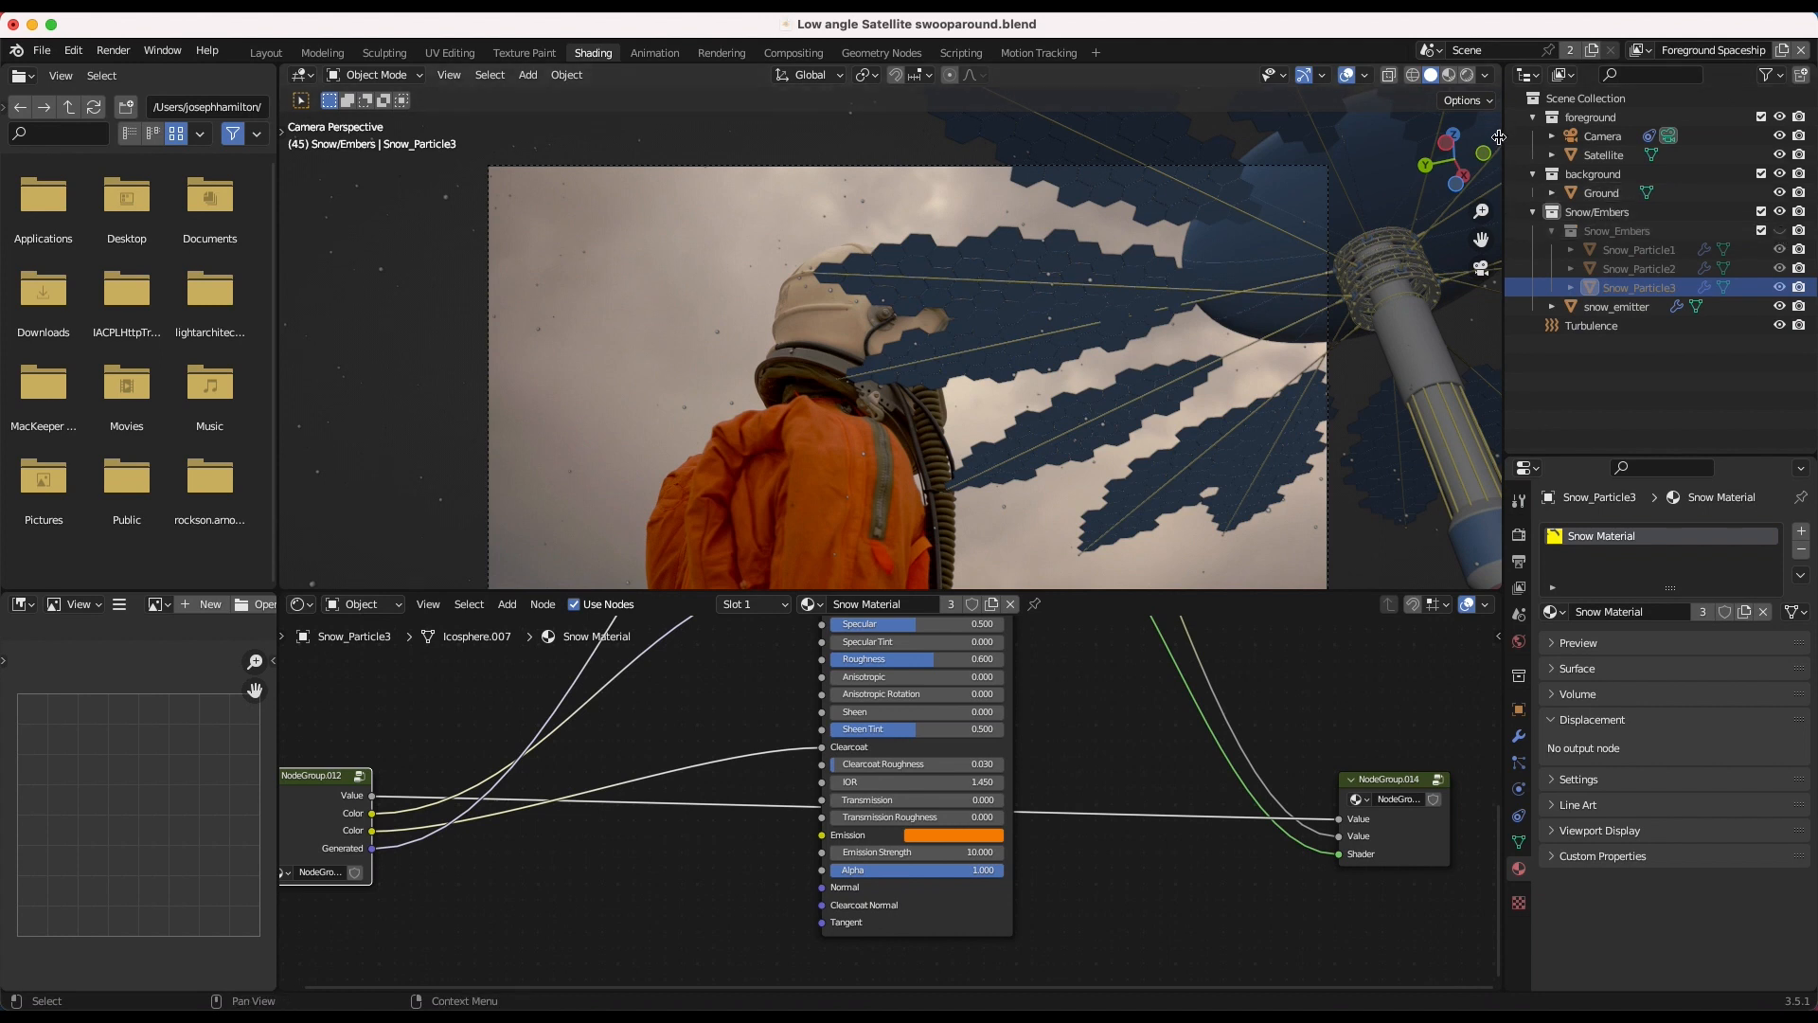
pyautogui.click(1490, 557)
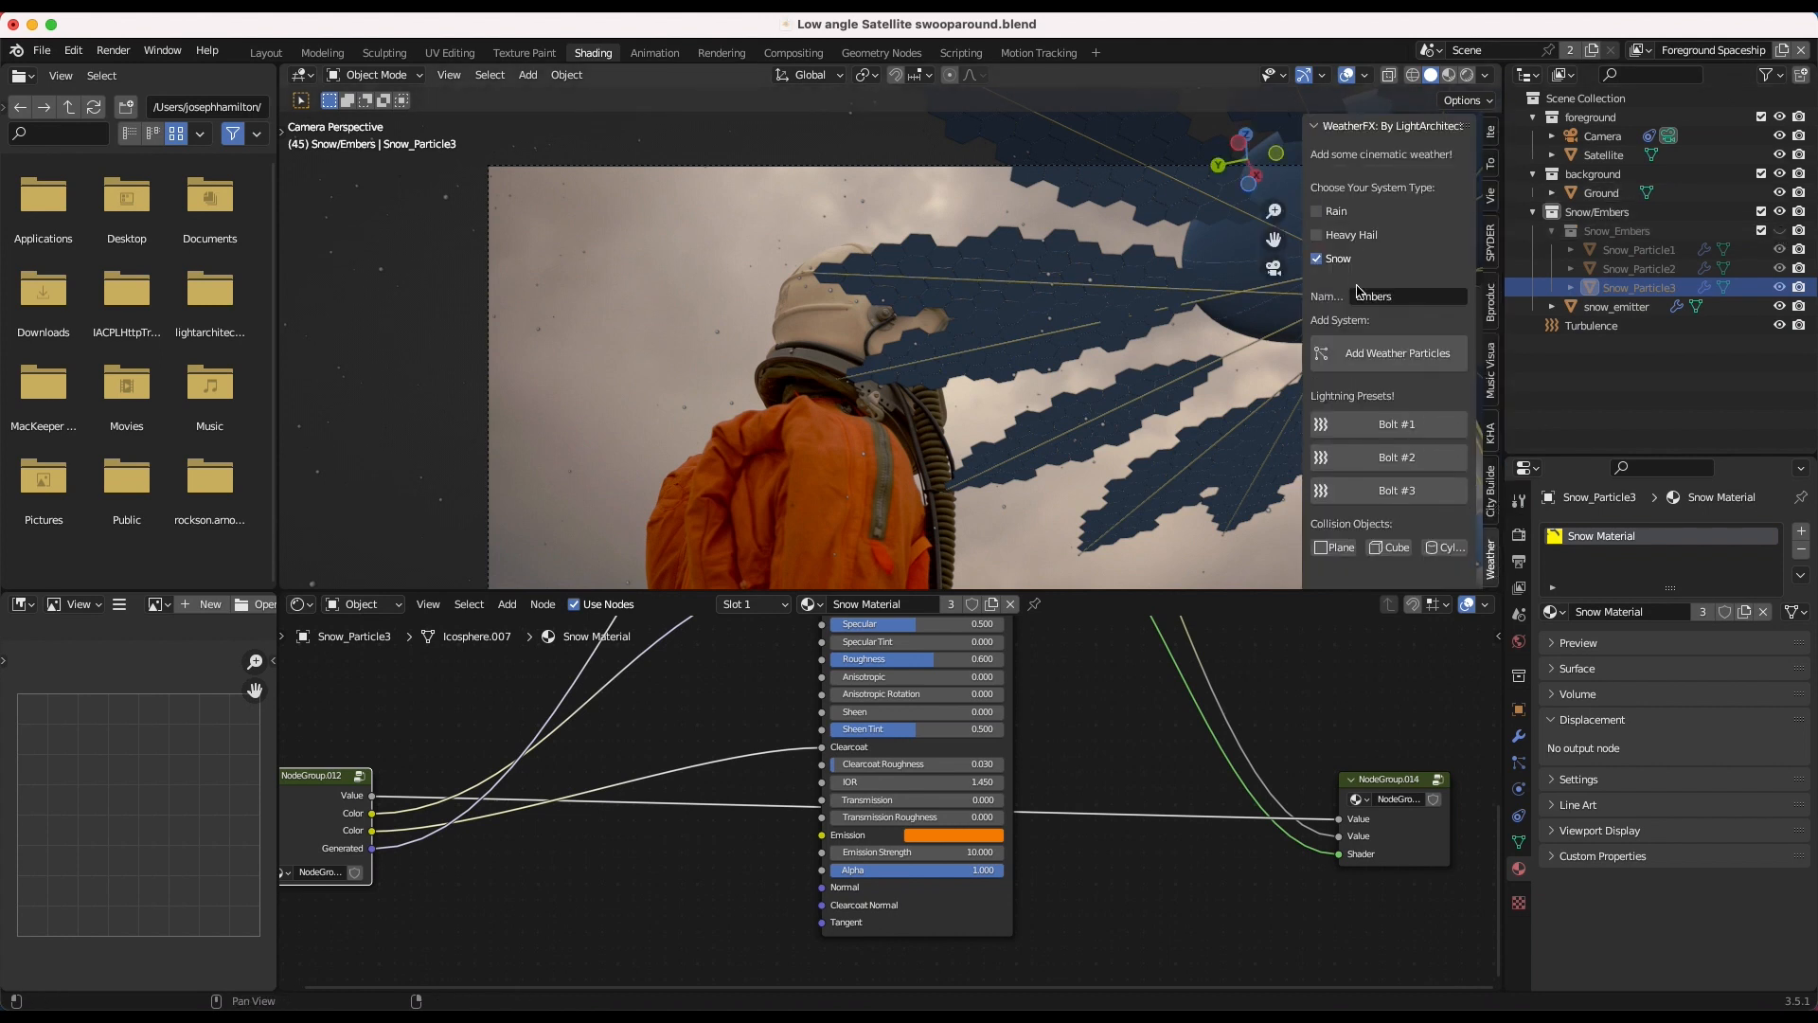
pyautogui.moveTo(685, 412)
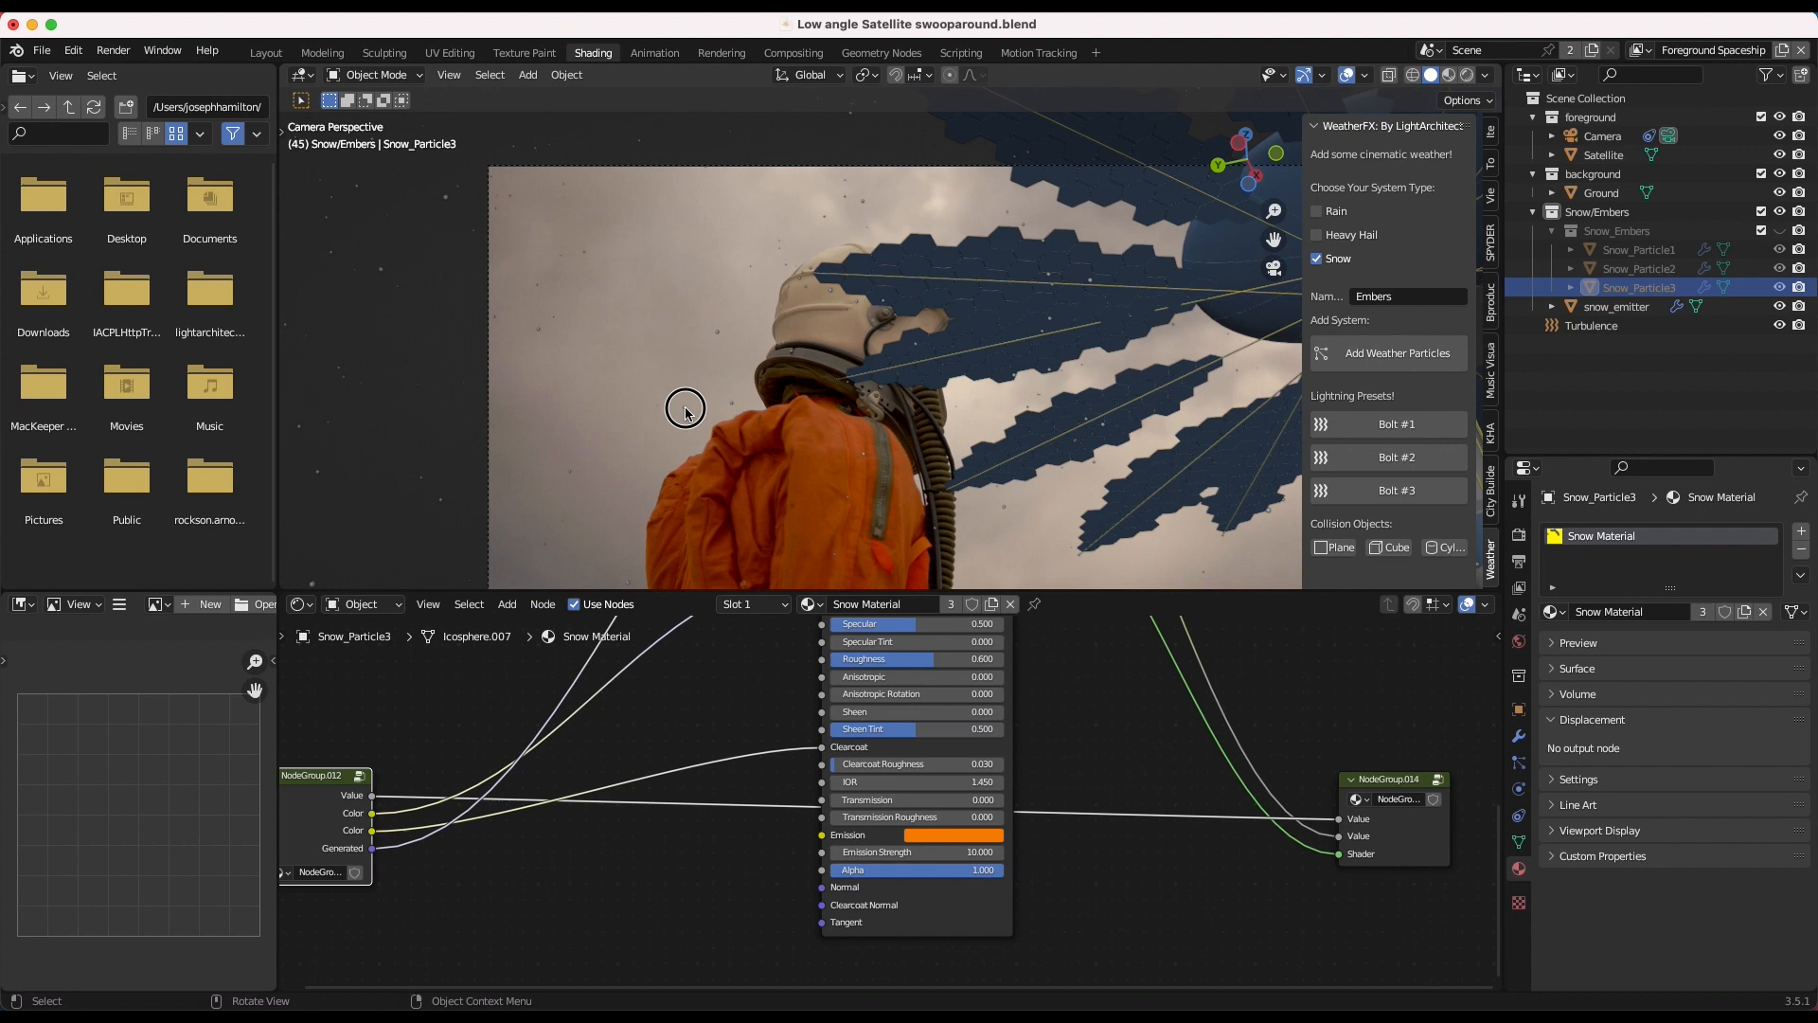
pyautogui.click(1591, 325)
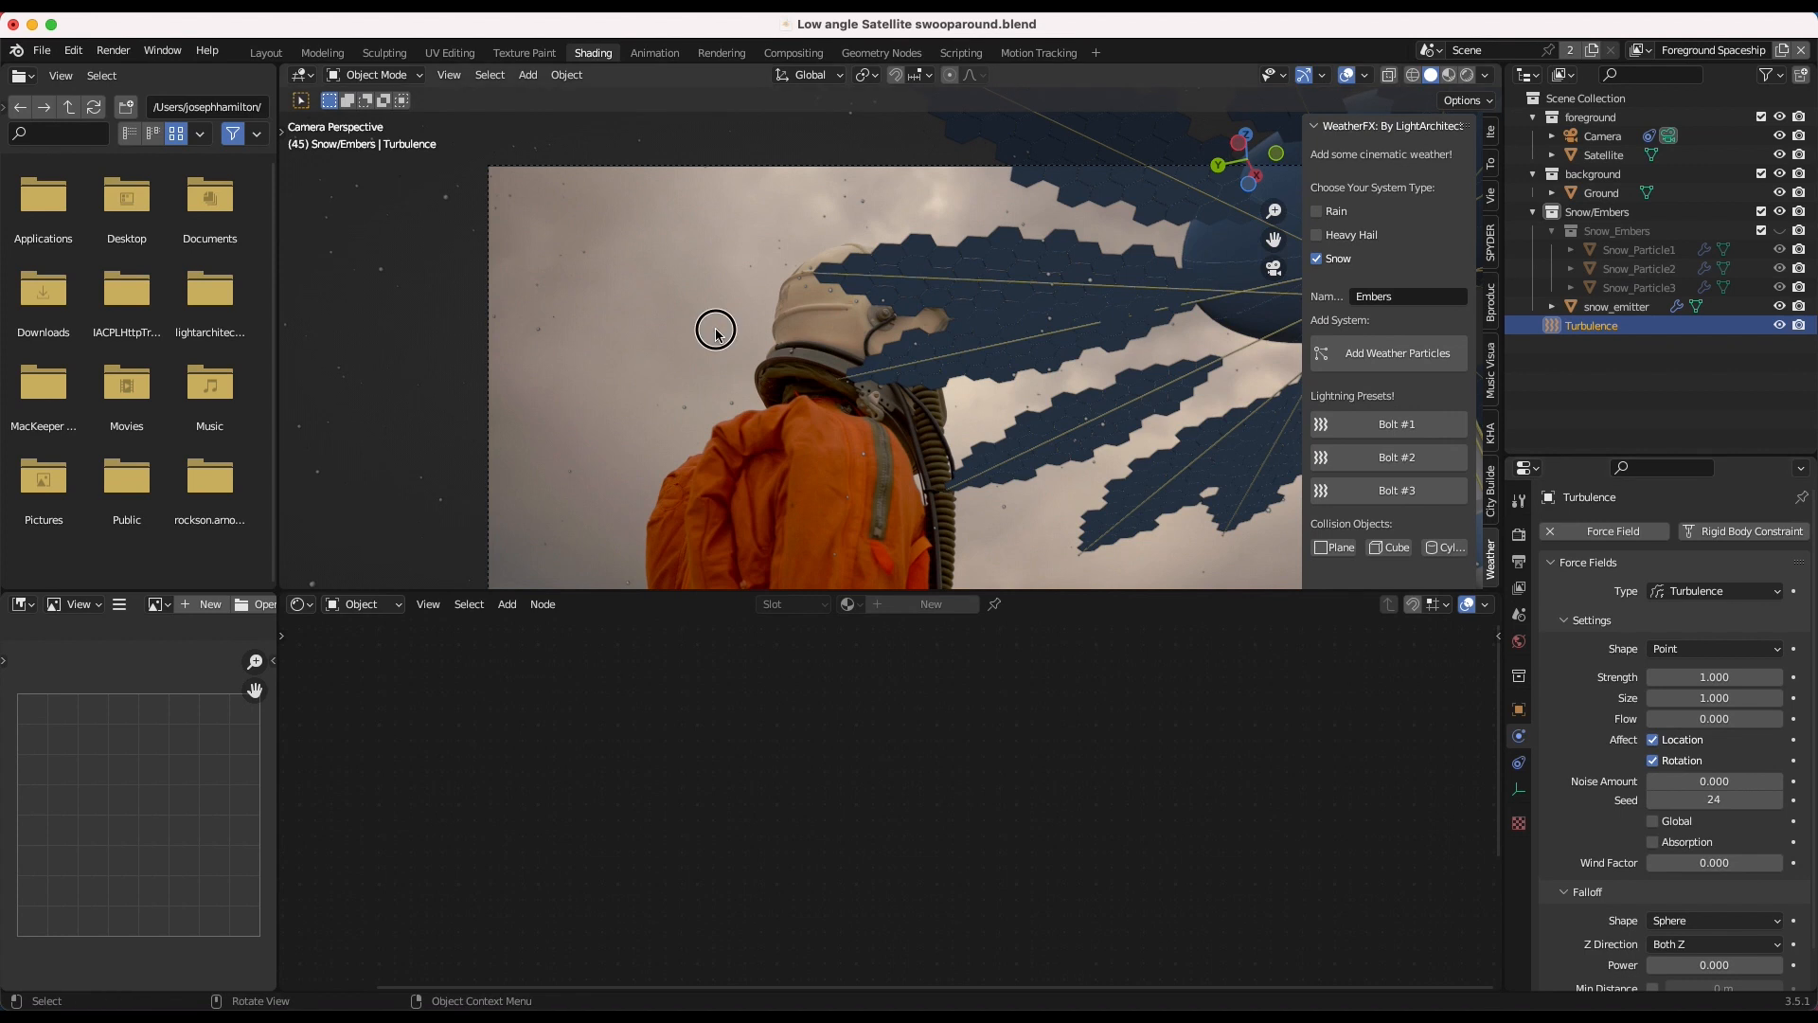
# Select snow_emitter, Turbulence and Satellite in turn to review their materials and settings.
pyautogui.click(1615, 305)
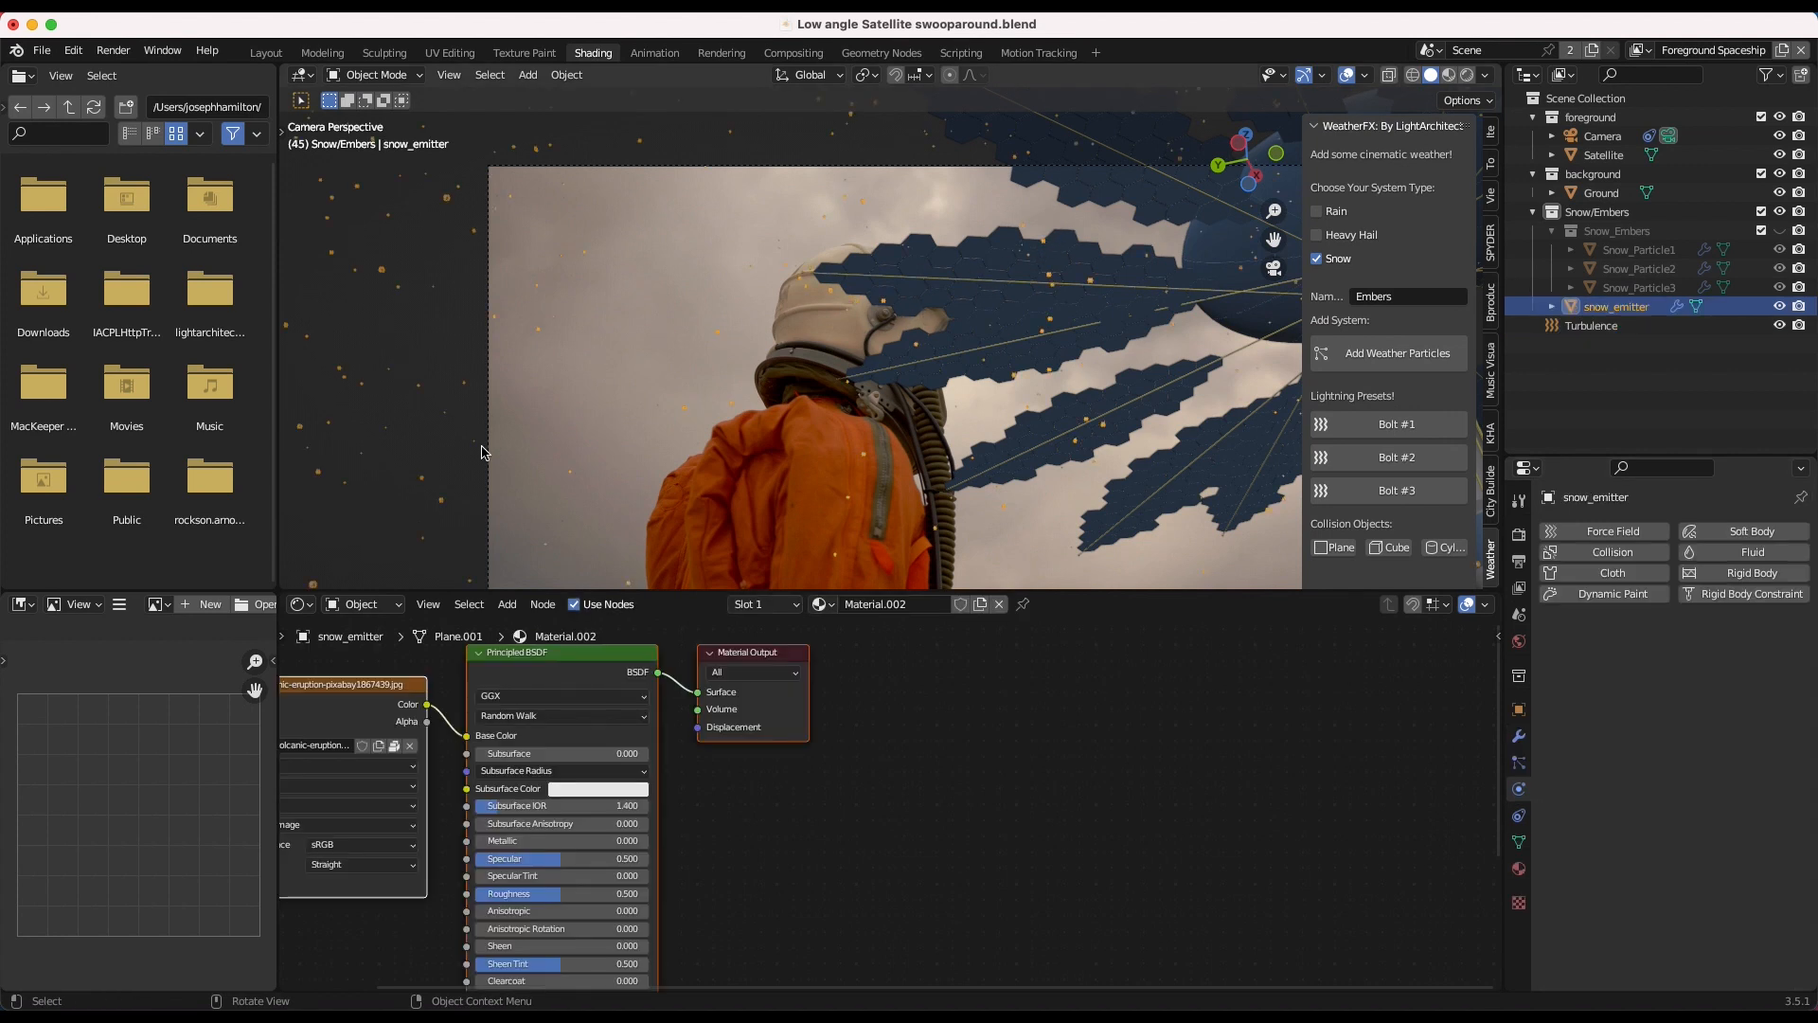
pyautogui.moveTo(549, 377)
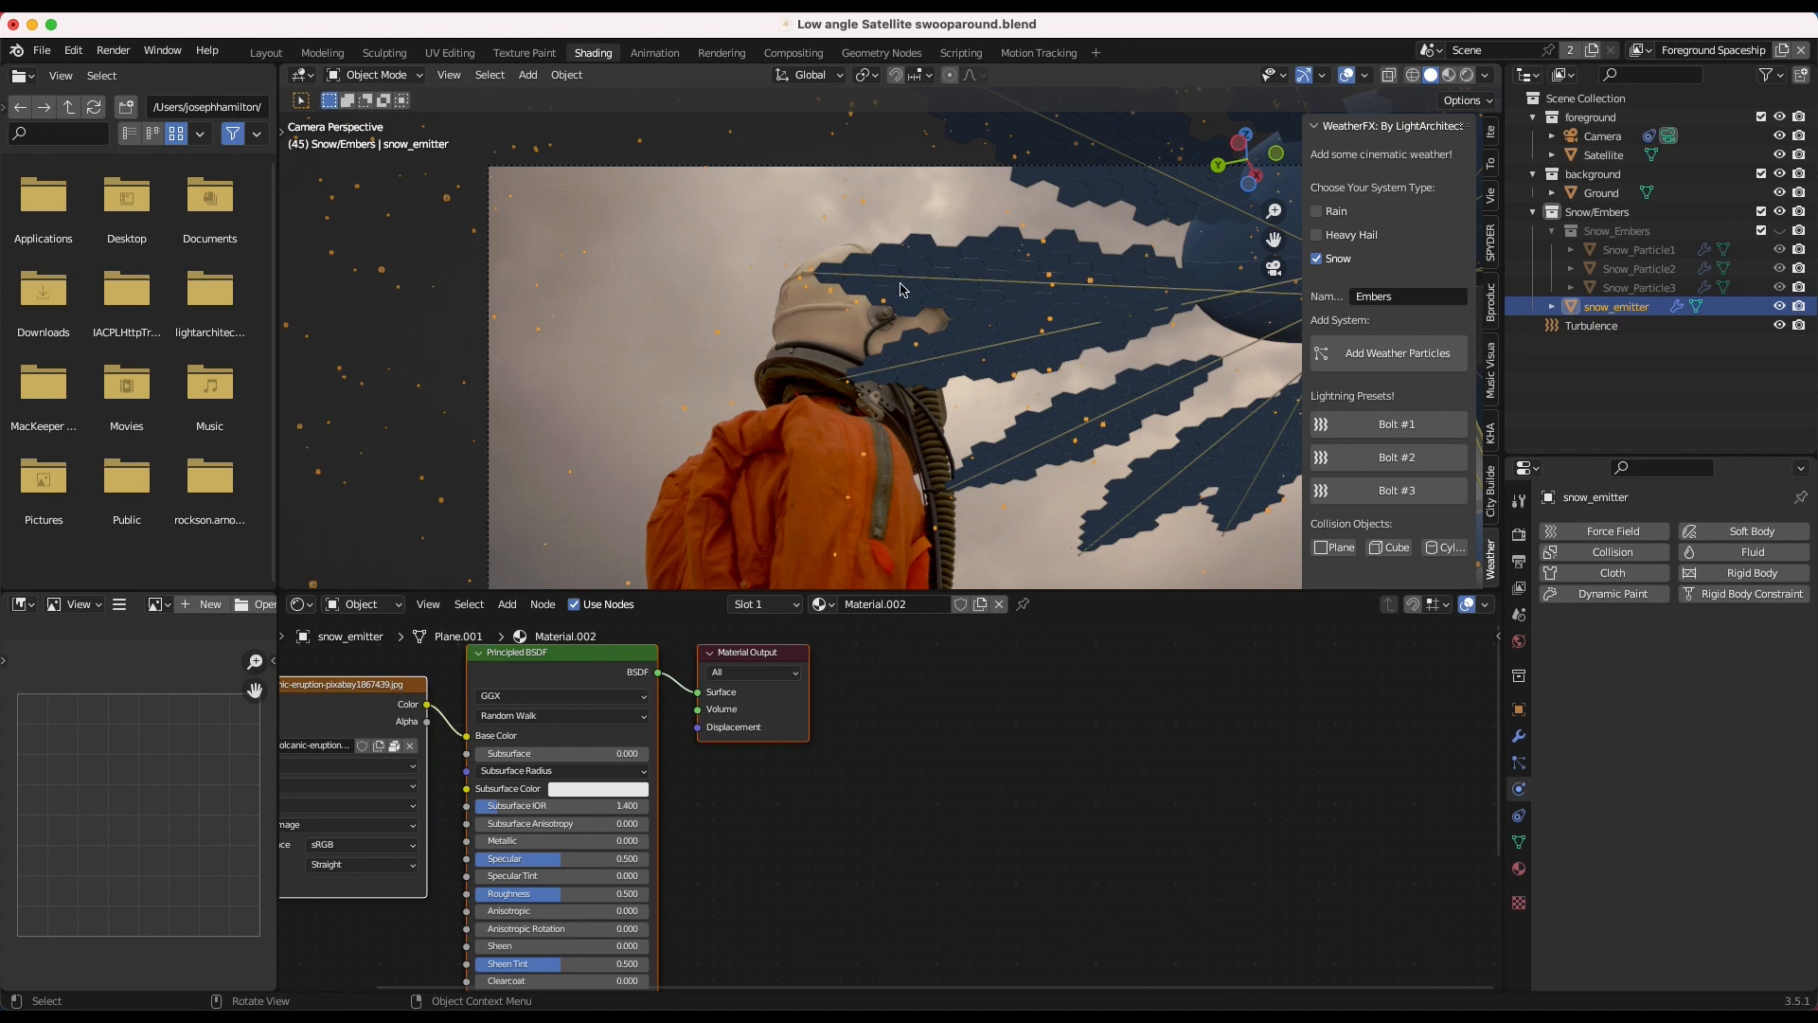
pyautogui.moveTo(1301, 352)
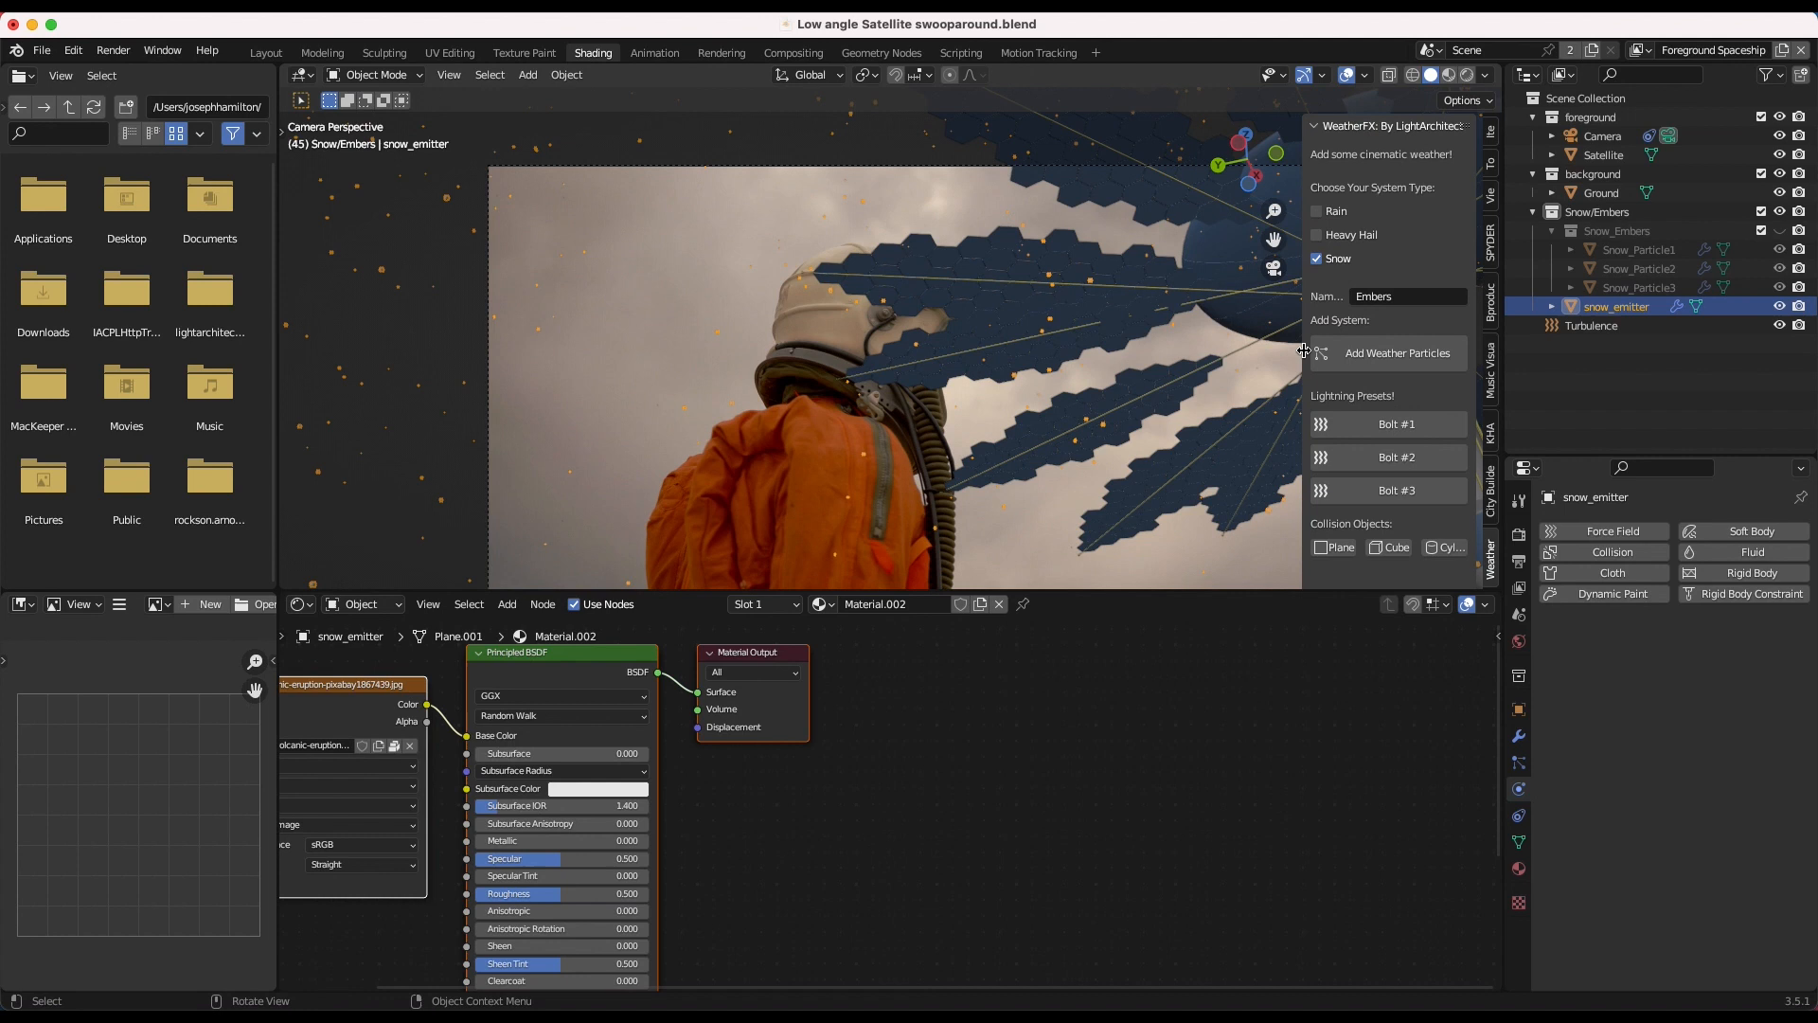
pyautogui.moveTo(1132, 466)
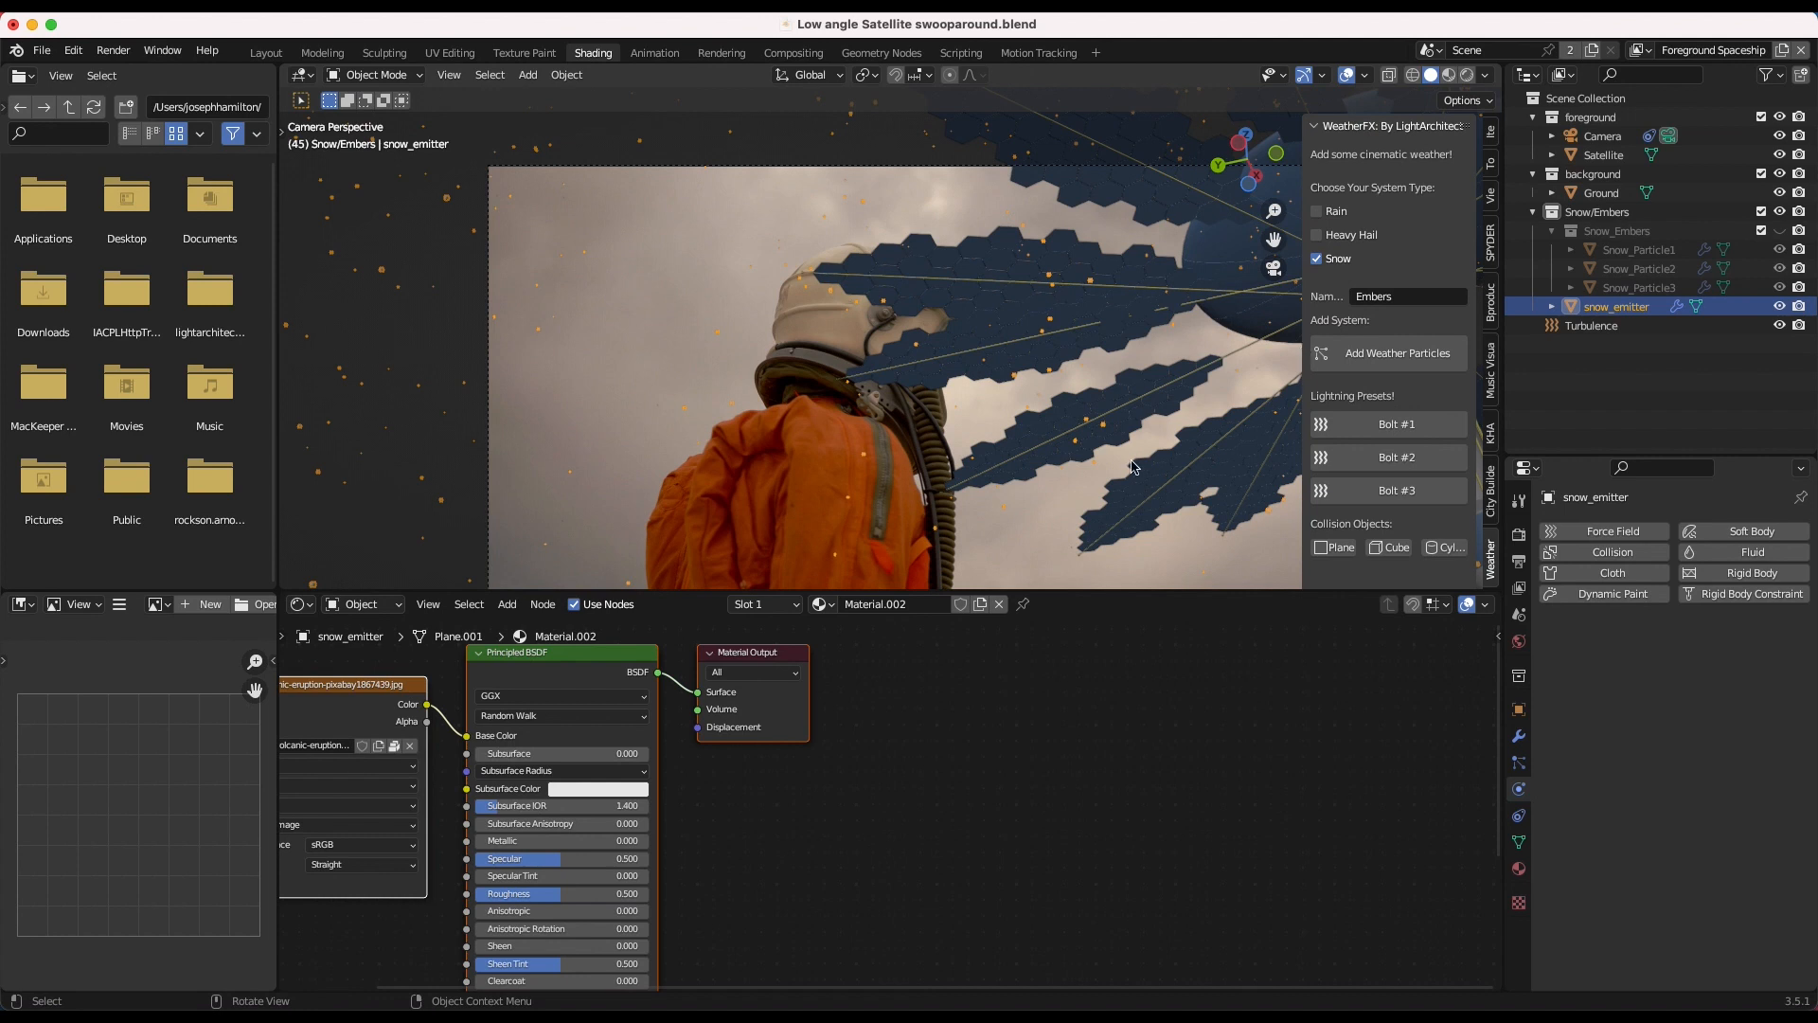
pyautogui.click(1591, 324)
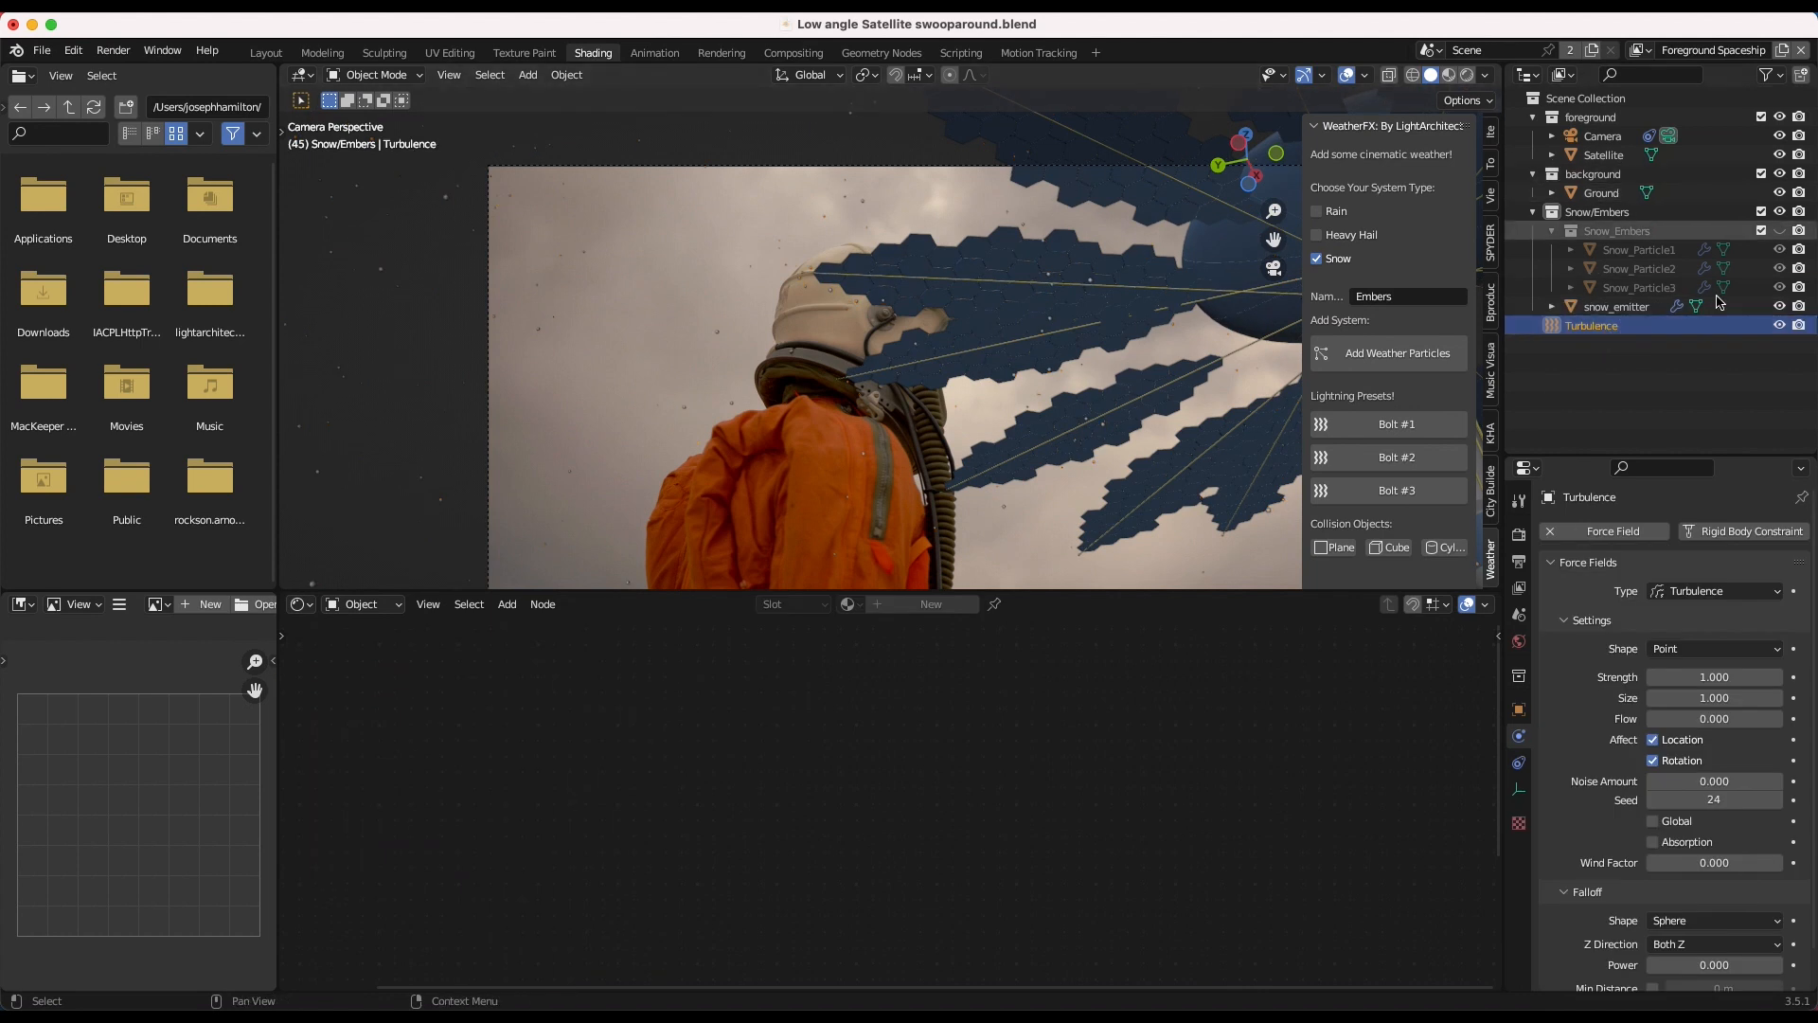
pyautogui.click(1615, 306)
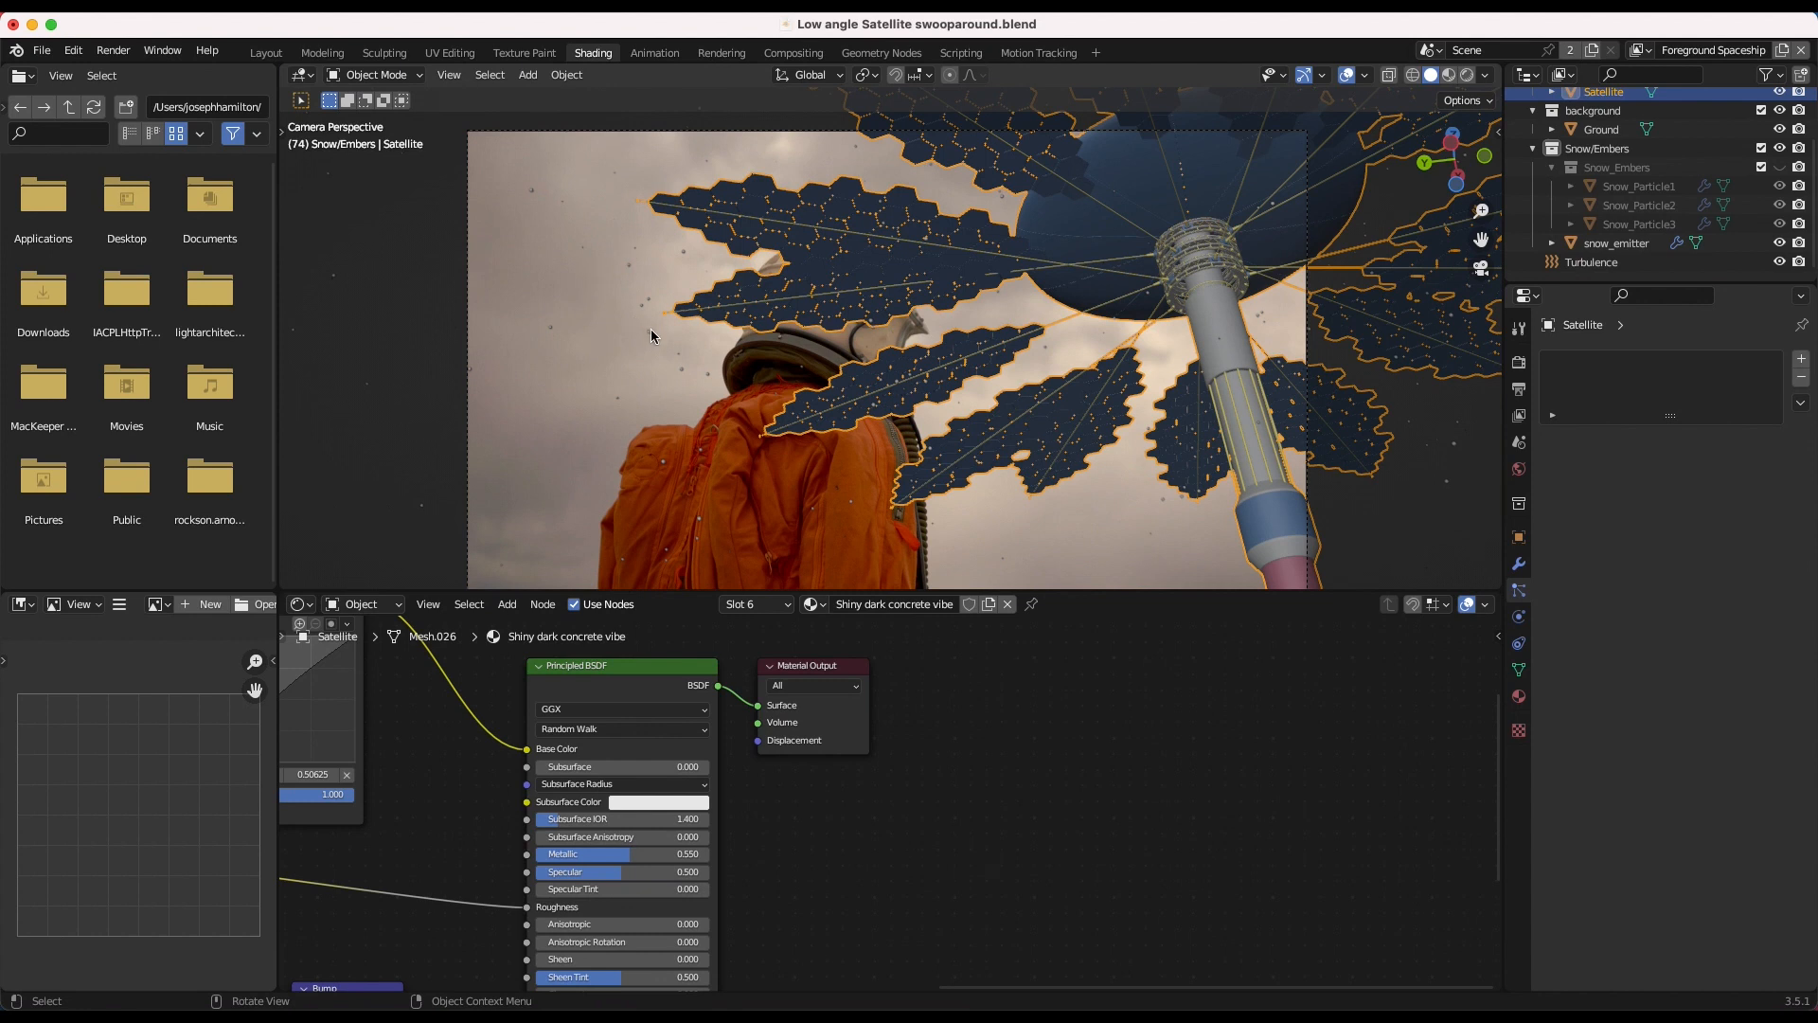
# Back in Layout, review the view layers' render passes and enable the extra lighting pass.
pyautogui.click(264, 52)
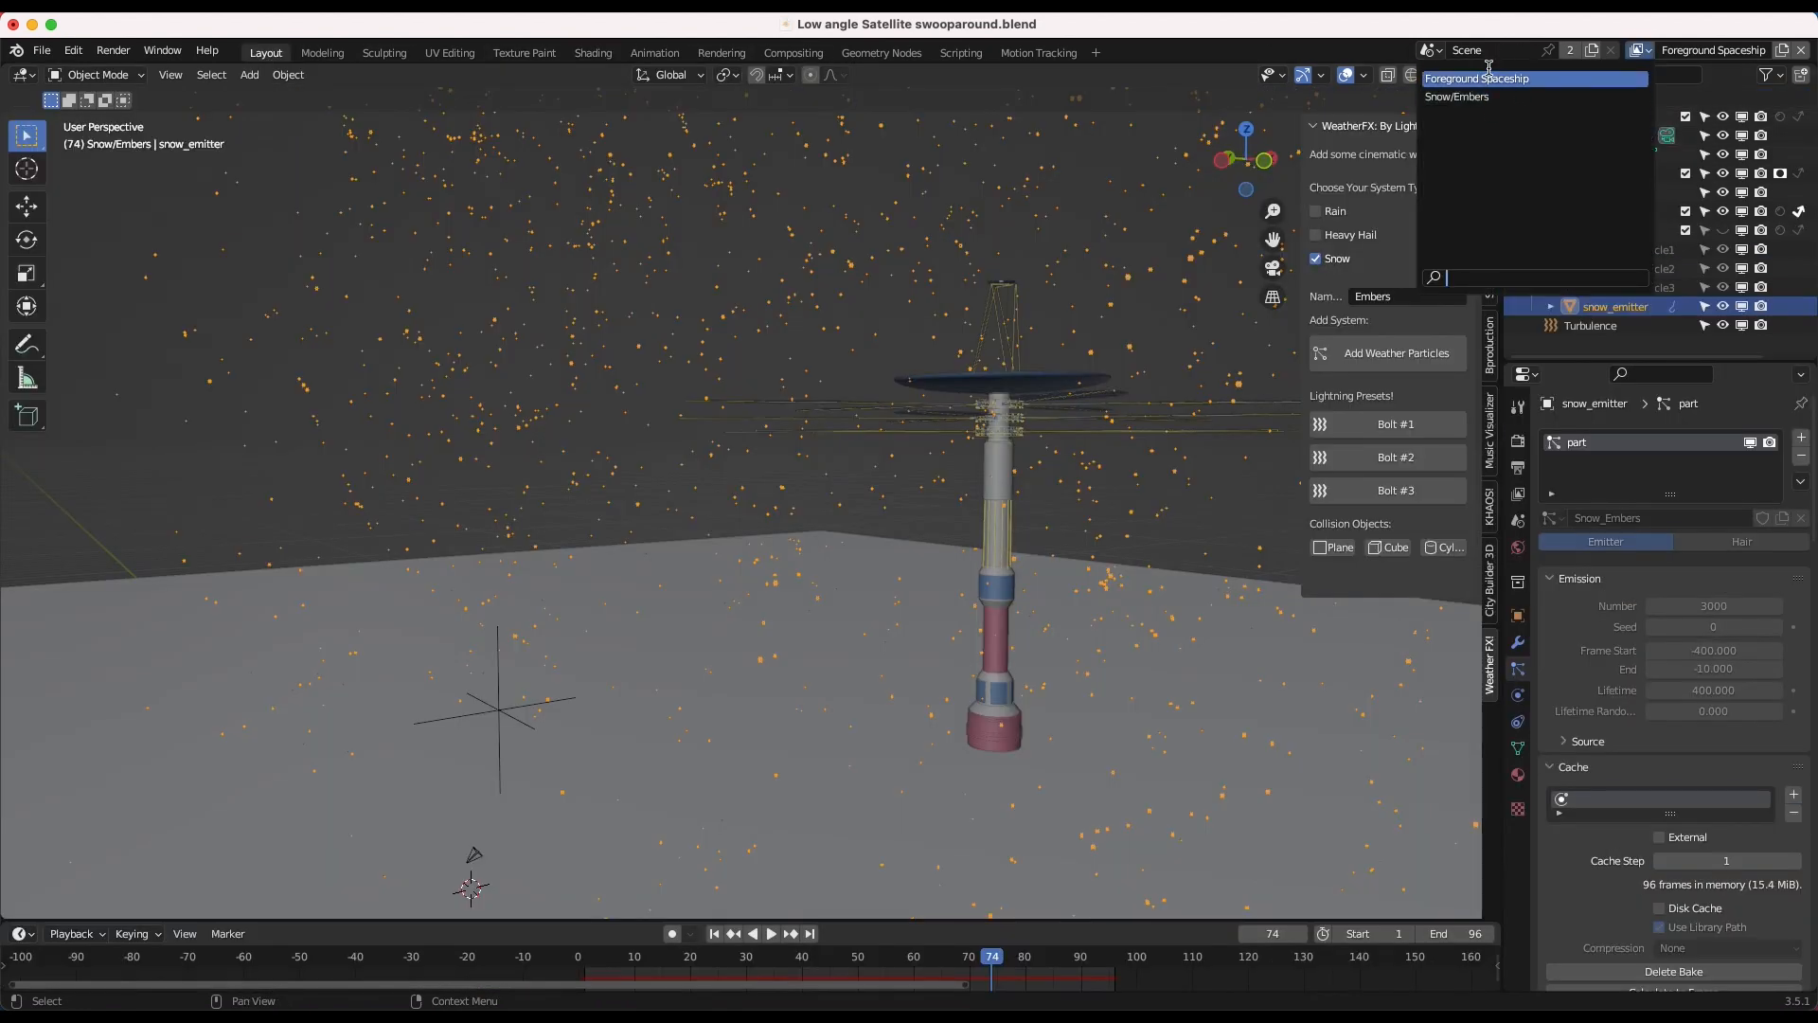
pyautogui.click(1488, 78)
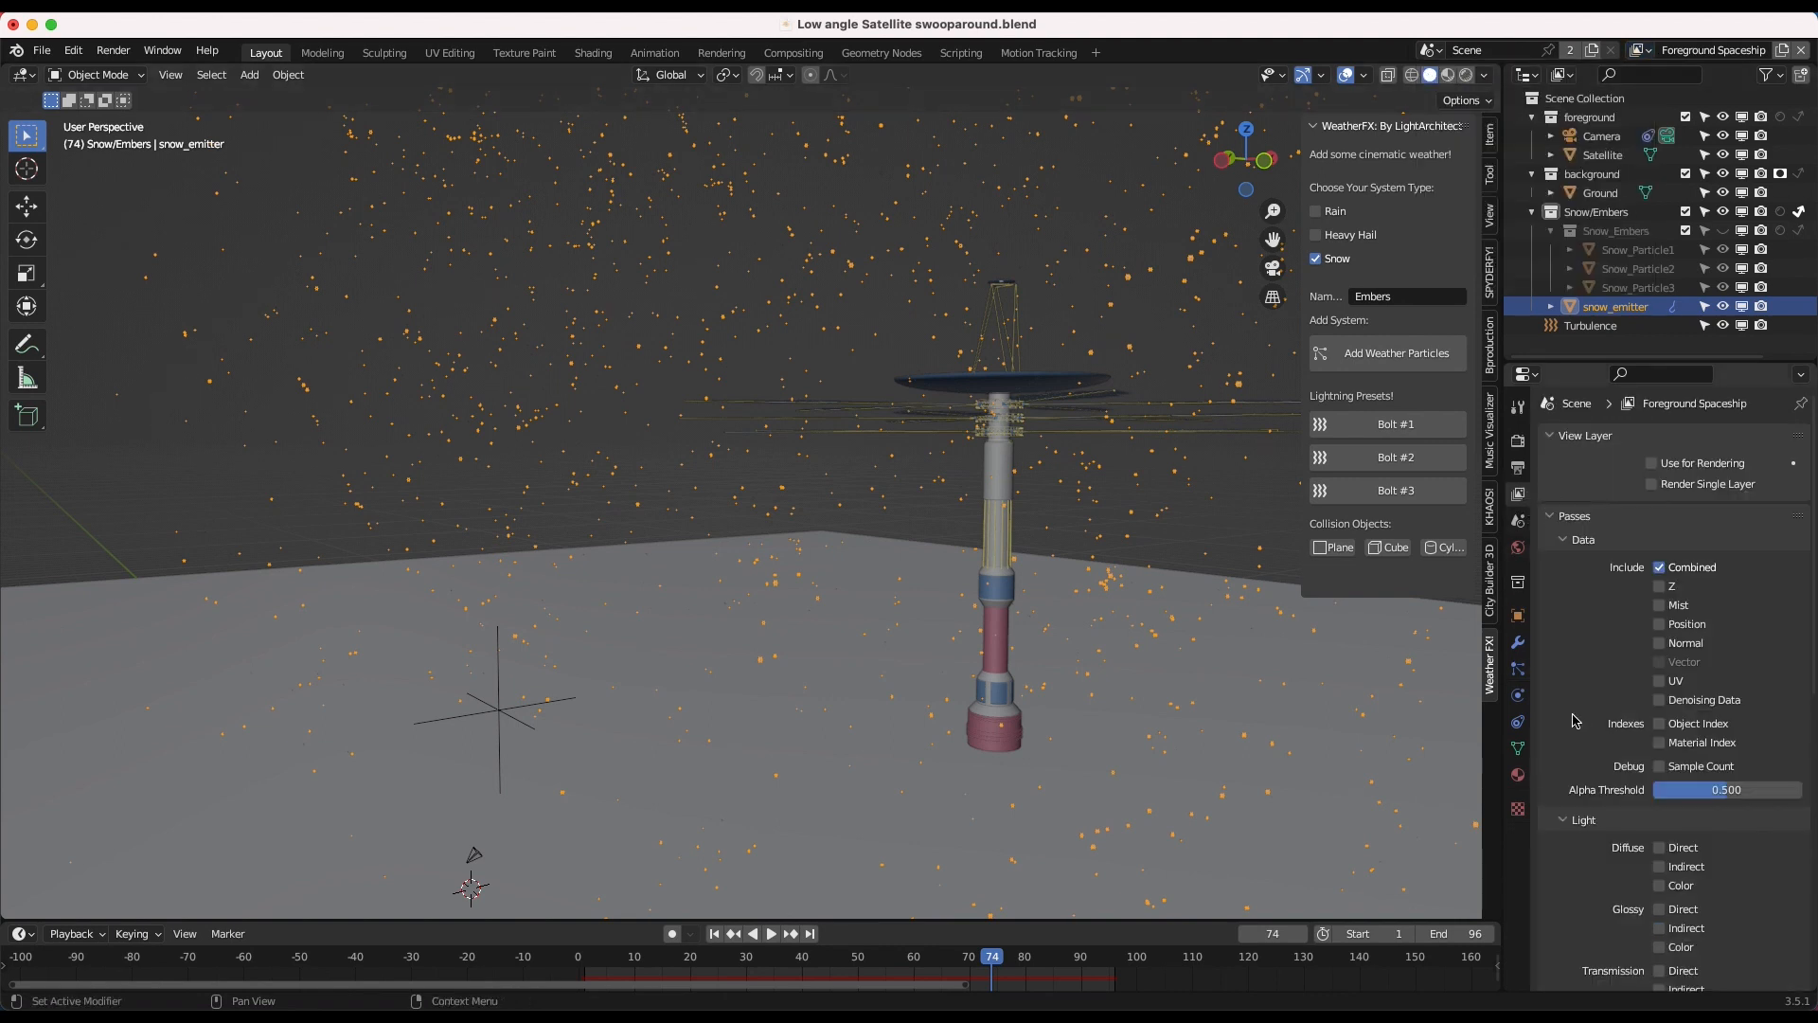
pyautogui.moveTo(1627, 684)
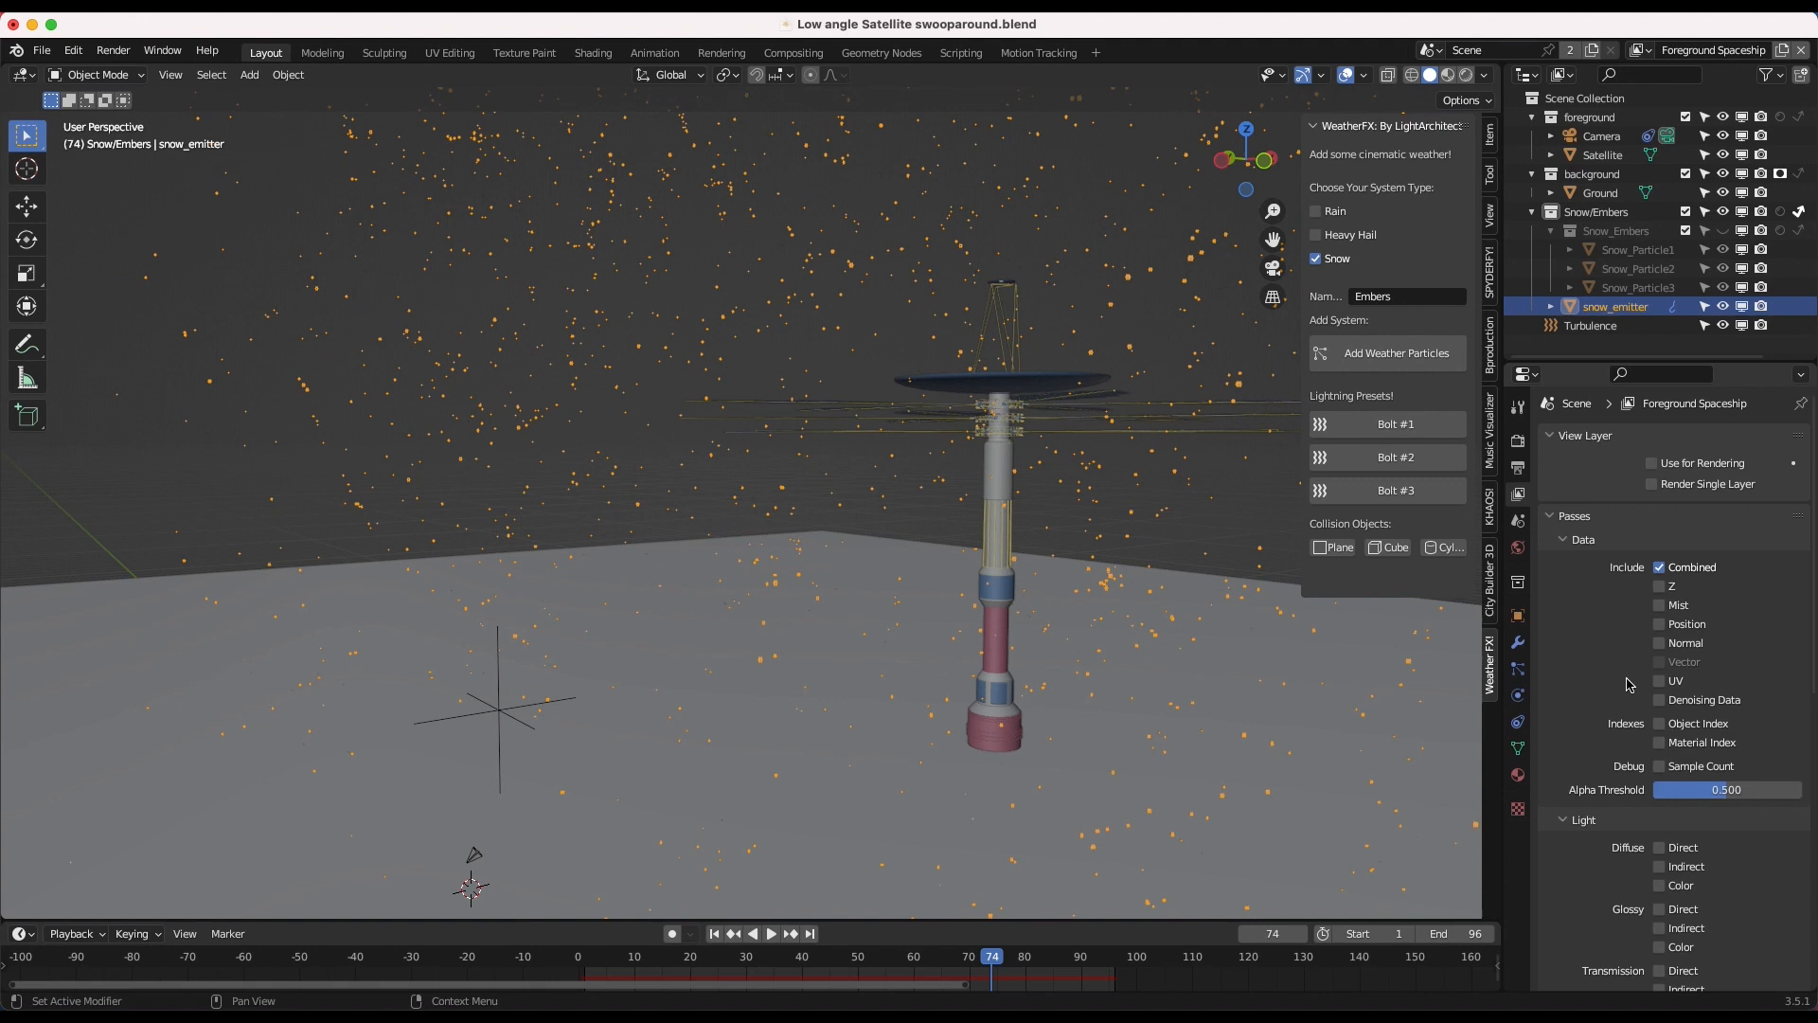
pyautogui.scroll(-3)
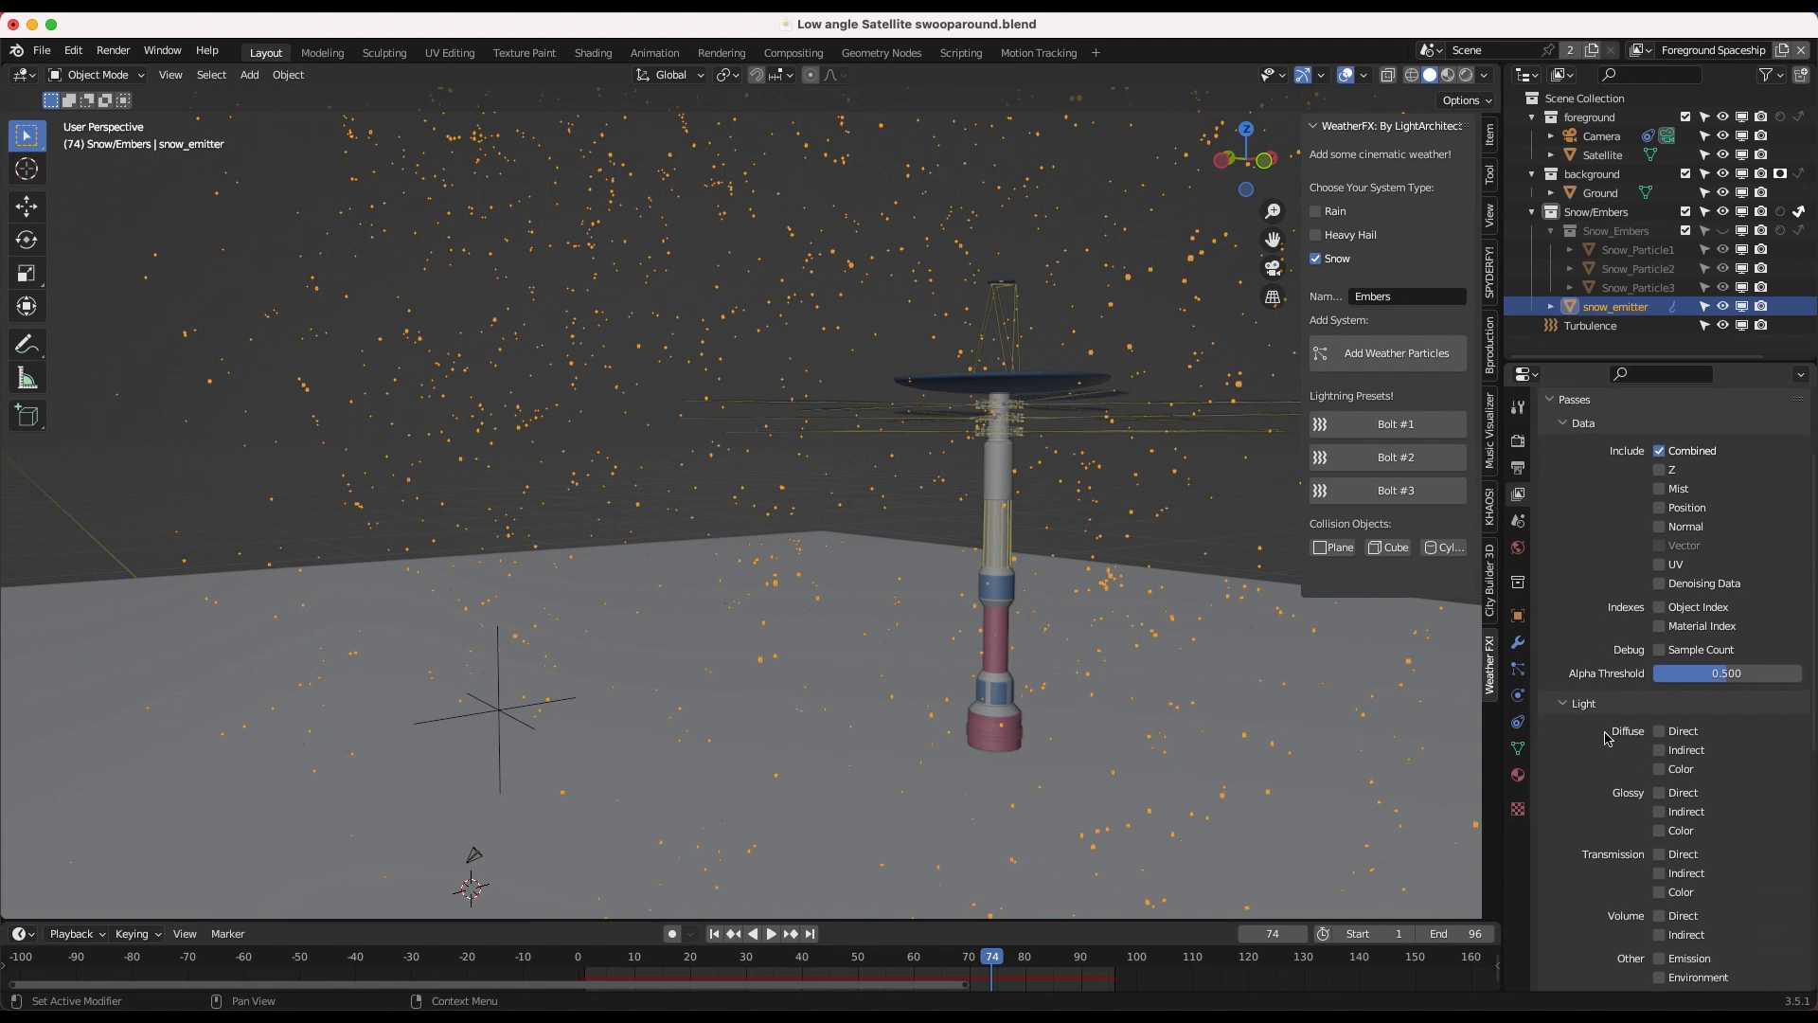
pyautogui.moveTo(1676, 388)
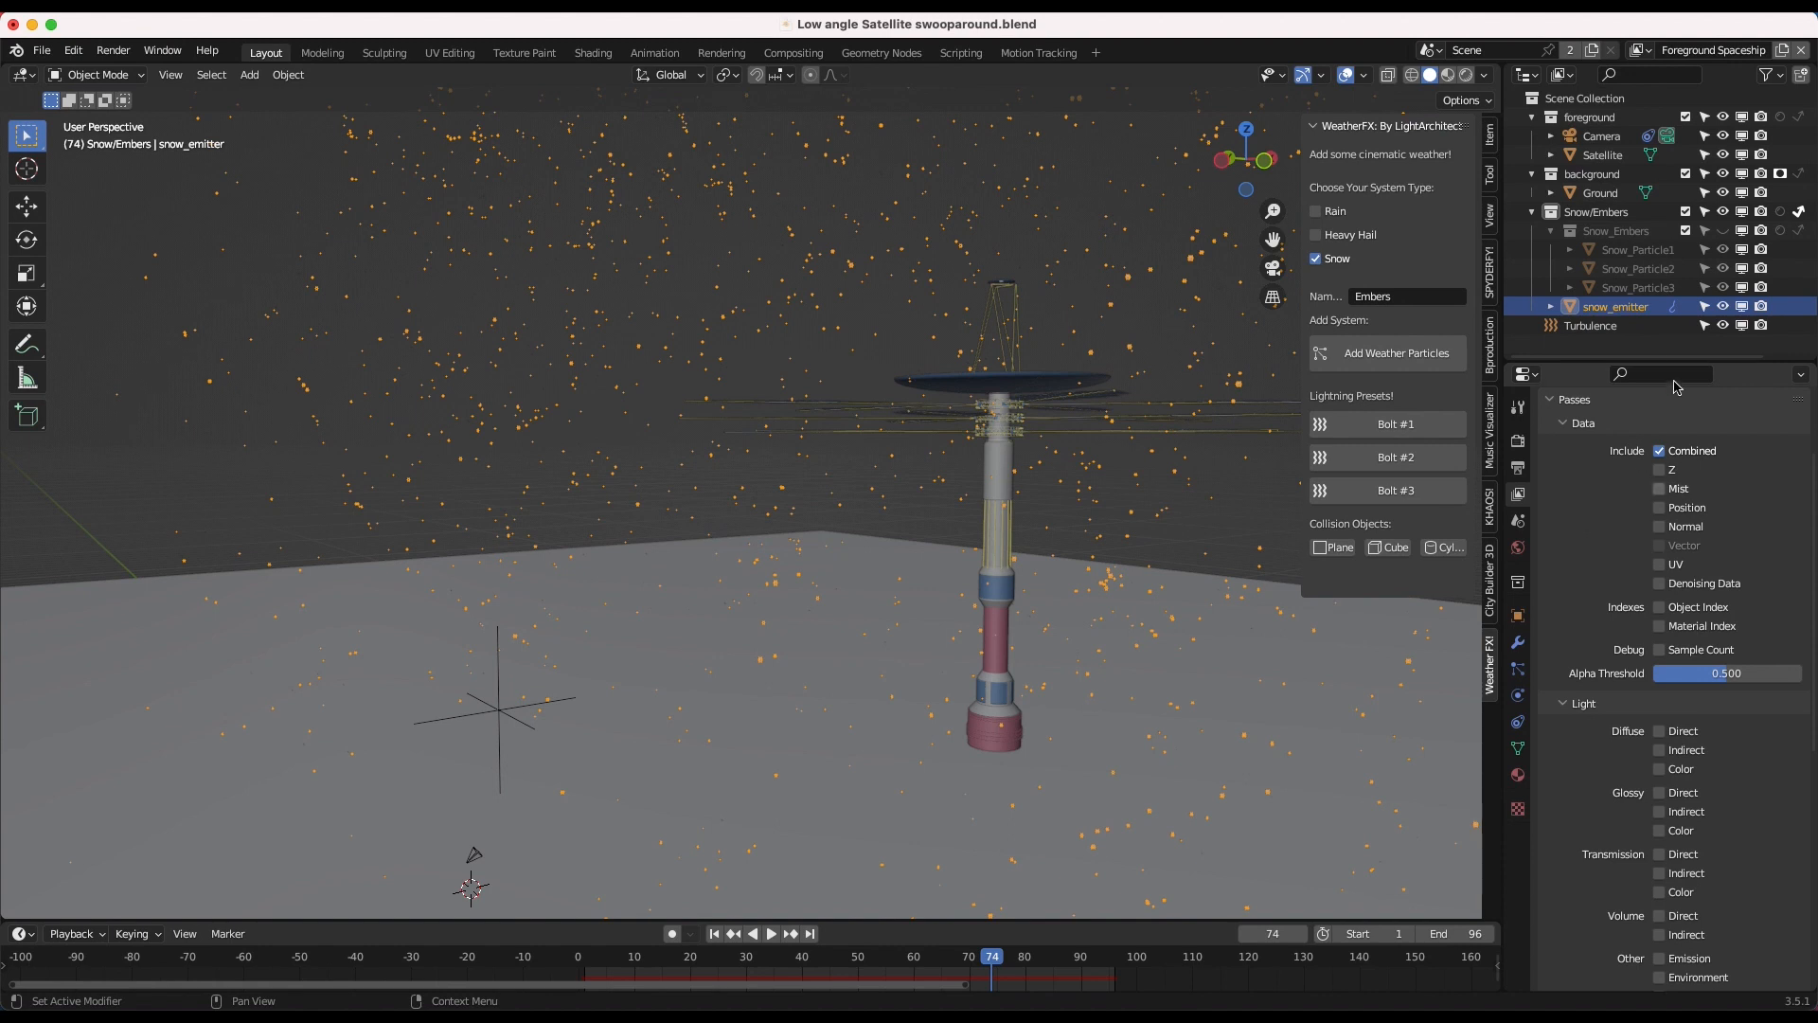
pyautogui.moveTo(1659, 457)
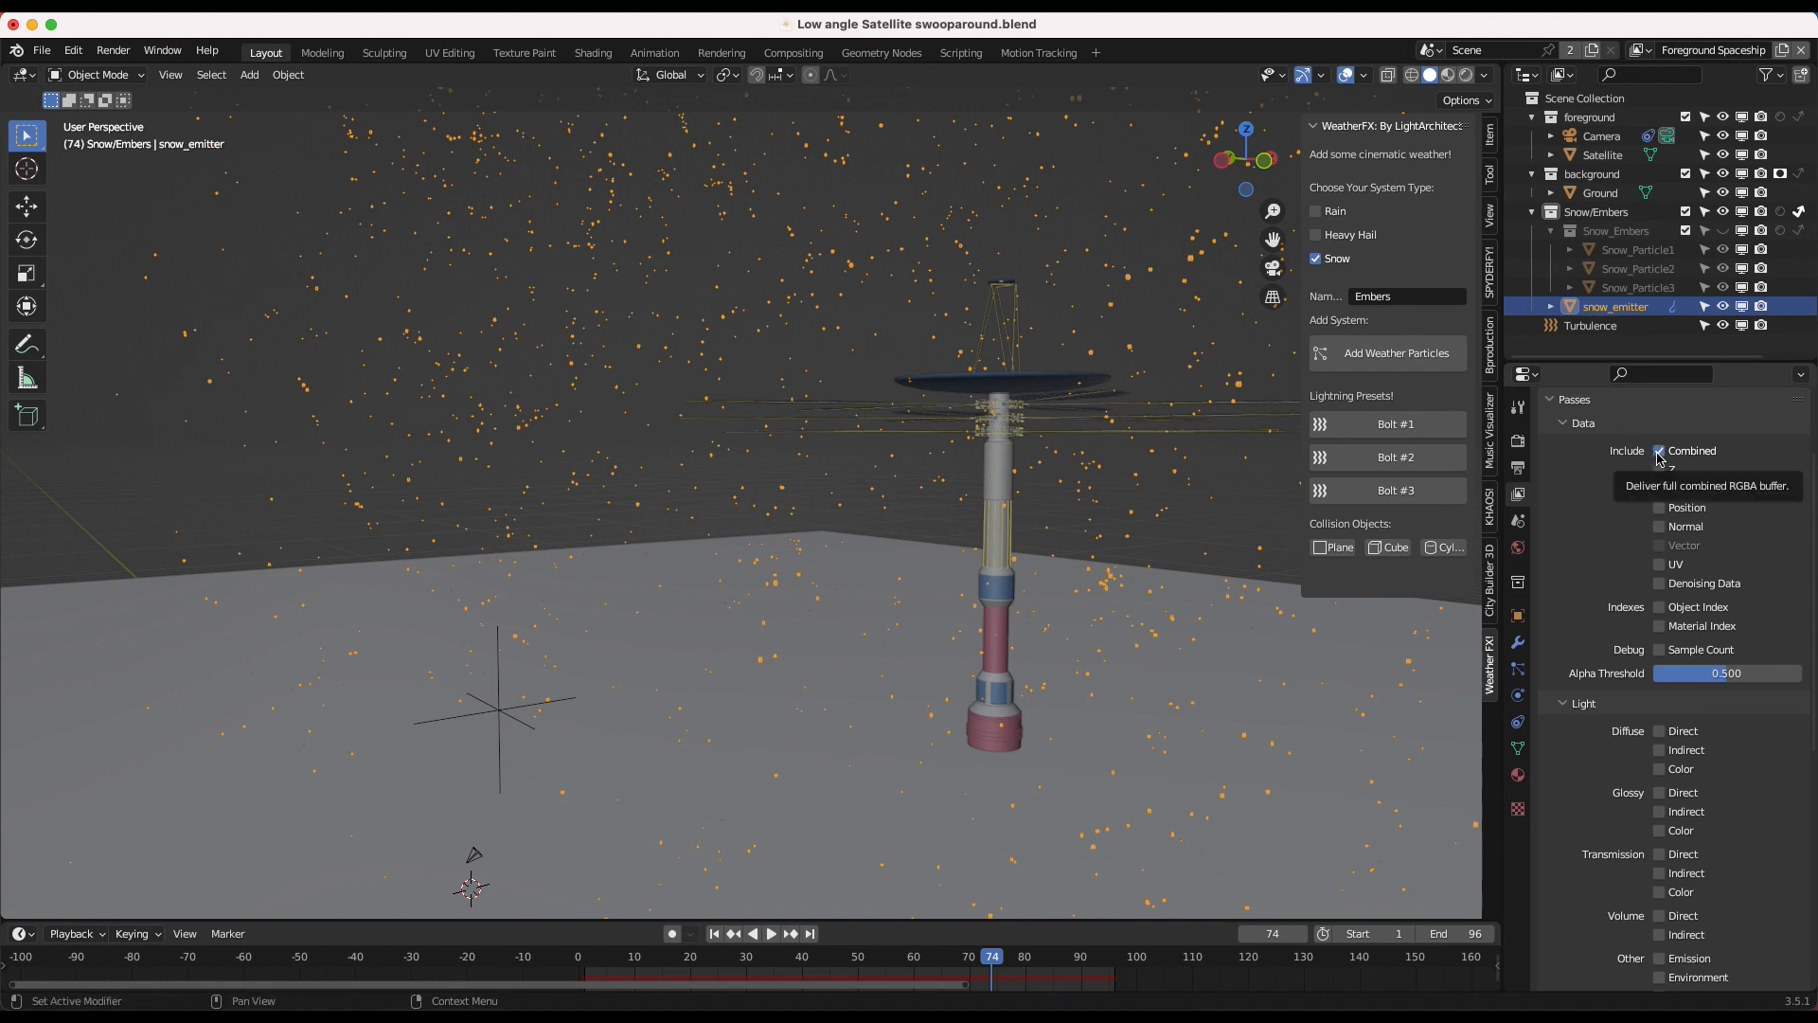
pyautogui.scroll(-3)
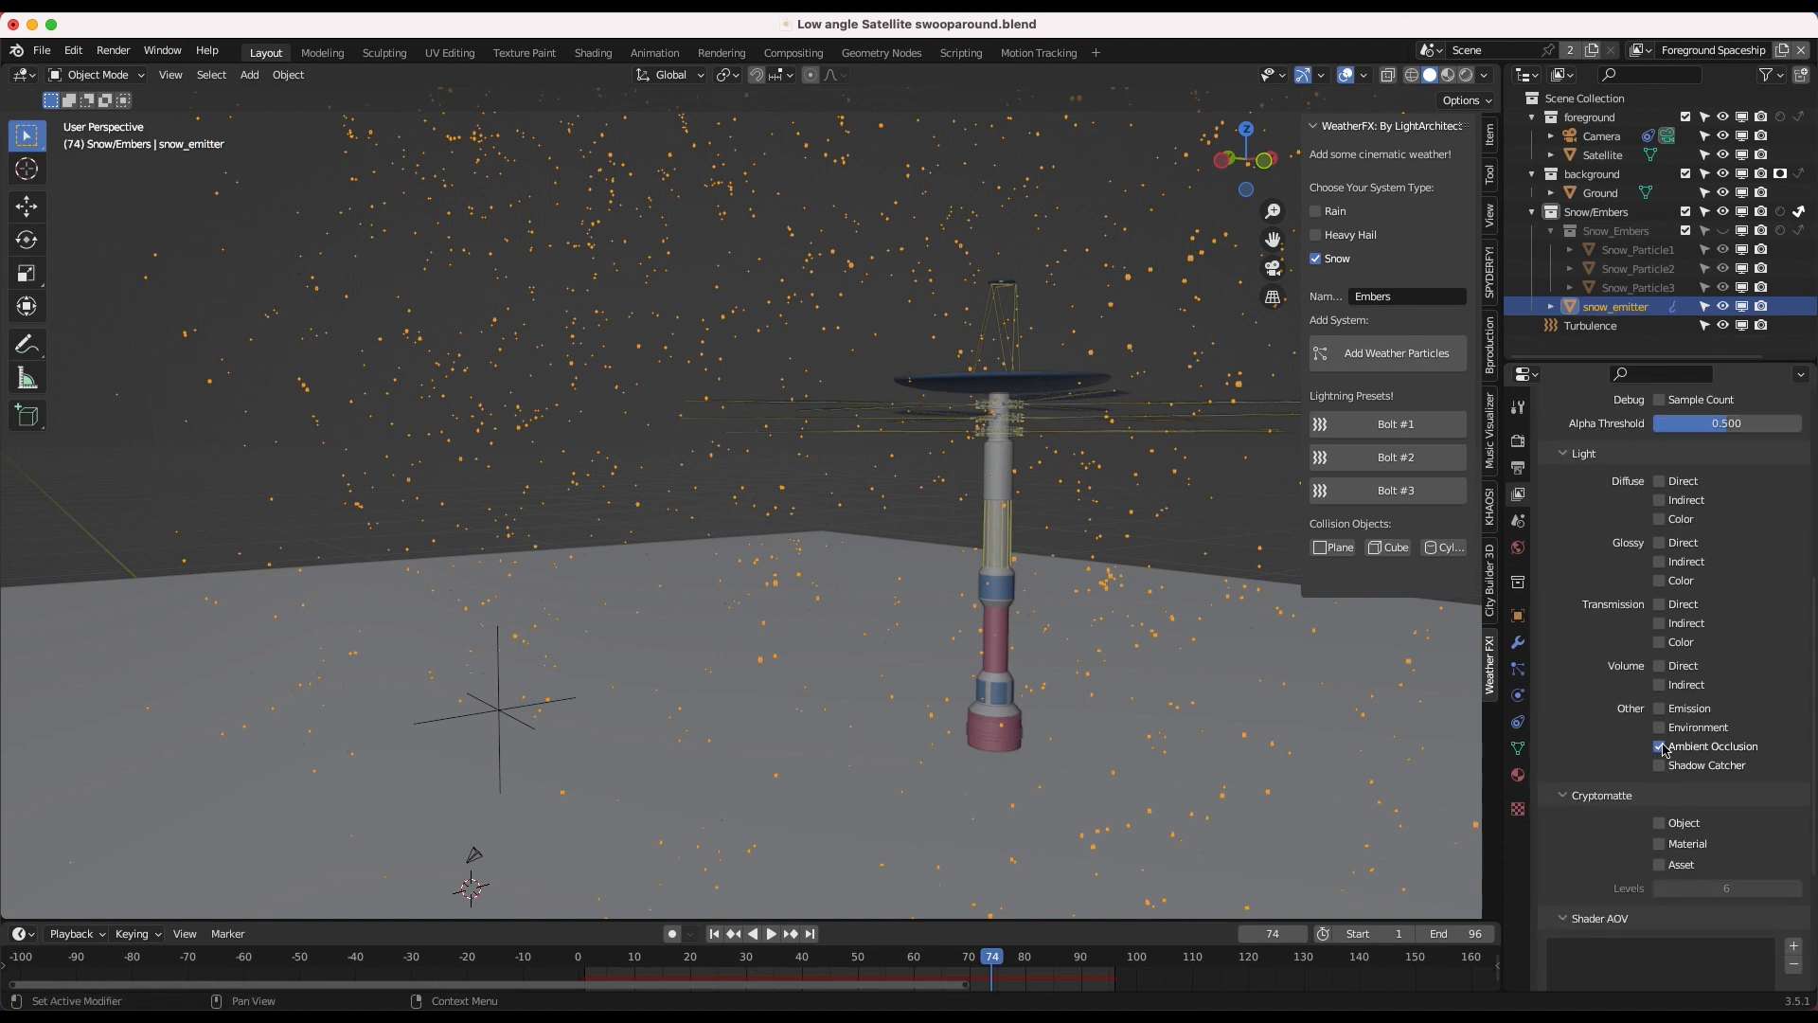
pyautogui.click(1659, 745)
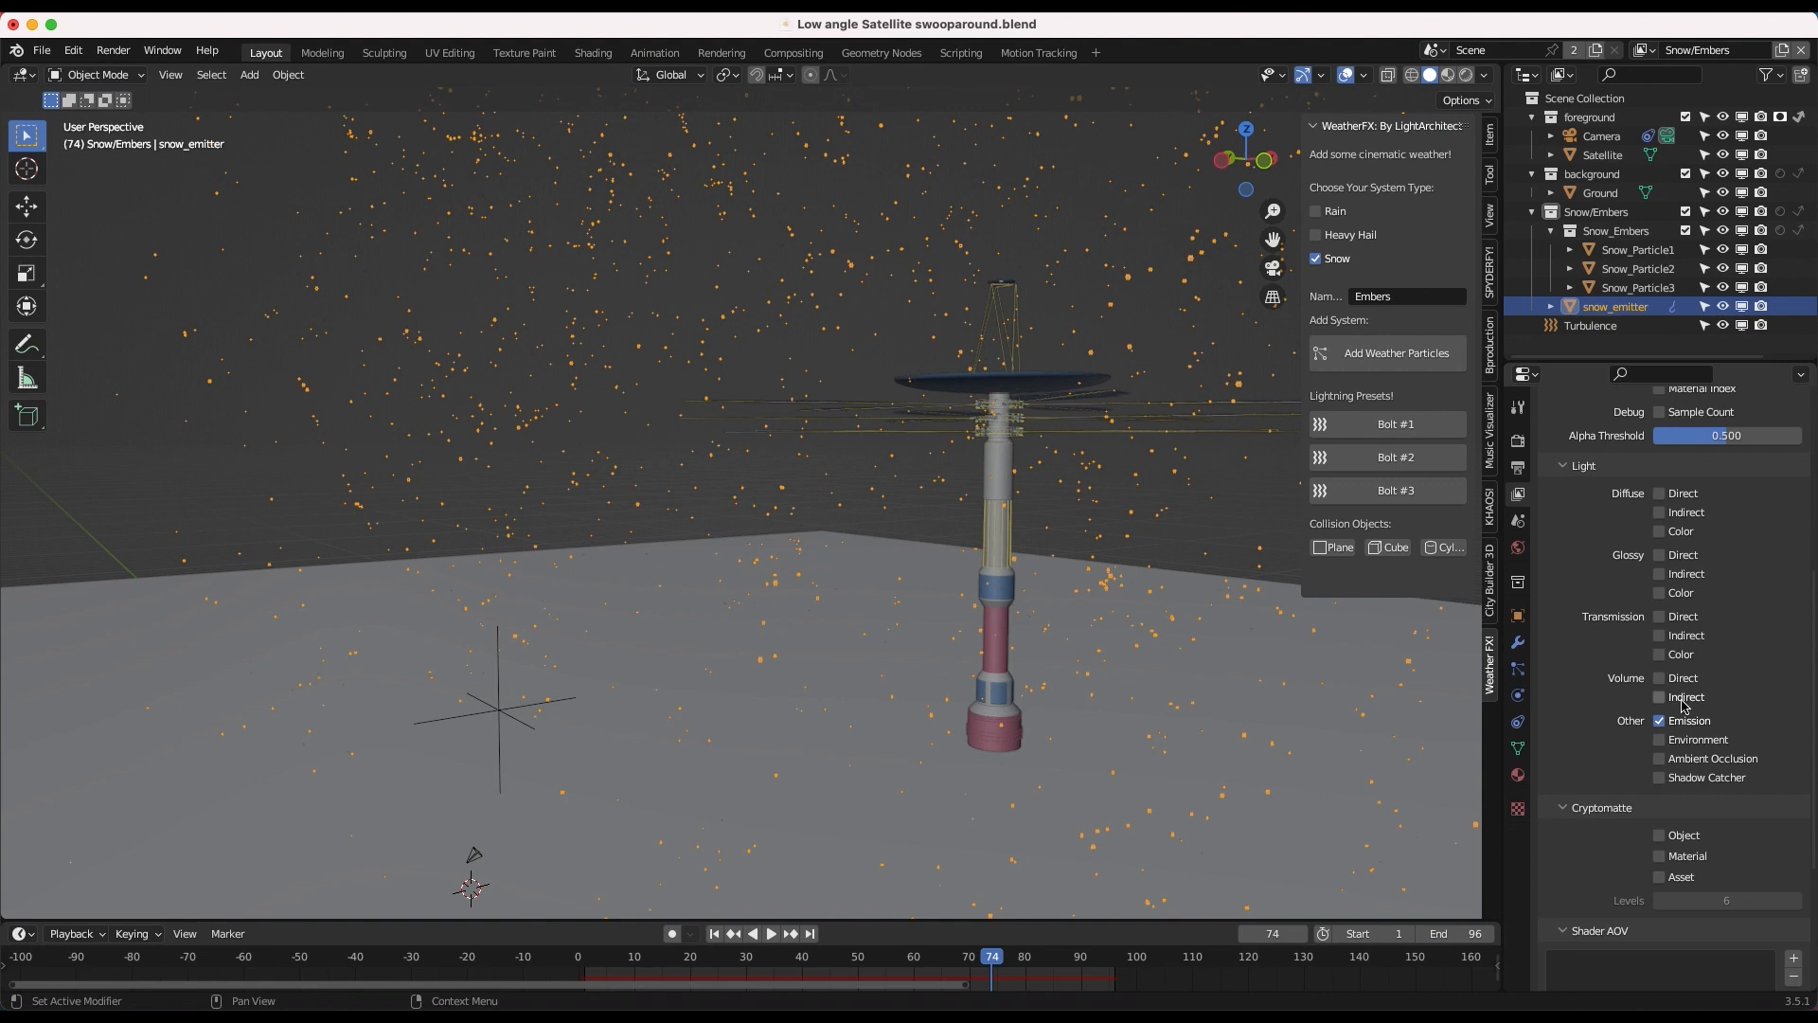
pyautogui.moveTo(1607, 647)
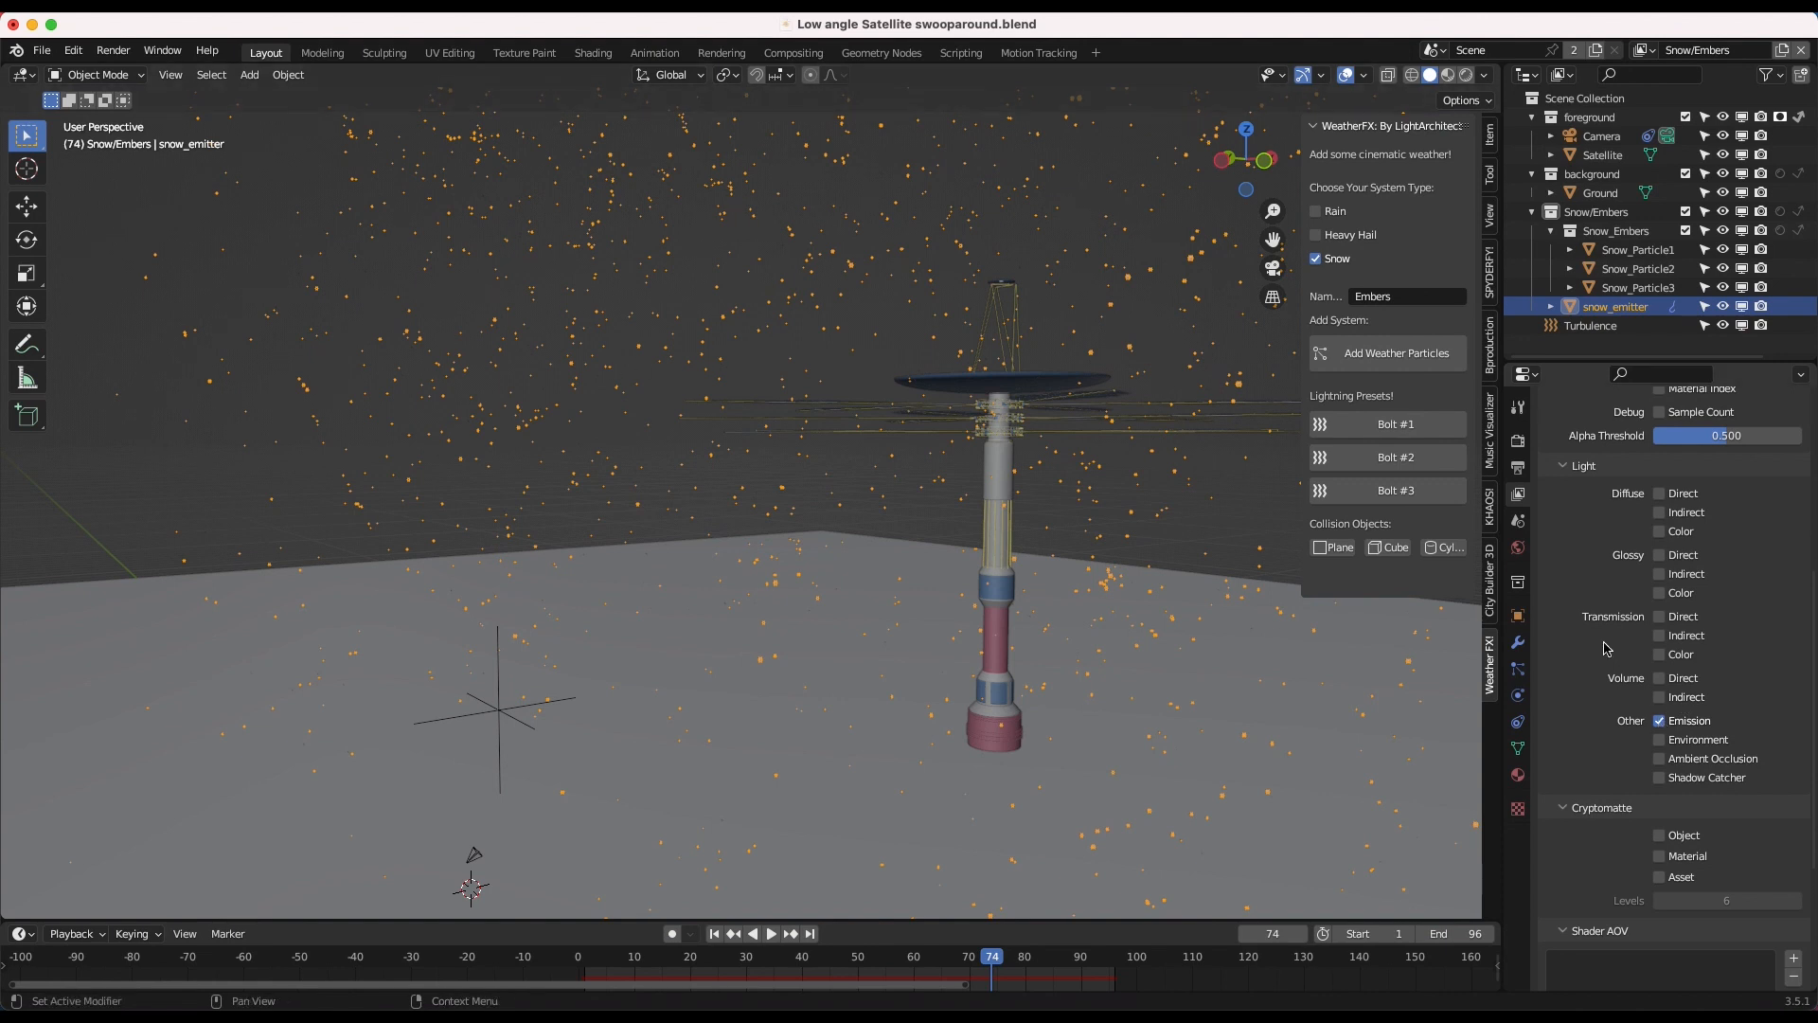
pyautogui.scroll(3)
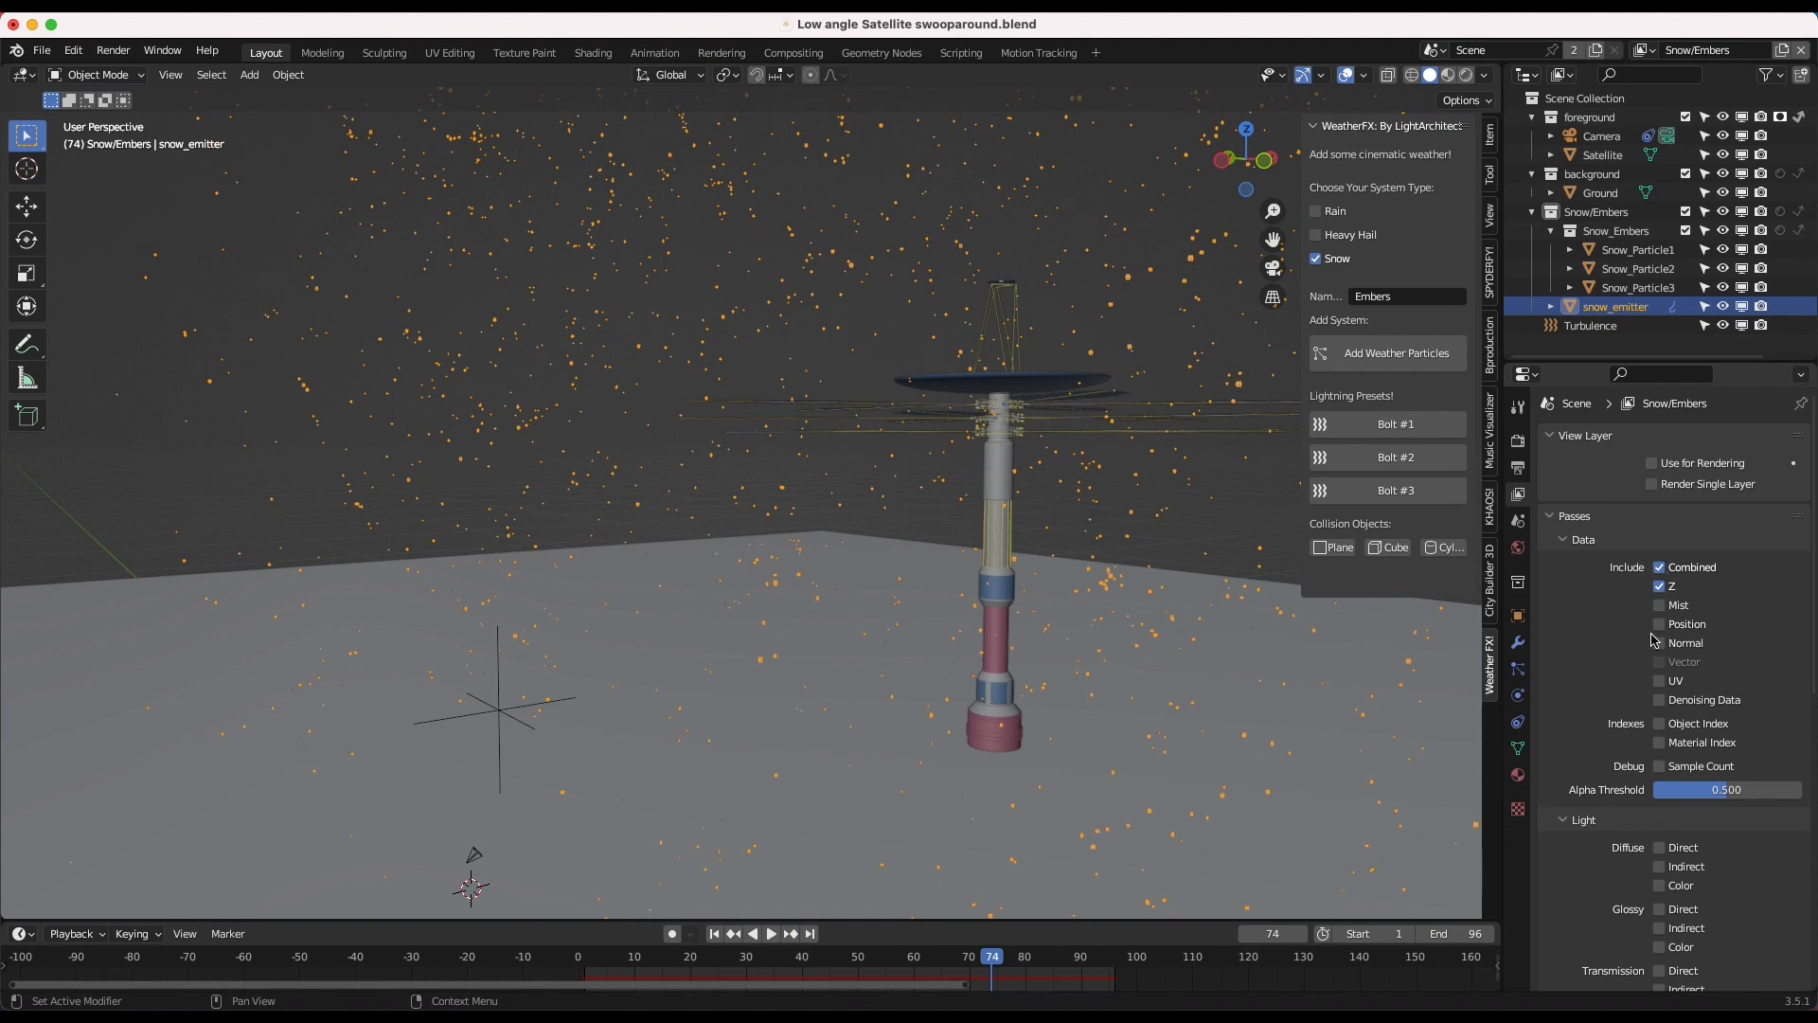
pyautogui.moveTo(1540, 624)
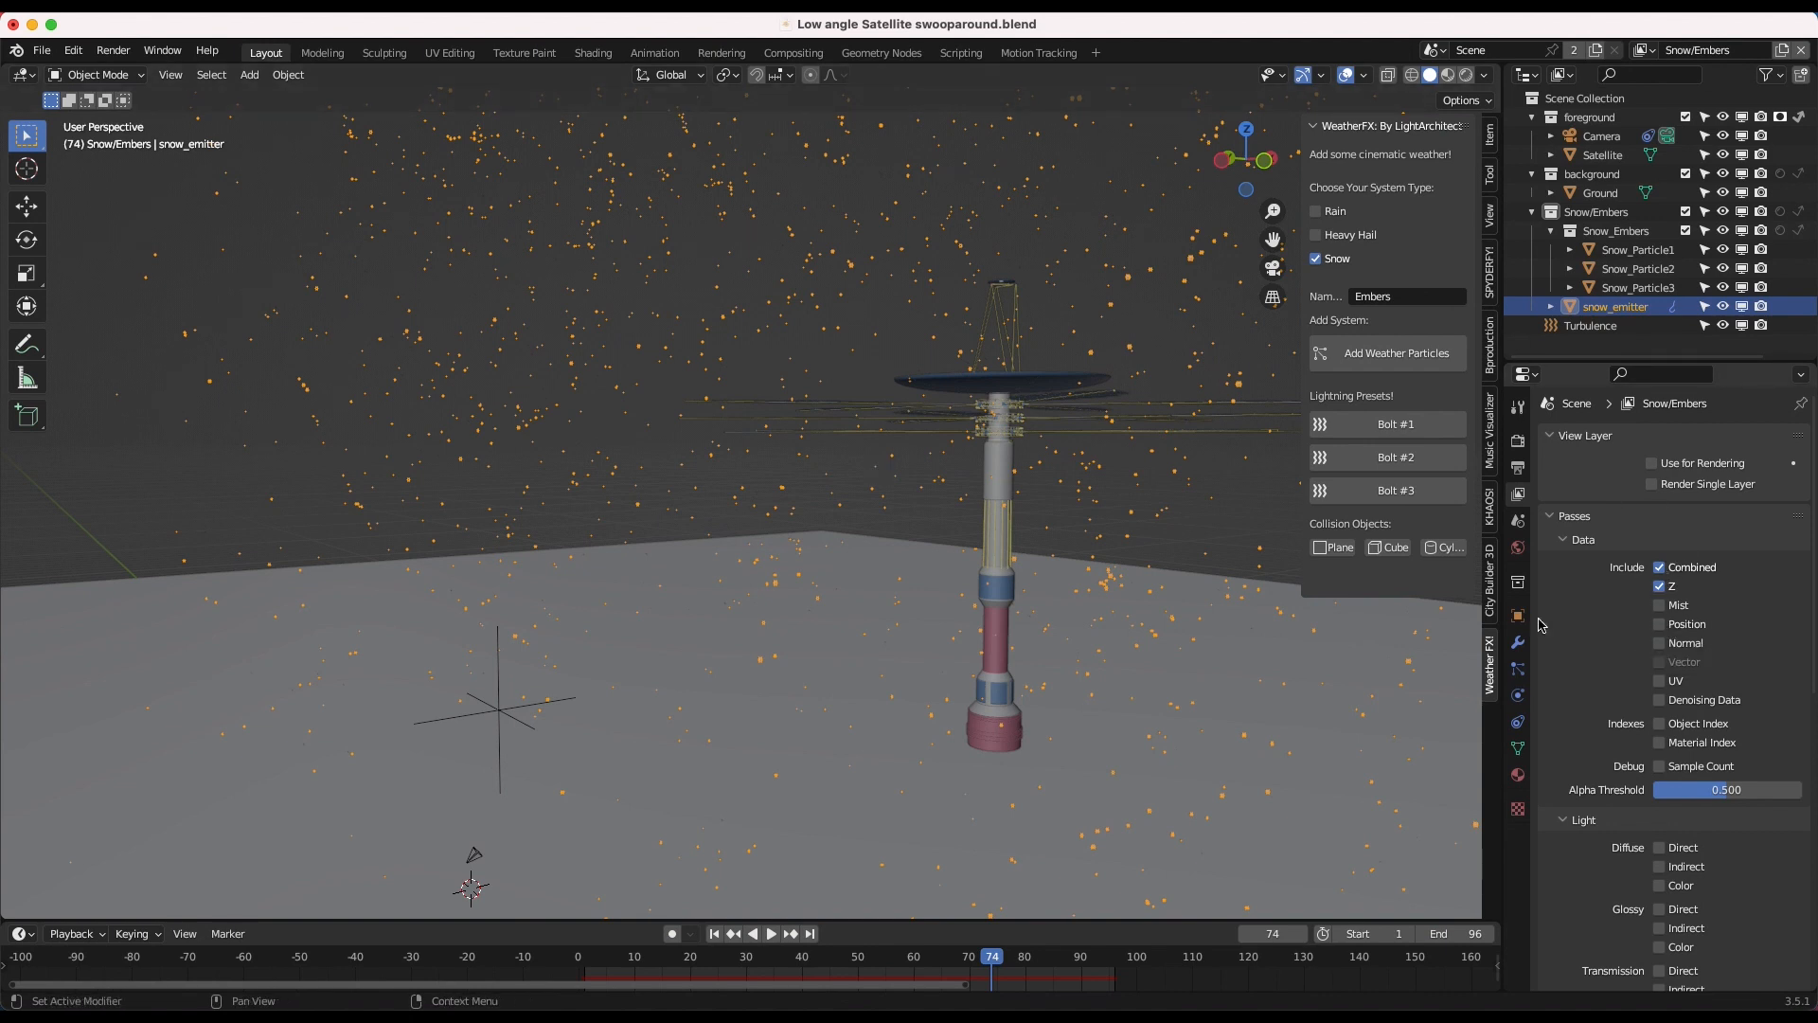
pyautogui.moveTo(1617, 469)
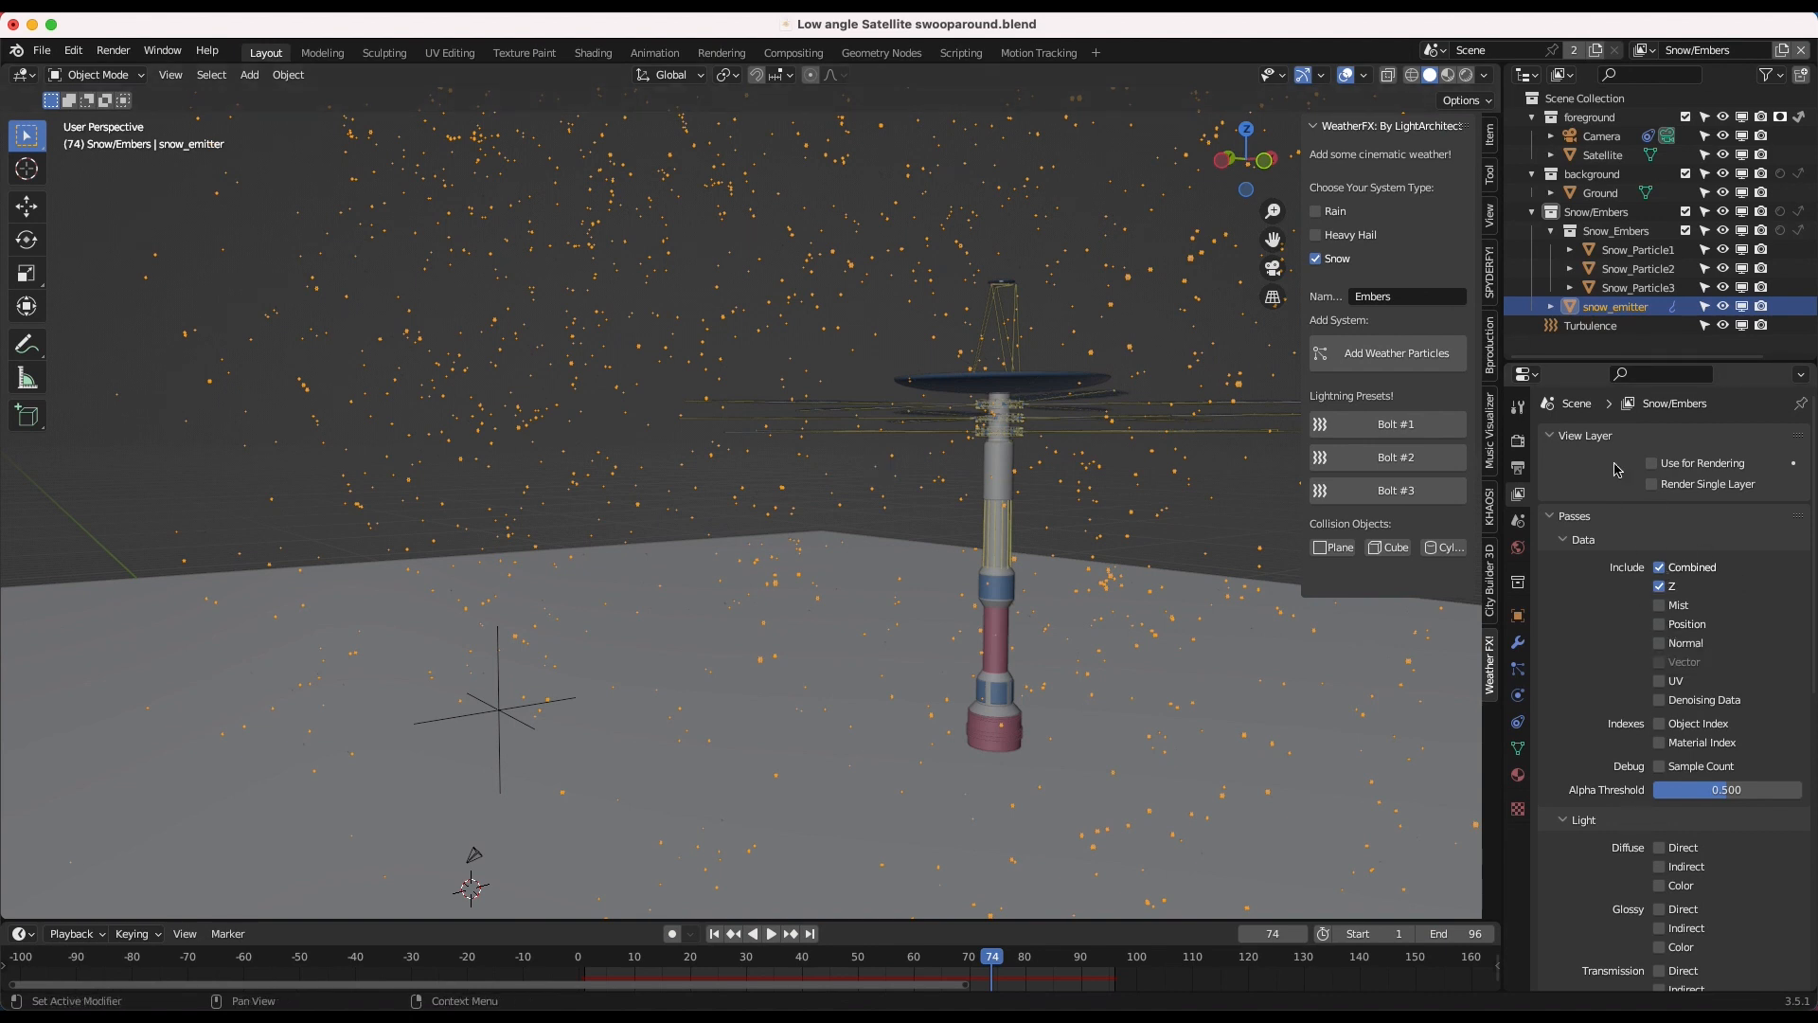
pyautogui.click(791, 52)
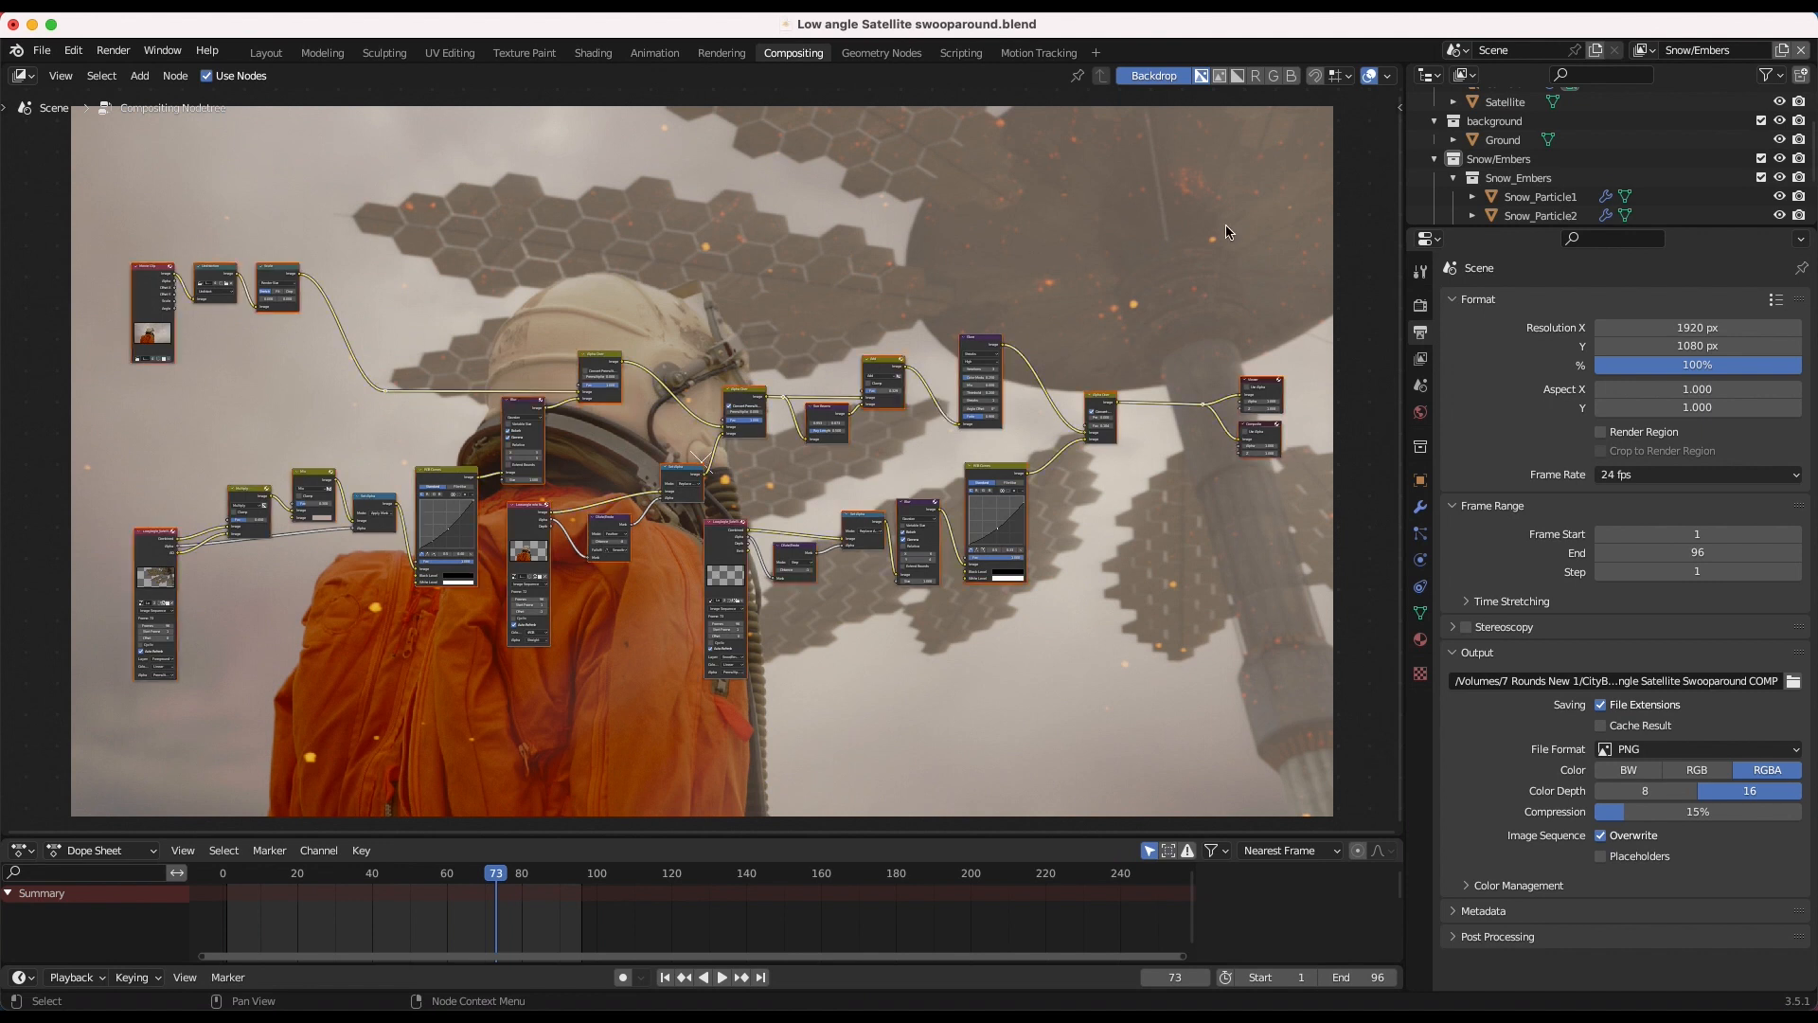
pyautogui.moveTo(933, 207)
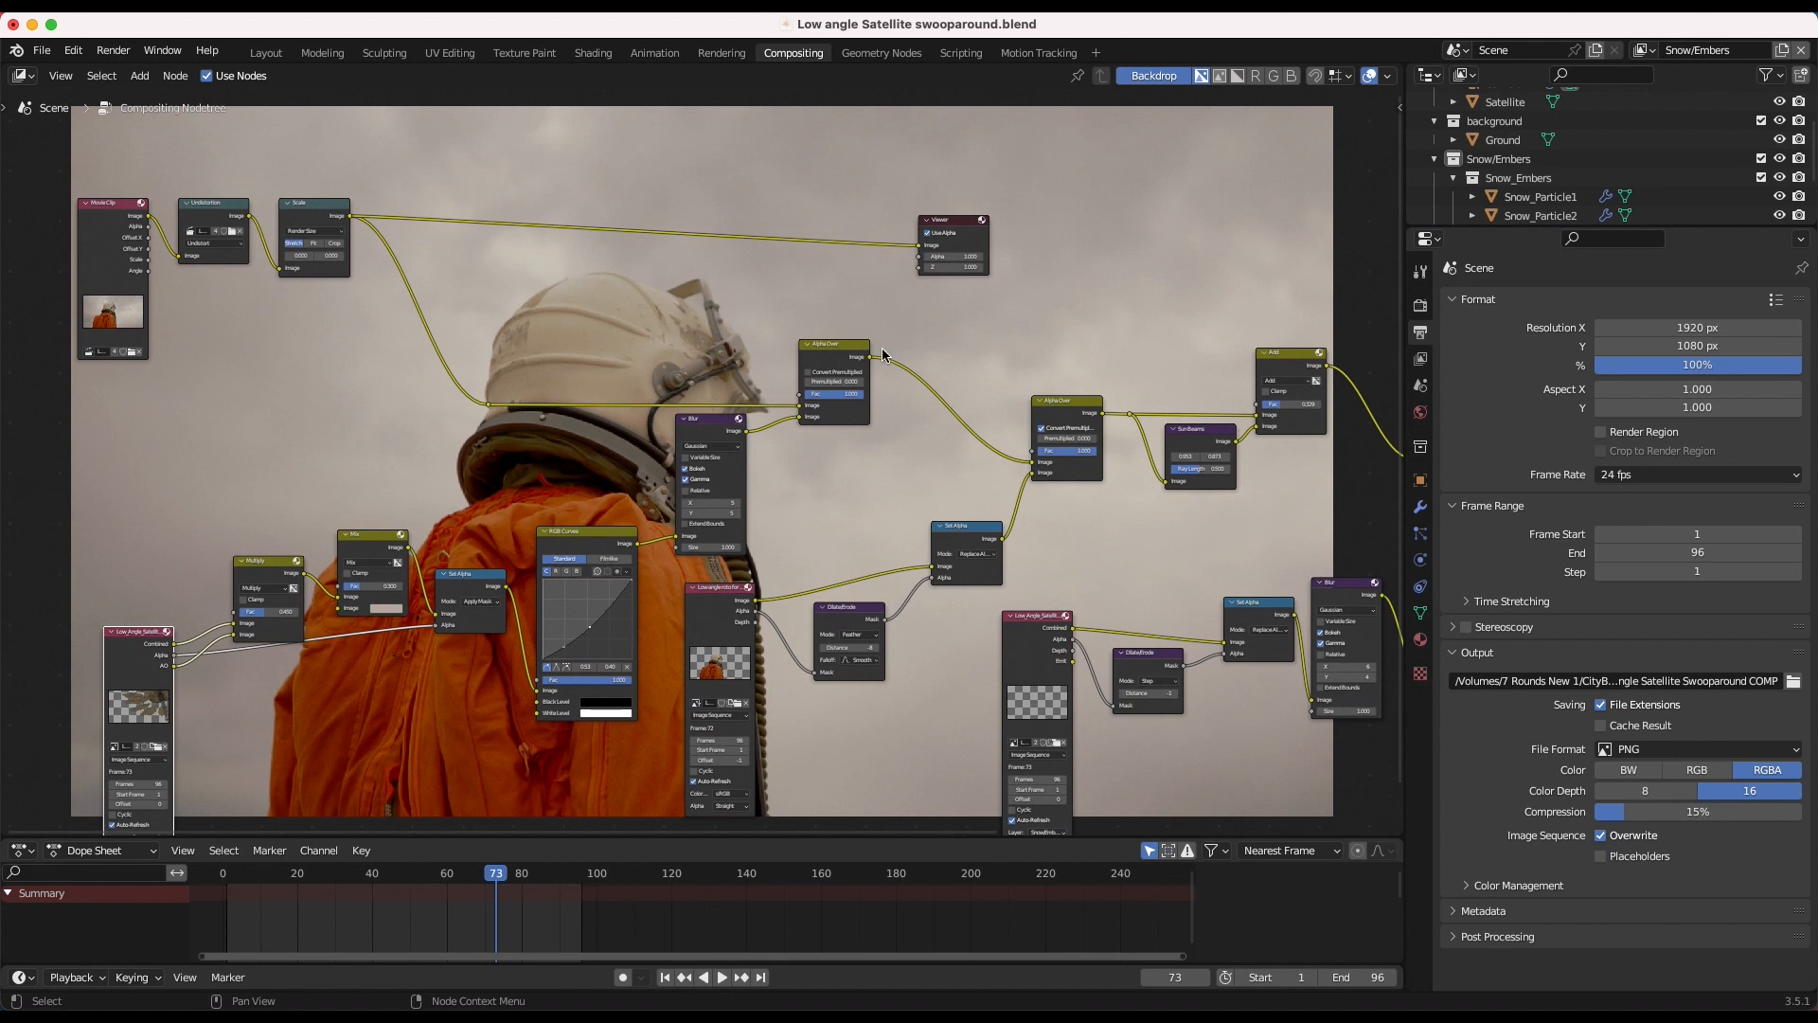
pyautogui.click(950, 220)
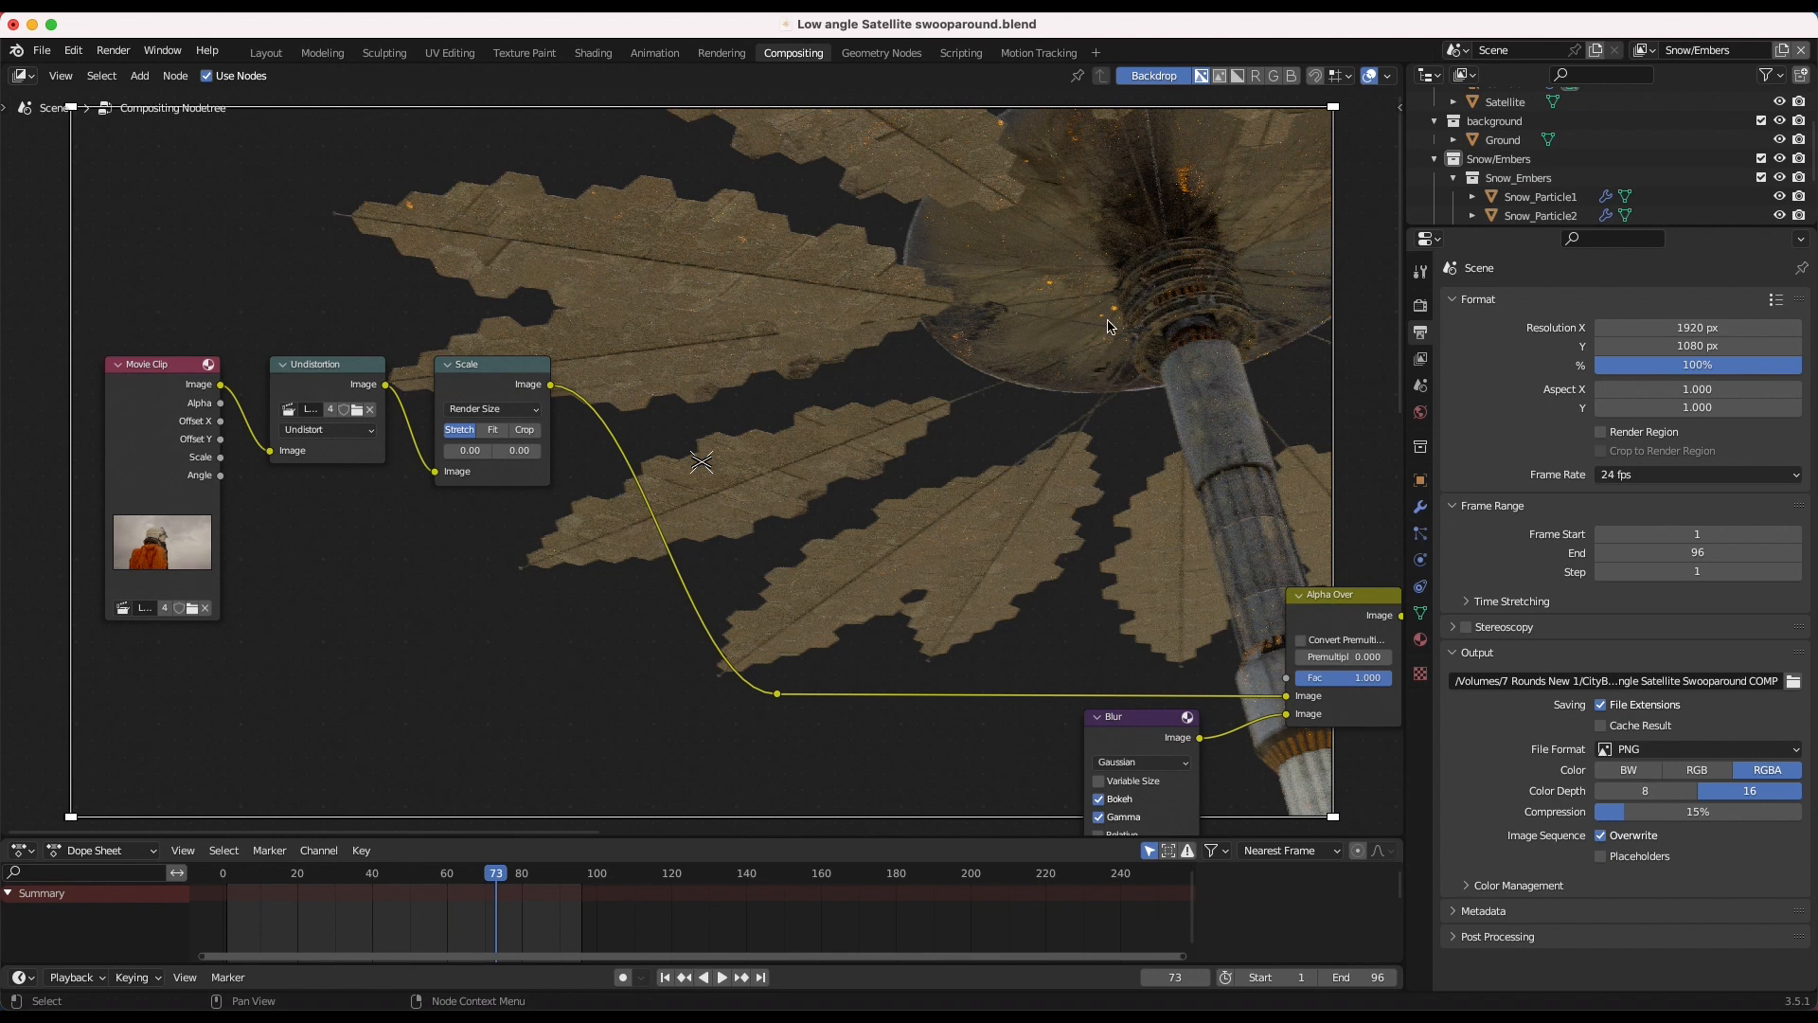
pyautogui.moveTo(1035, 203)
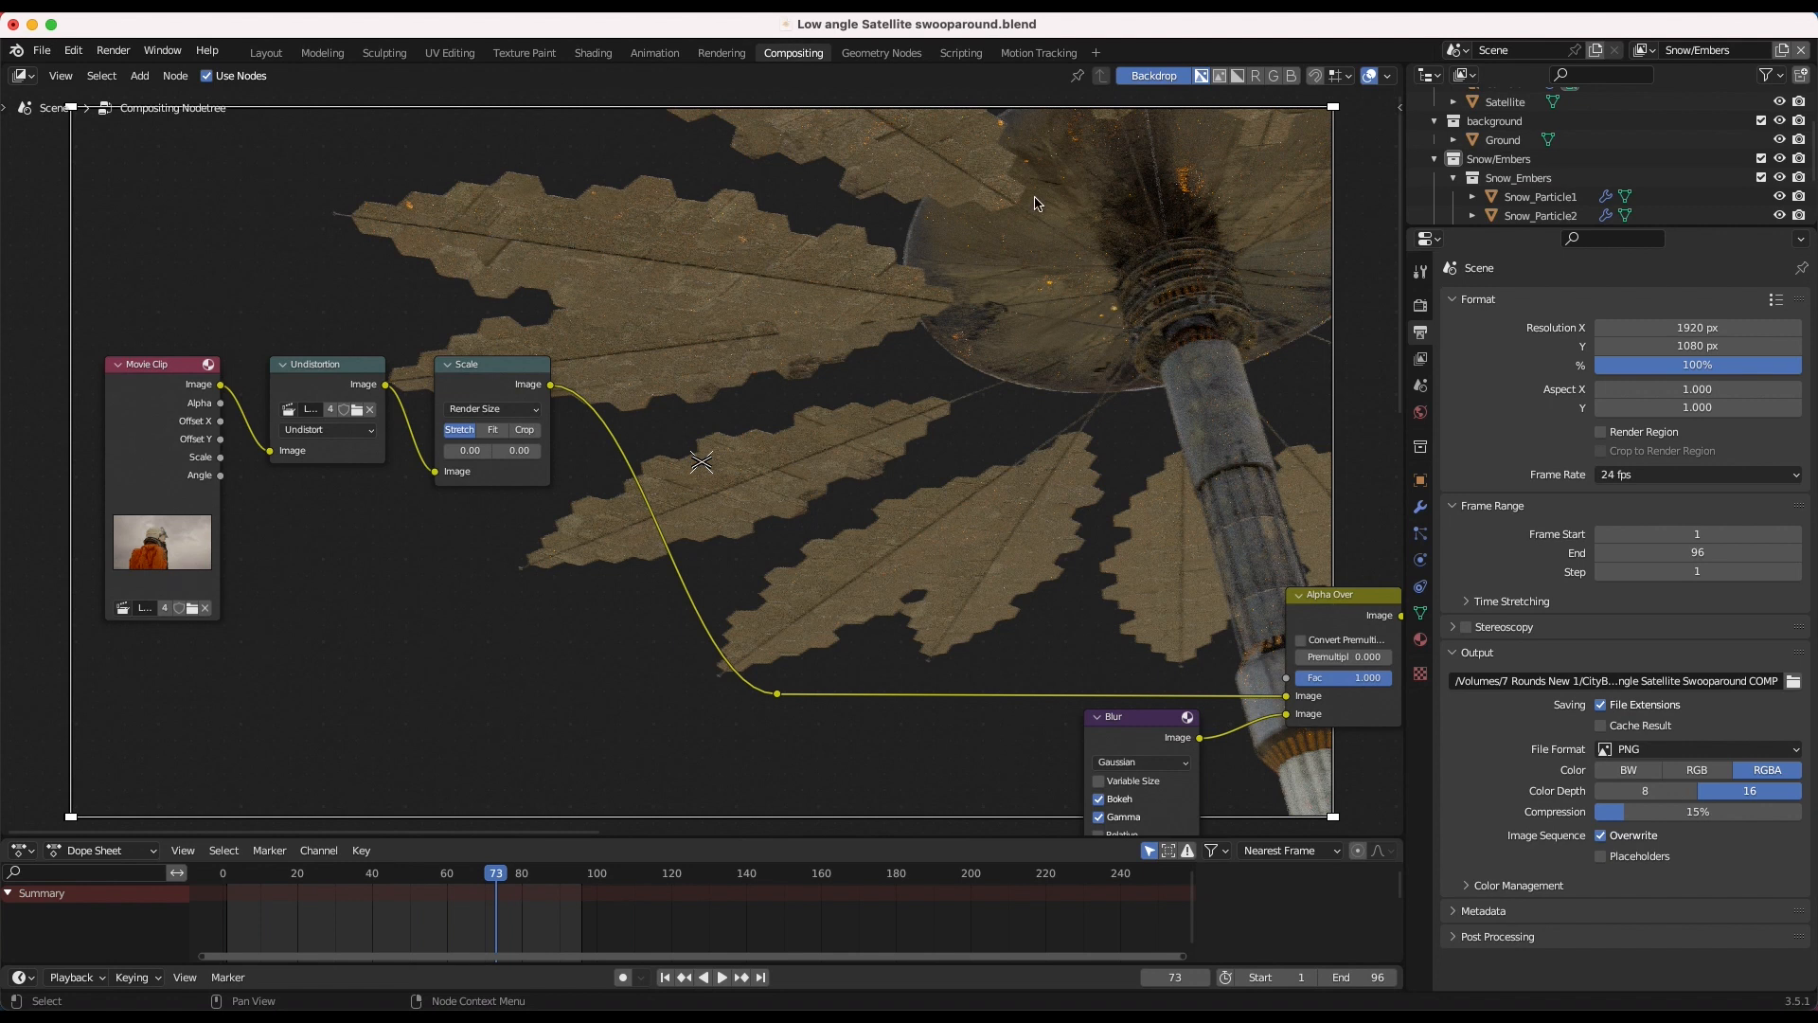
# Make Foreground Spaceship the active view layer to preview the satellite render.
pyautogui.click(1507, 159)
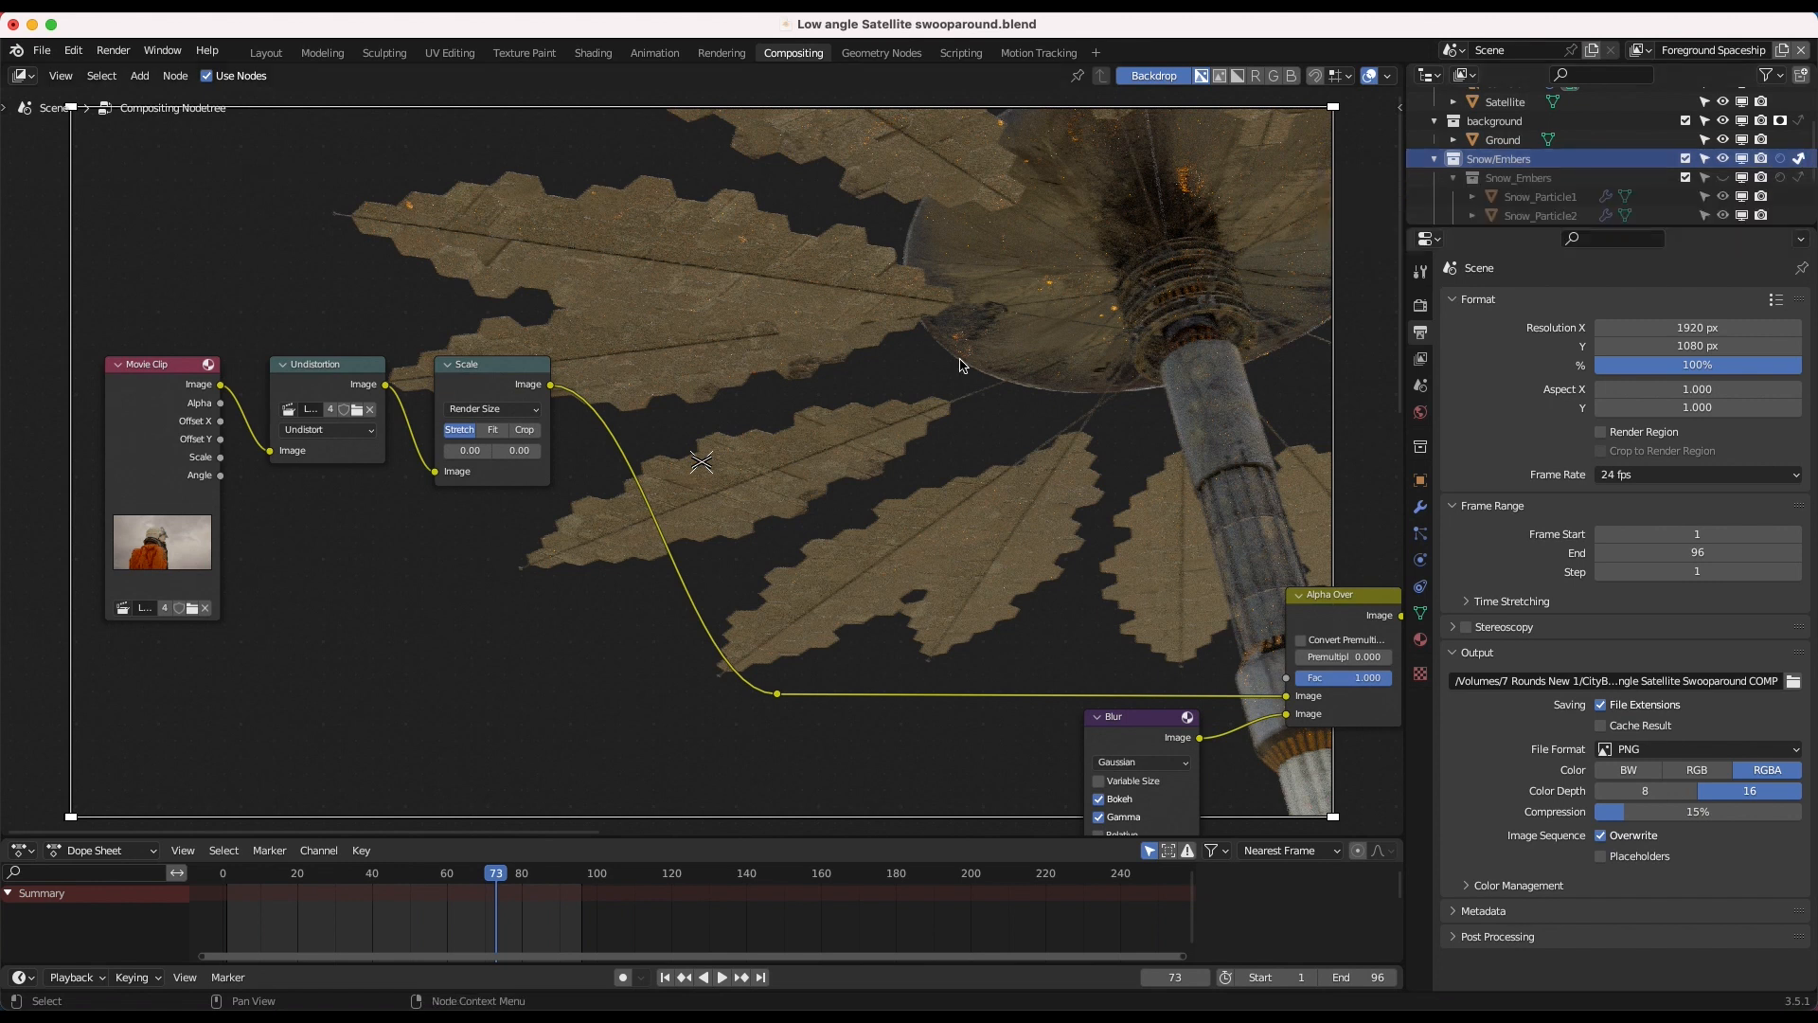
pyautogui.moveTo(971, 244)
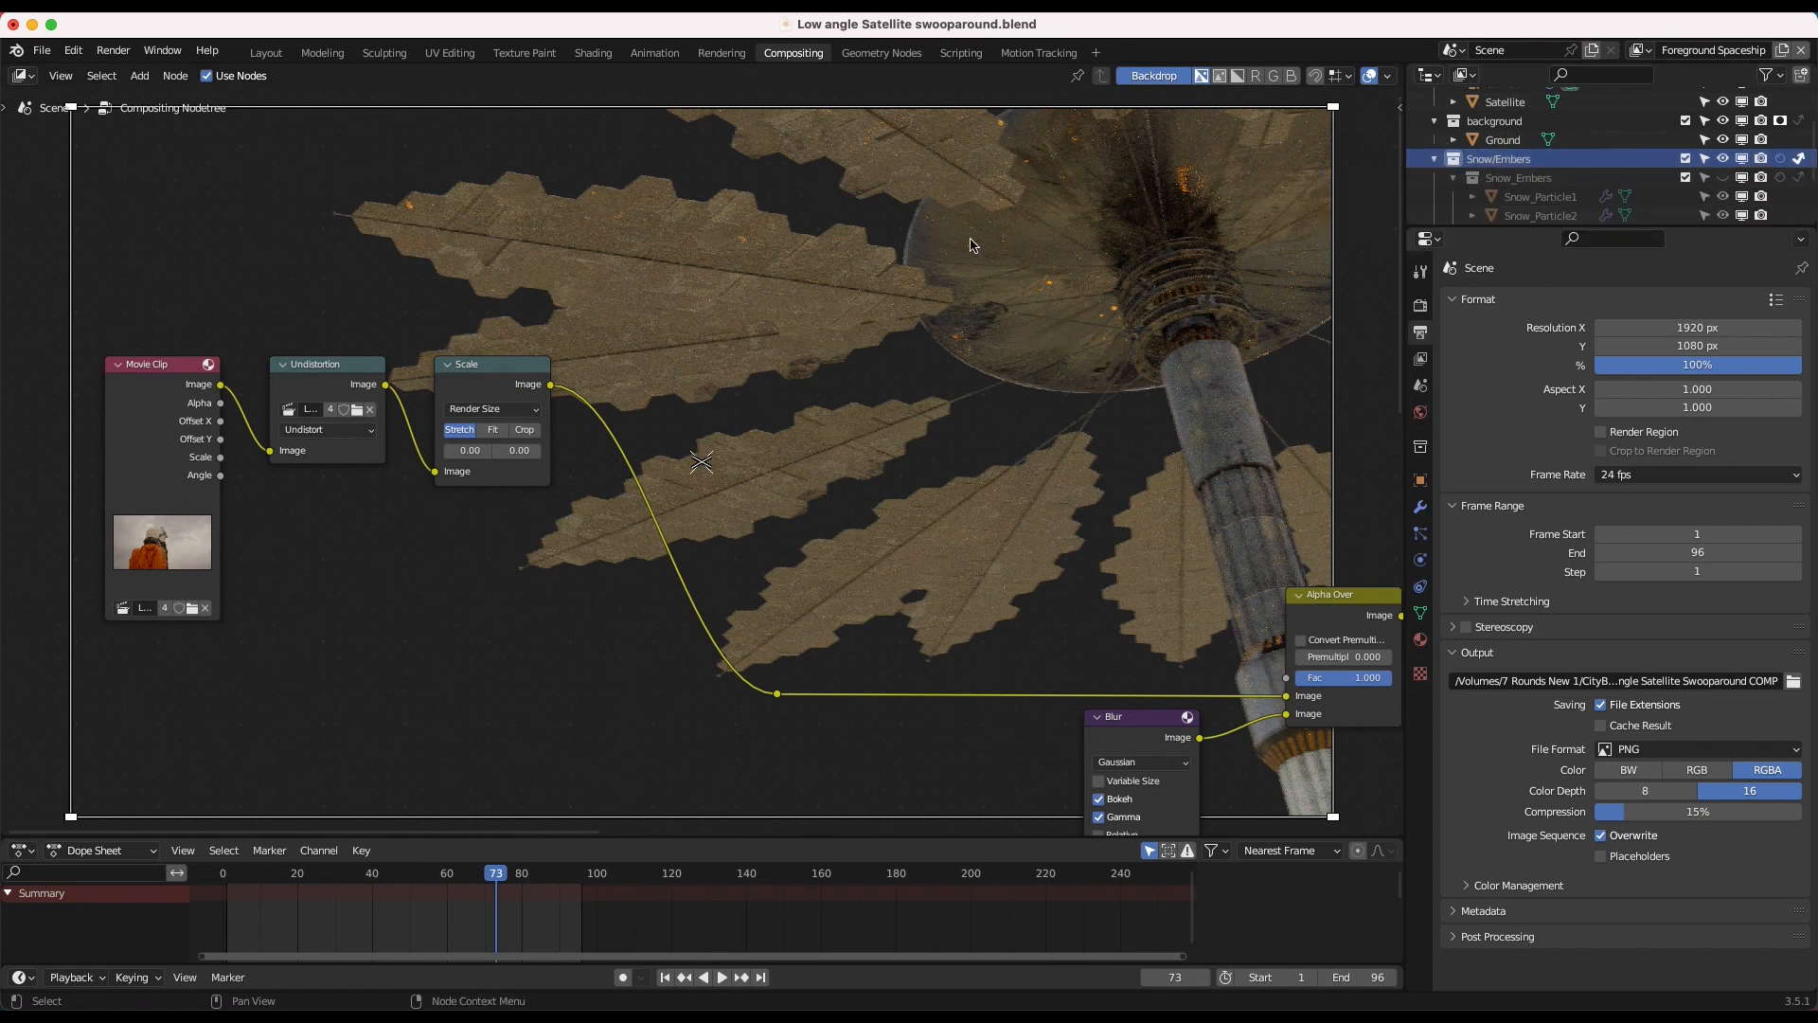
pyautogui.moveTo(991, 394)
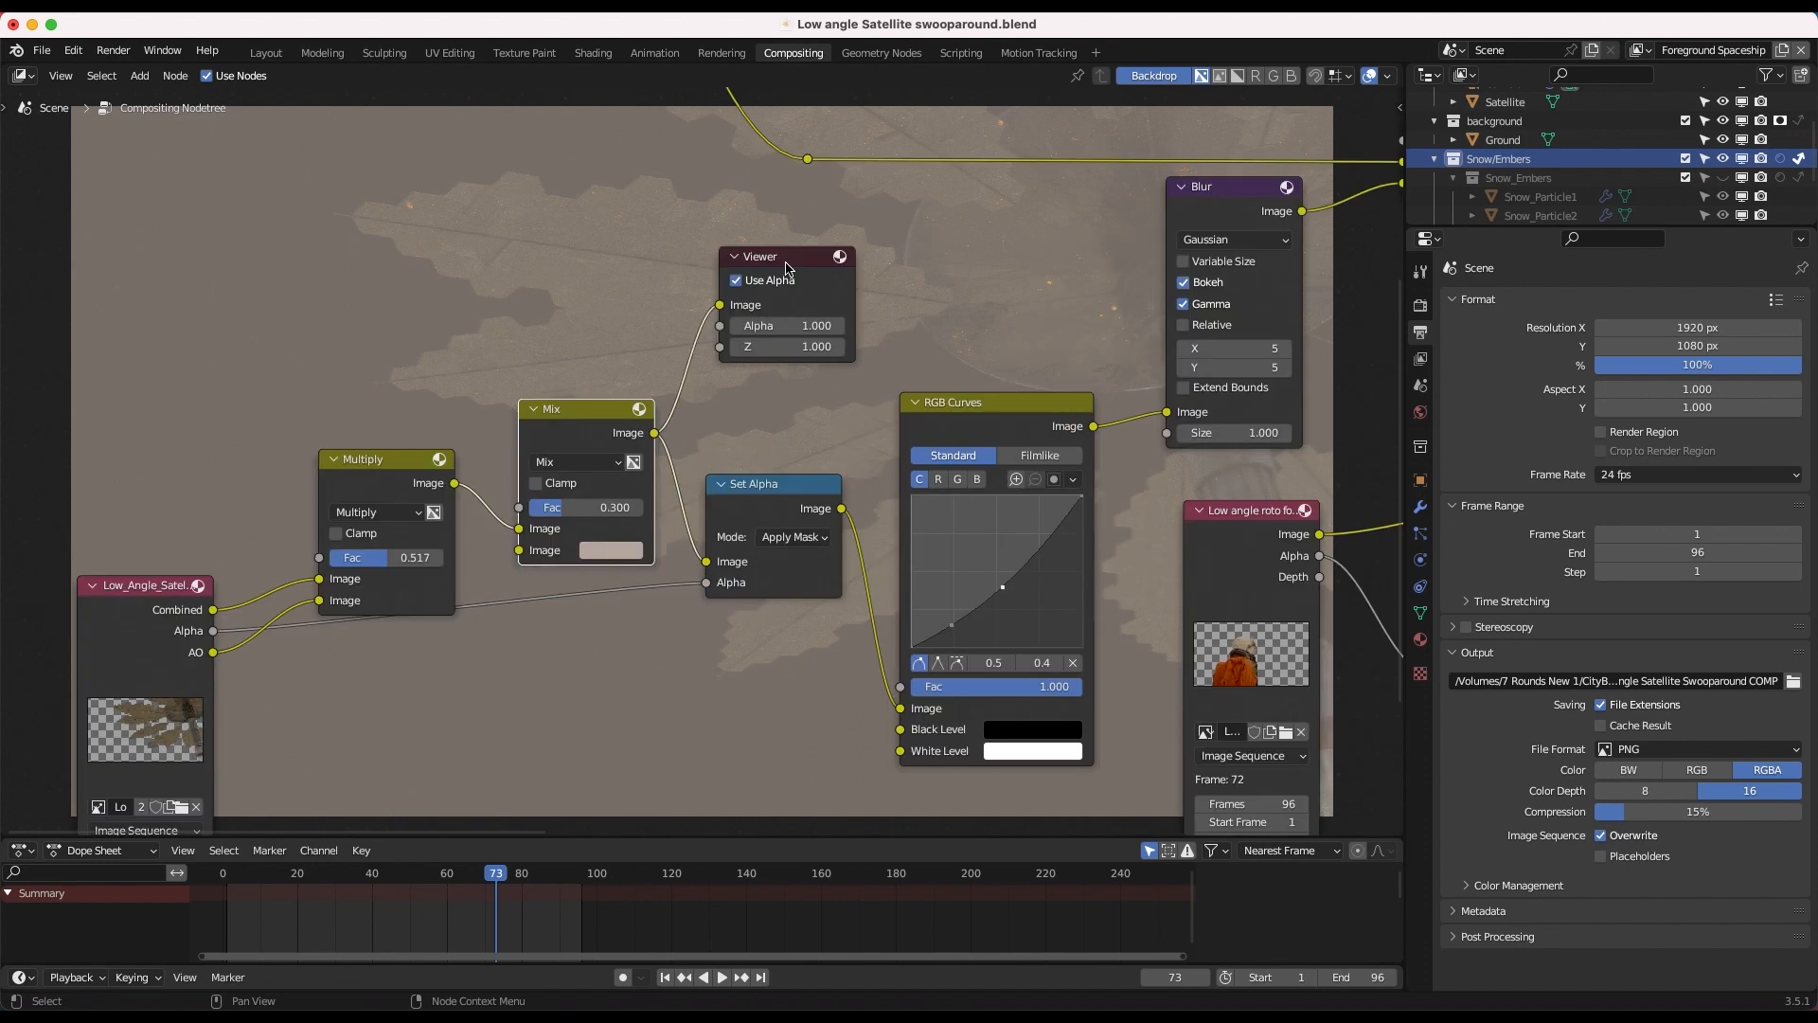
# Move the Viewer node right toward the Alpha Over nodes layering the astronaut over the satellite.
pyautogui.moveTo(759, 255); pyautogui.dragTo(904, 255)
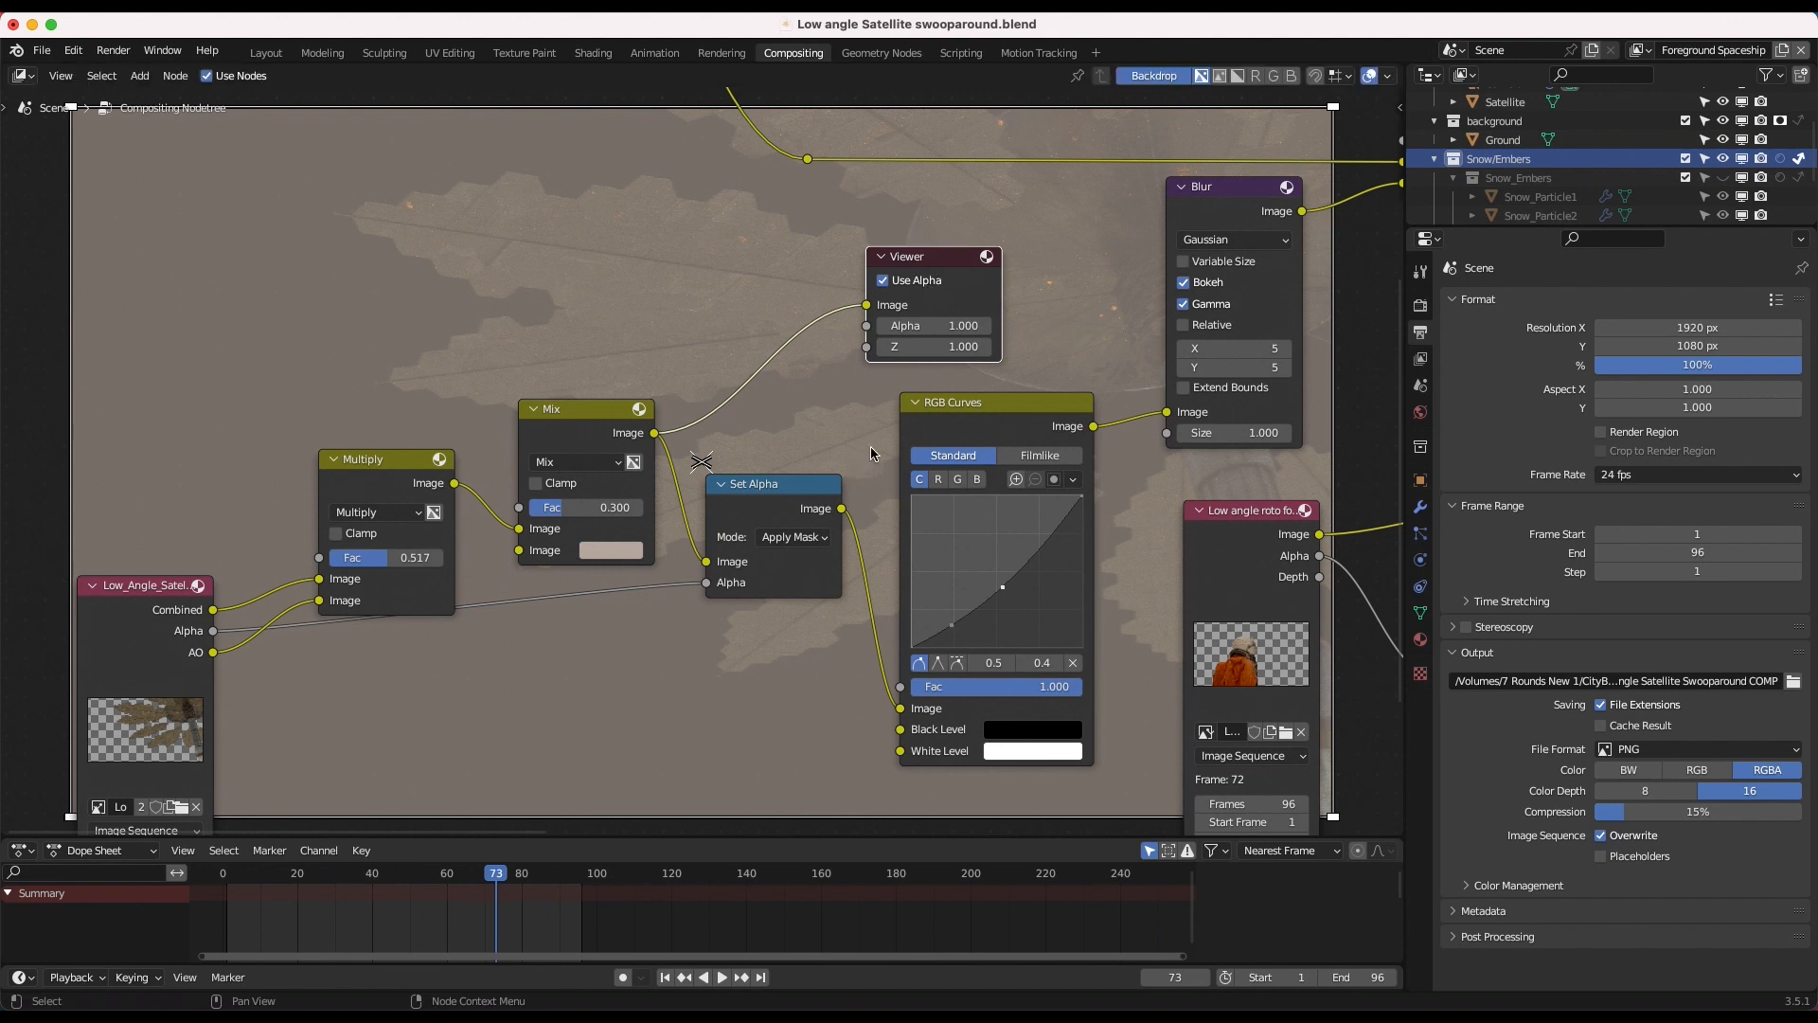
pyautogui.moveTo(934, 346)
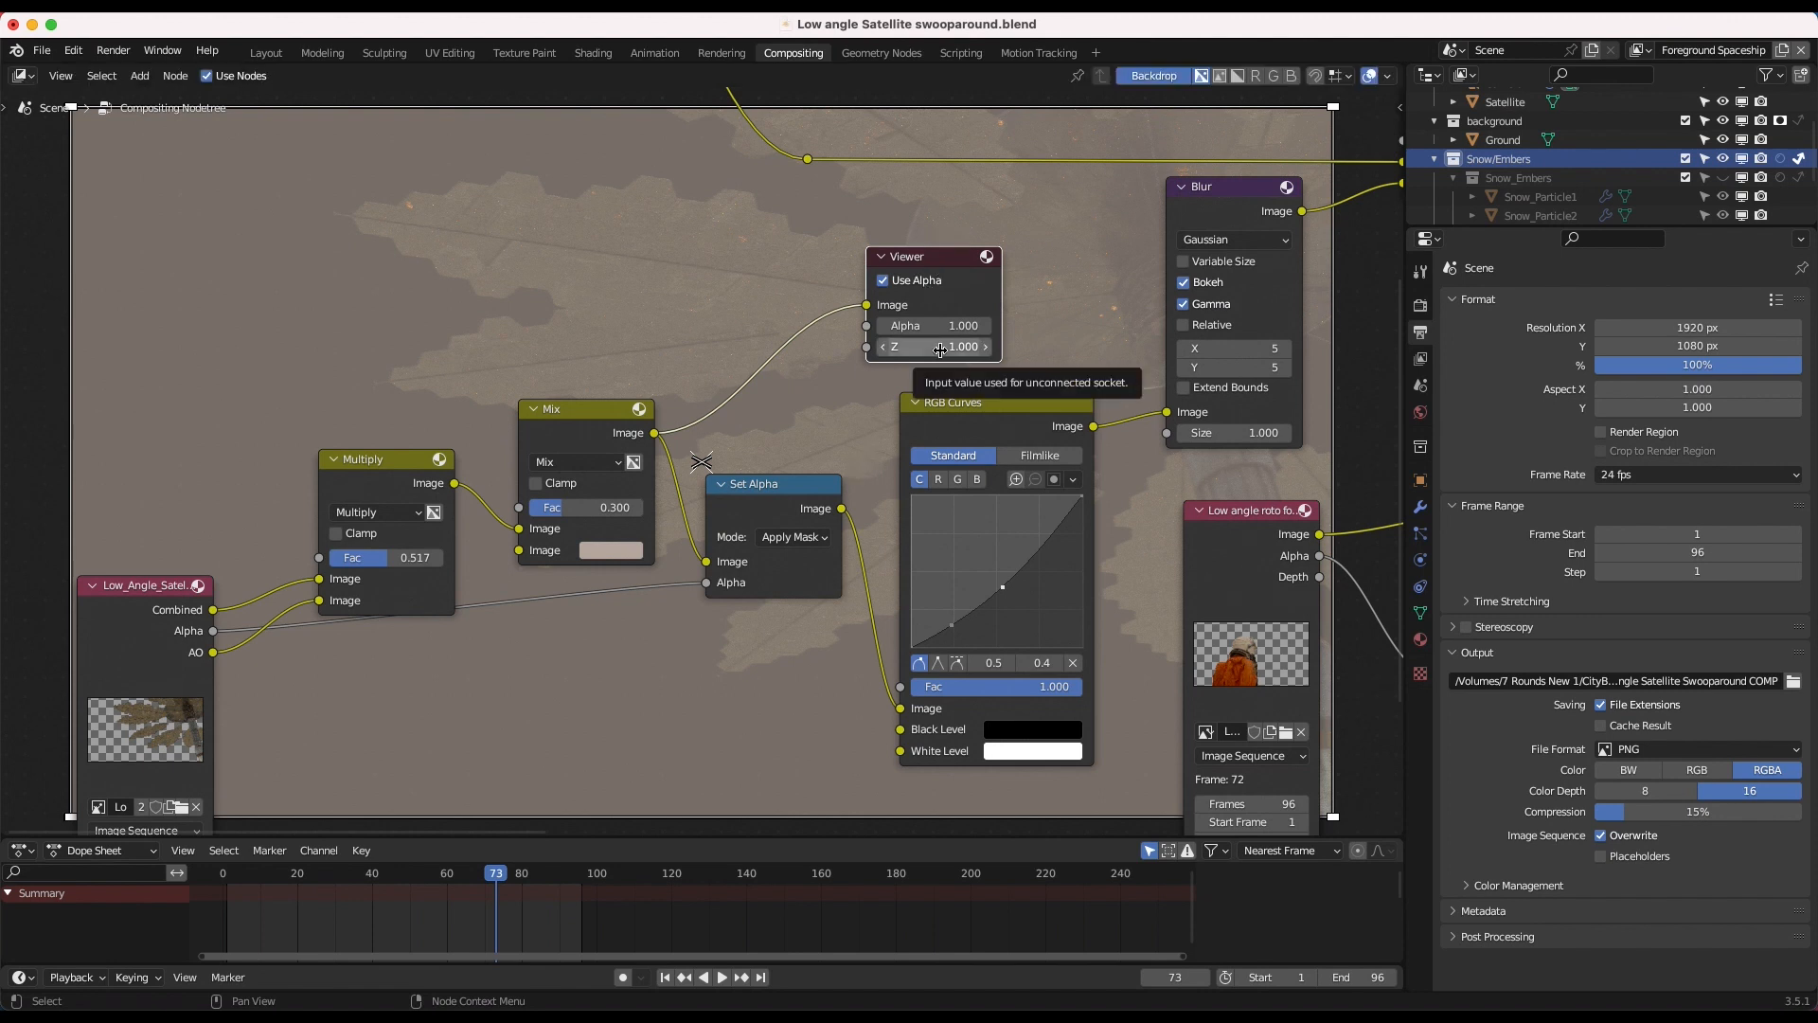
pyautogui.moveTo(784, 436)
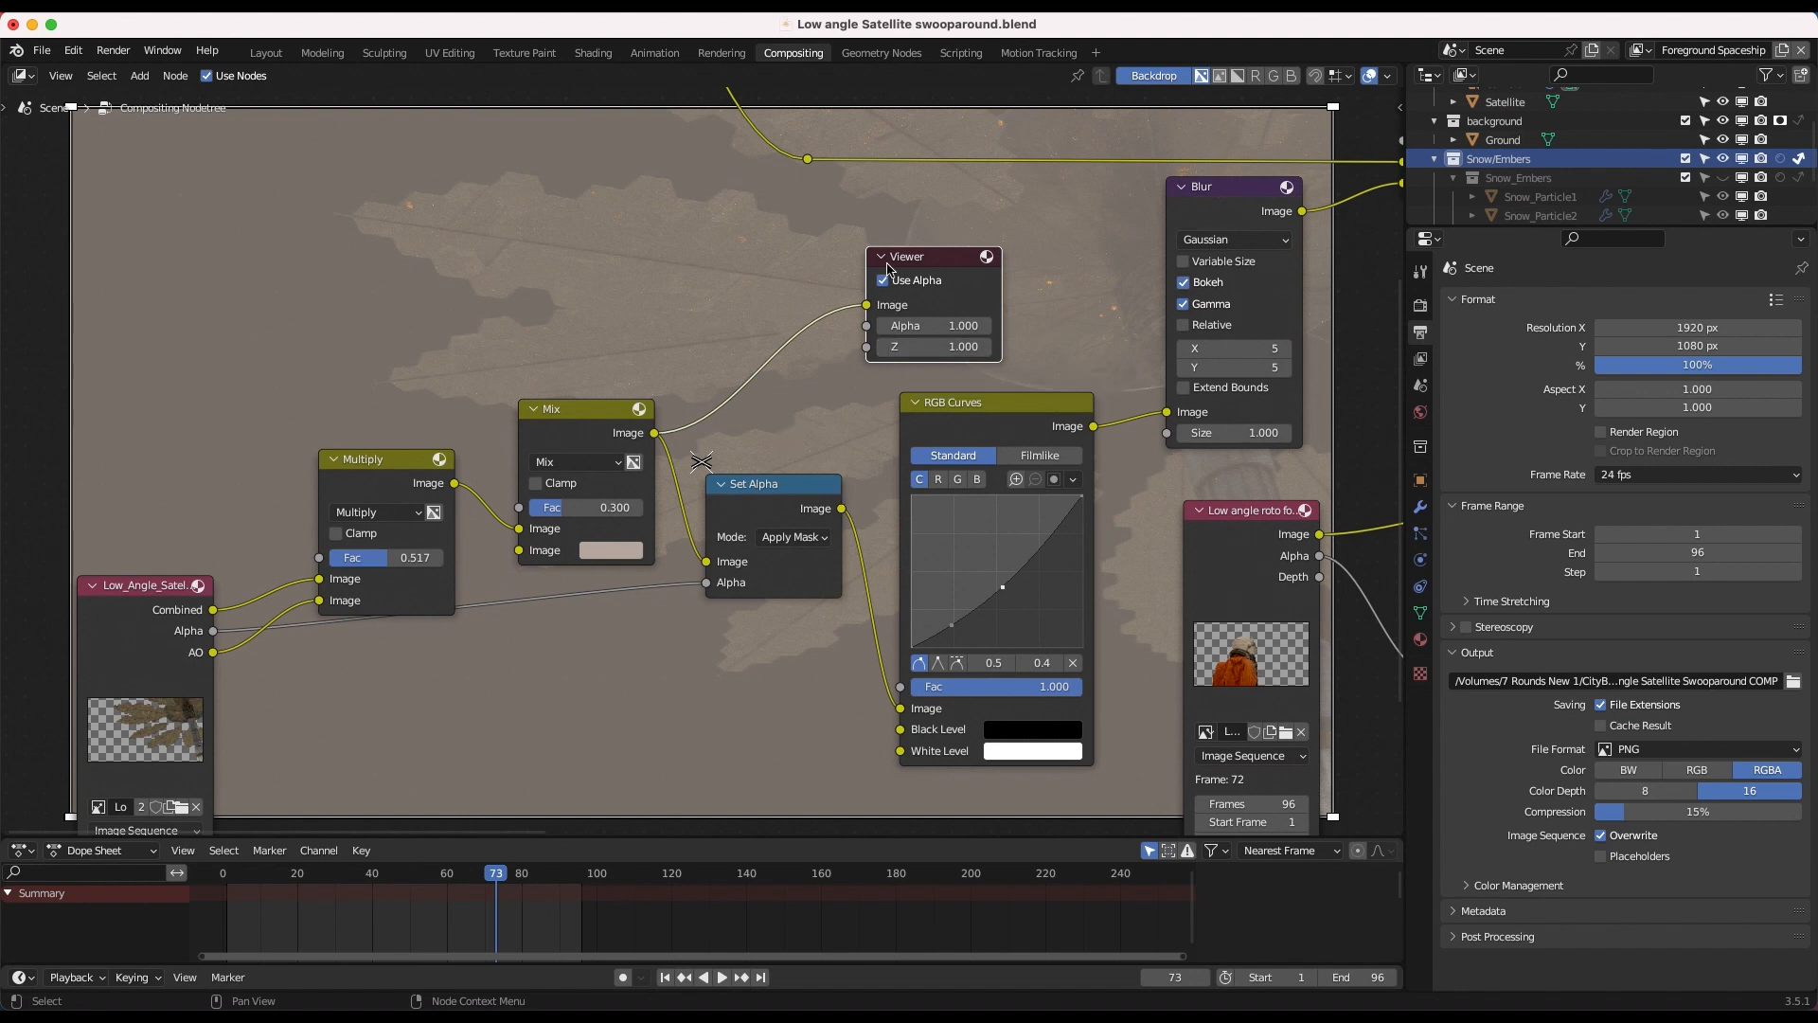
pyautogui.moveTo(904, 257); pyautogui.dragTo(956, 256)
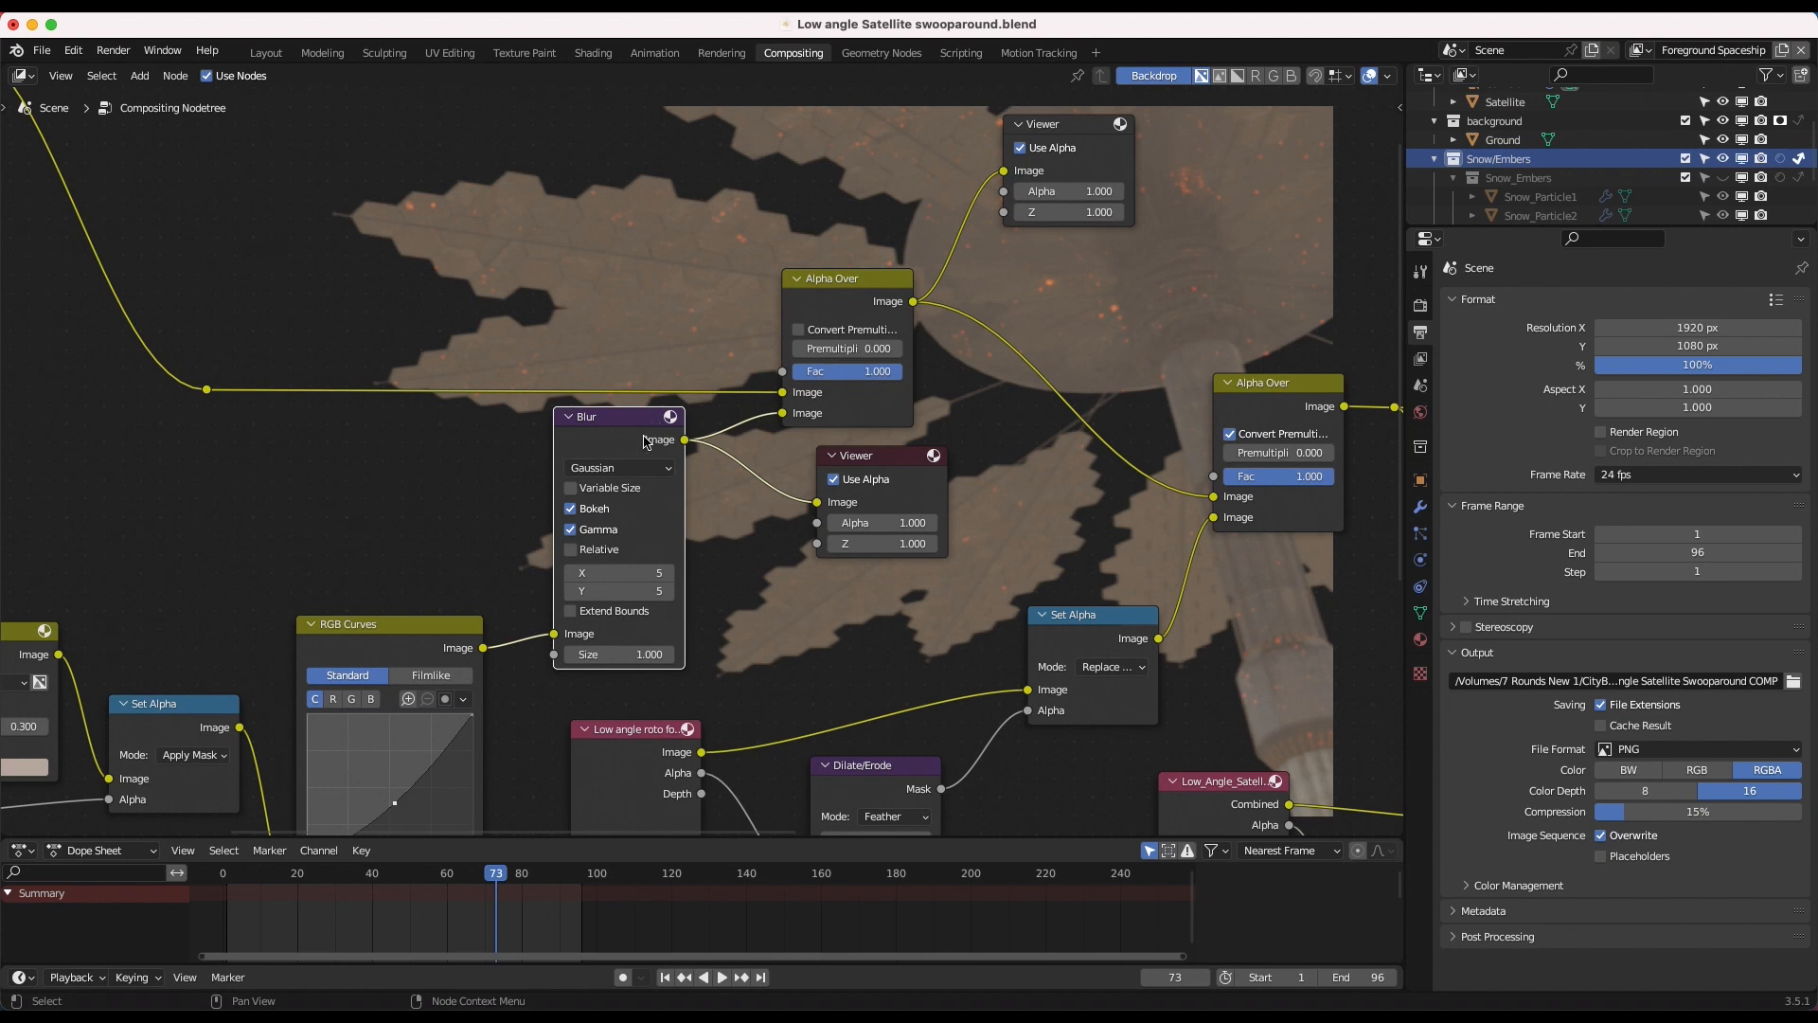
pyautogui.moveTo(872, 452)
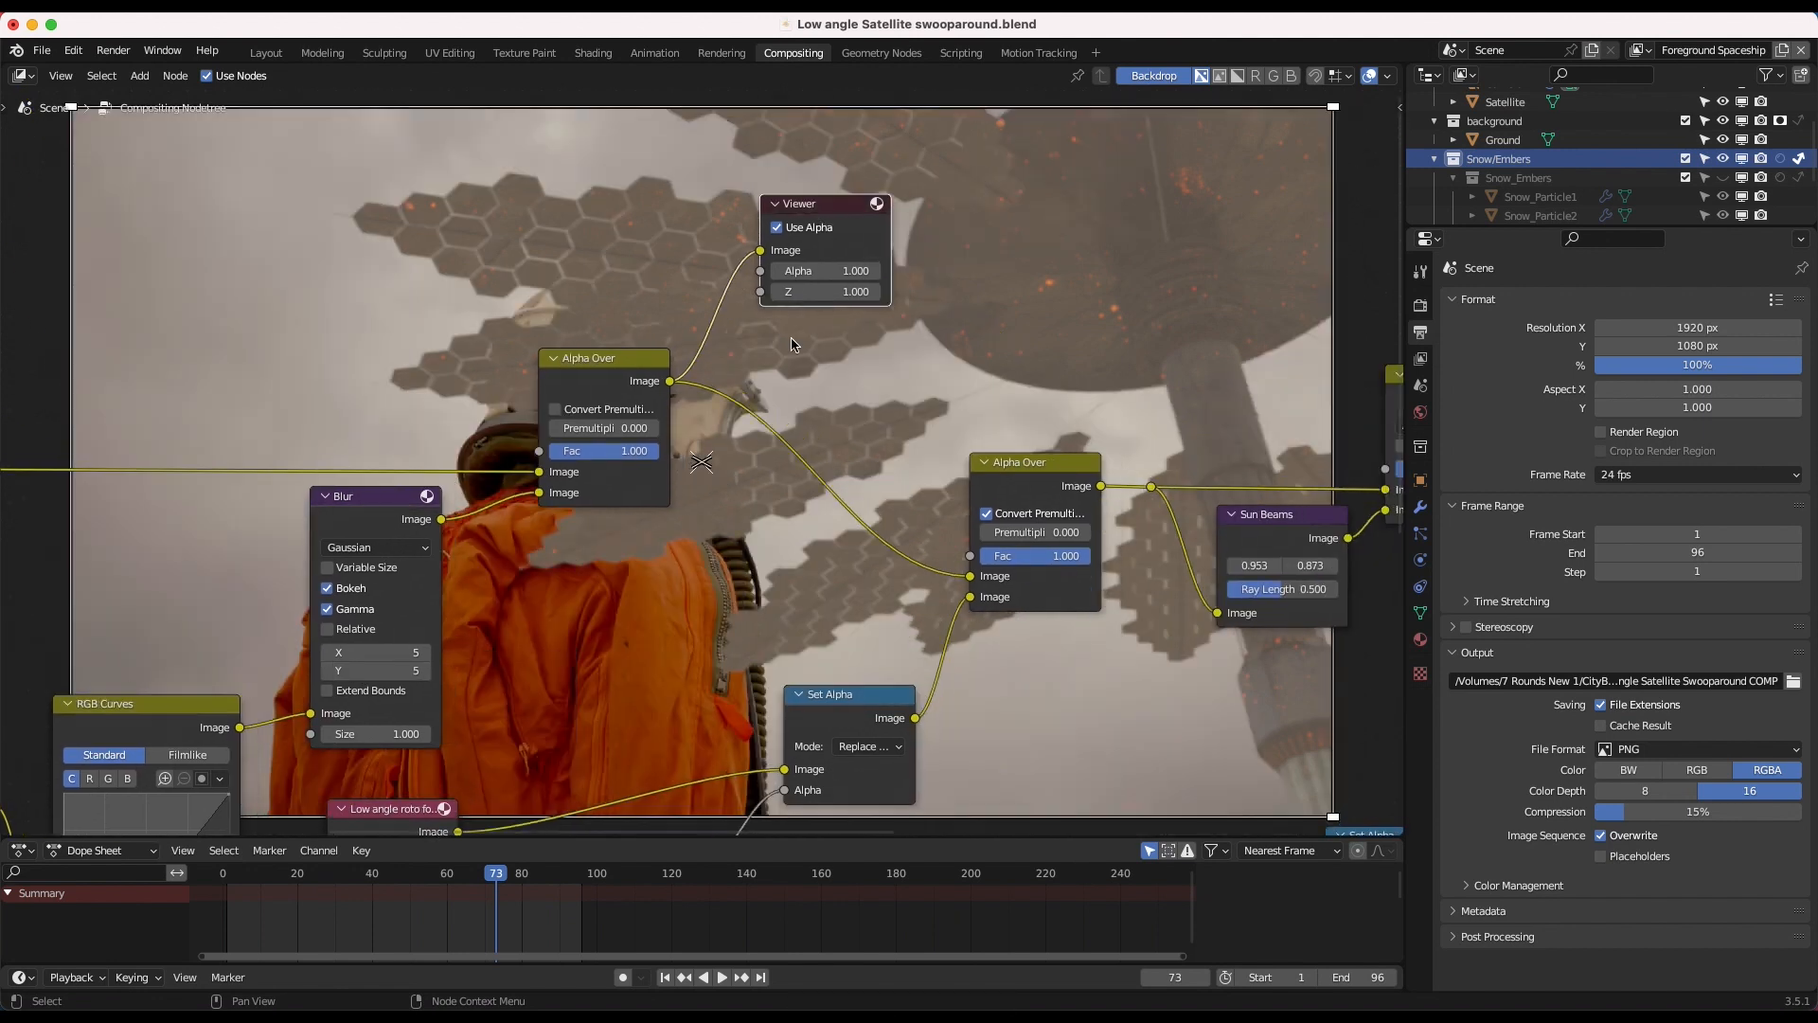
pyautogui.scroll(-3)
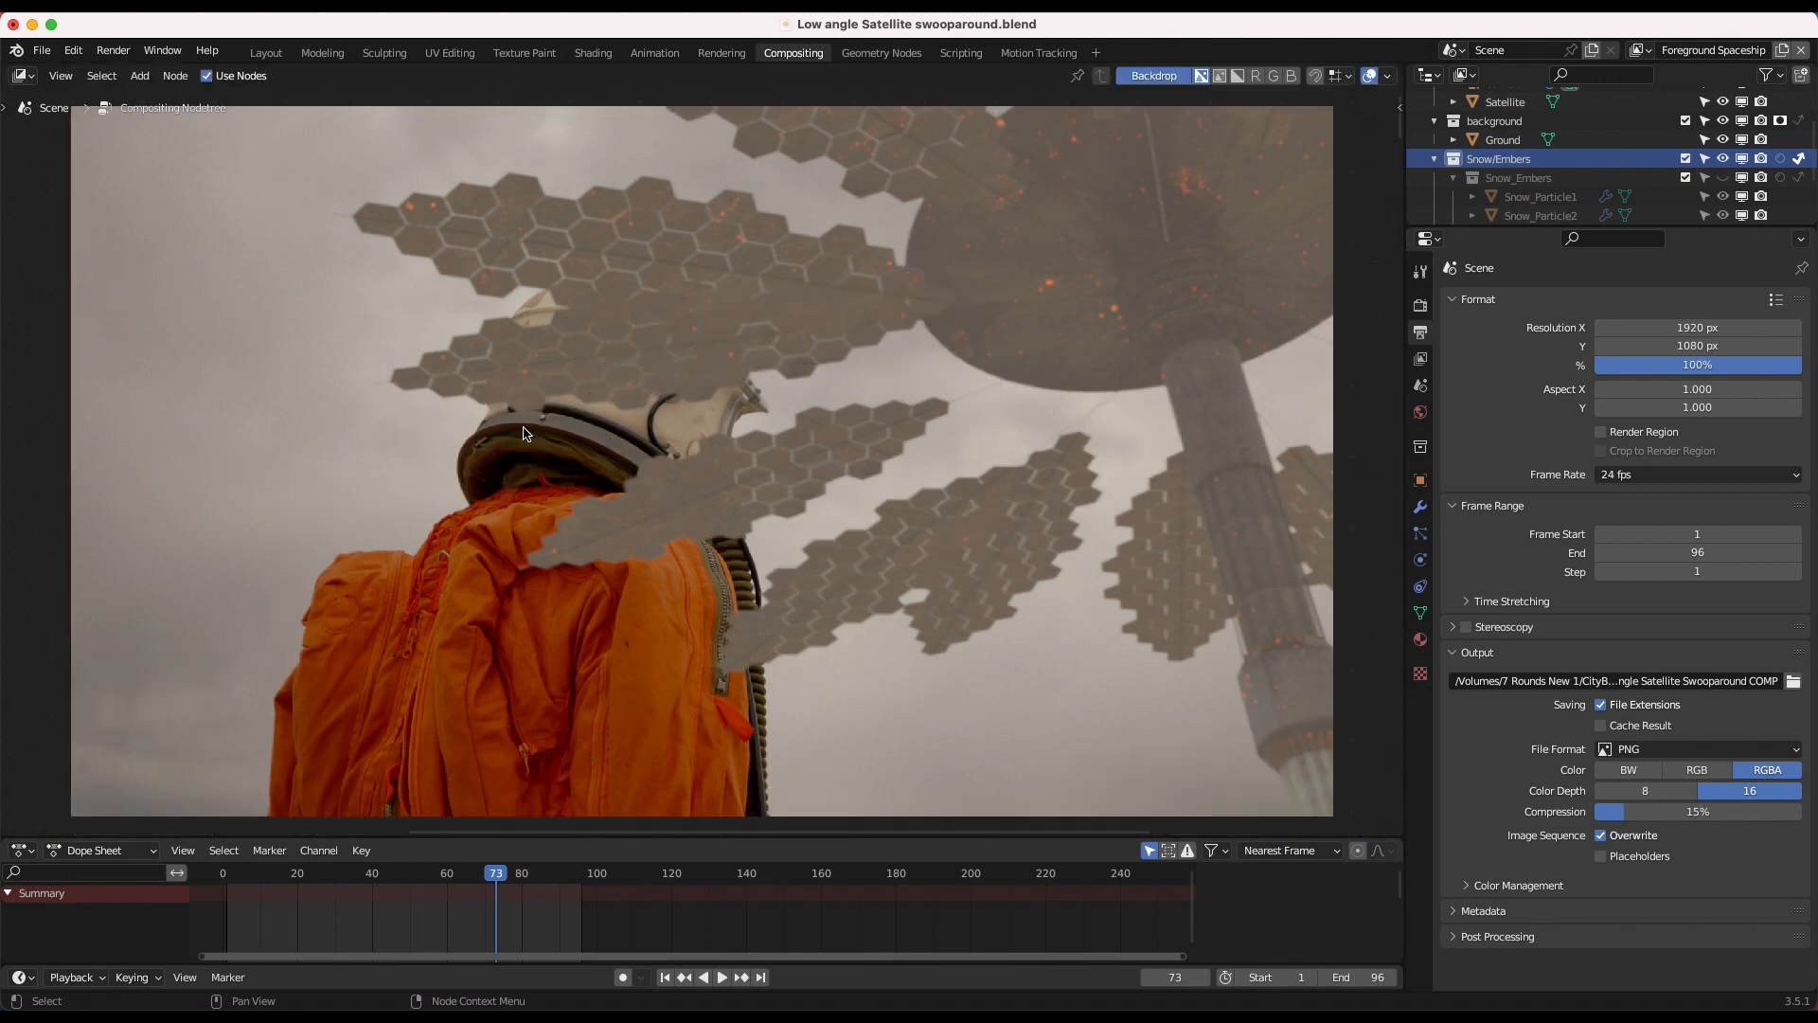
pyautogui.moveTo(743, 435)
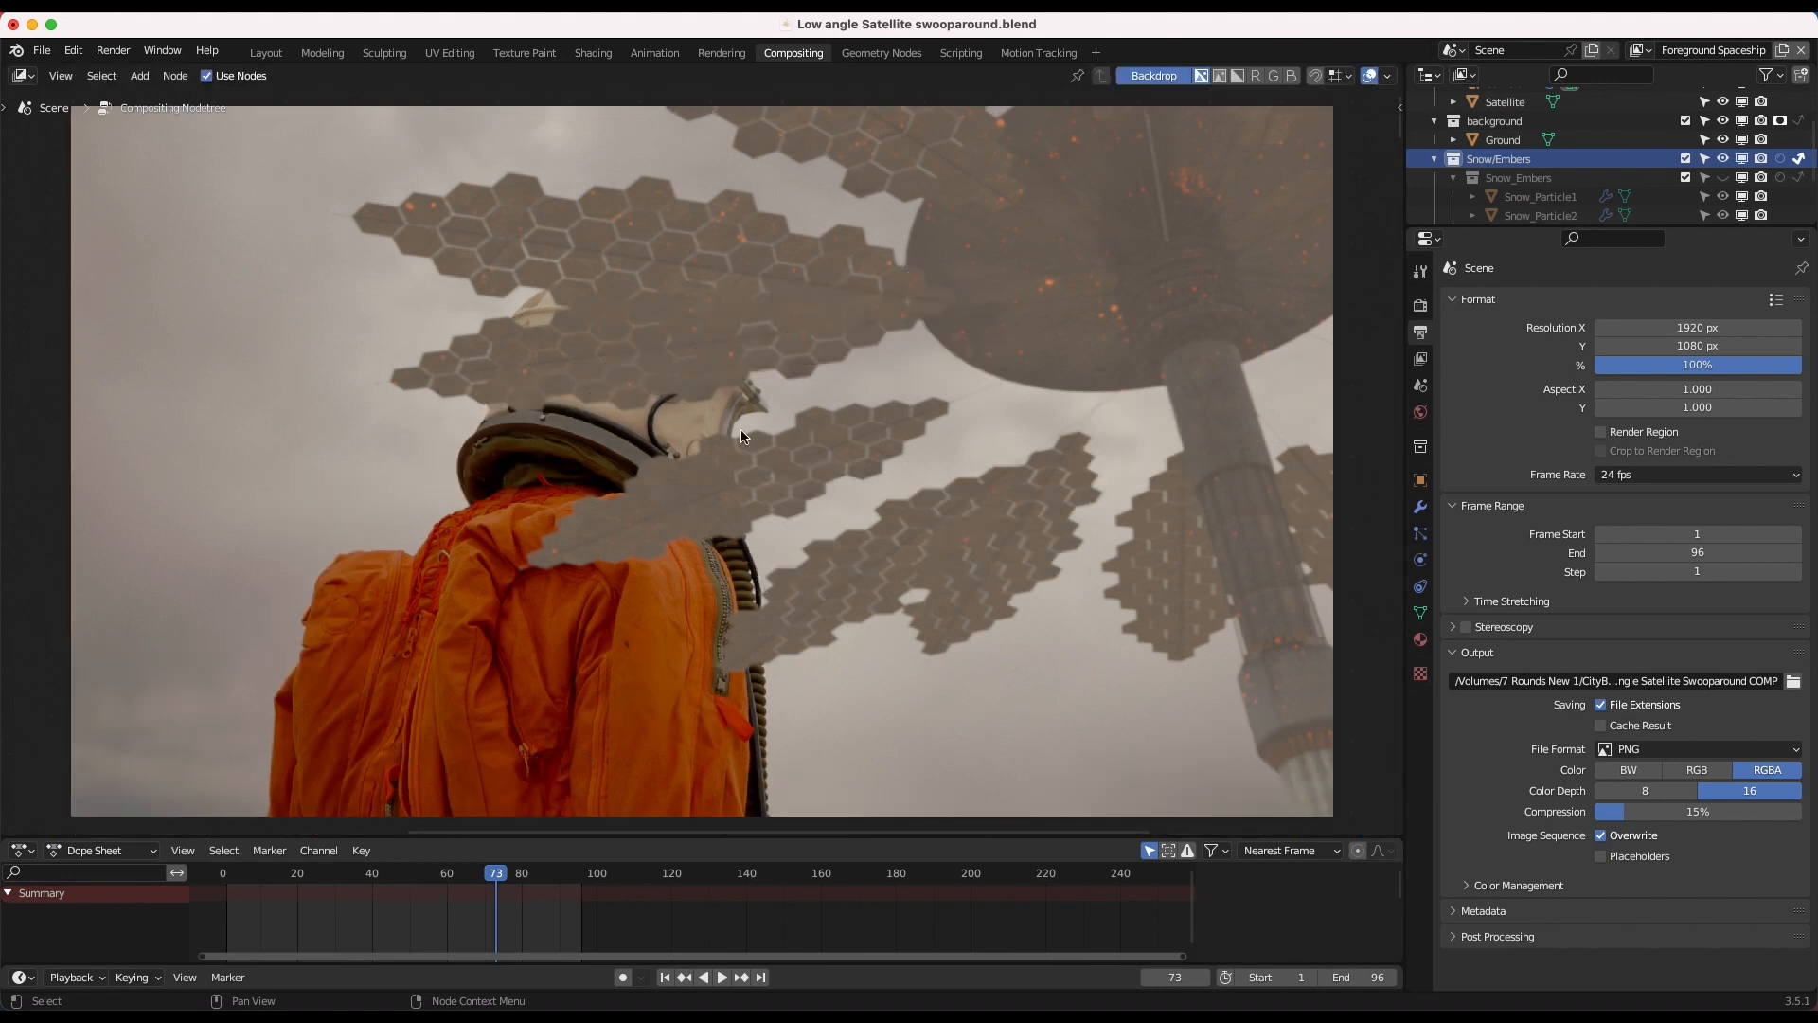
pyautogui.moveTo(799, 472)
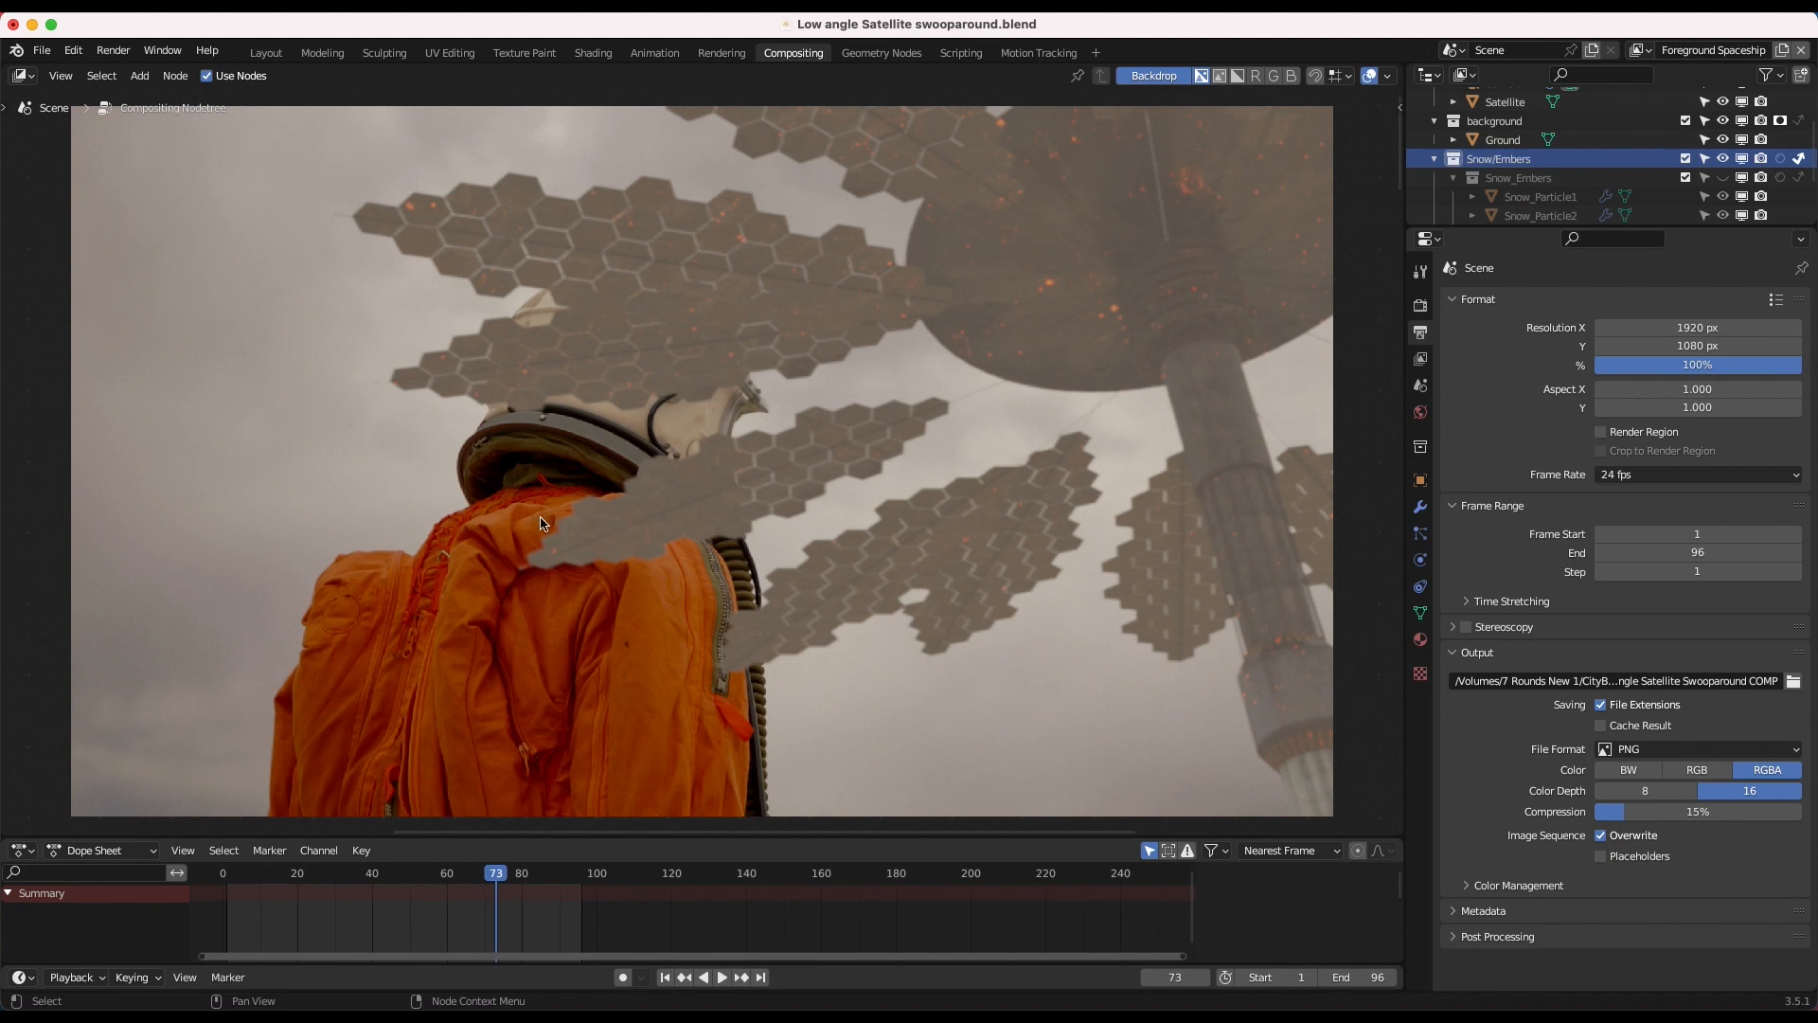
pyautogui.moveTo(614, 415)
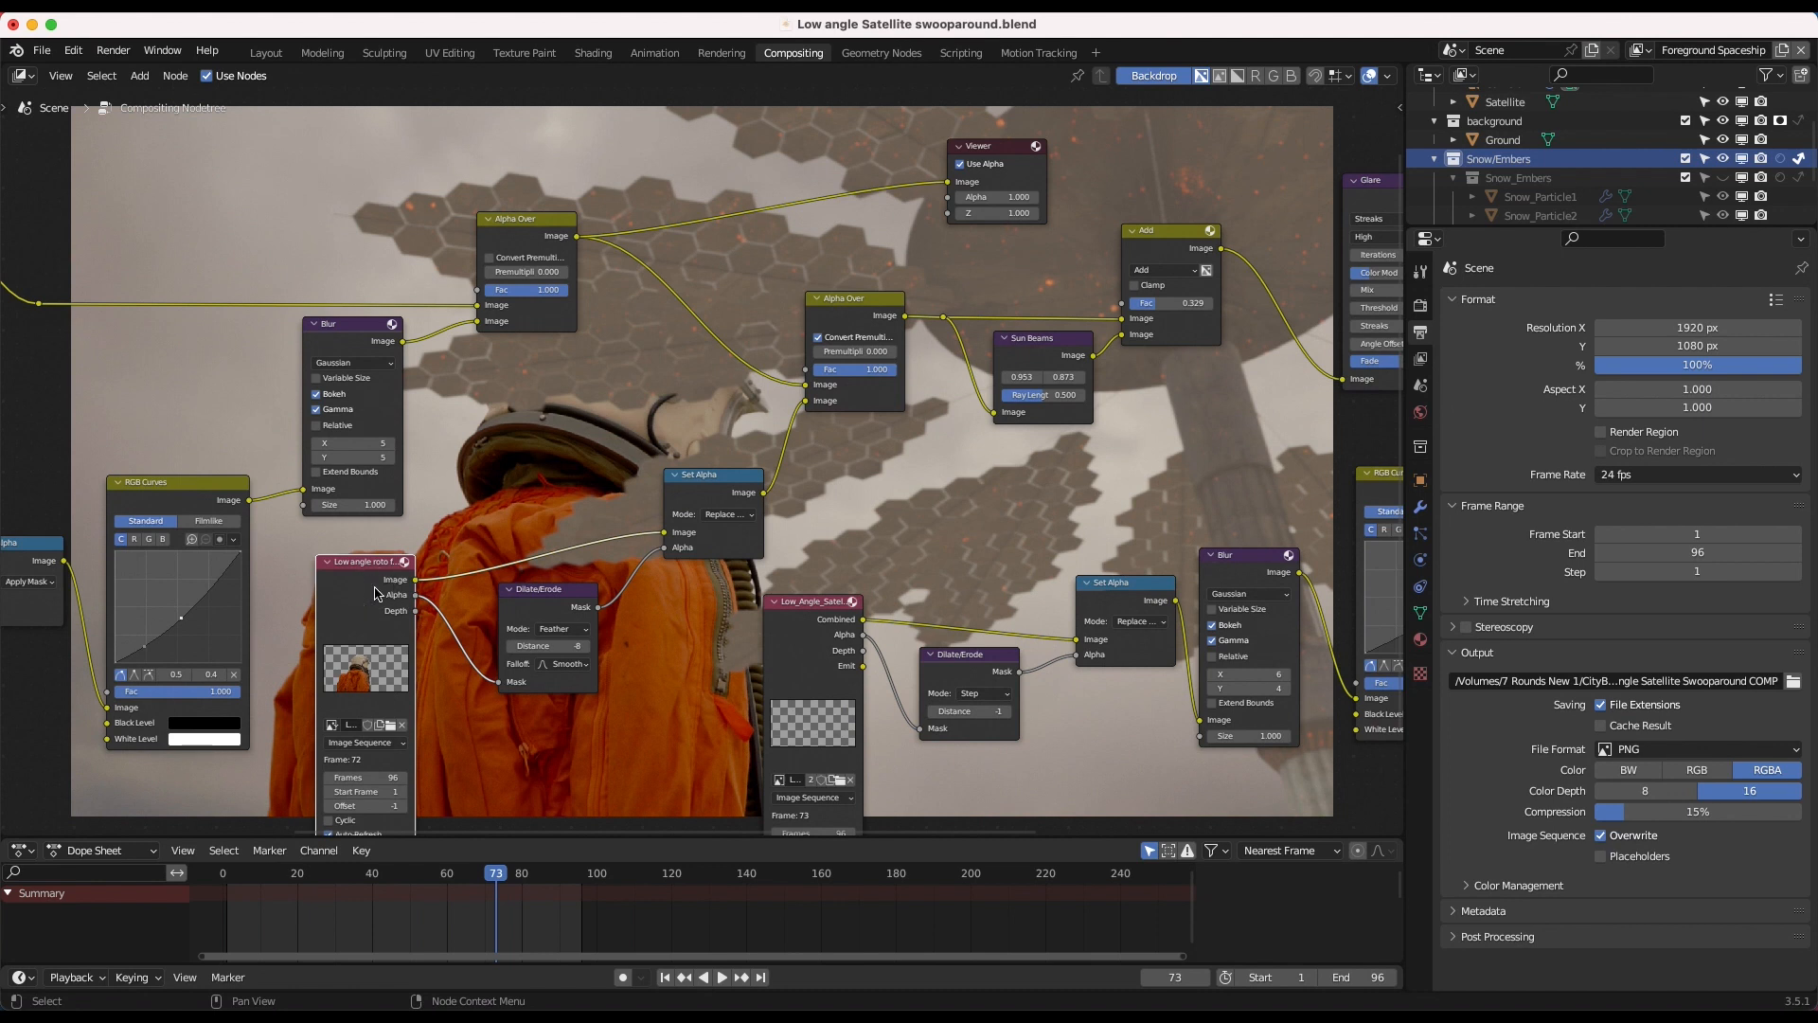
pyautogui.scroll(3)
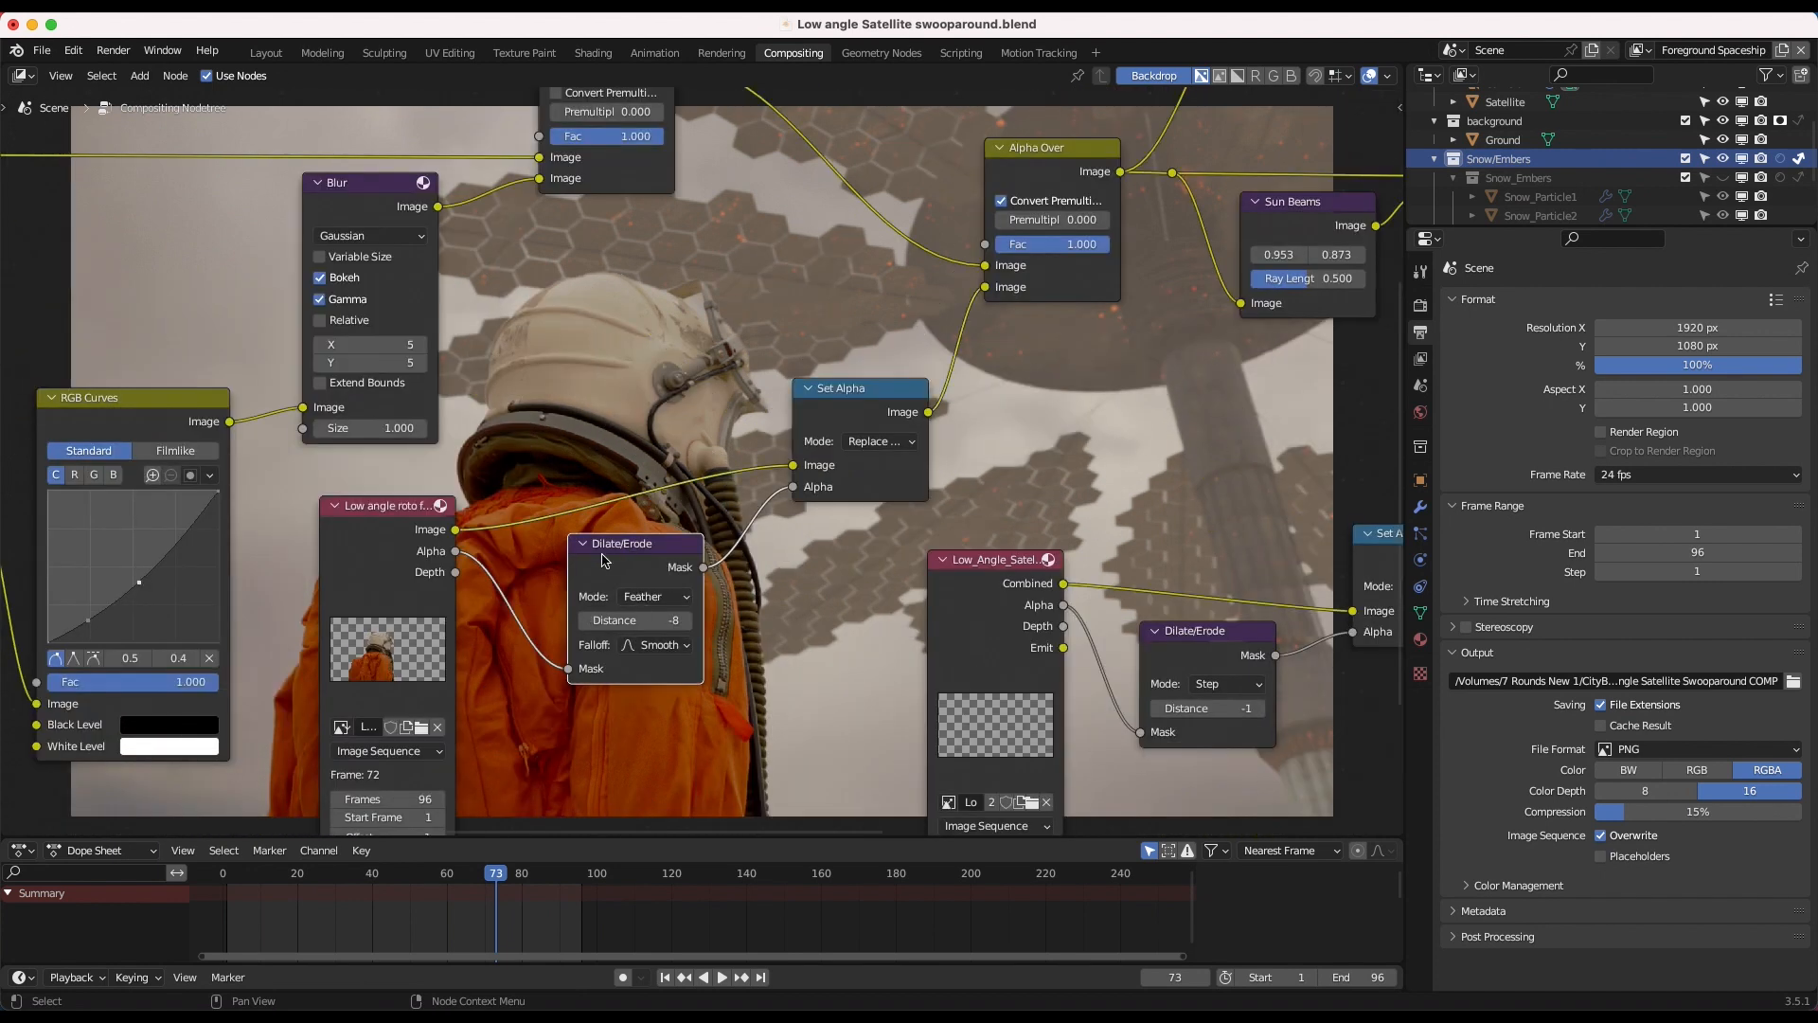
pyautogui.moveTo(484, 348)
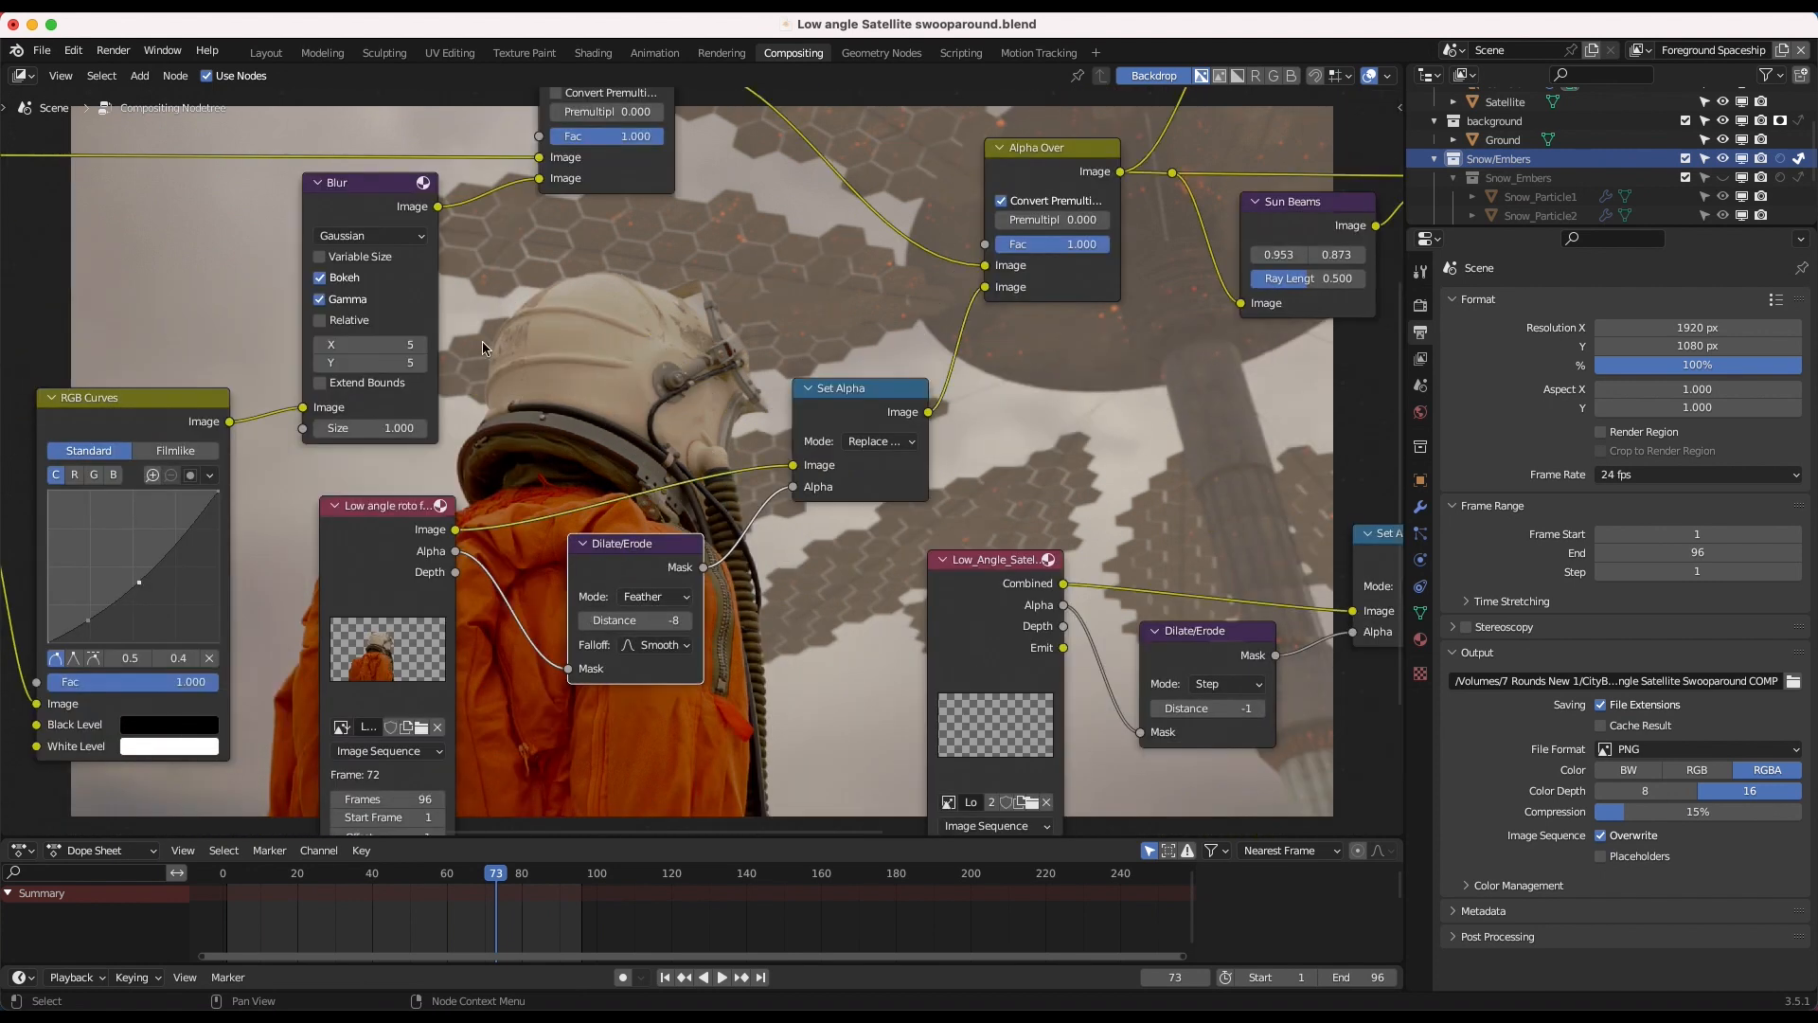
pyautogui.moveTo(524, 443)
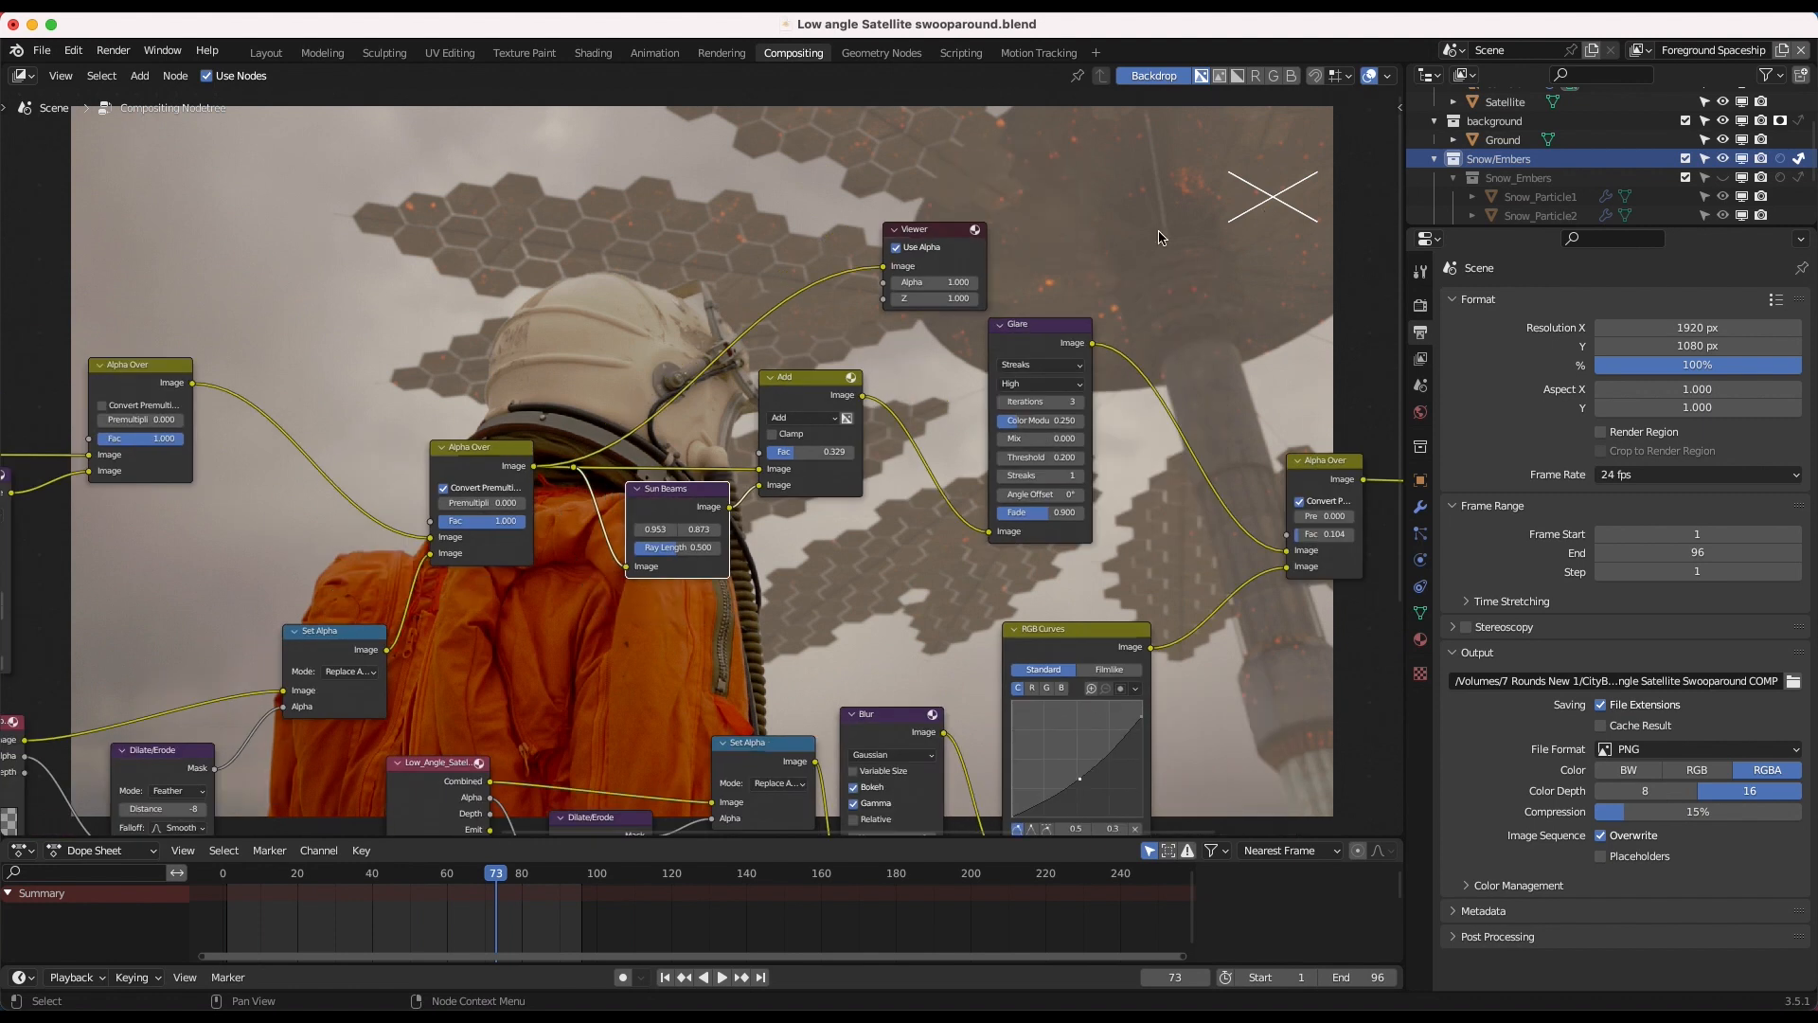
pyautogui.moveTo(840, 423)
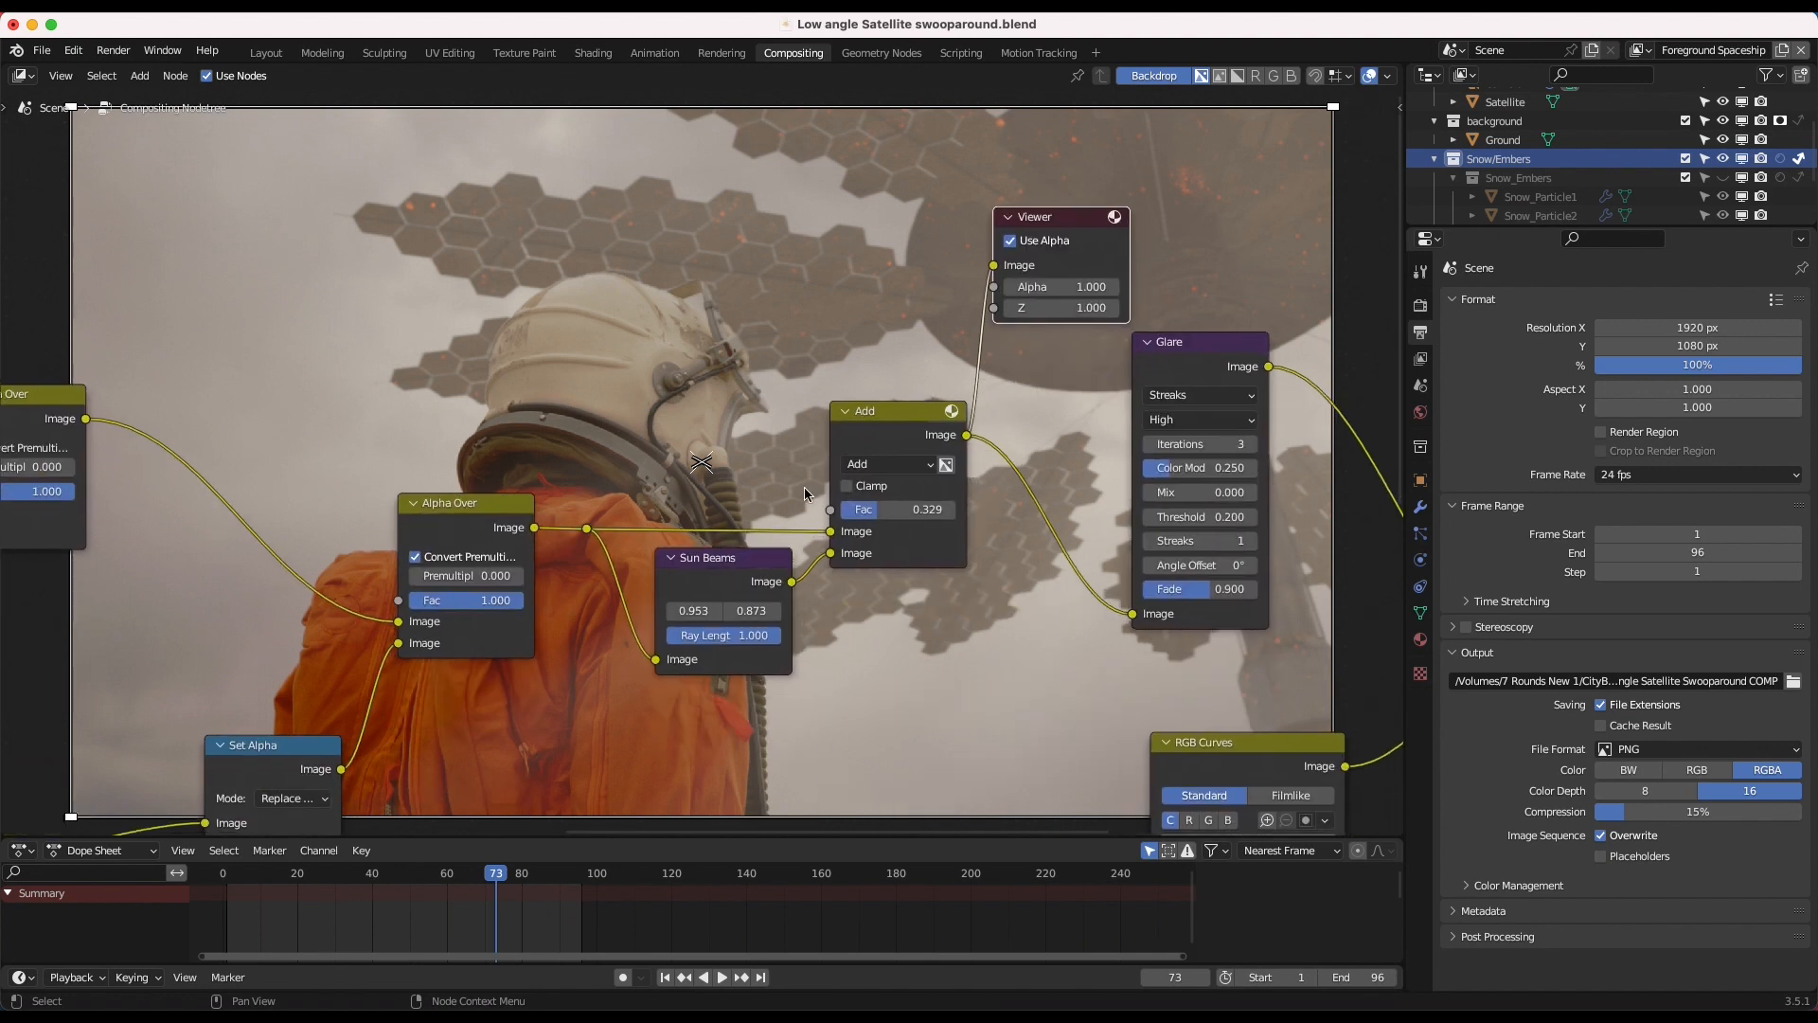
# Set the Sun Beams ray length to 1.0 for the composite preview.
pyautogui.click(722, 634)
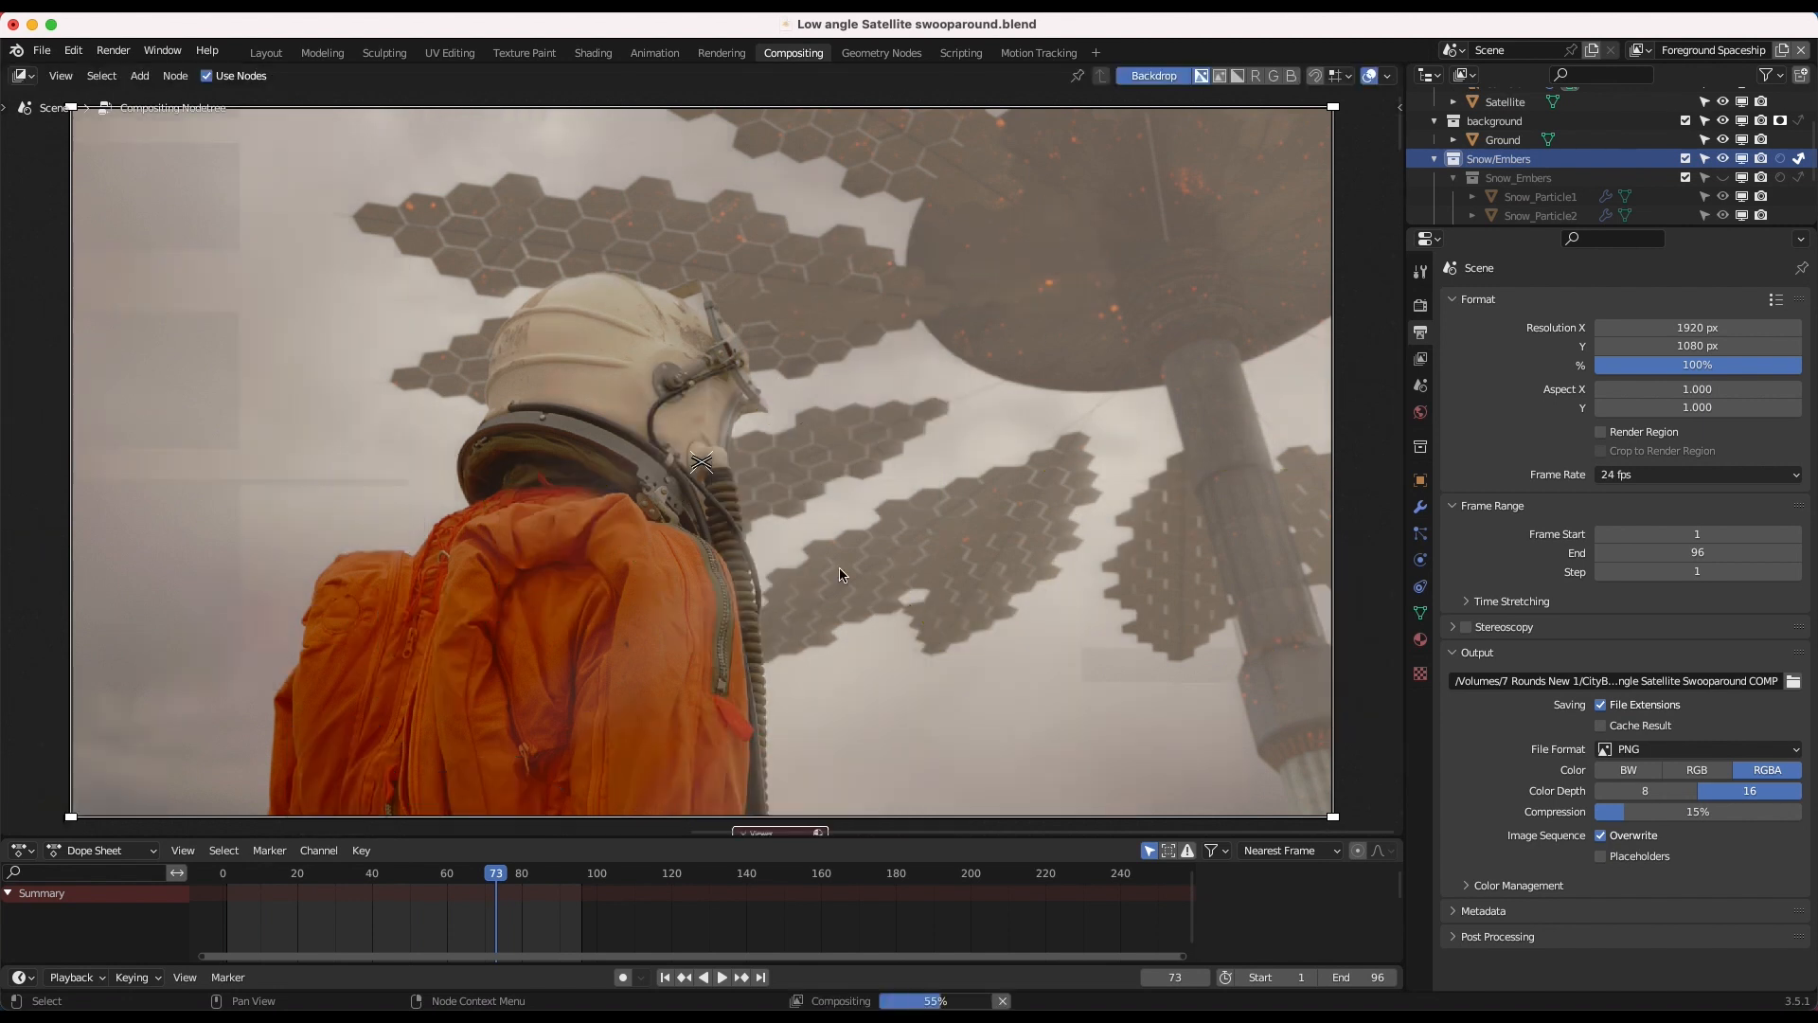
pyautogui.moveTo(789, 391)
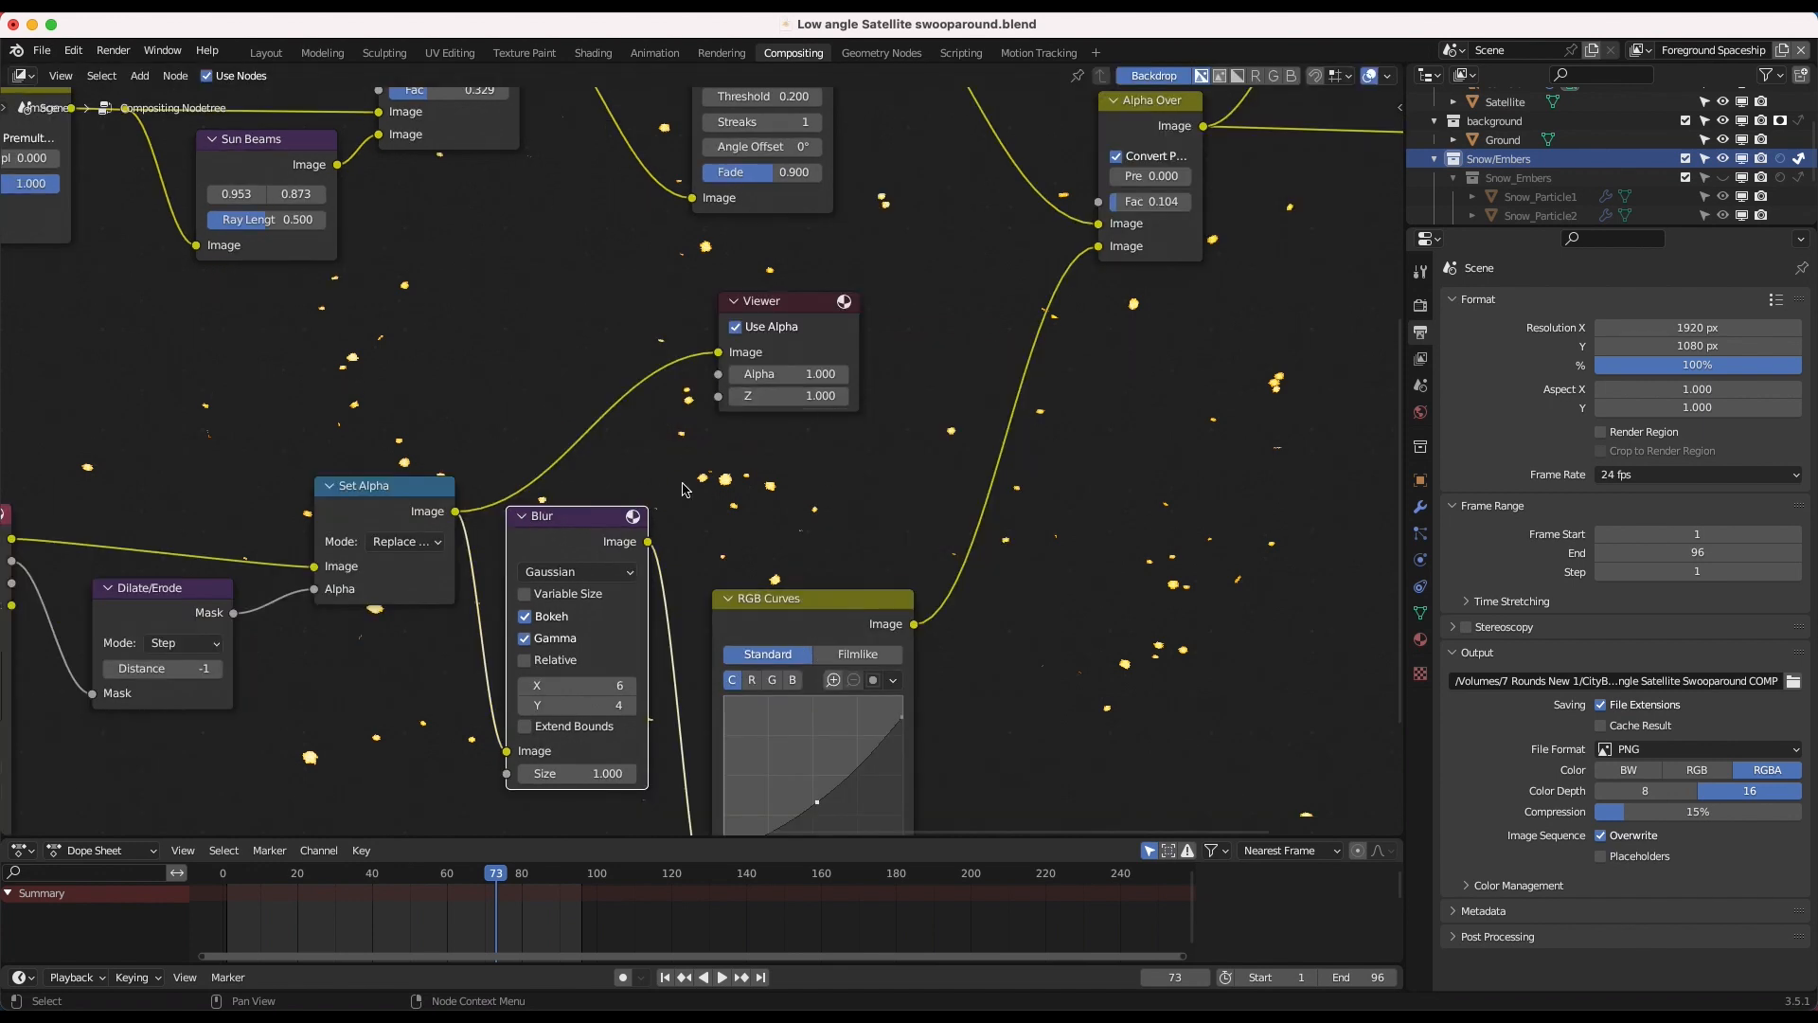
pyautogui.moveTo(760, 443)
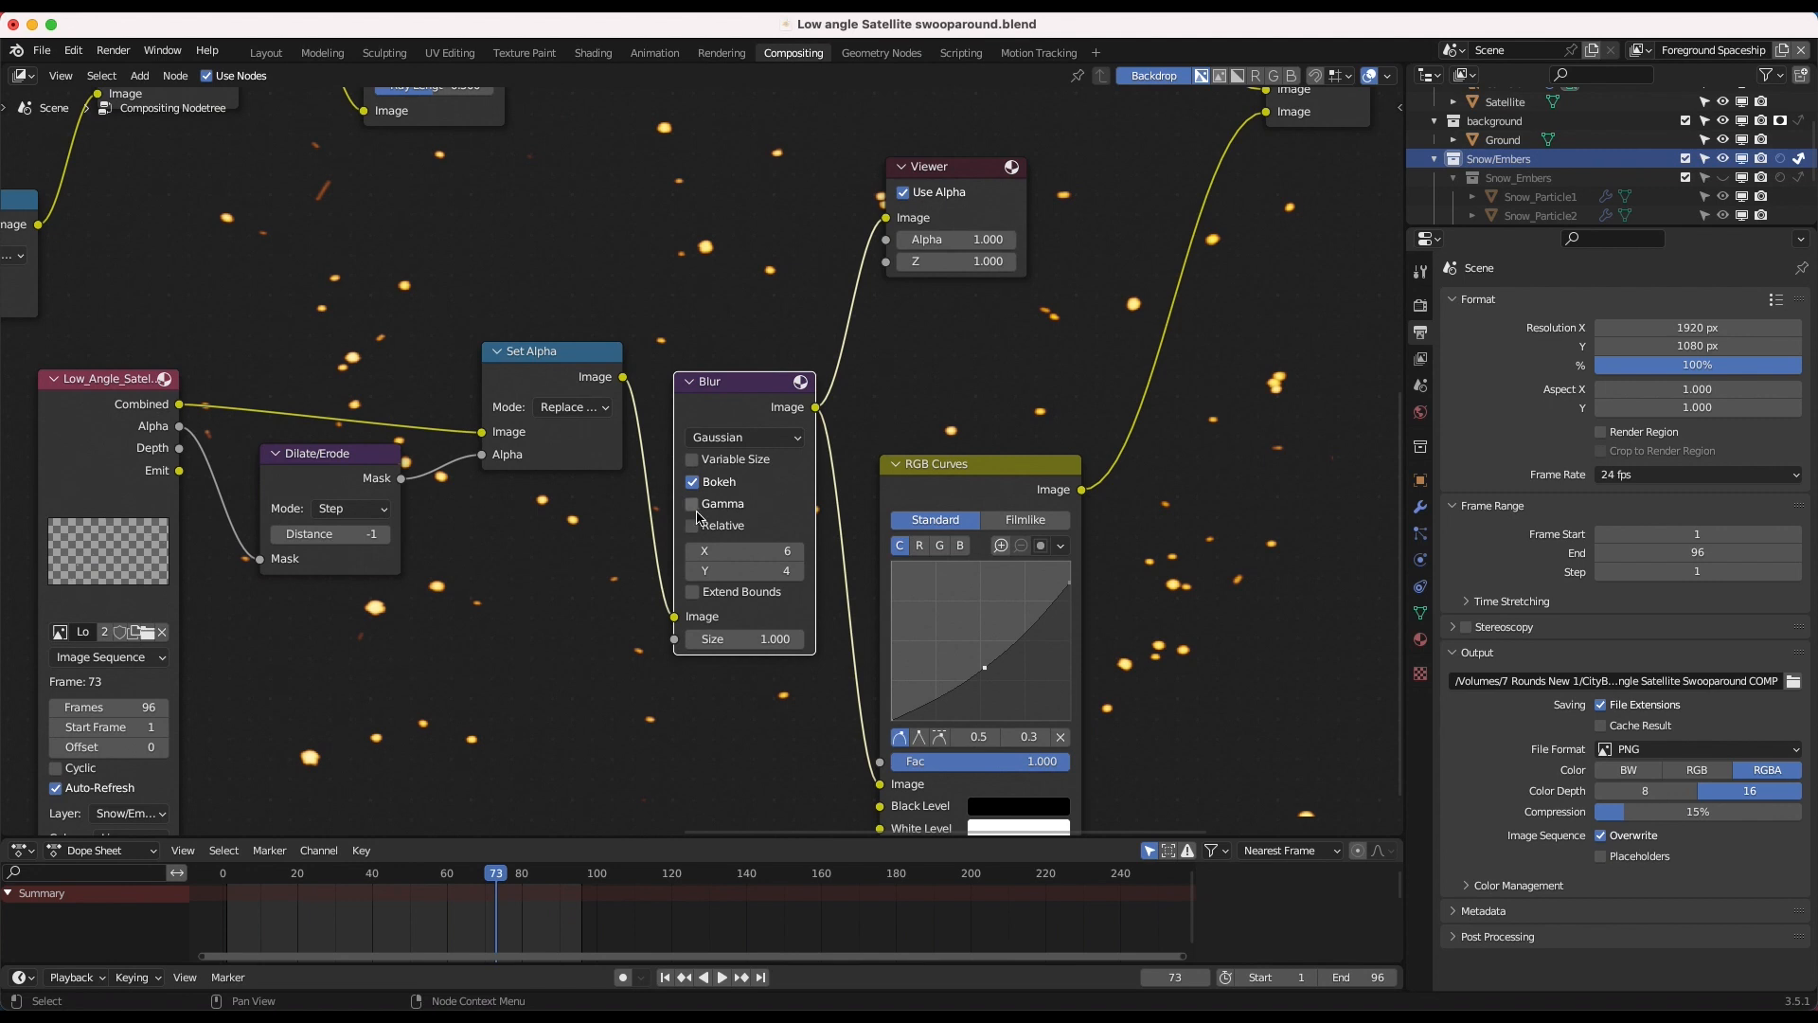
# Keep Gamma on for the ember Blur node and preview the final composite with embers layered in.
pyautogui.click(692, 503)
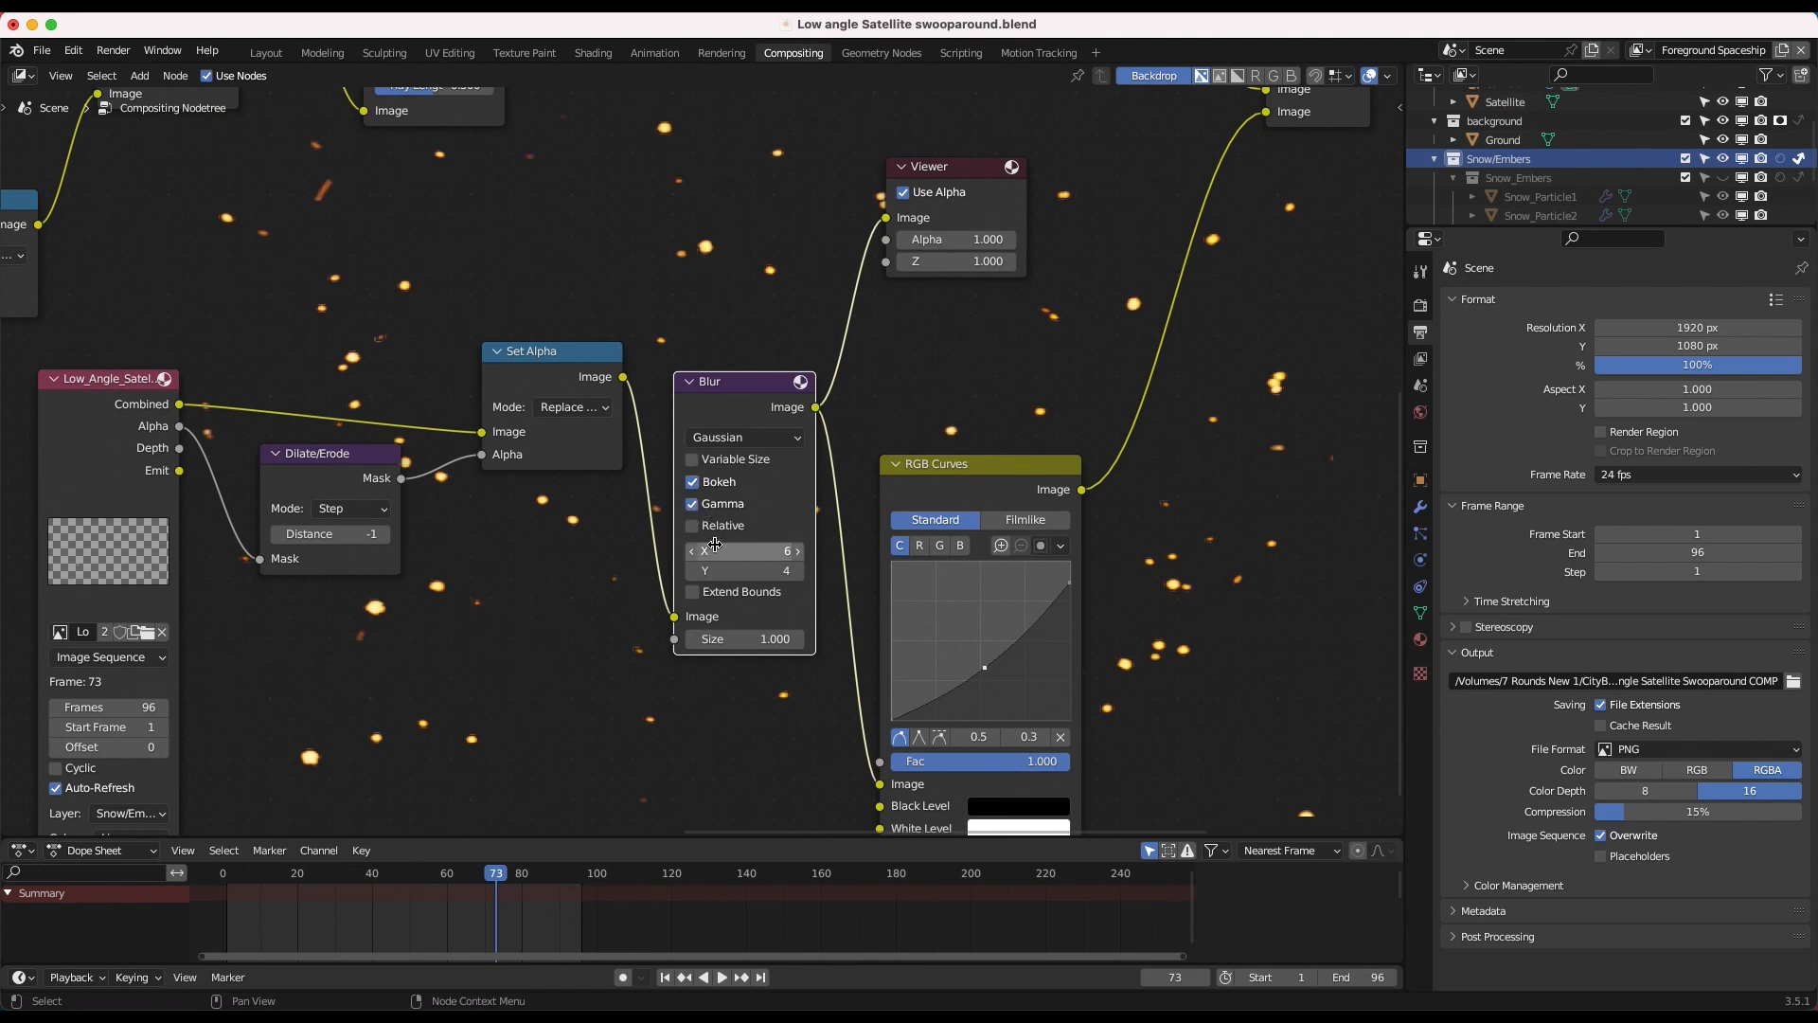
pyautogui.click(693, 502)
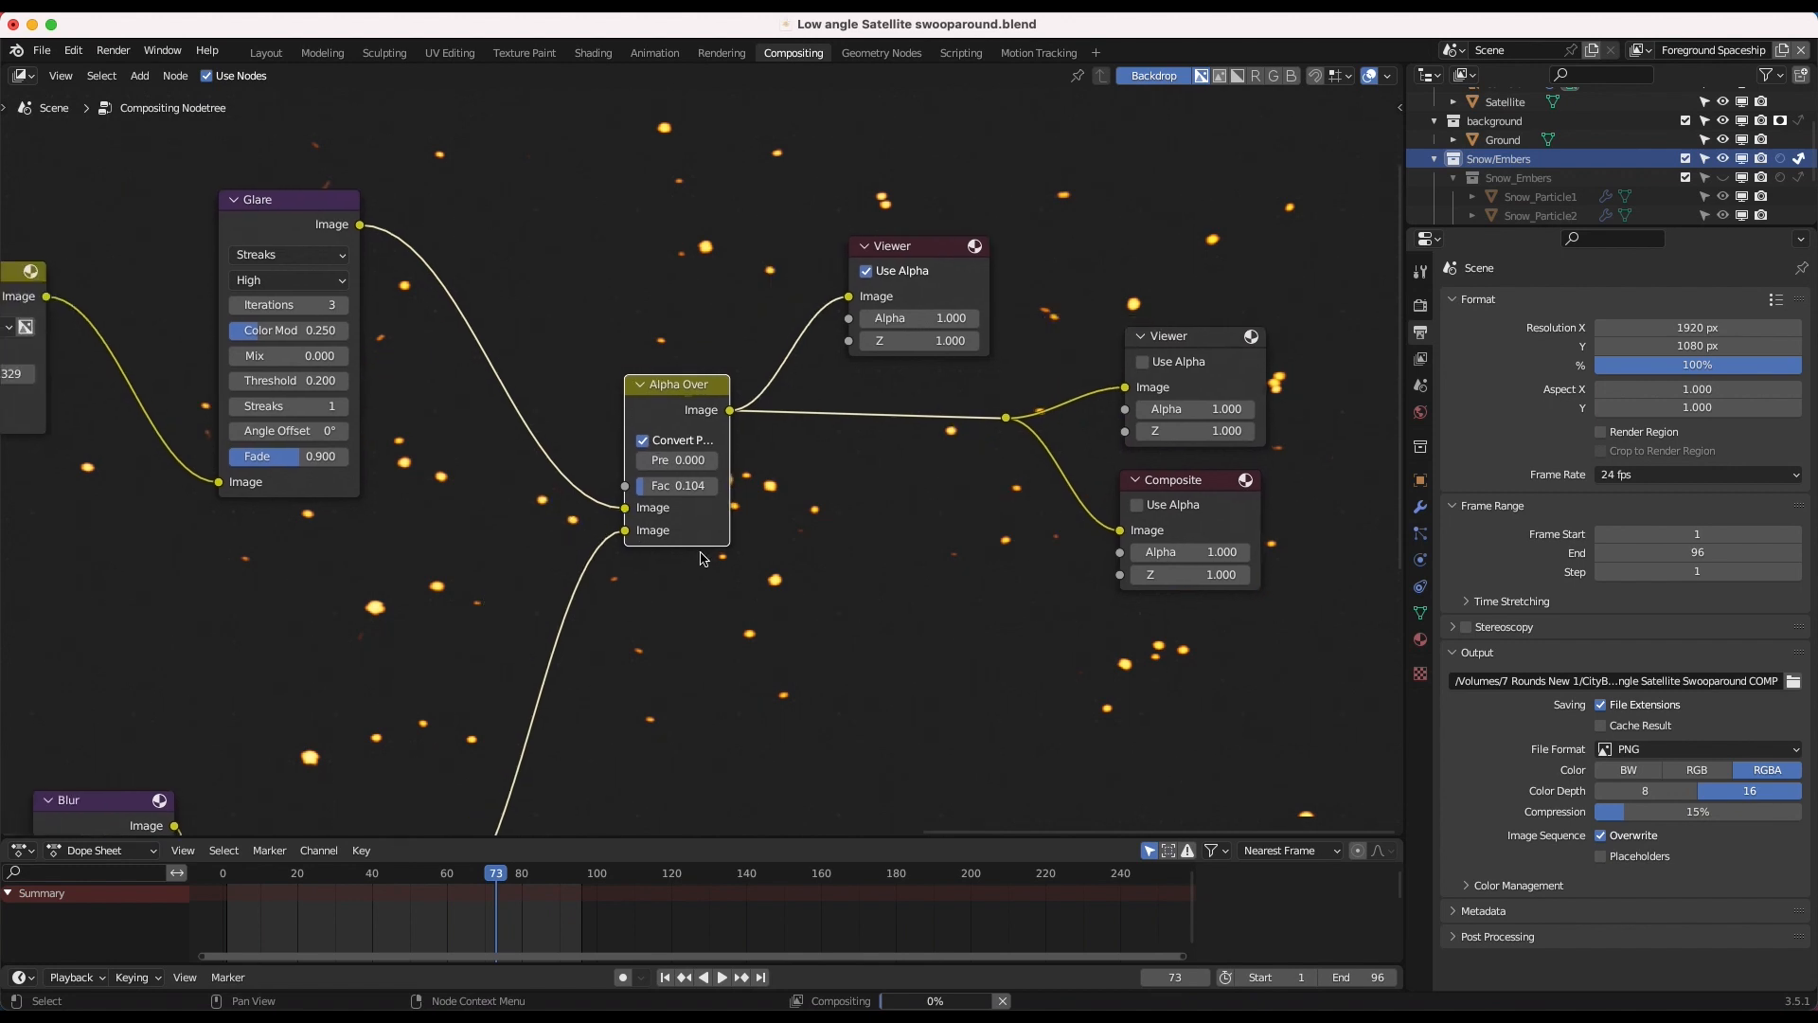
pyautogui.click(1152, 76)
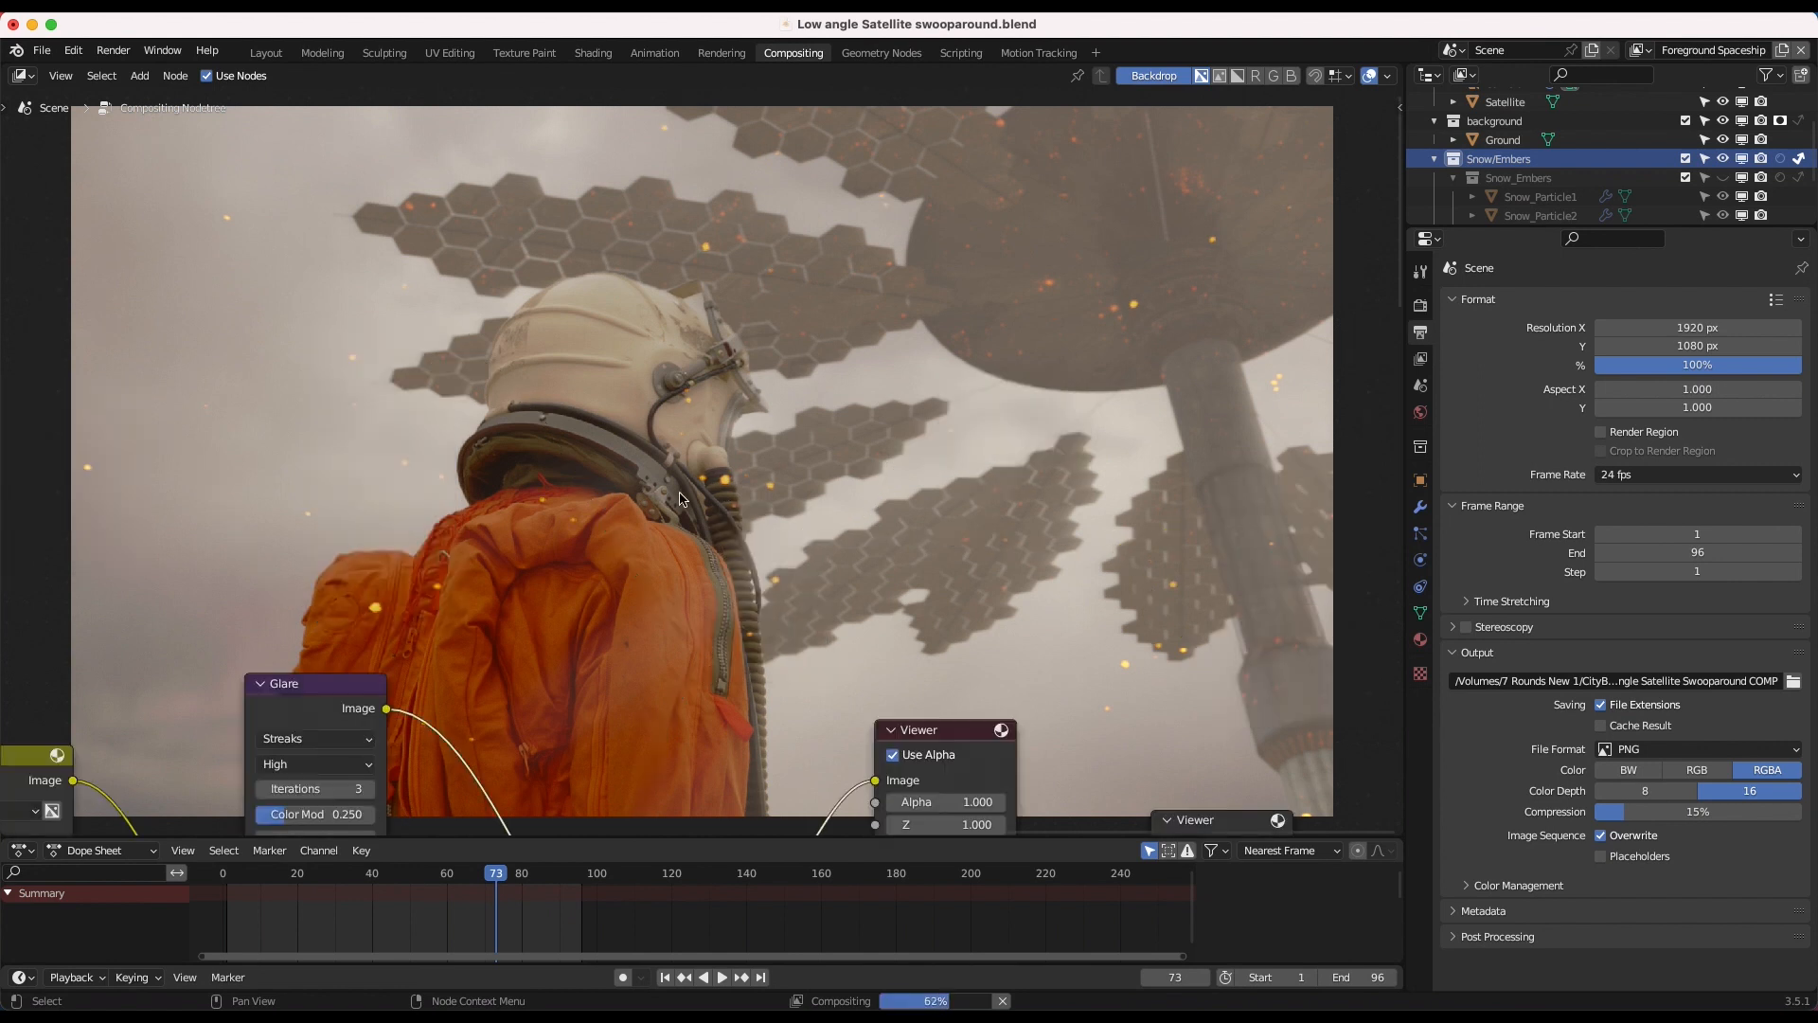
pyautogui.moveTo(794, 466)
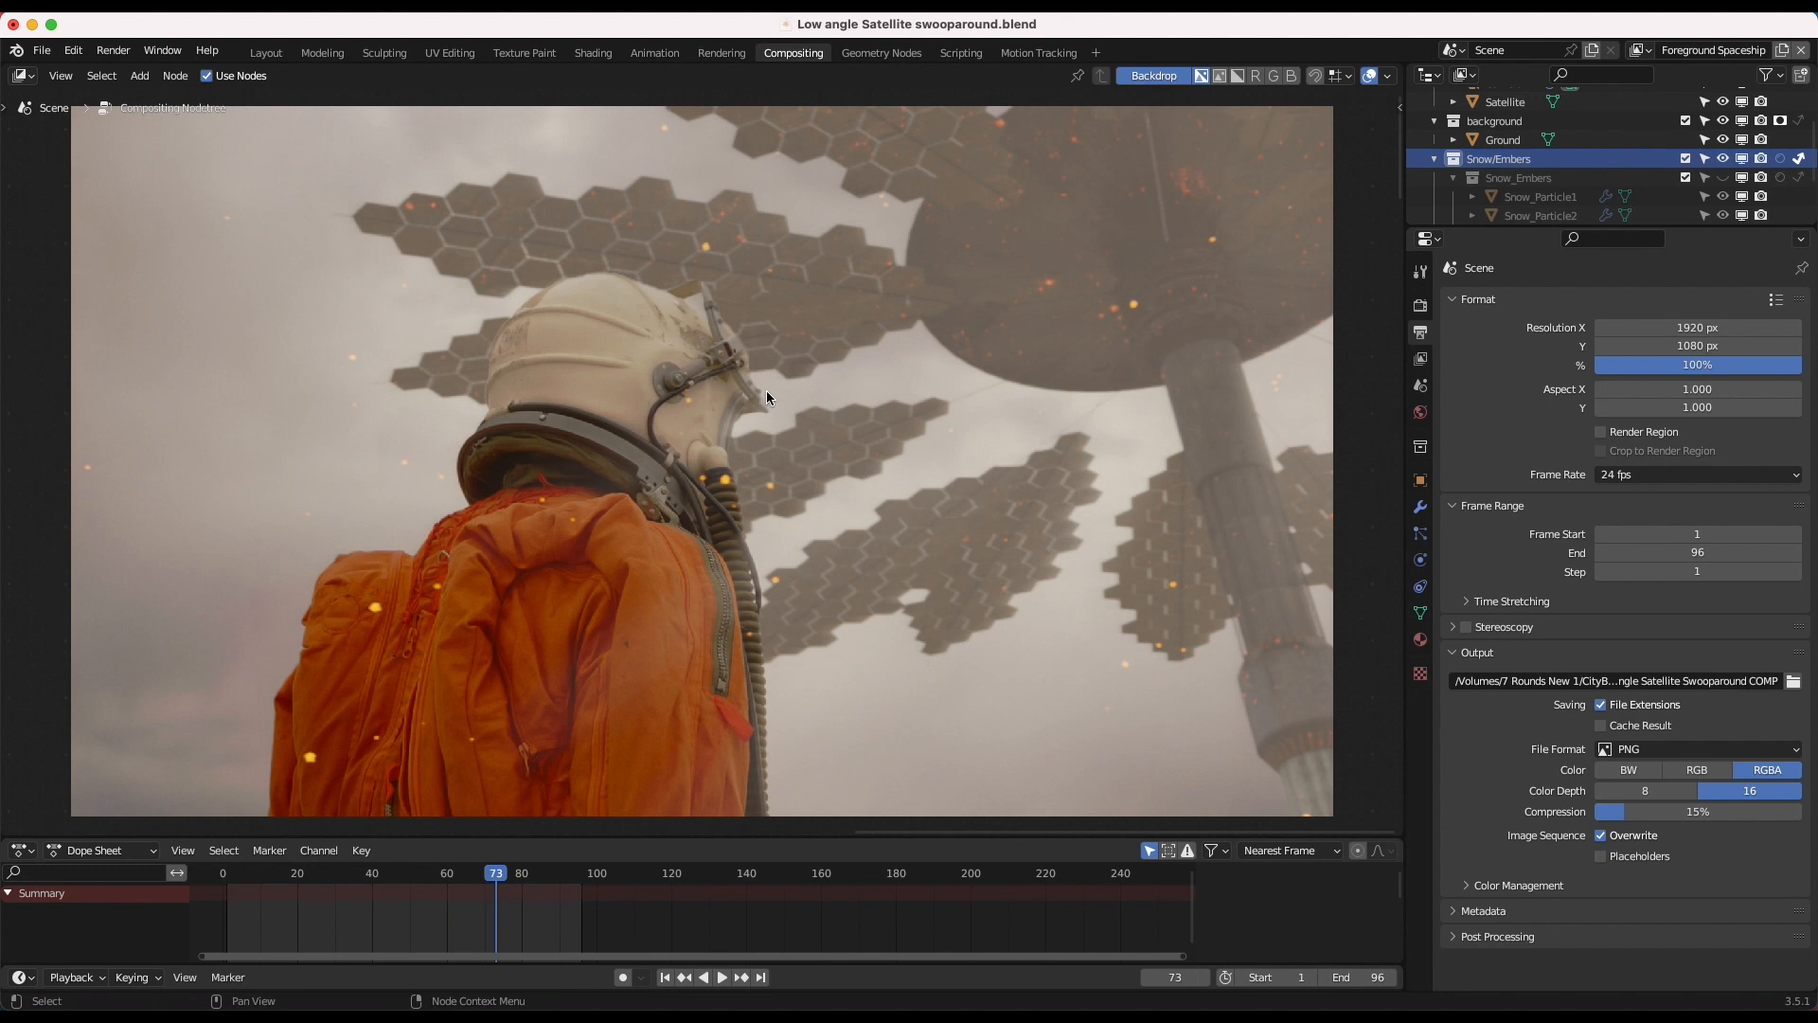
pyautogui.moveTo(830, 419)
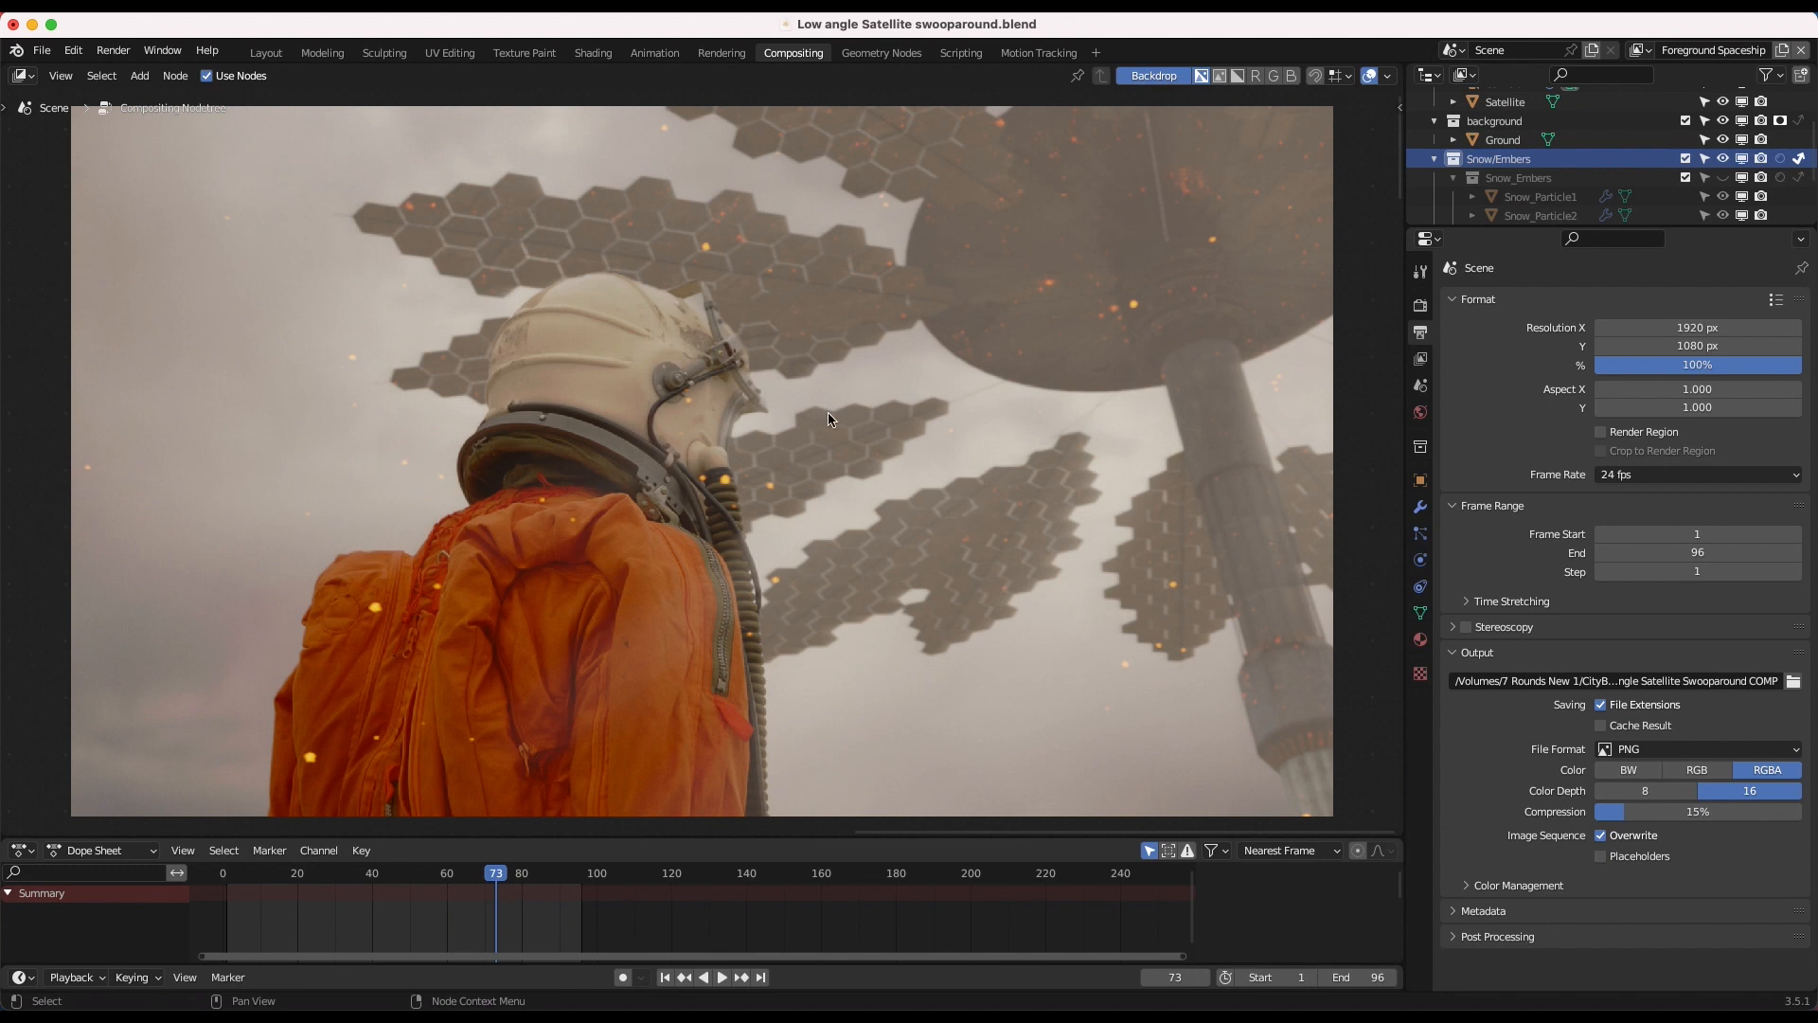